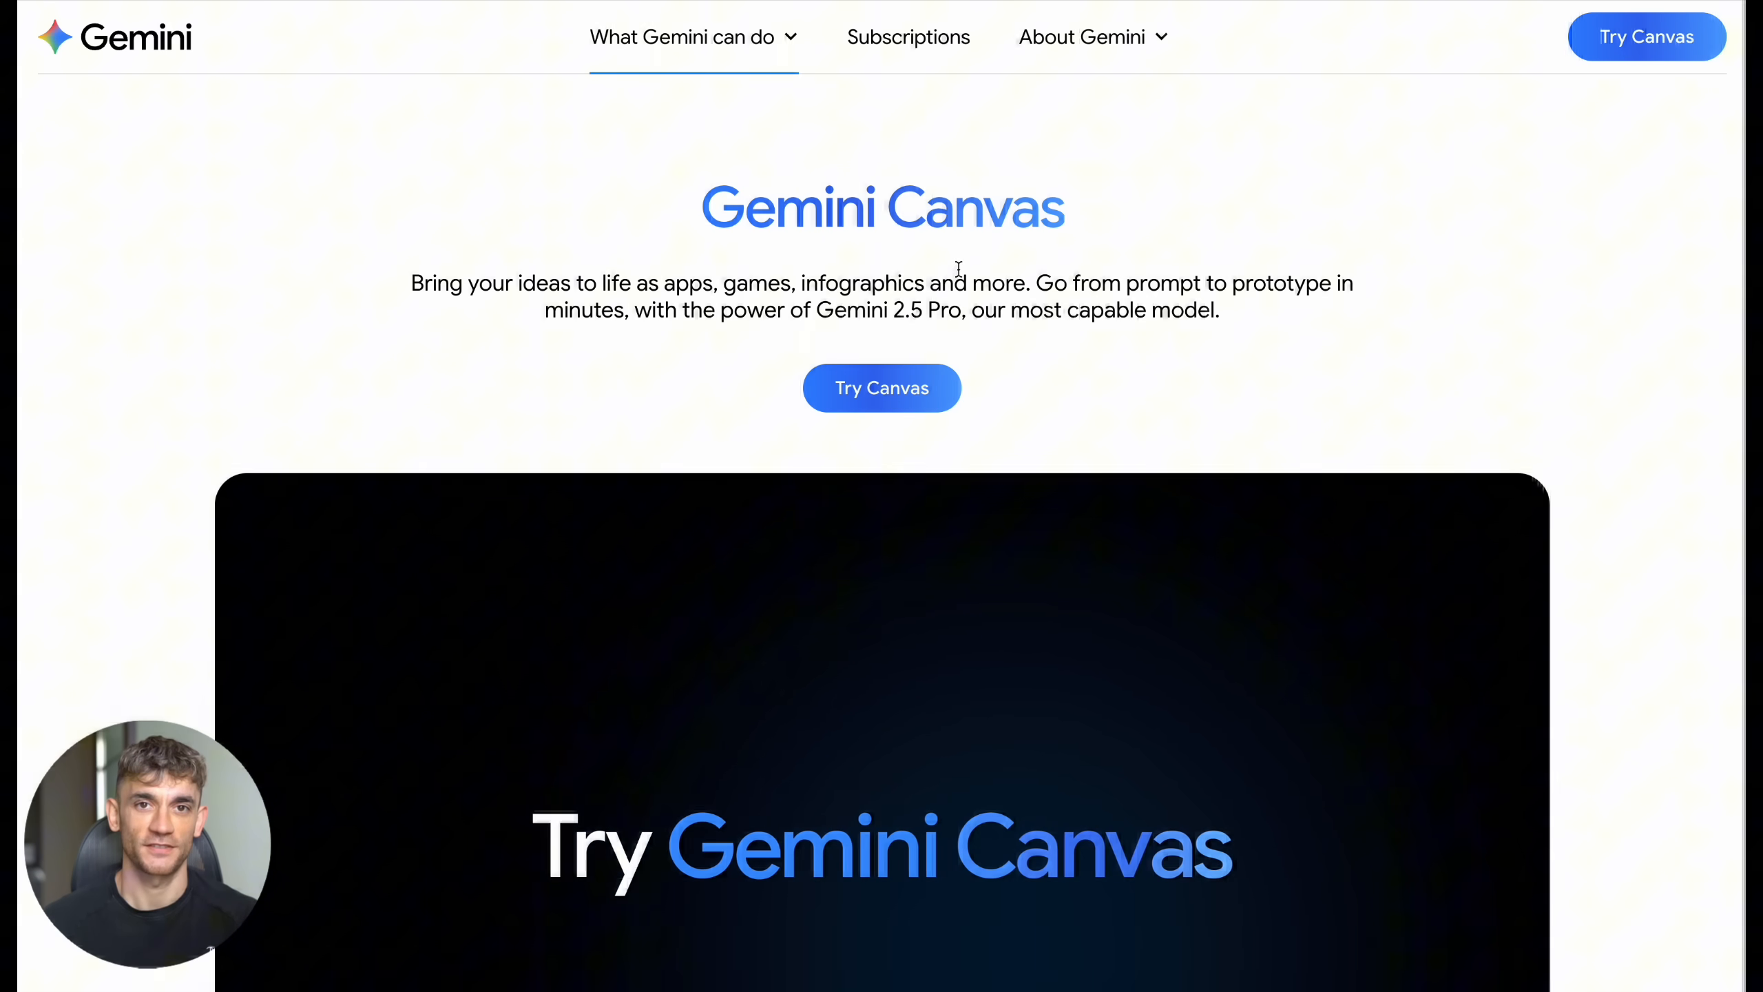
Step: Scroll to the promo video, enter 'Generate a first-person 3D exploration game' and play the demo
scroll("down", 3)
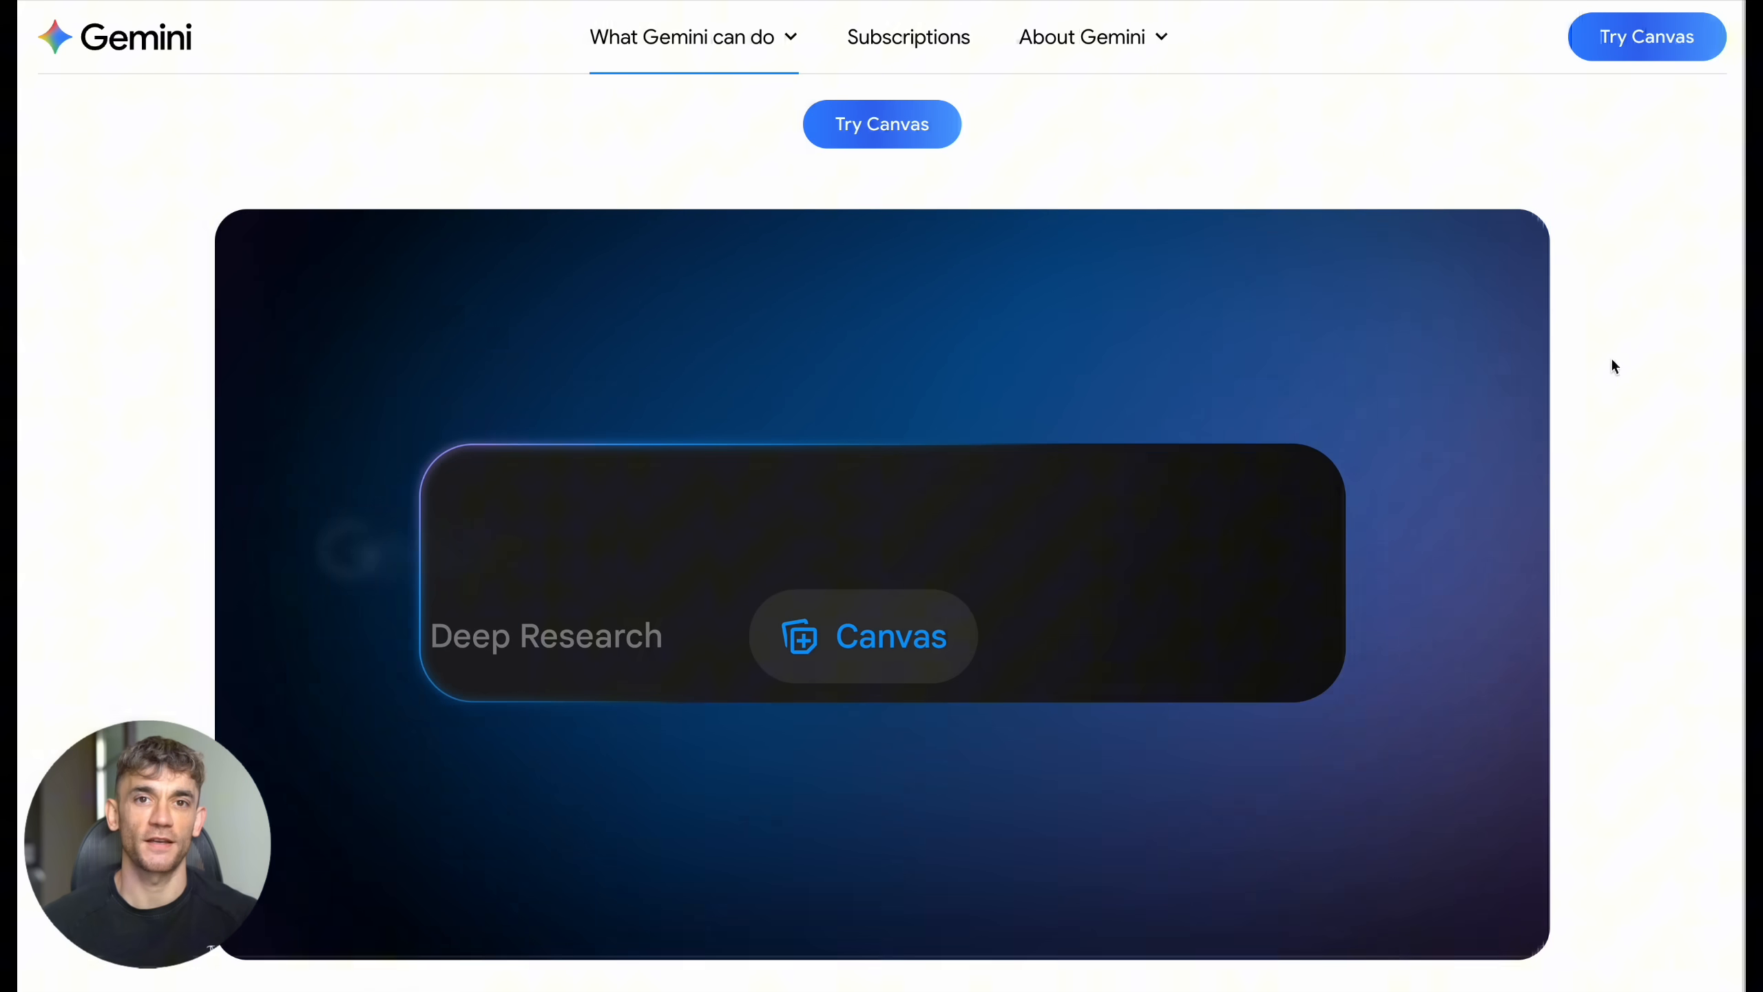
type("Generate a first-person 3D exploration game")
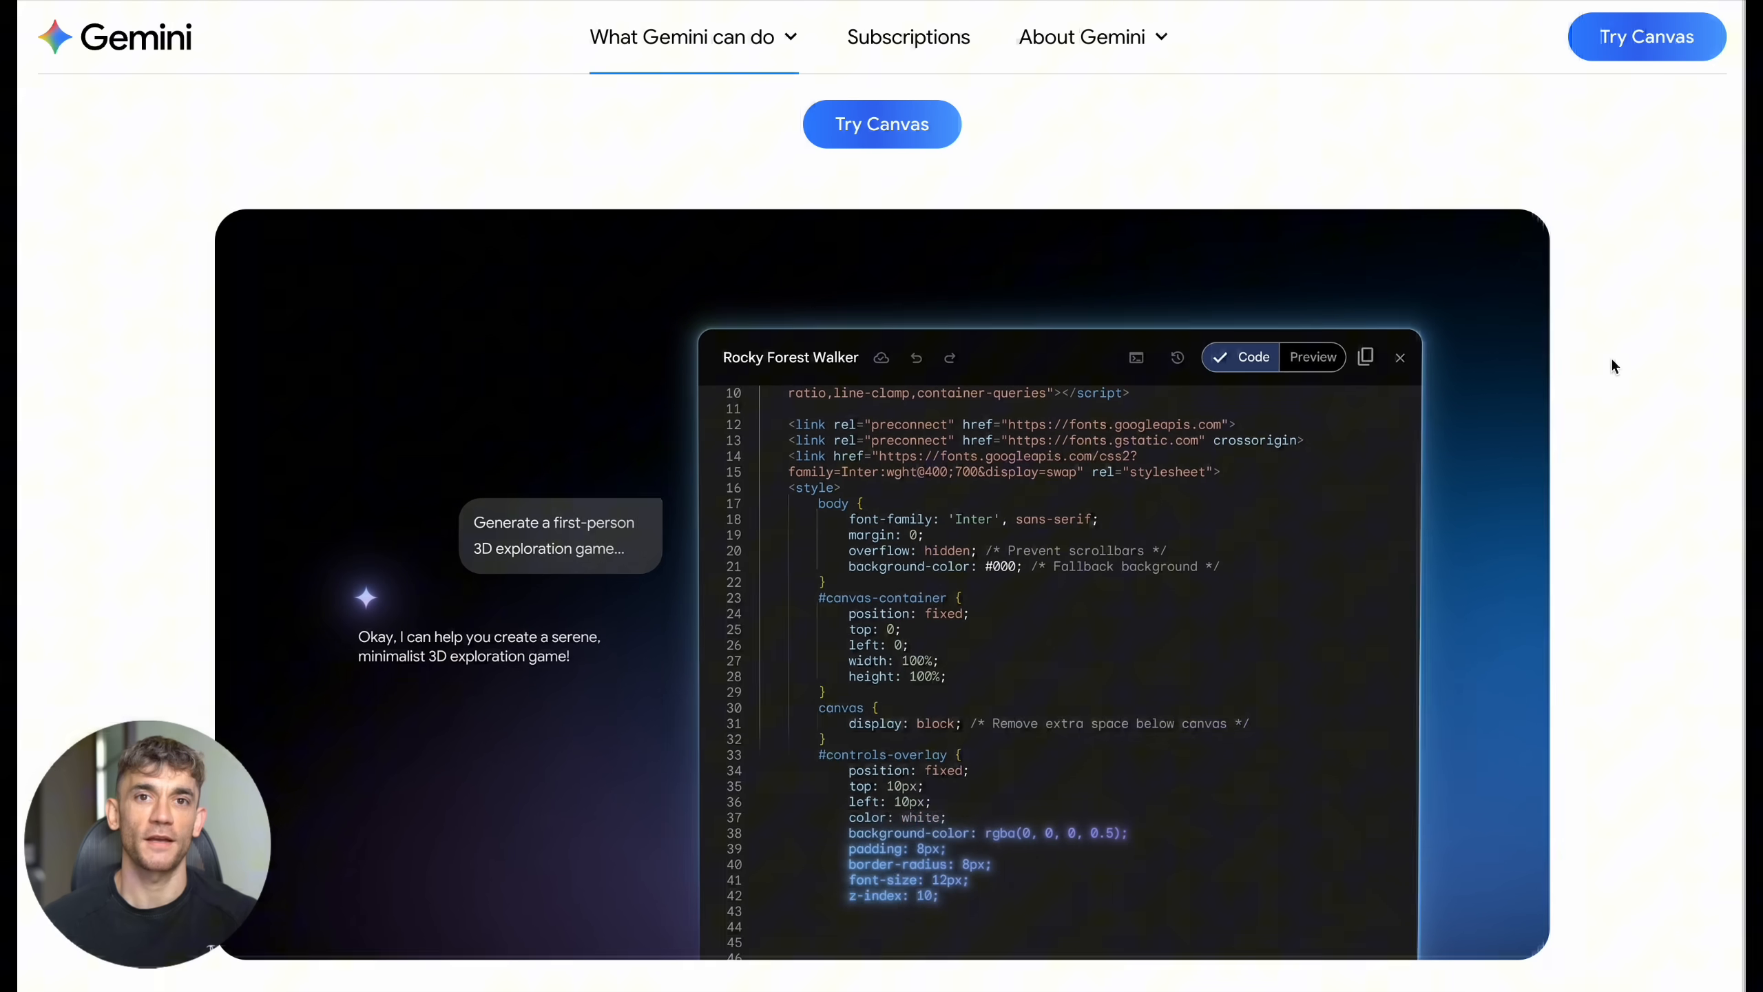
left_click(1311, 356)
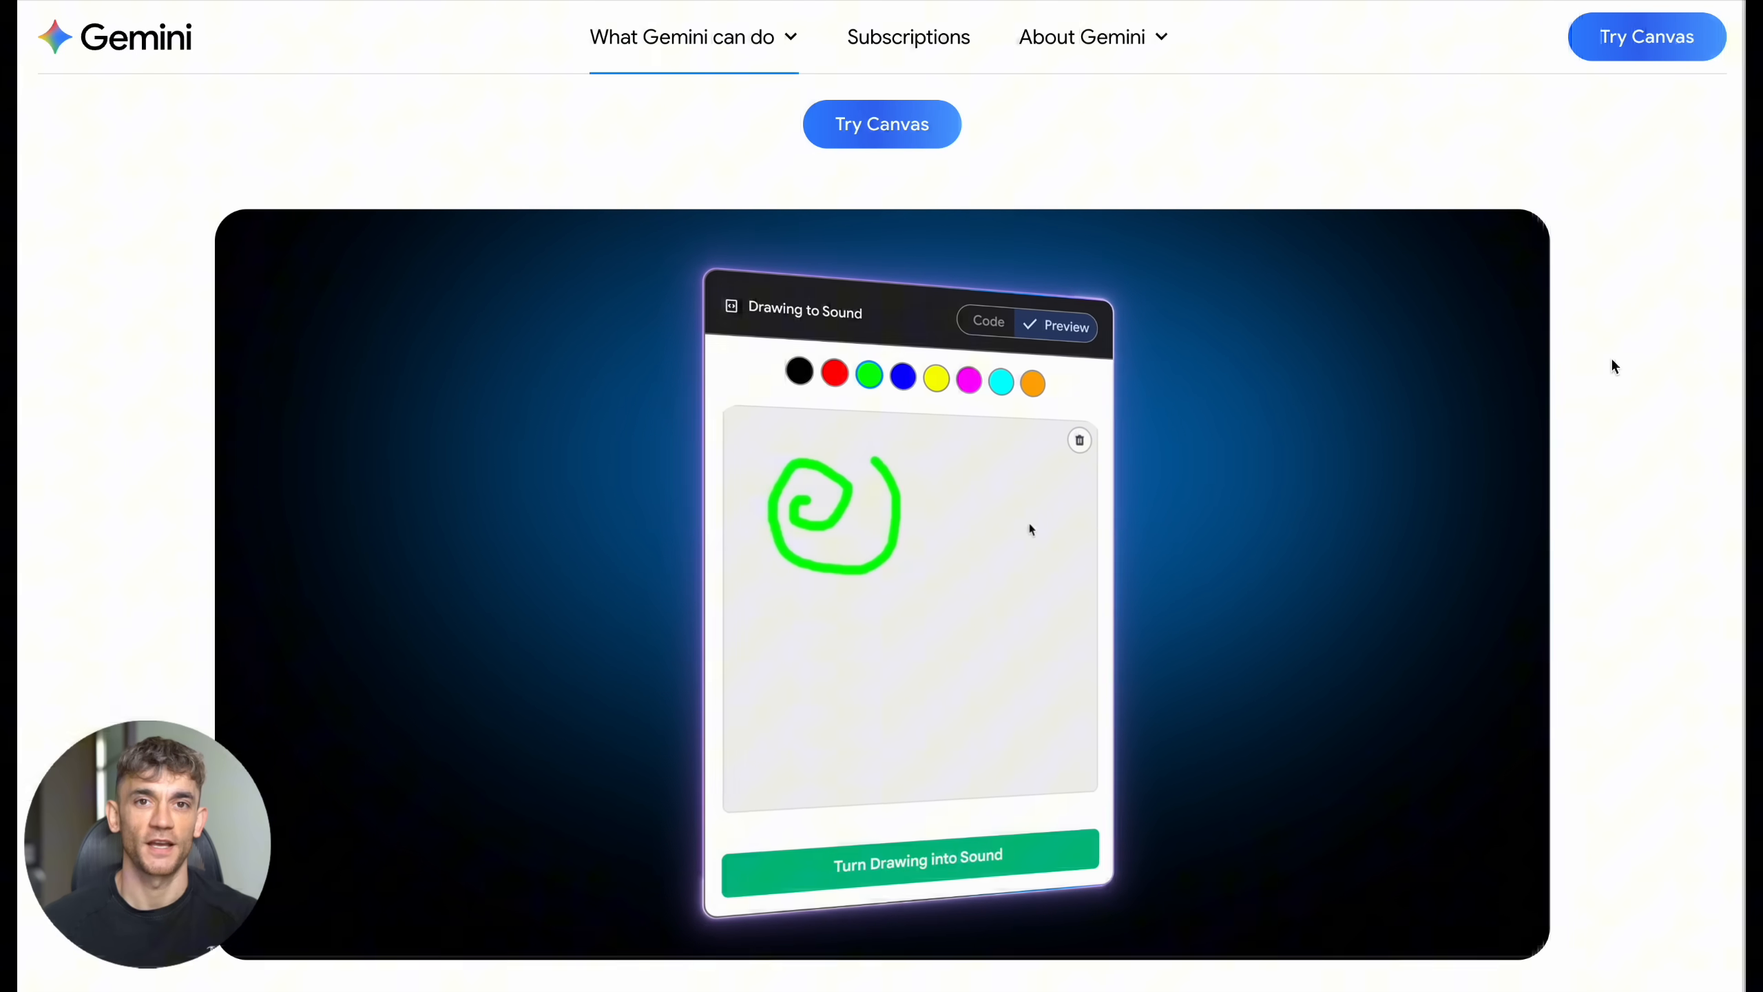
scroll("down", 3)
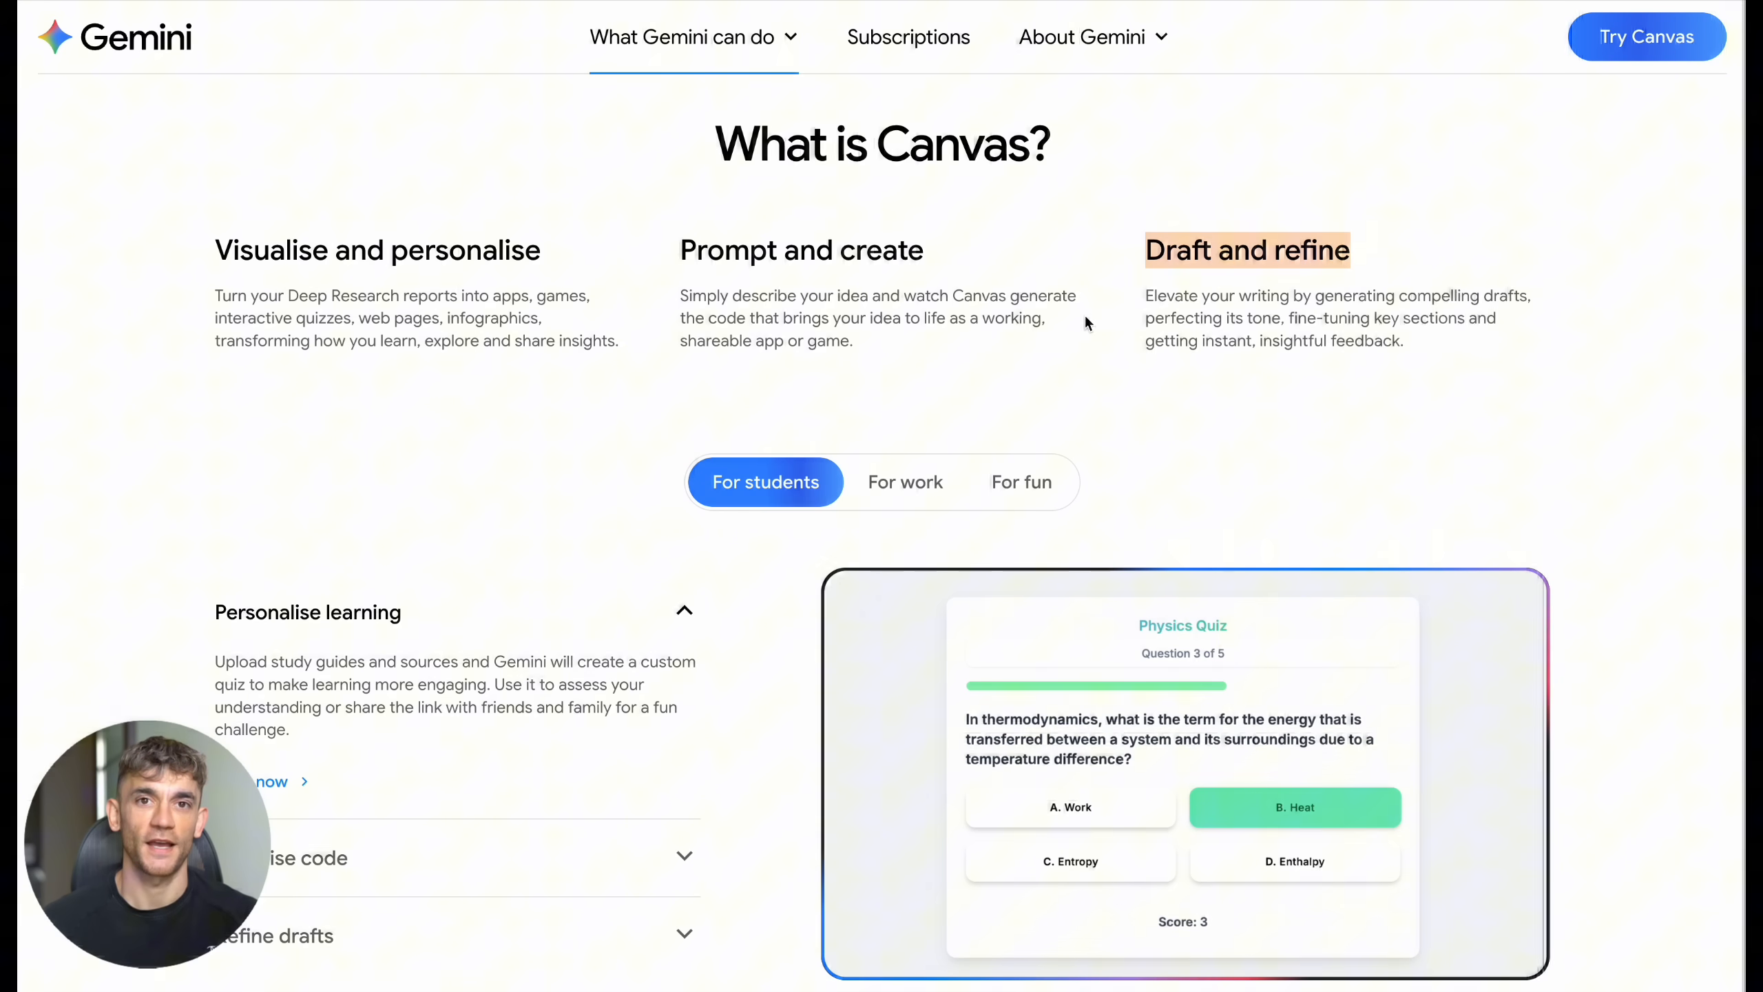
Step: Under 'What is Canvas?', expand Optimise operations in For work, then switch to the For fun examples
scroll("down", 3)
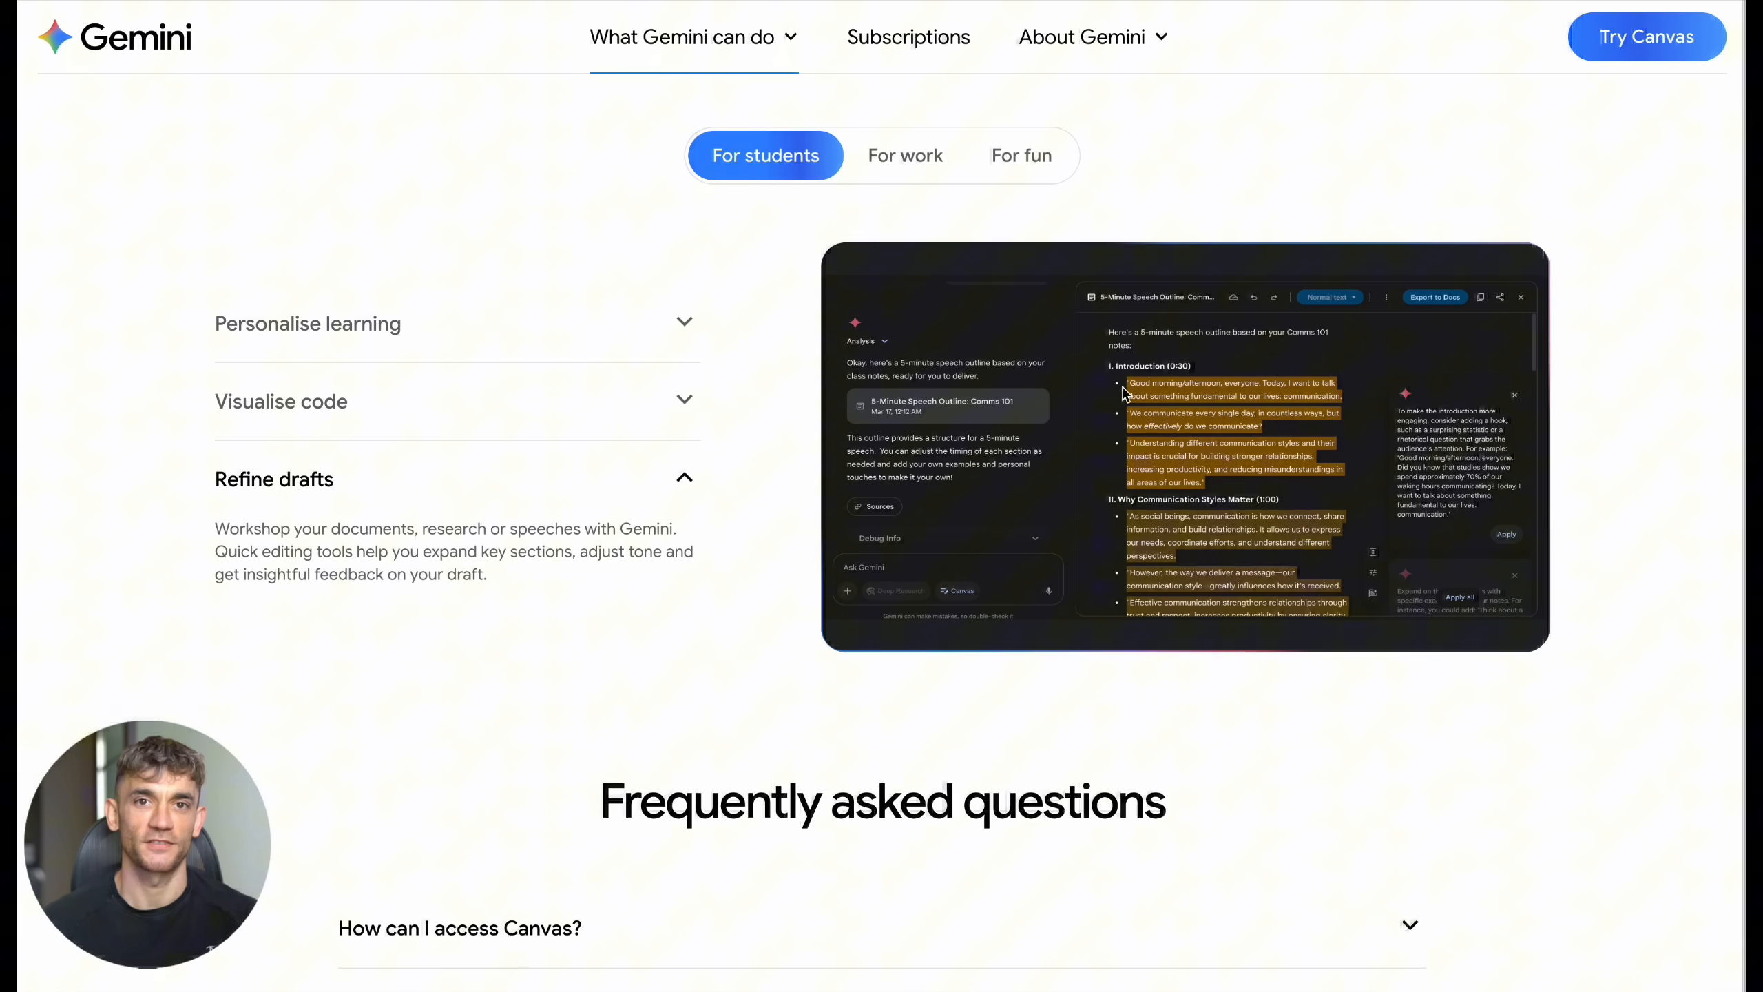
mouse_move(1104, 533)
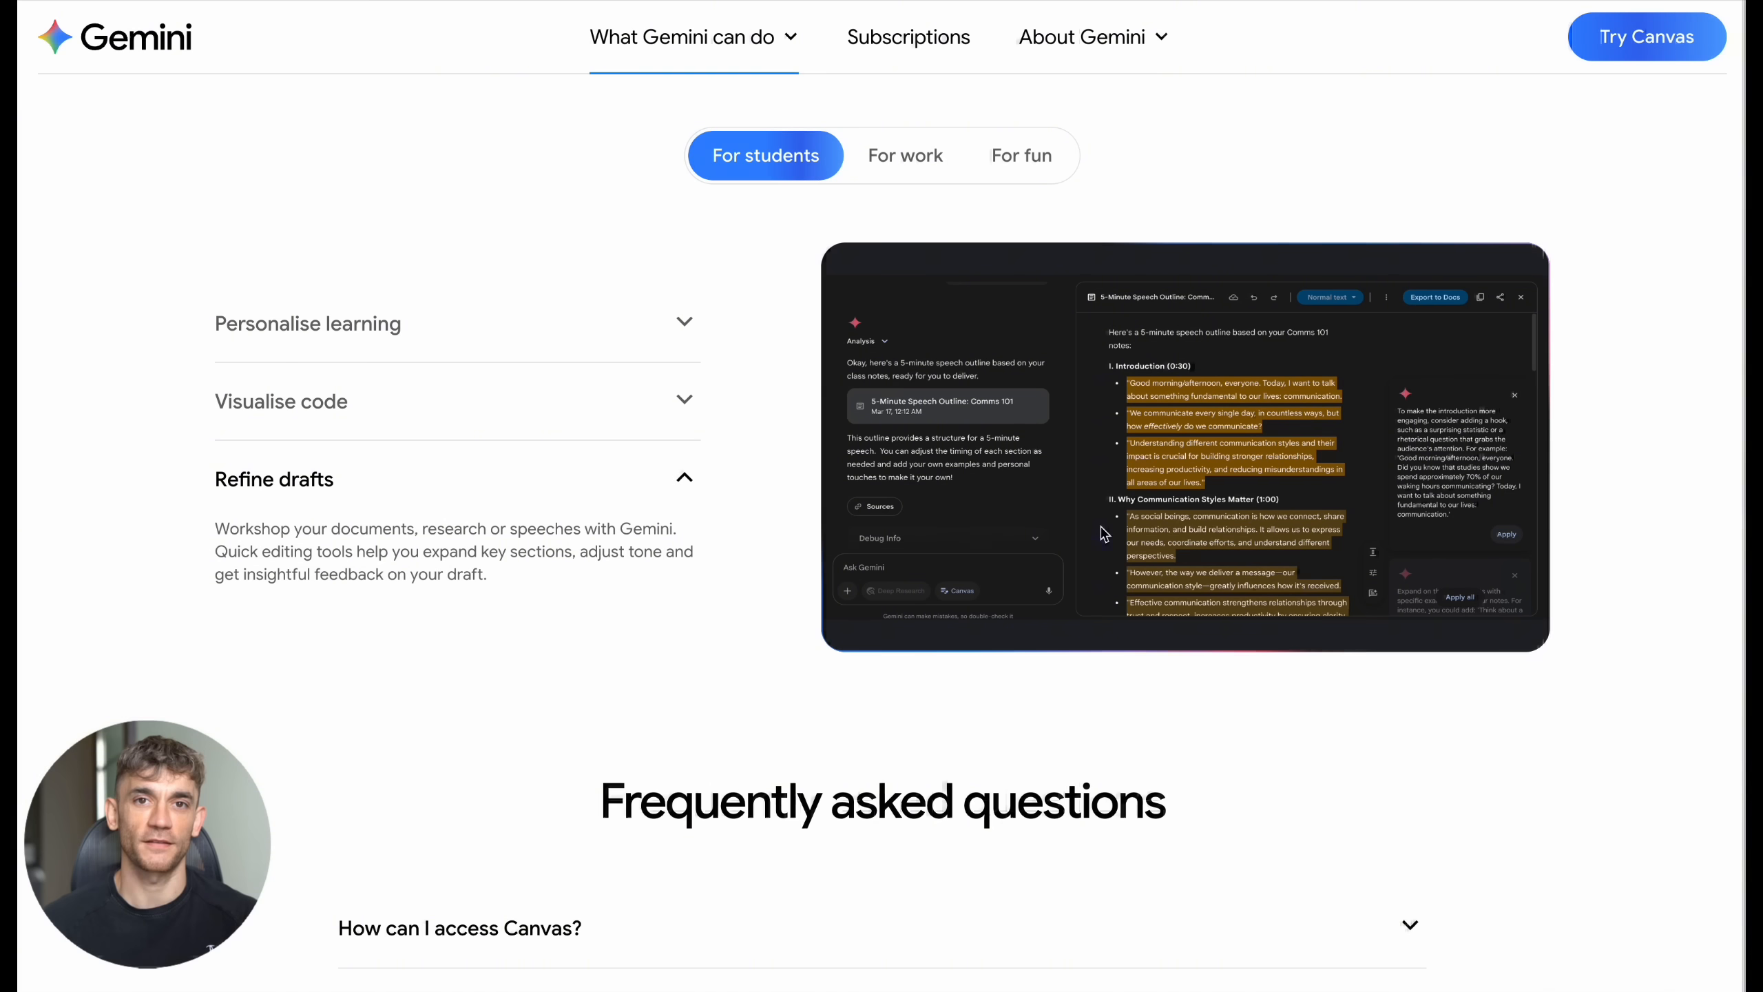
left_click(904, 156)
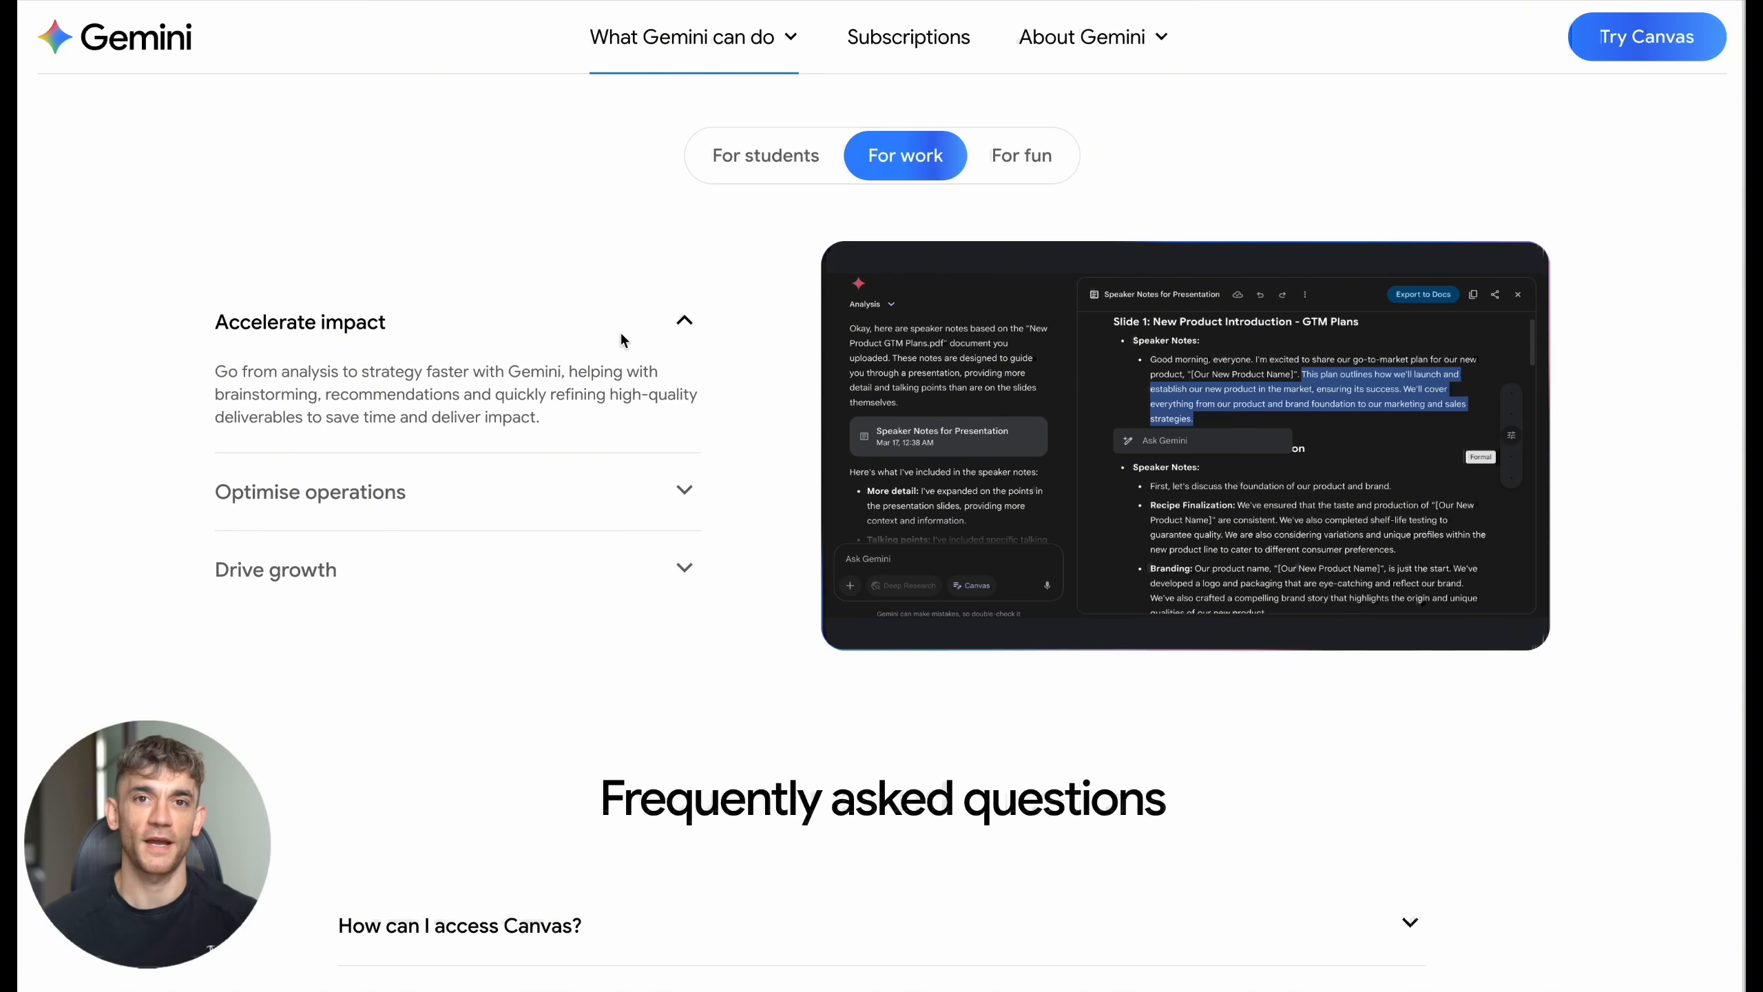
mouse_move(1237, 448)
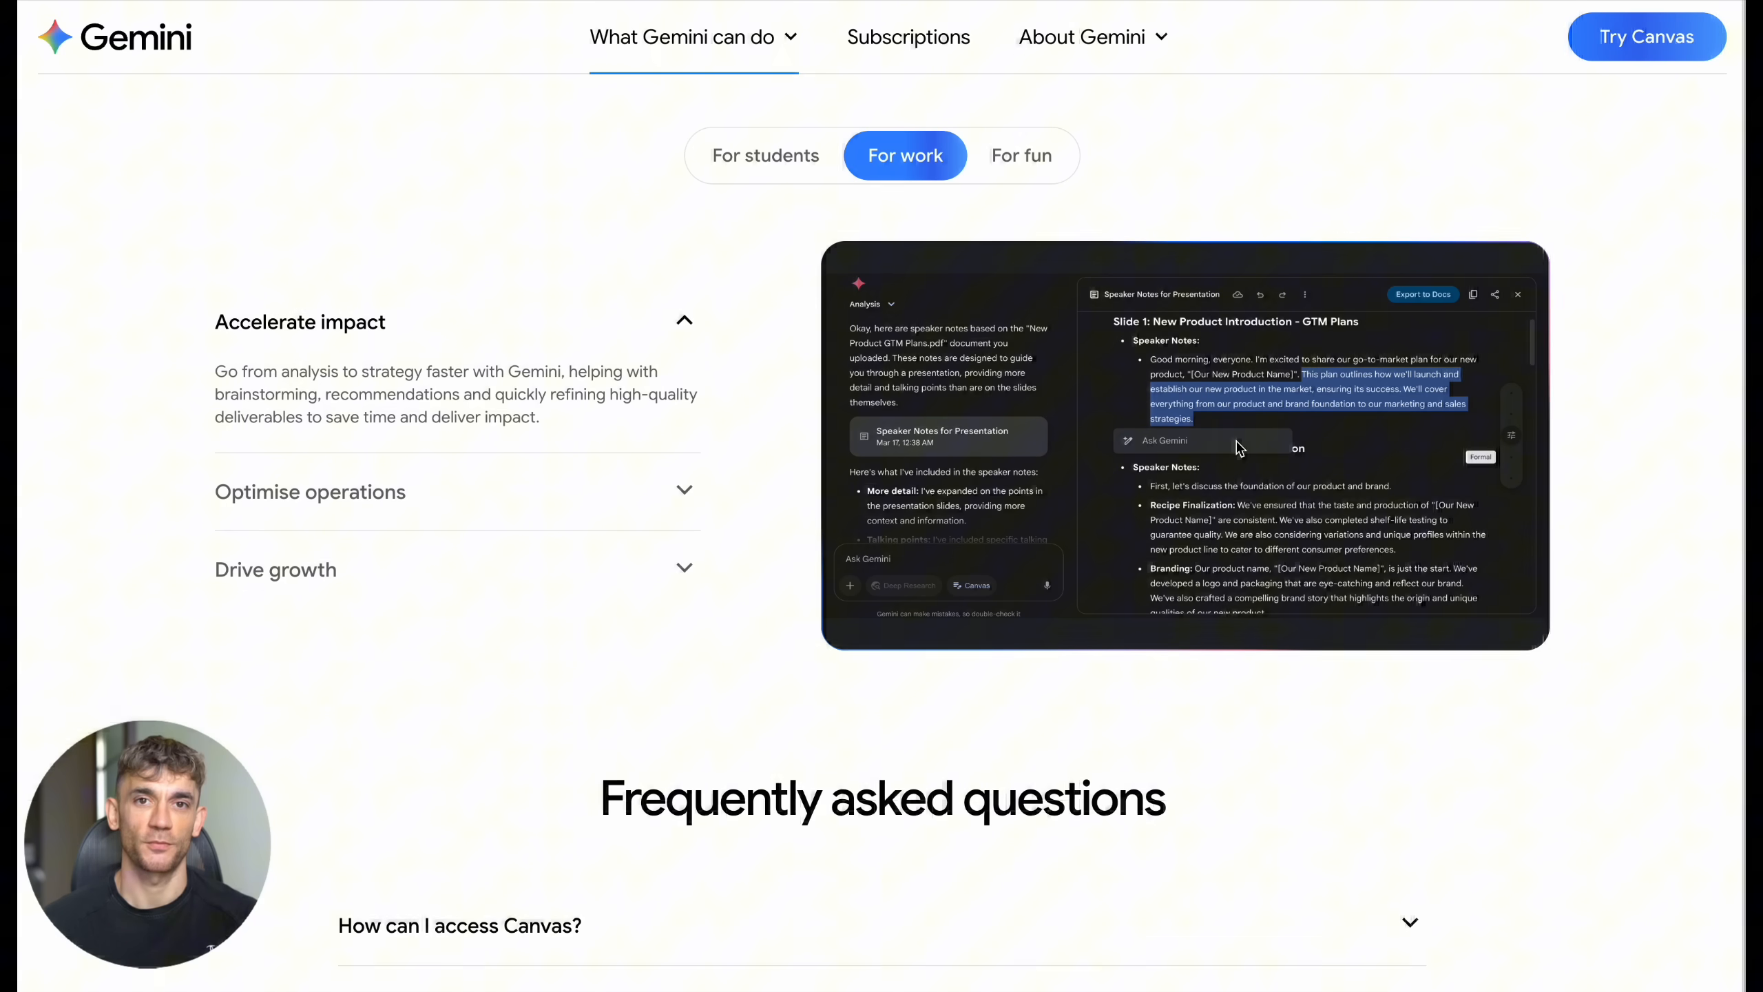
mouse_move(418, 364)
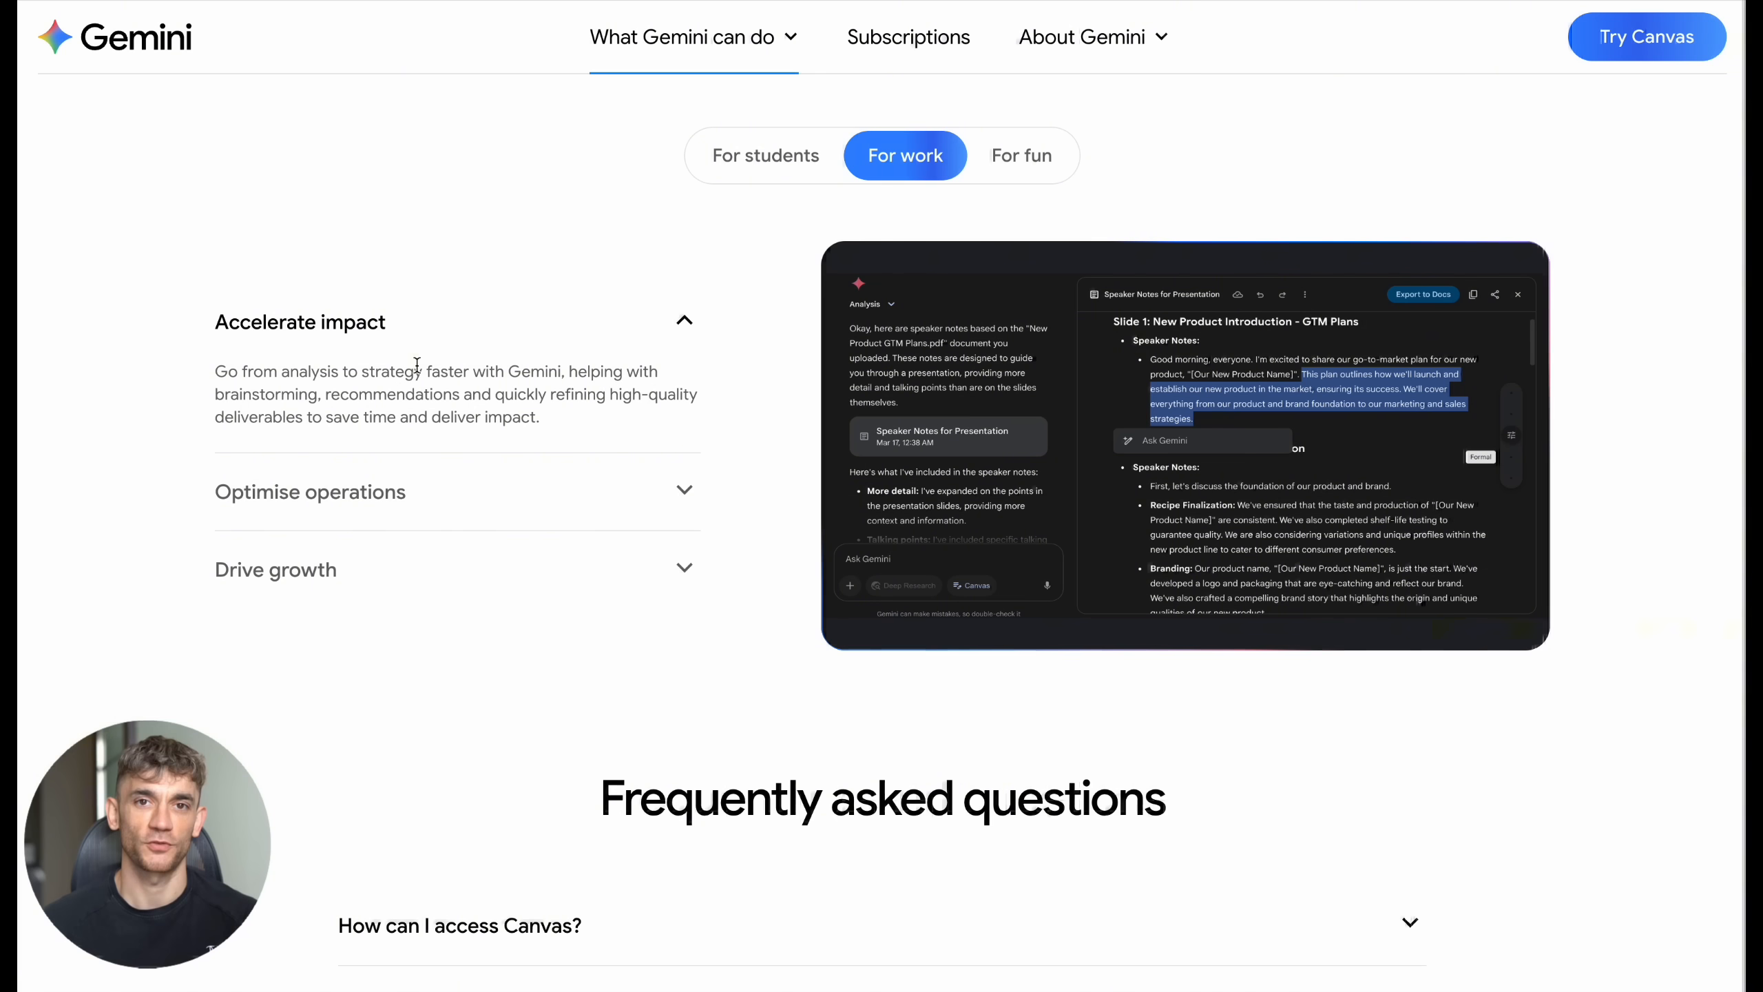
left_click(310, 492)
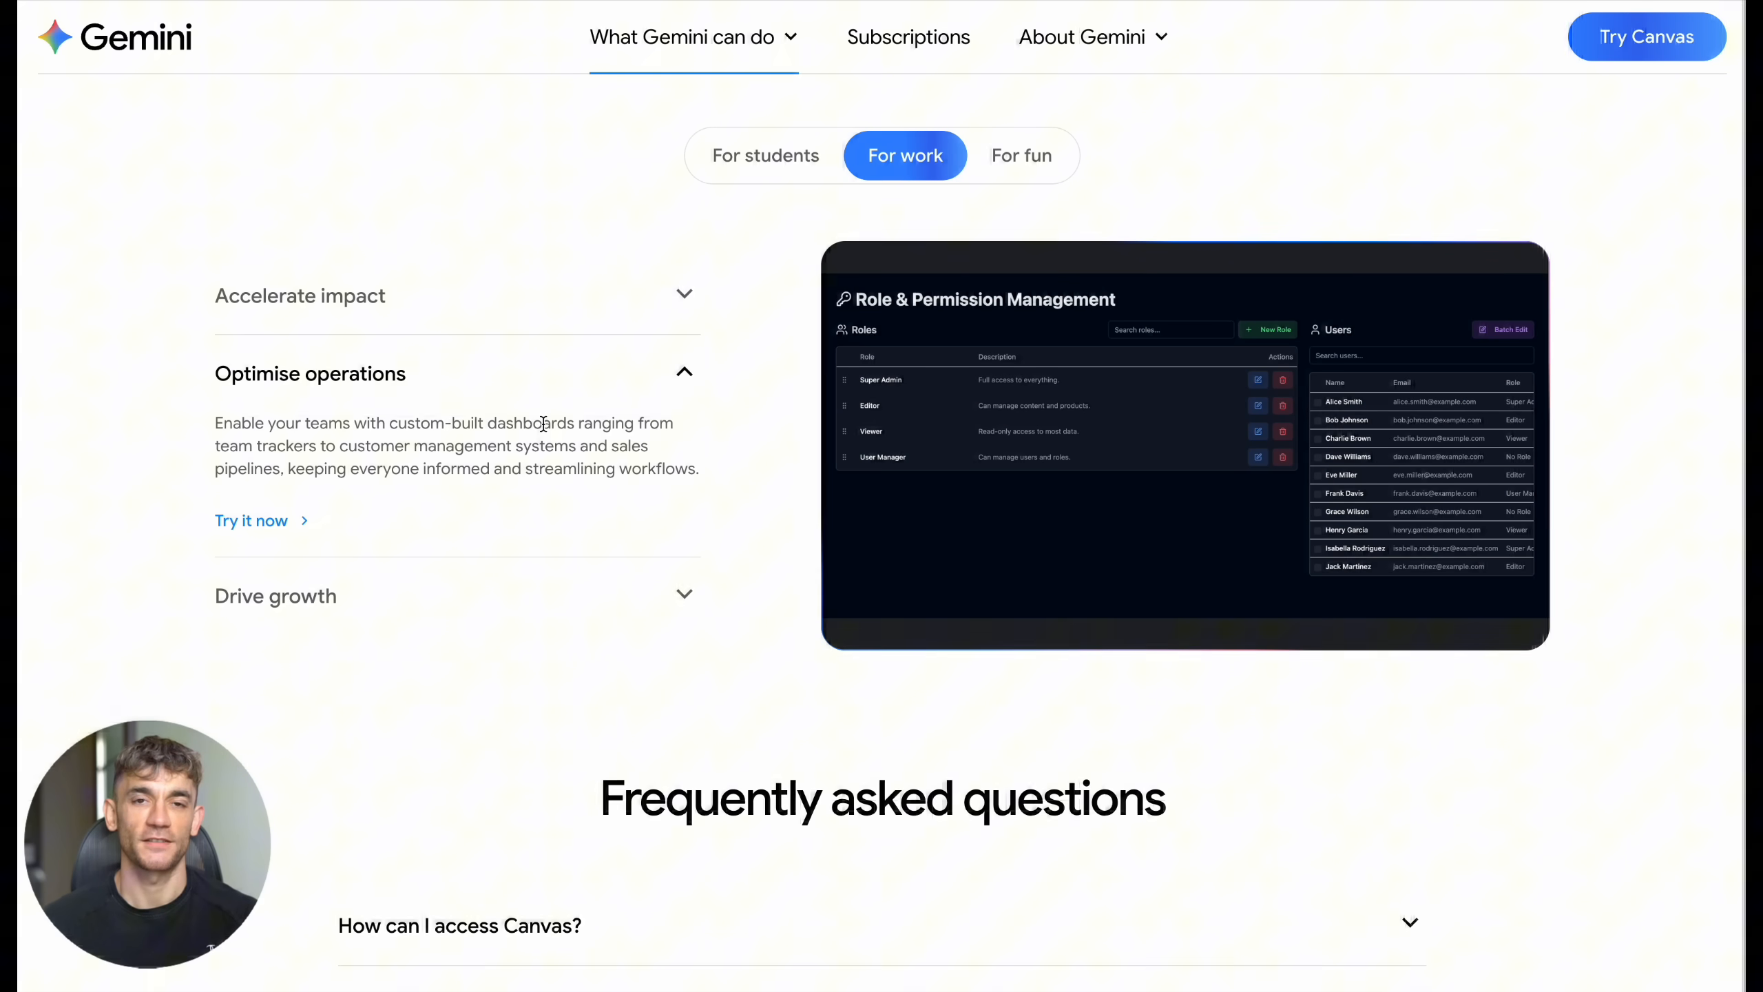
mouse_move(1116, 352)
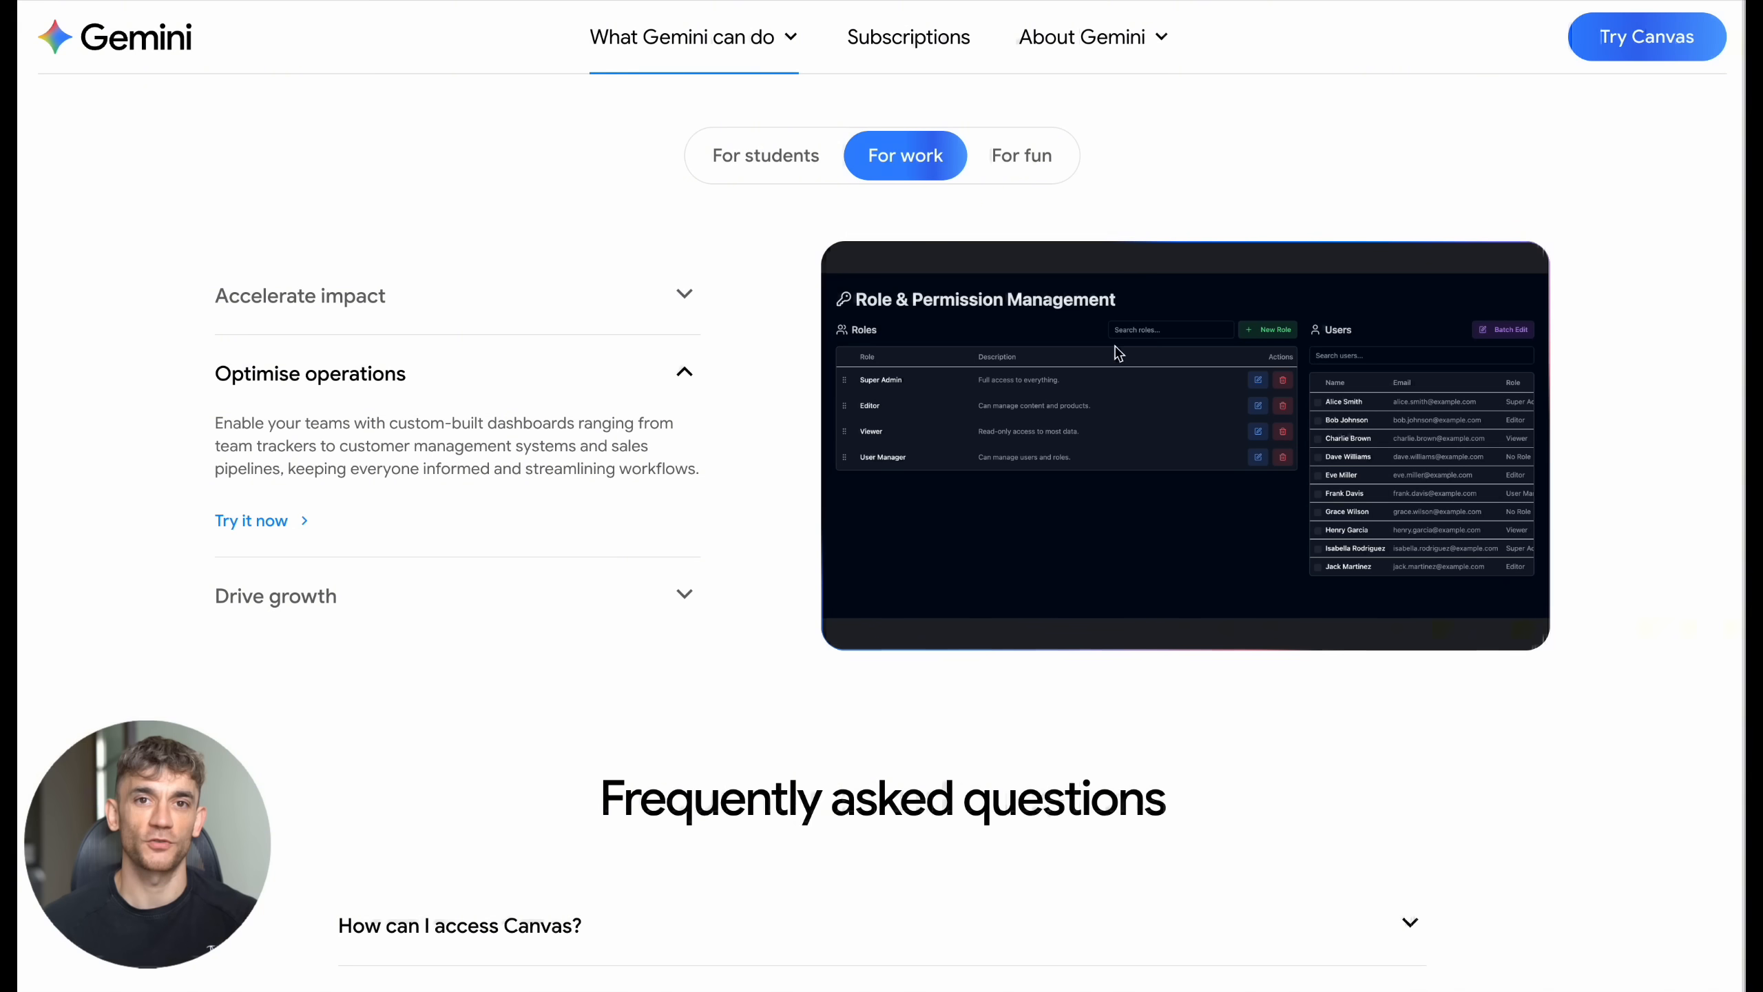
left_click(1019, 156)
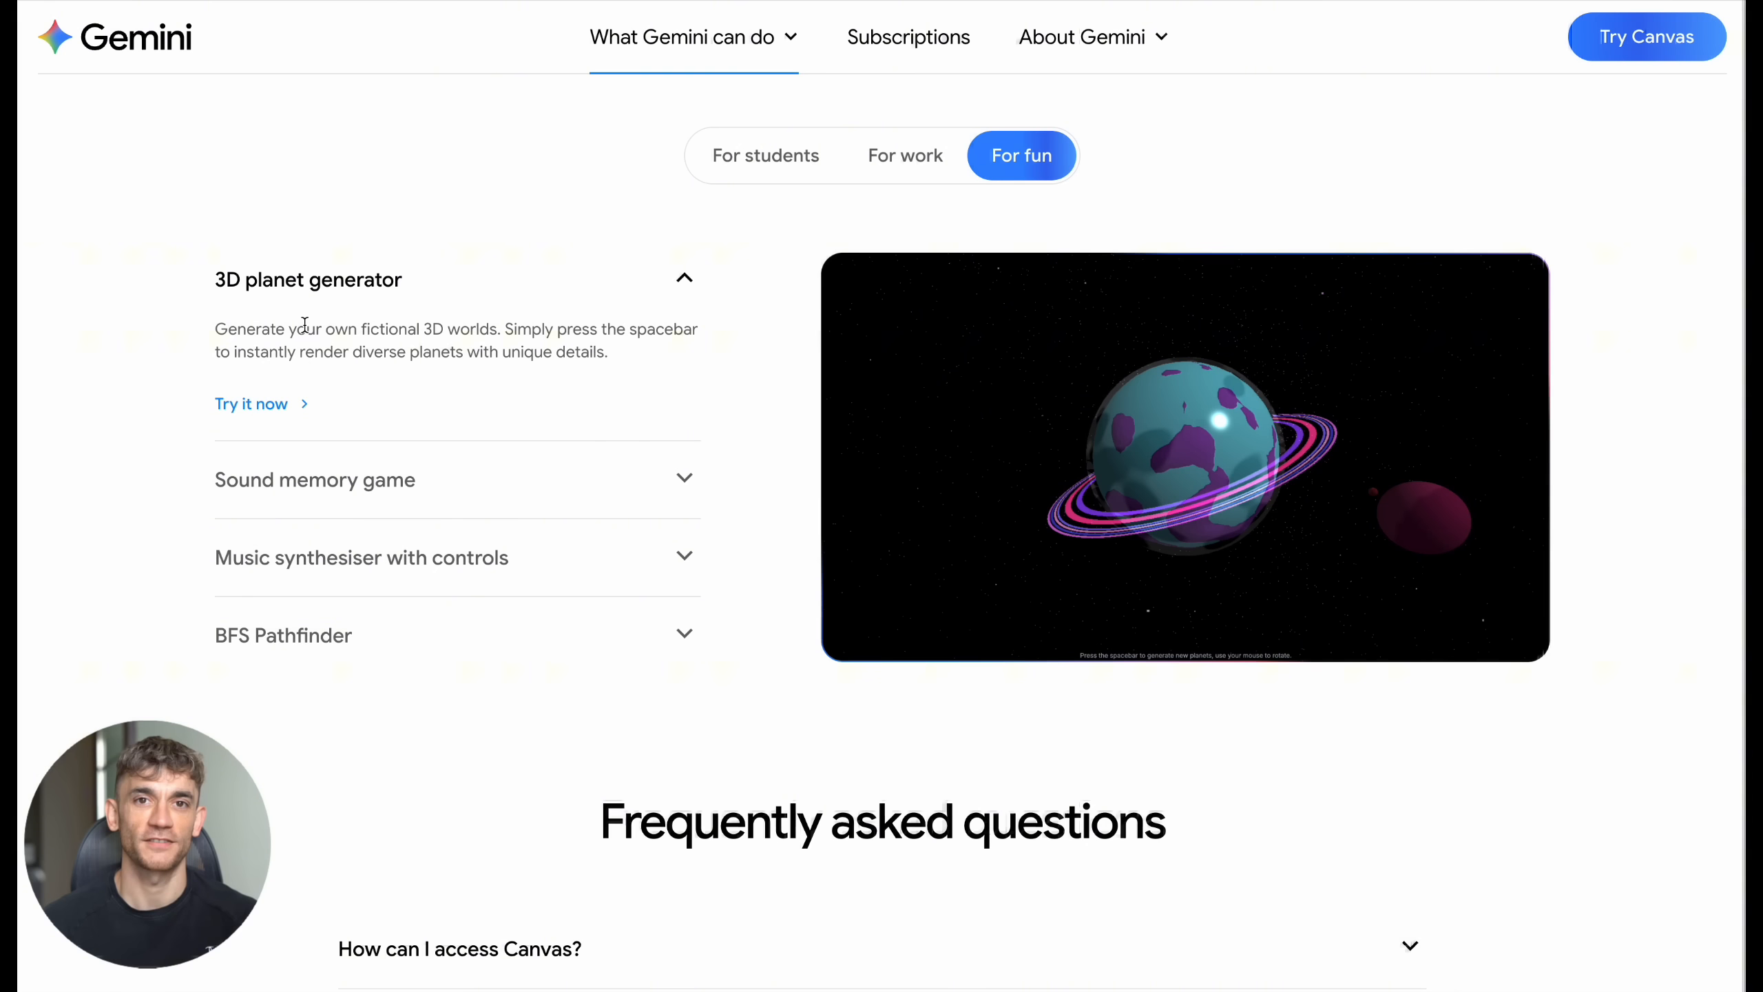
mouse_move(1267, 483)
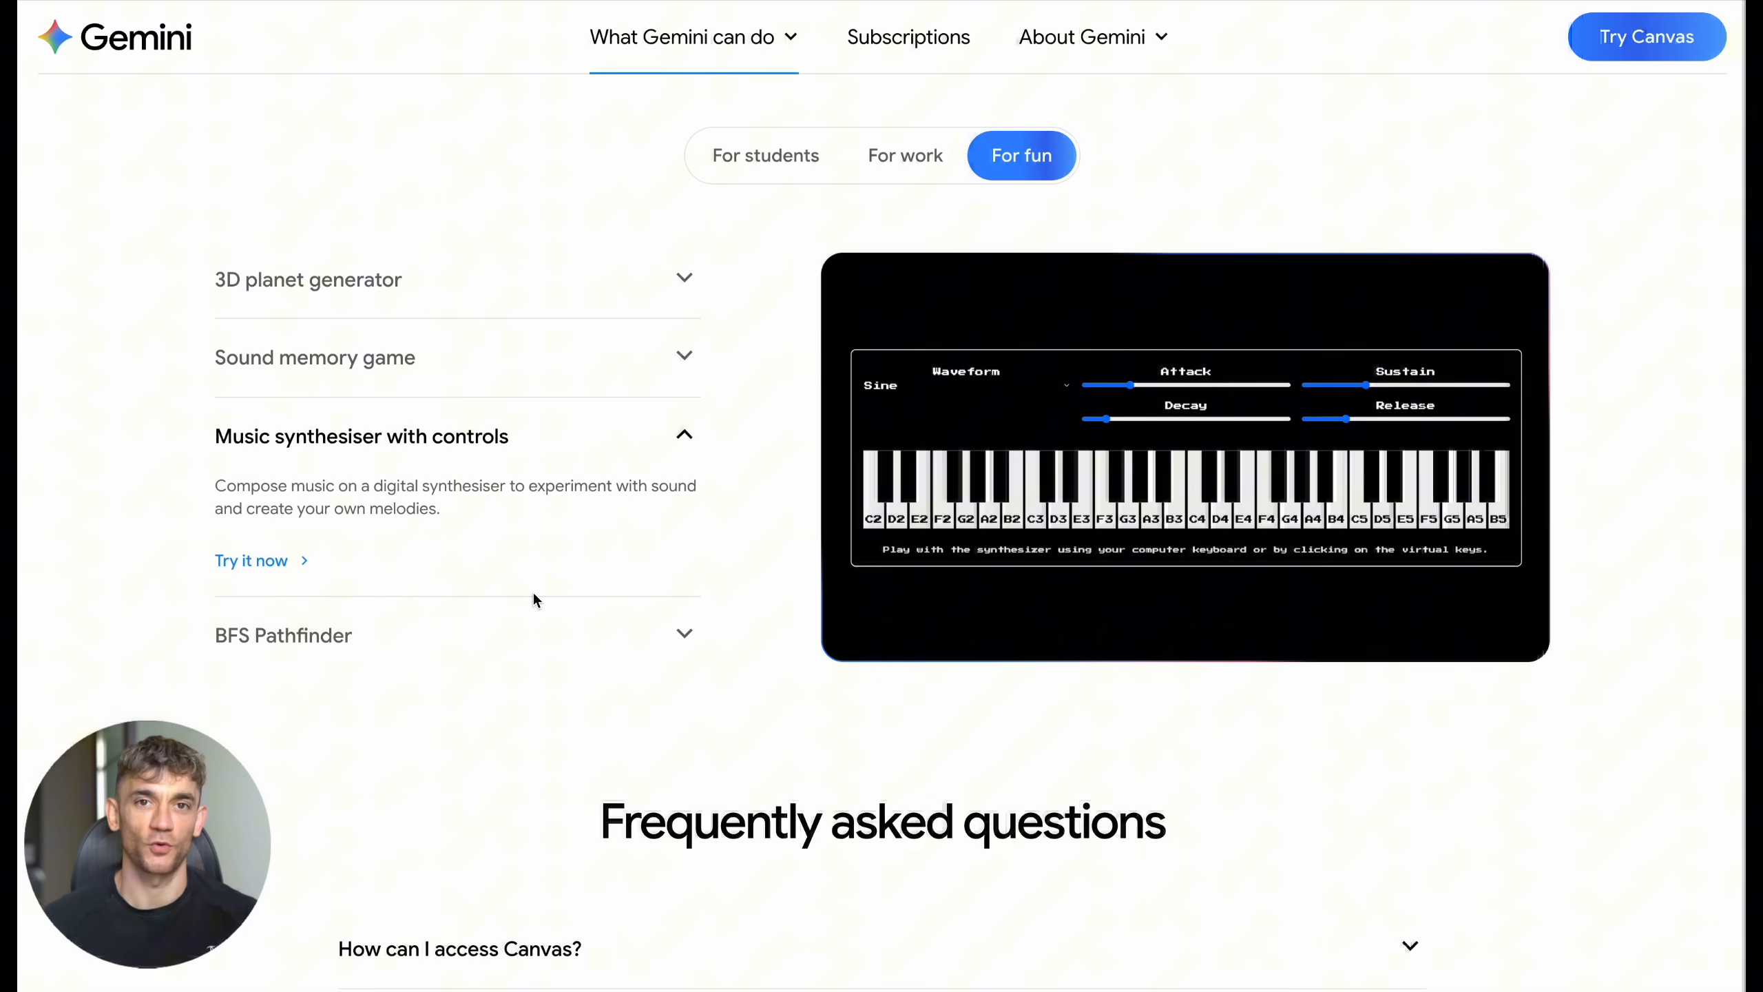
mouse_move(1259, 478)
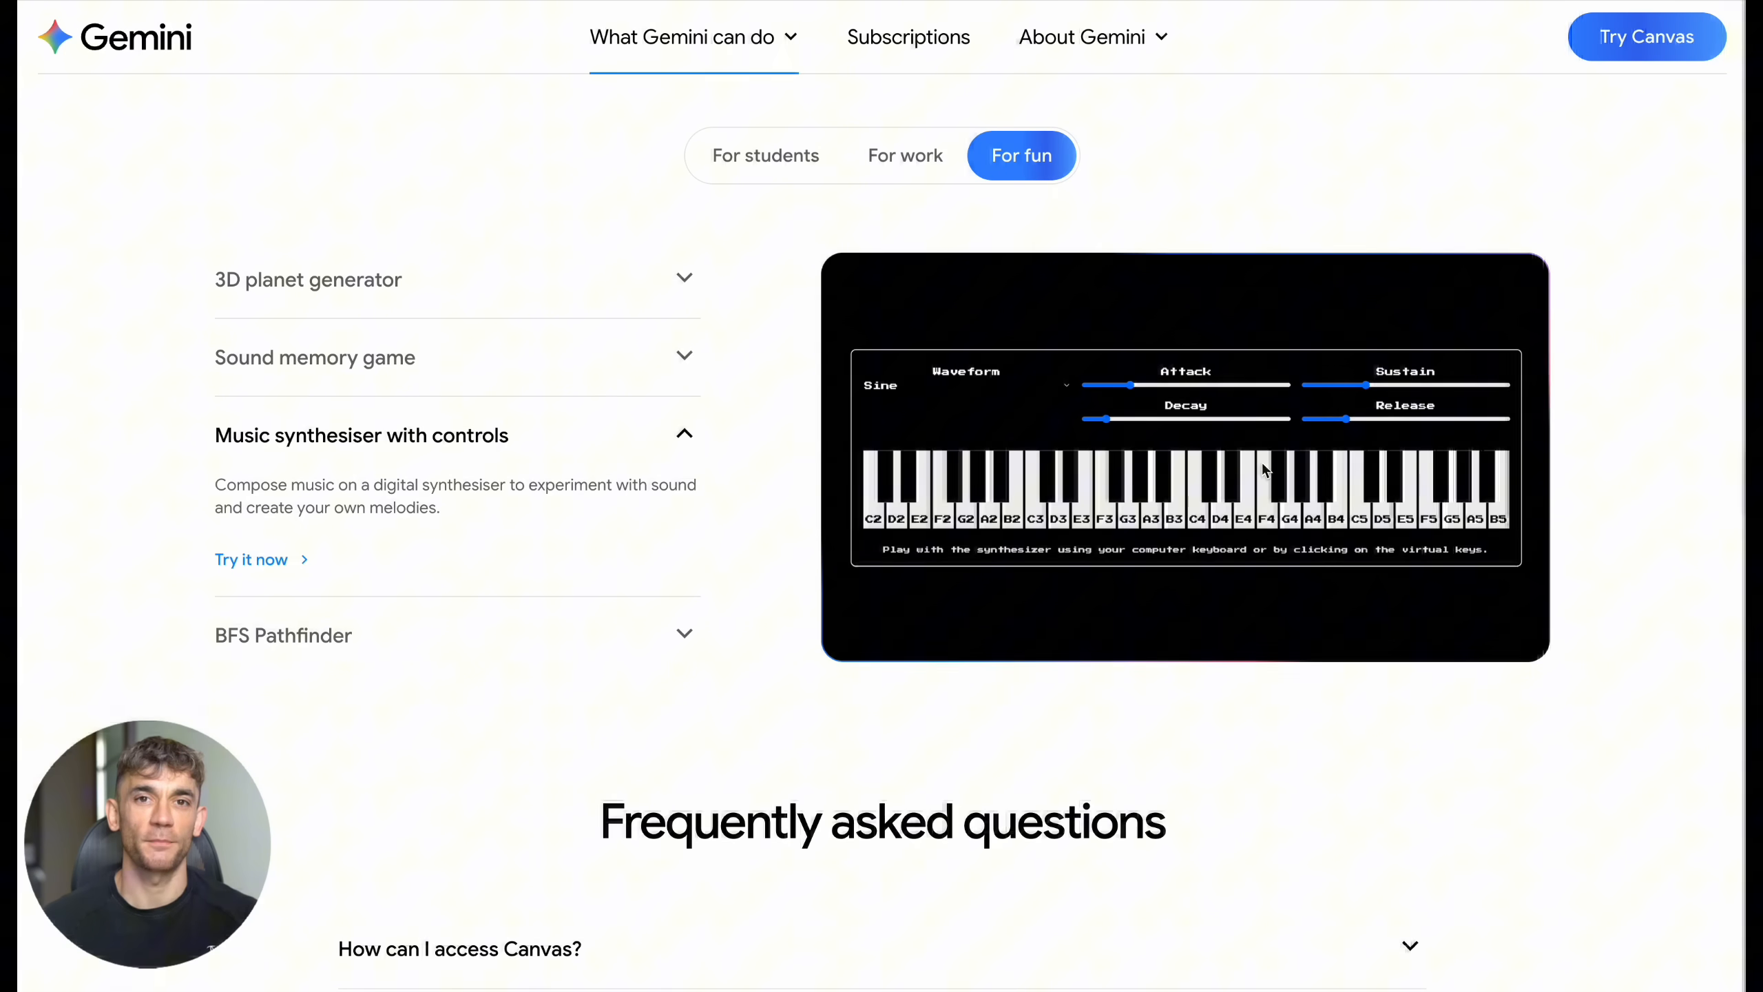
mouse_move(619, 669)
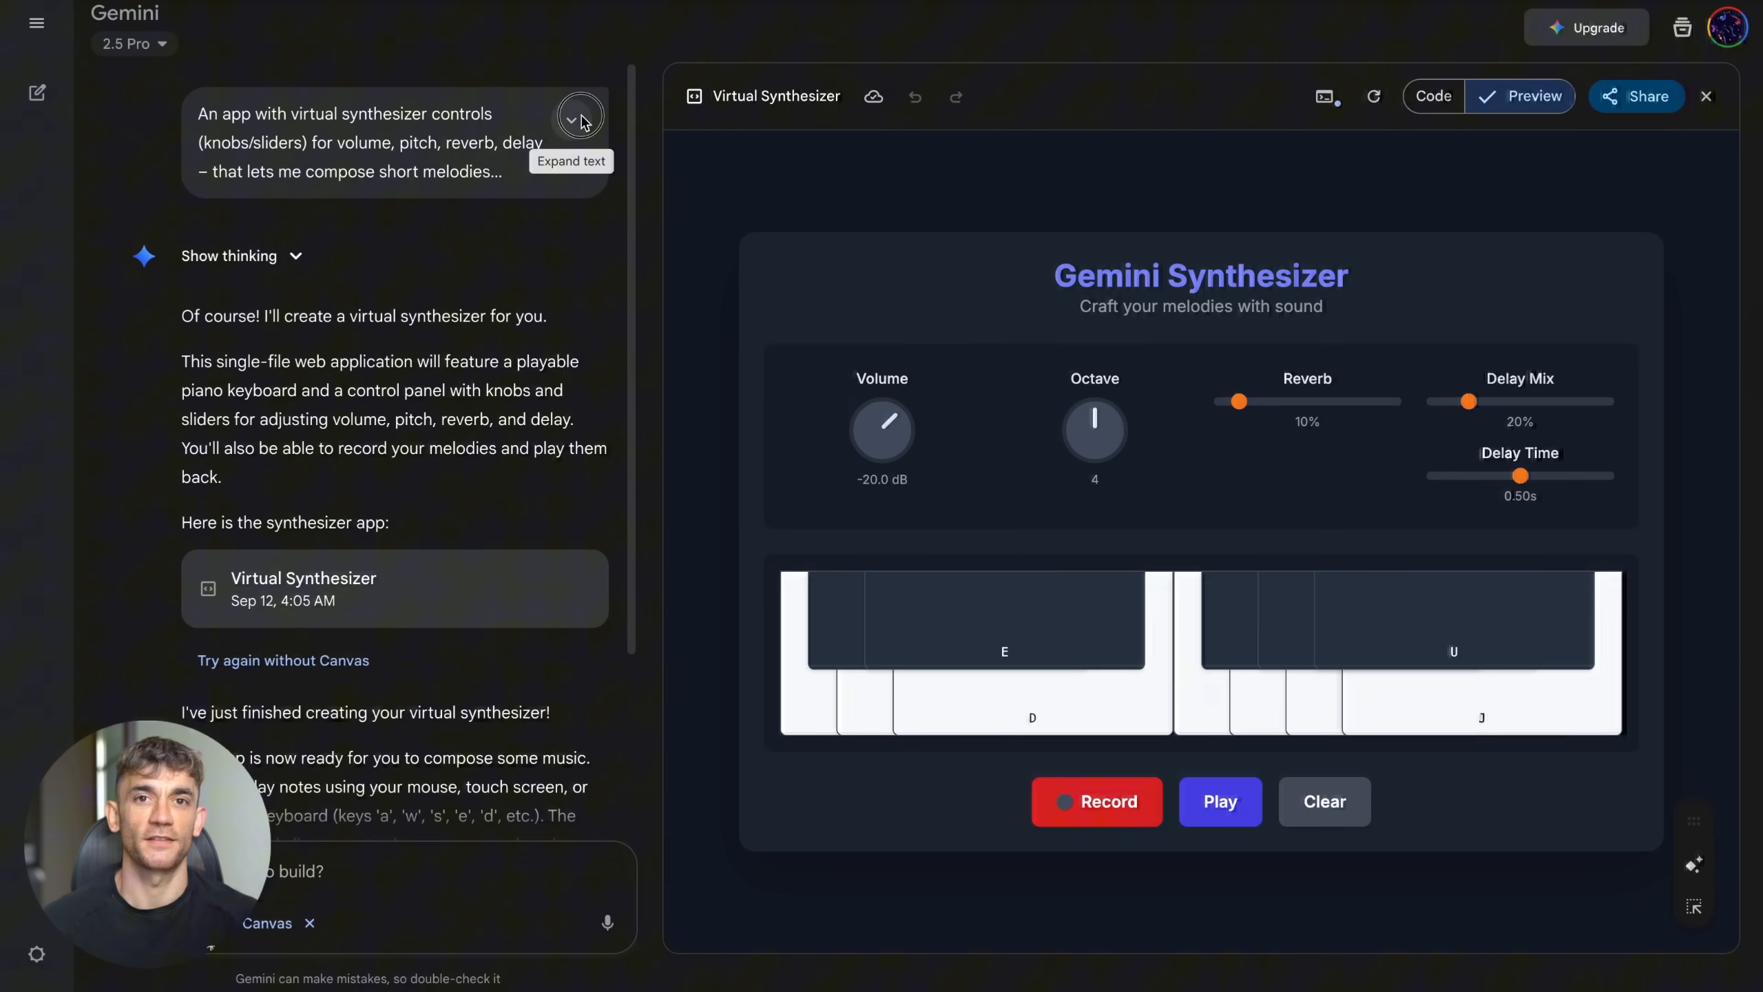
Step: Expand the synthesizer prompt, start recording and play a short melody on the piano keys
left_click(572, 120)
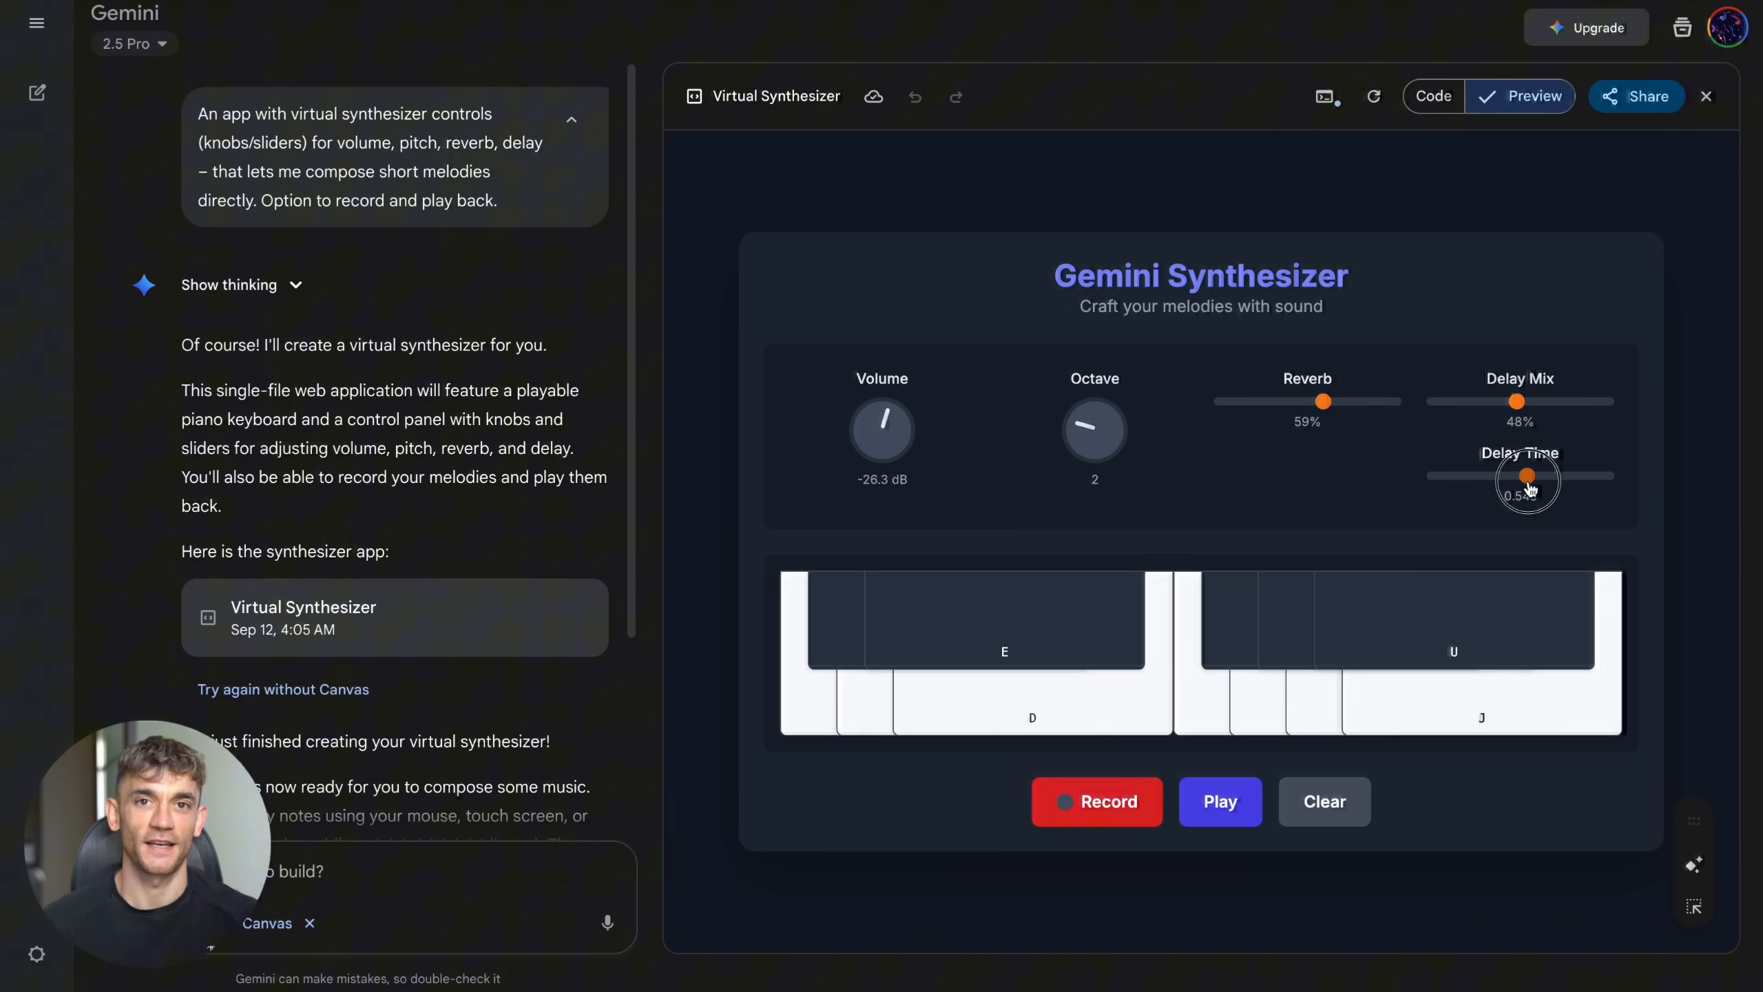
left_click(1096, 800)
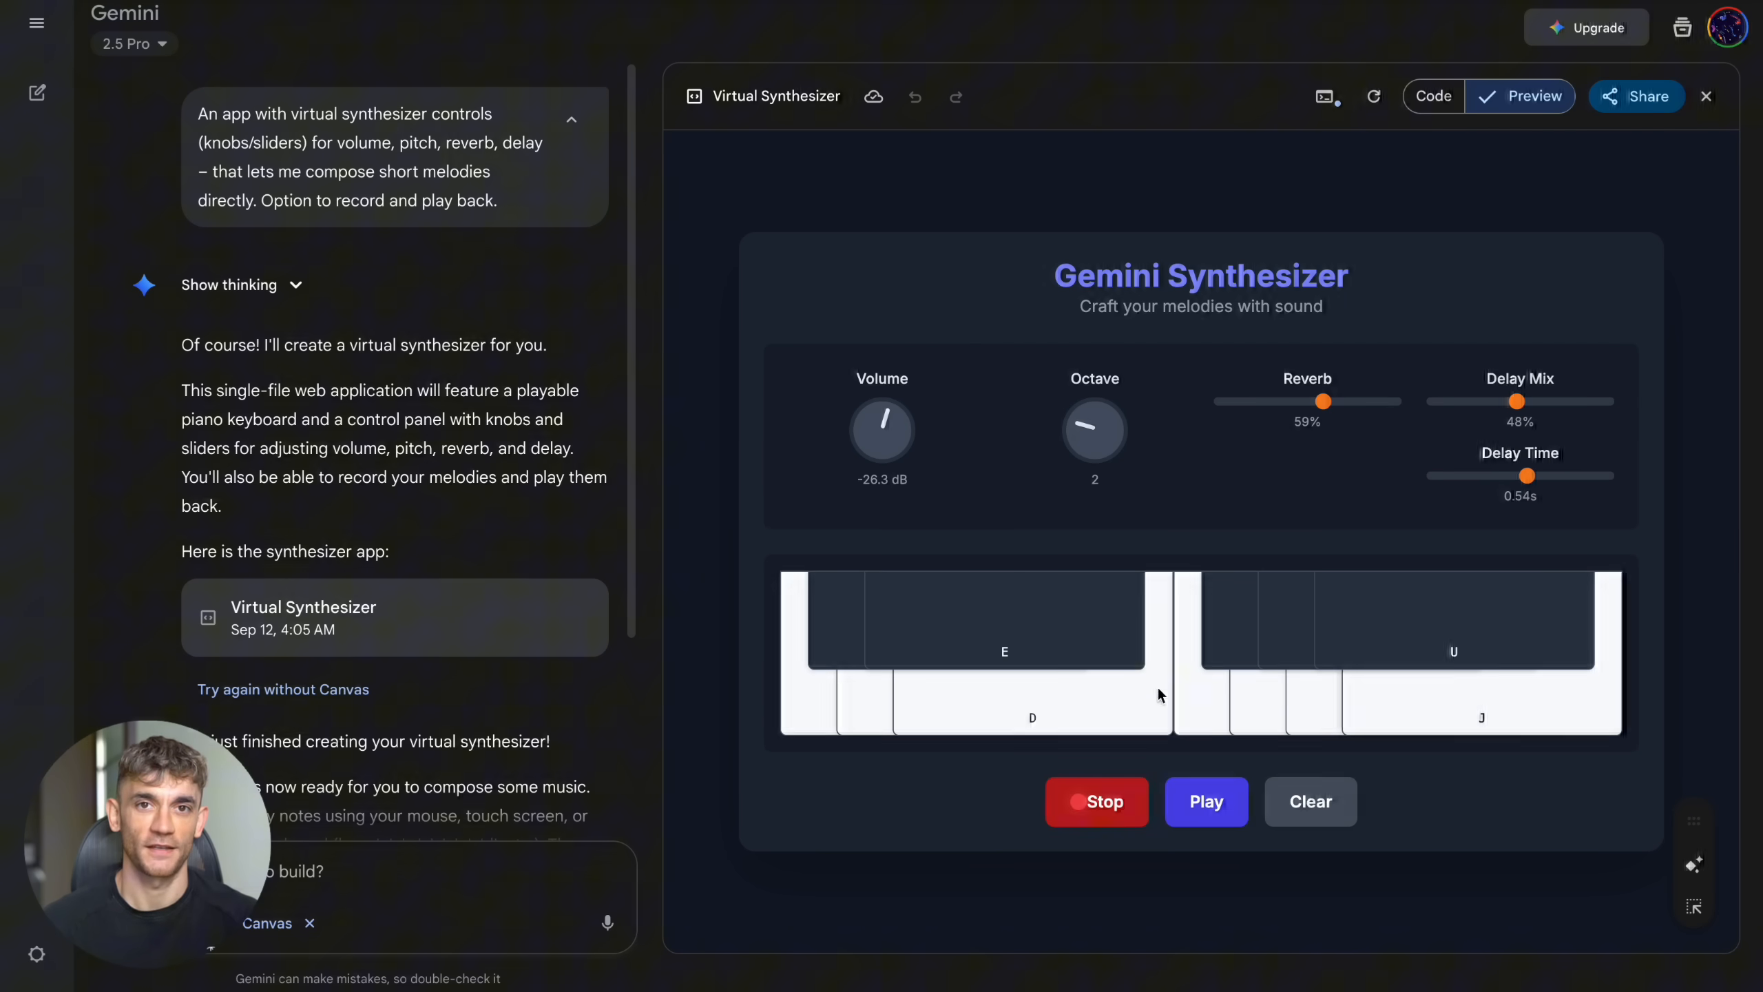
mouse_move(1035, 621)
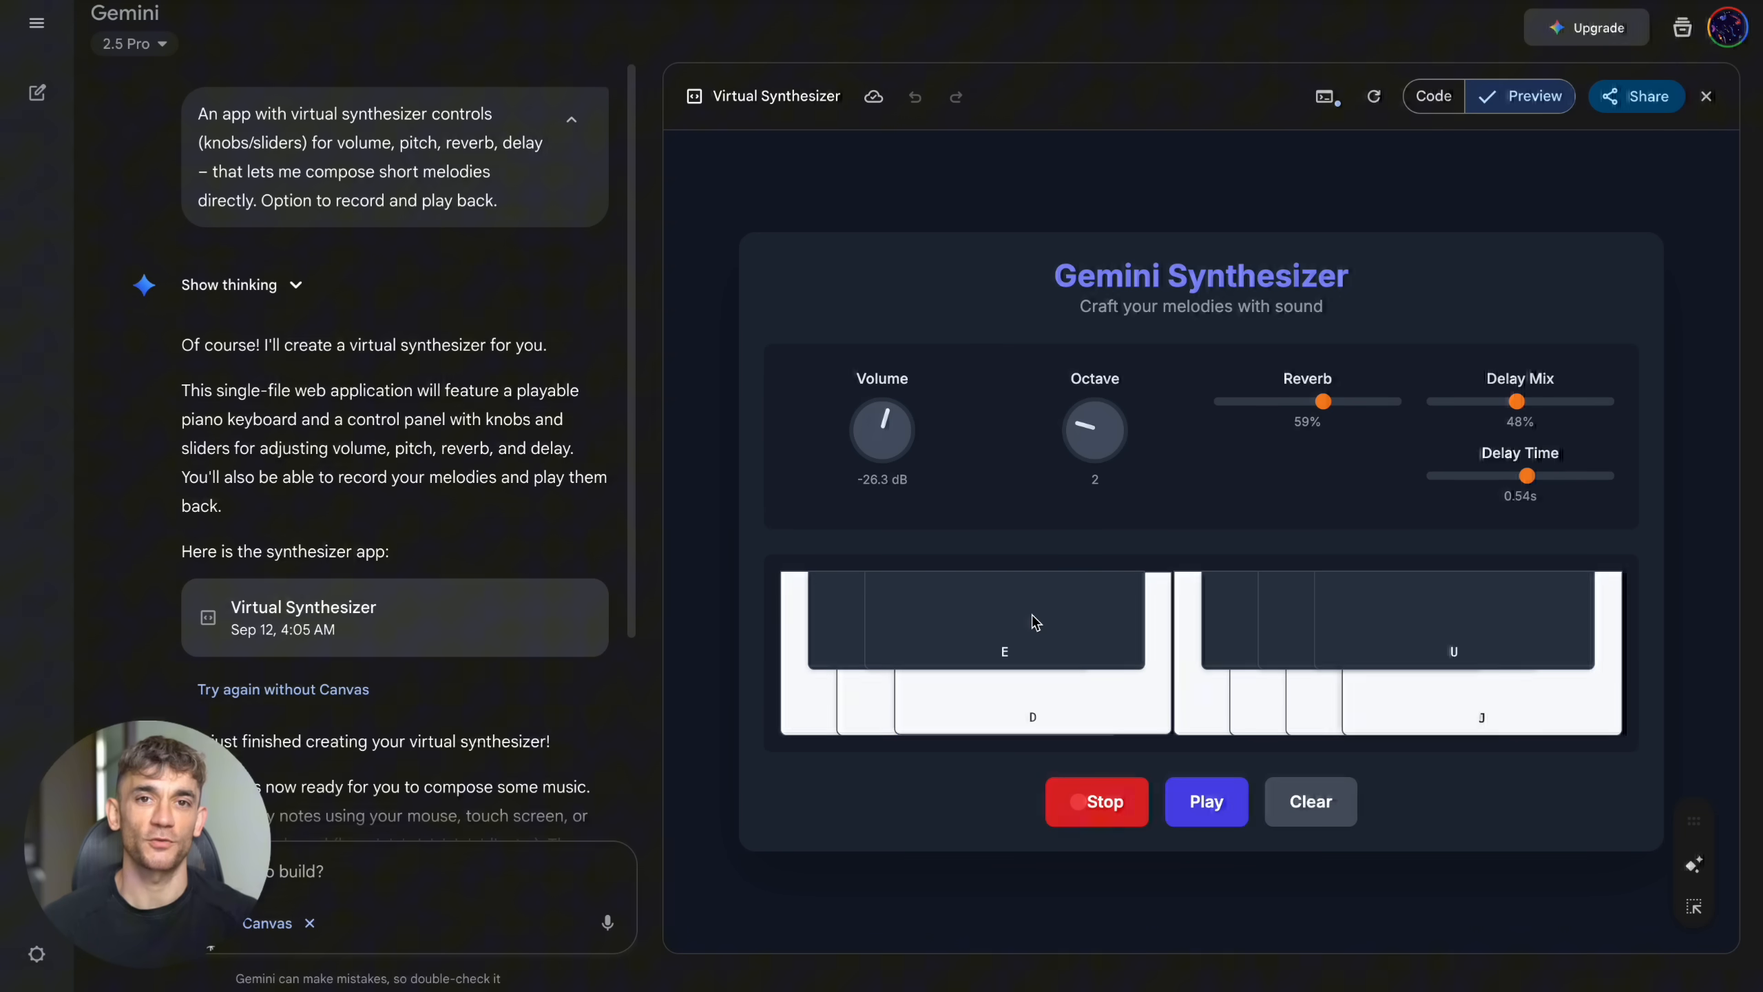
left_click(1480, 697)
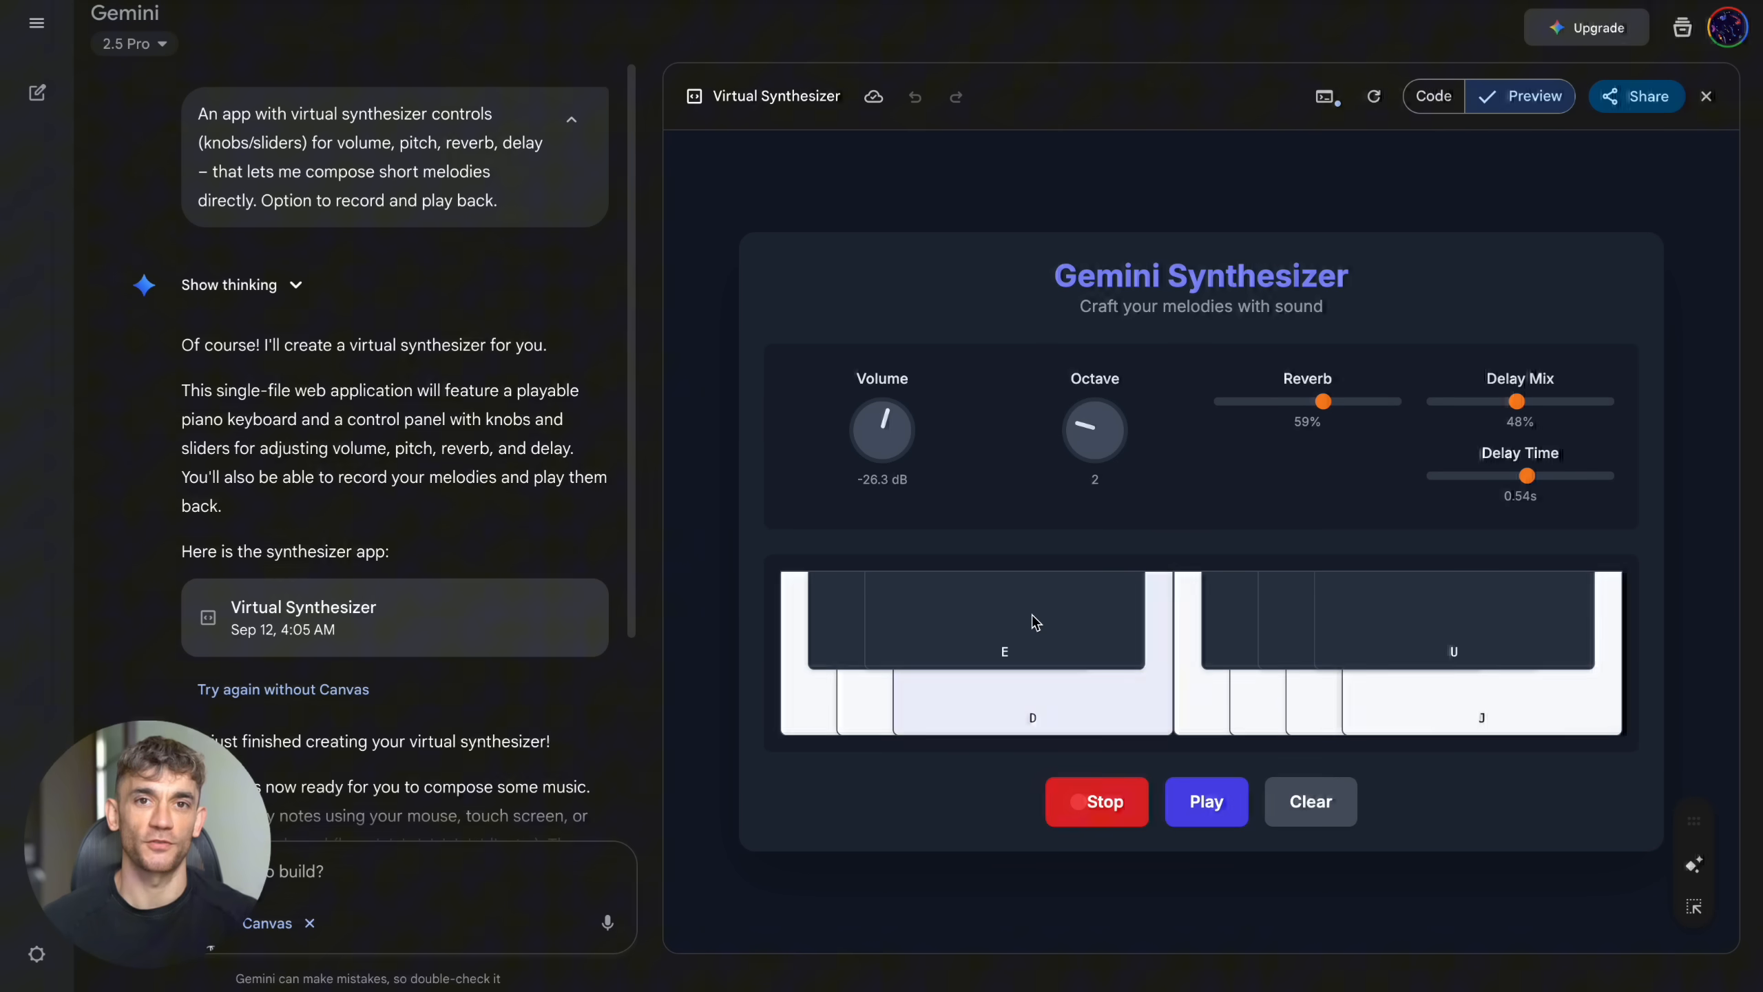
left_click(1313, 697)
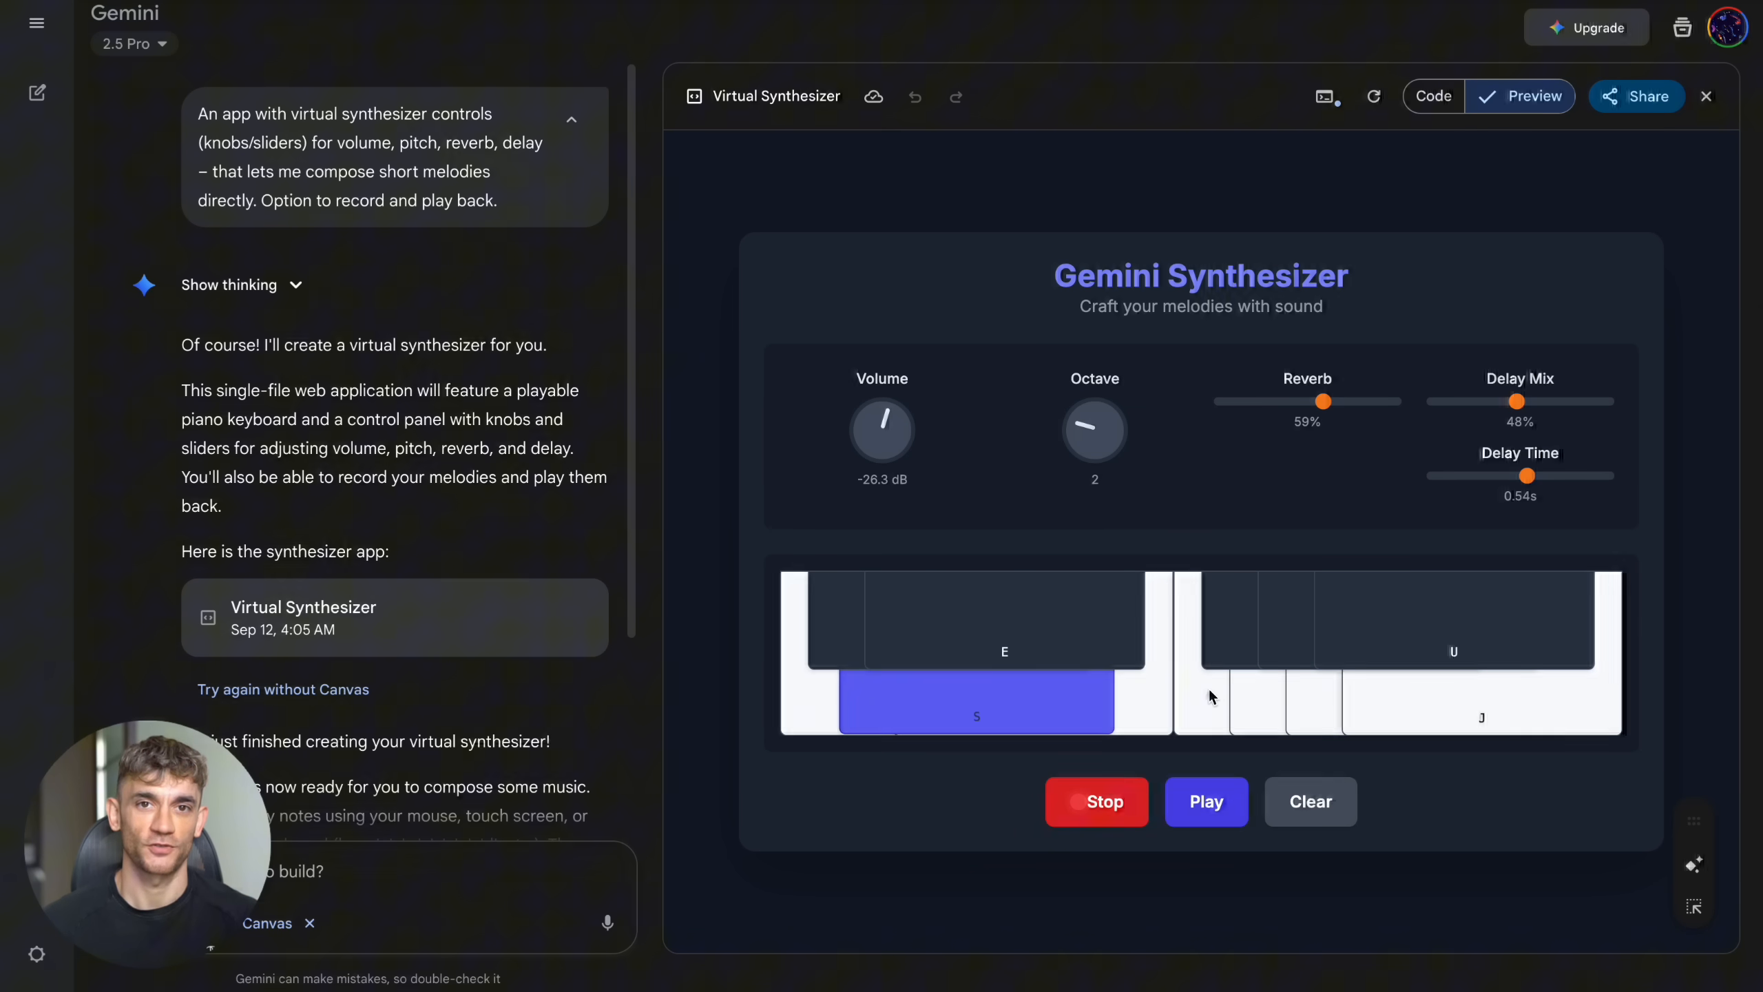
left_click(1312, 697)
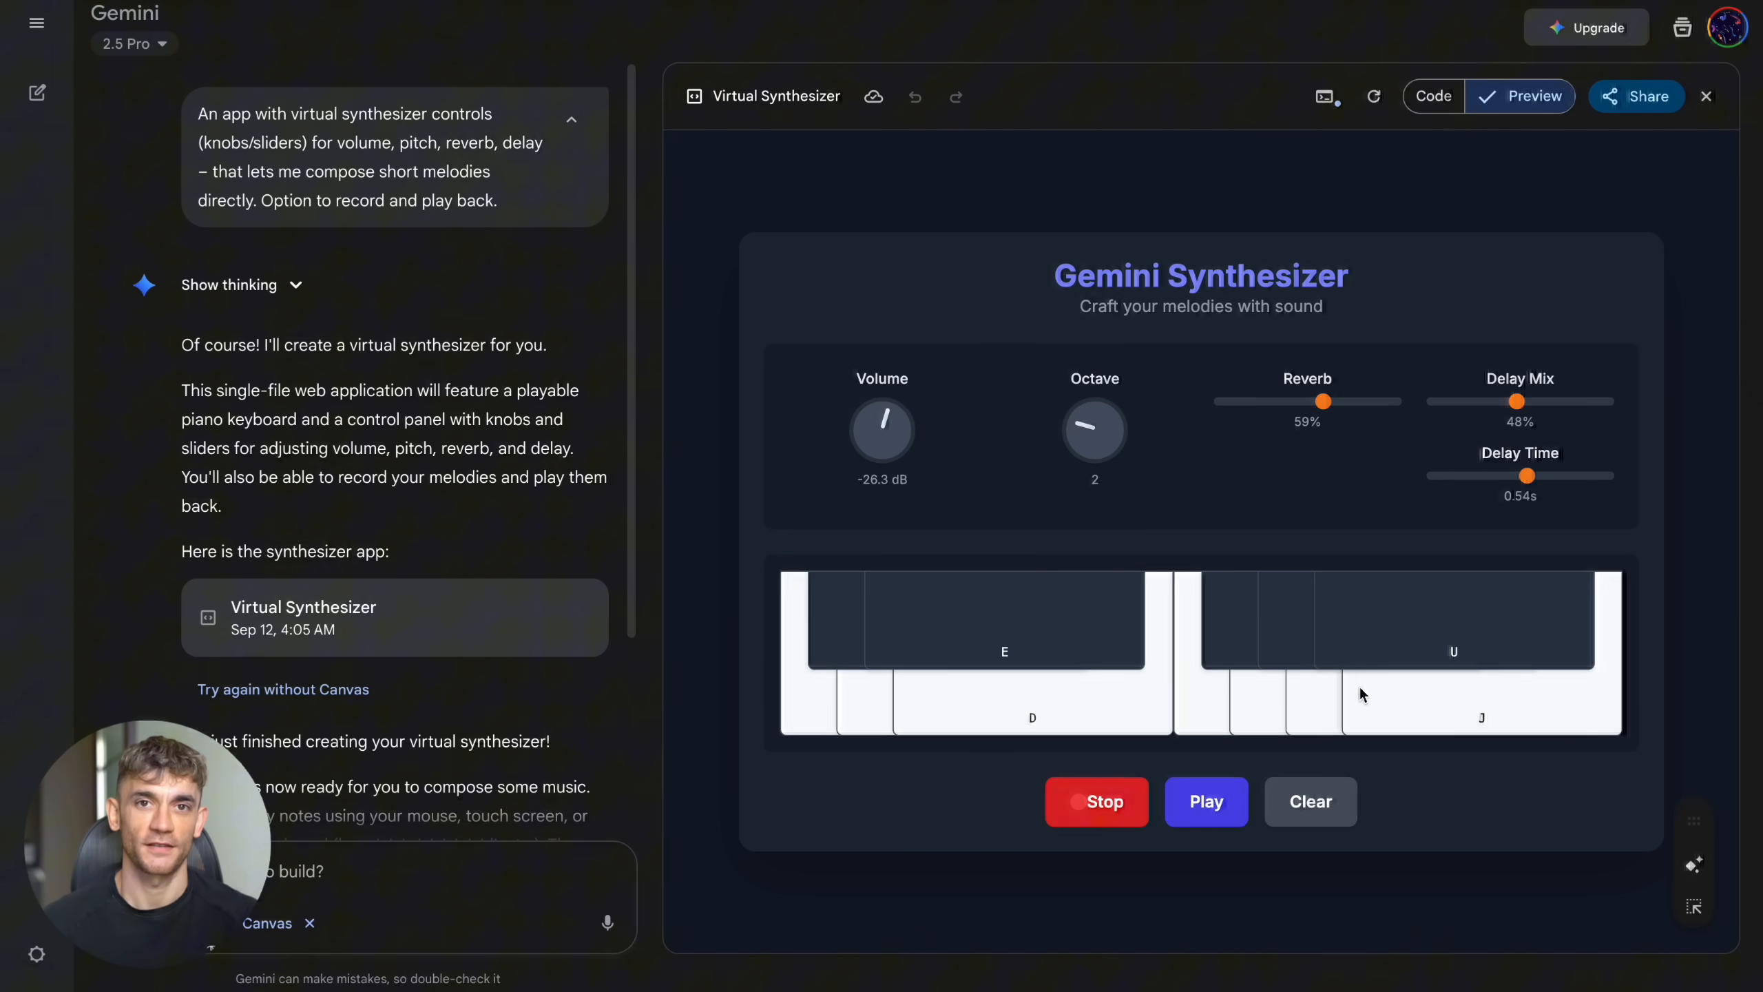
left_click(1480, 694)
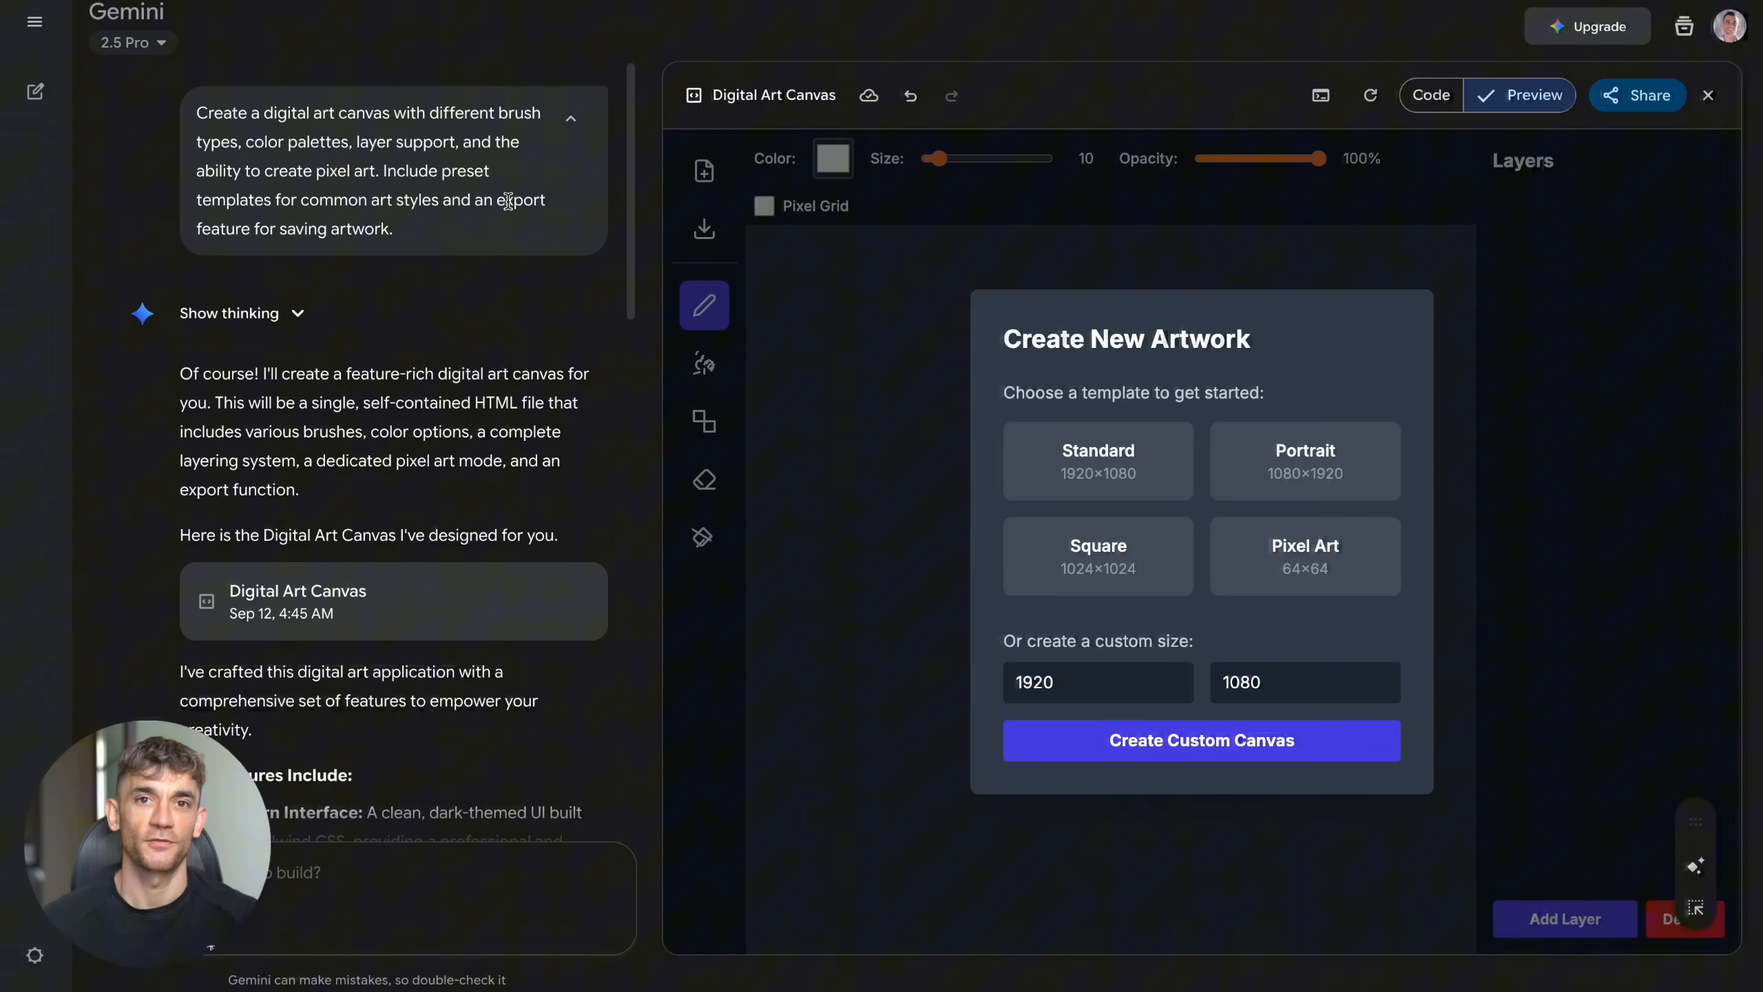
Step: Start a square 1024×1024 artwork and draw a smiling face on the stick figure's head
left_click(1097, 557)
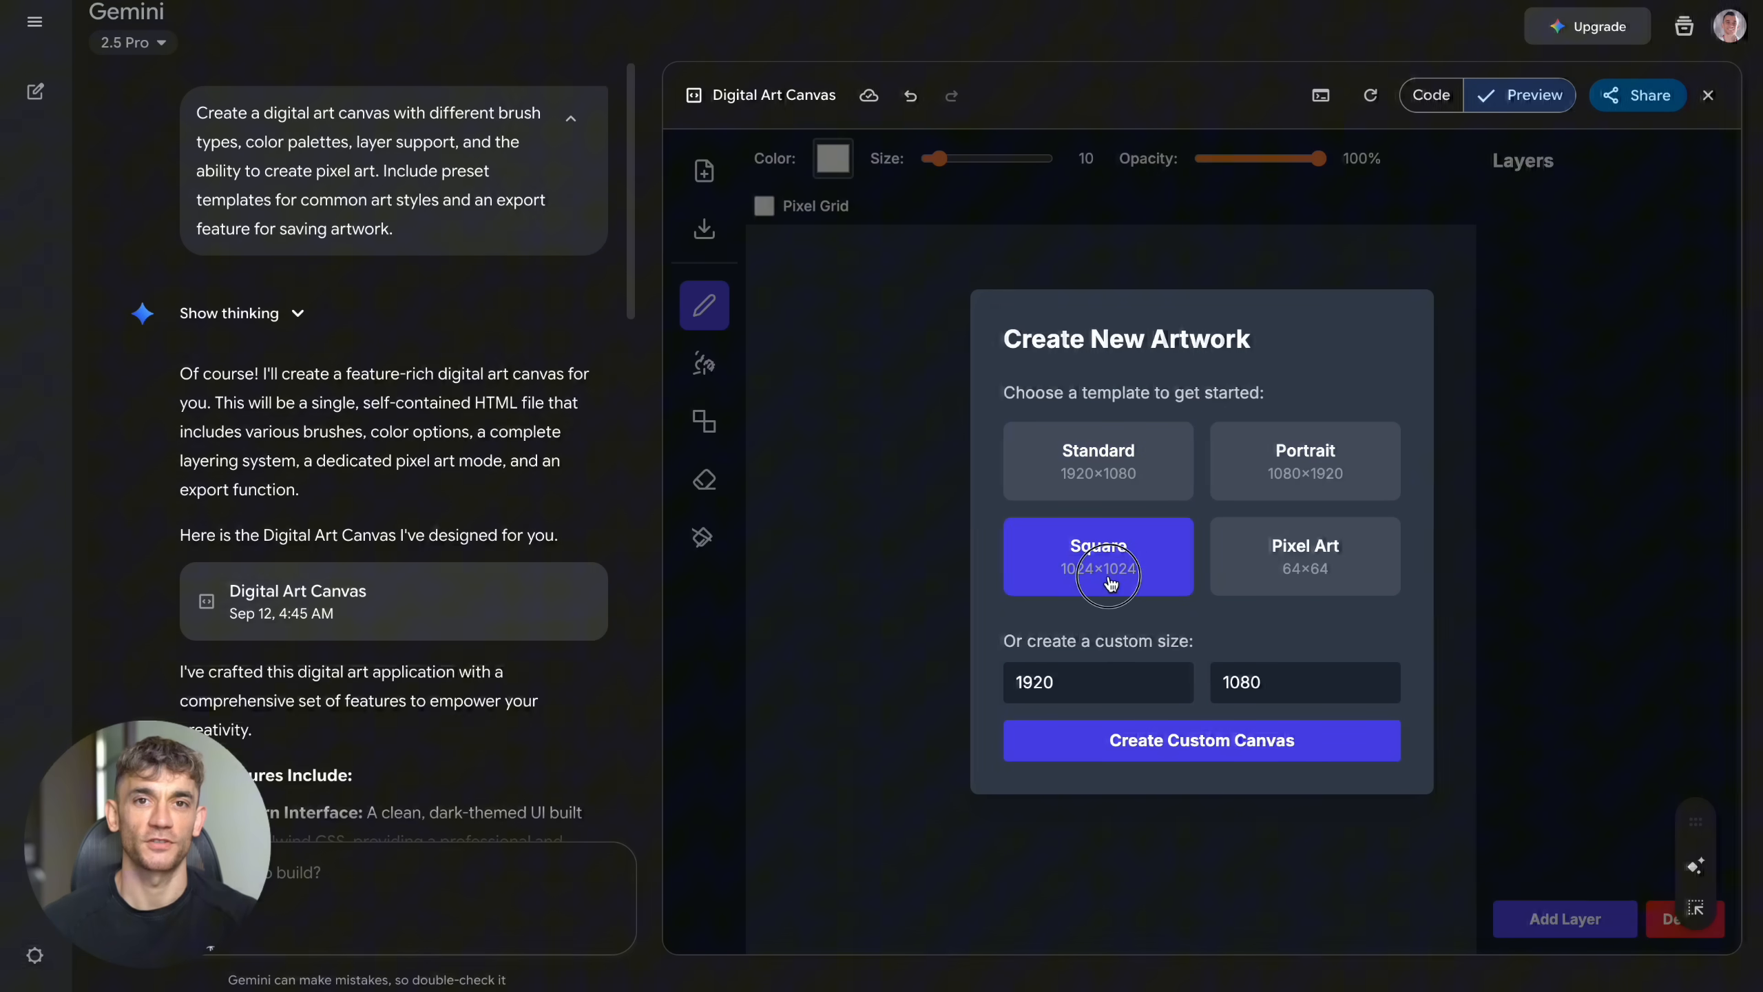
left_click(1096, 557)
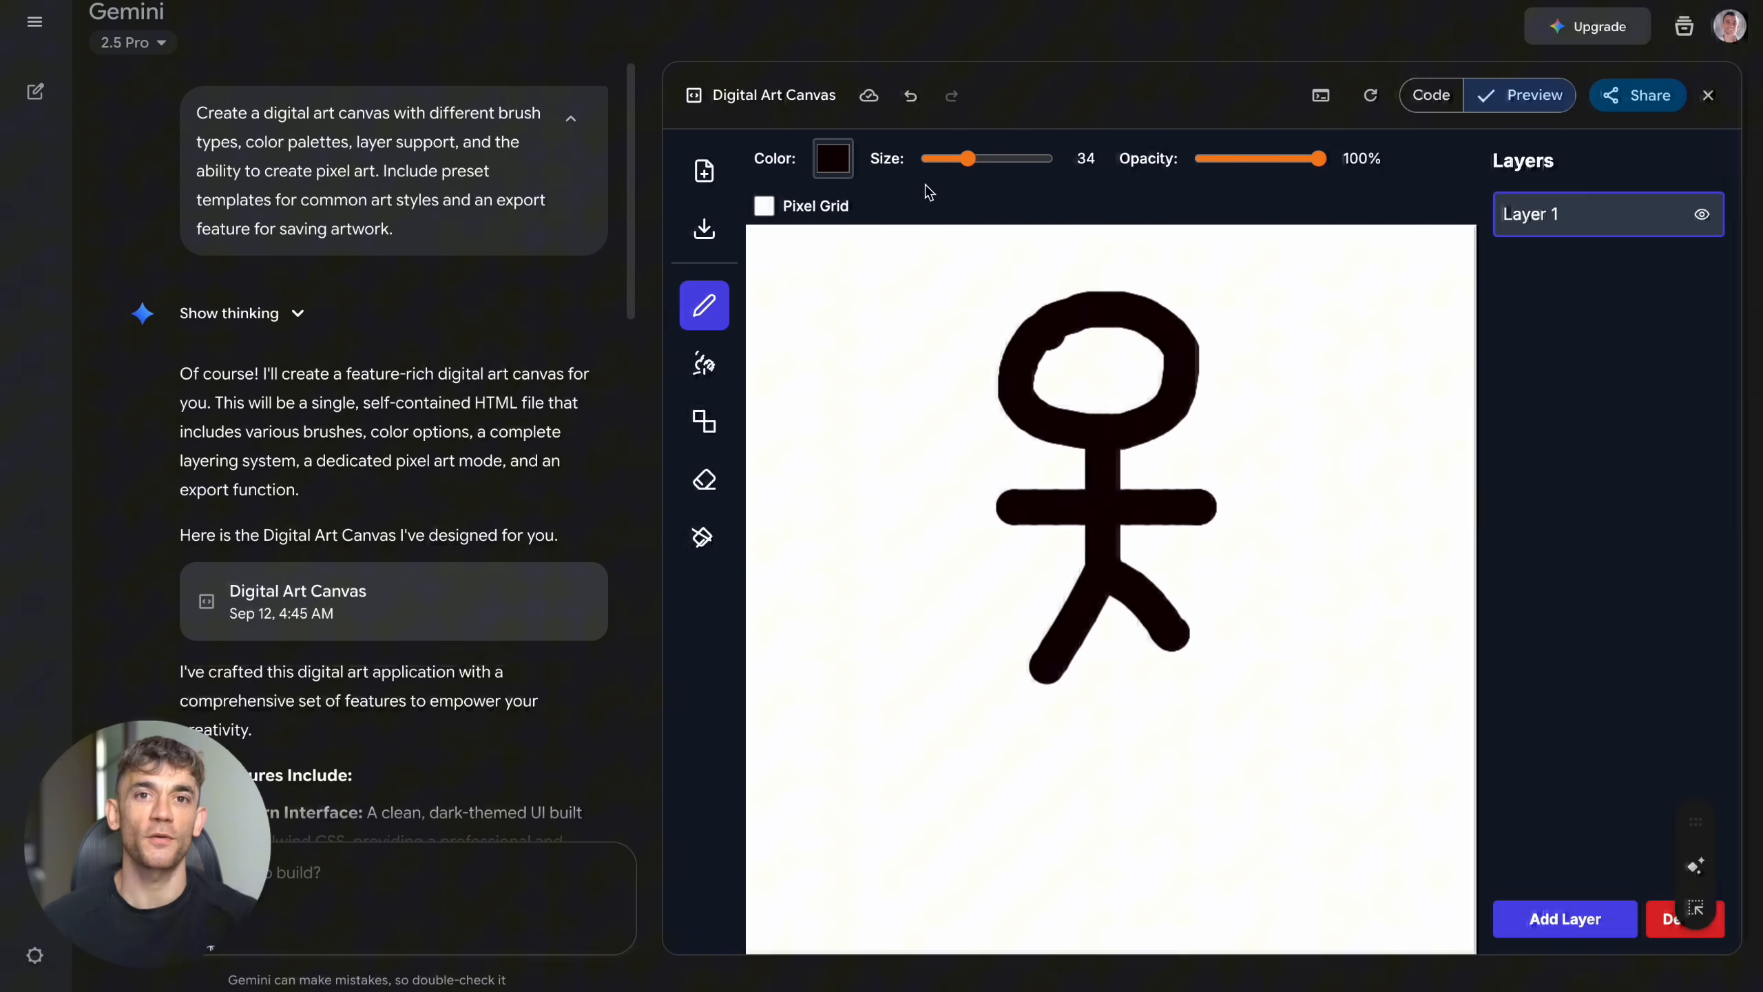
left_click_drag(969, 159, 935, 159)
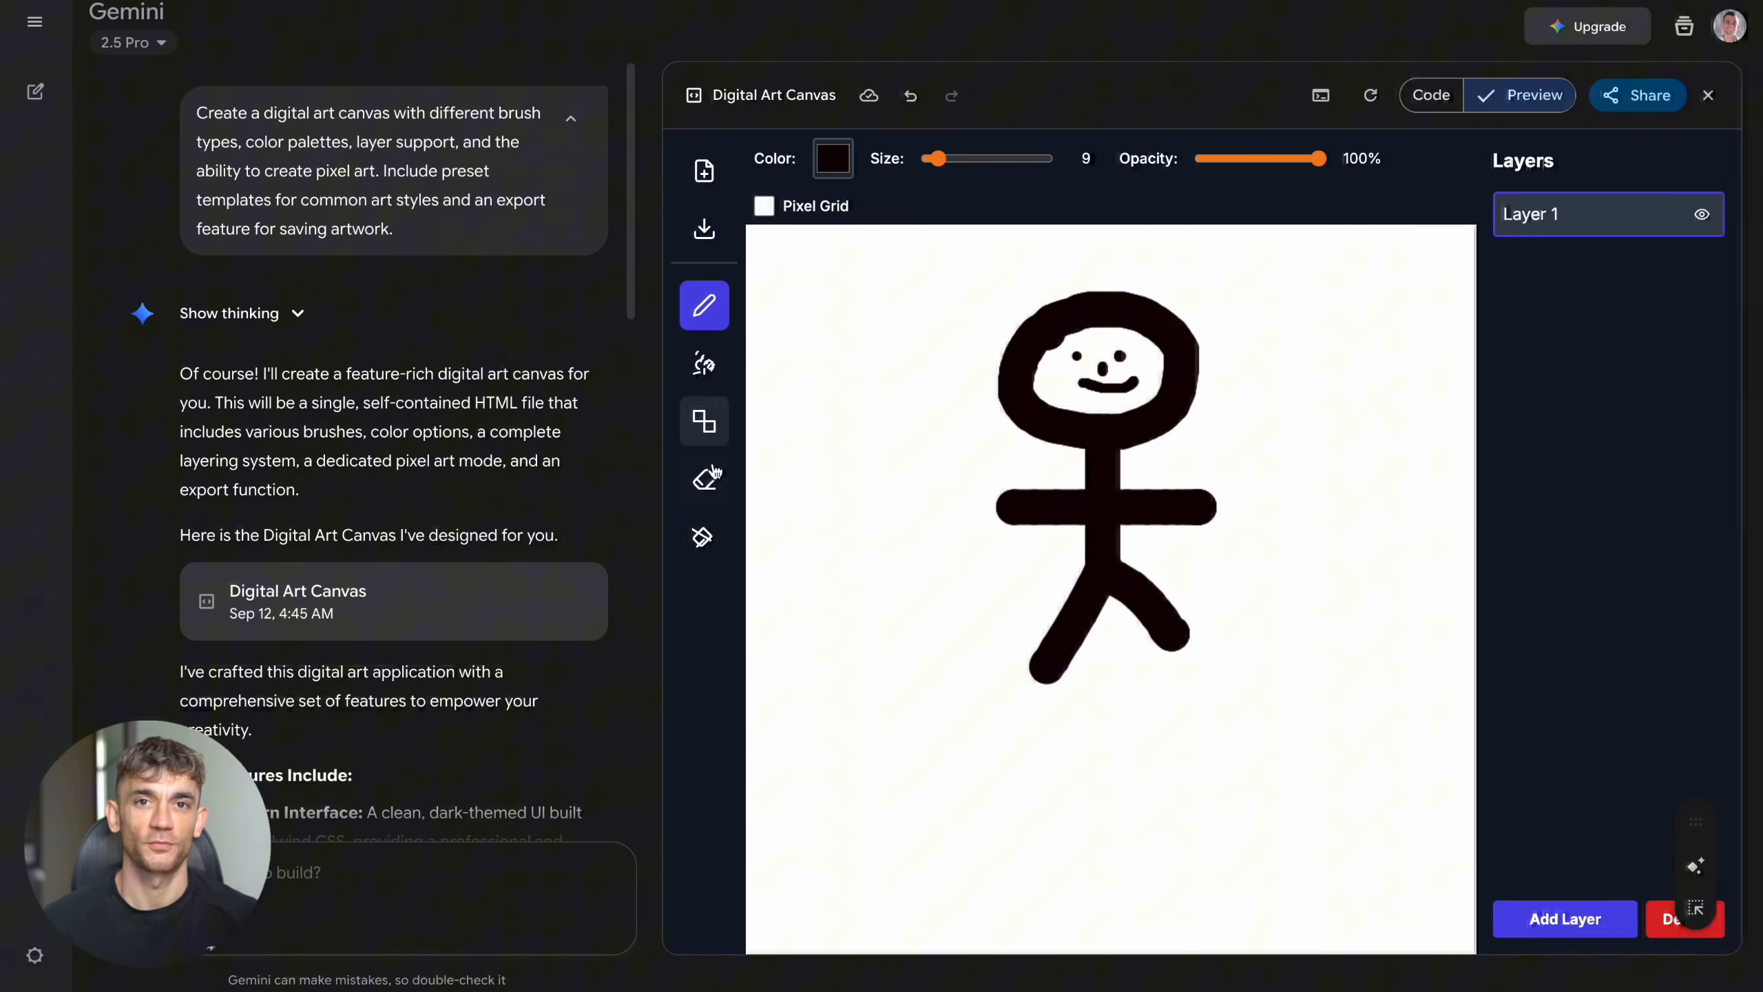
Step: Erase the stick figure, clear the canvas, pick the spray brush, then move on to the gravity simulation
left_click(704, 479)
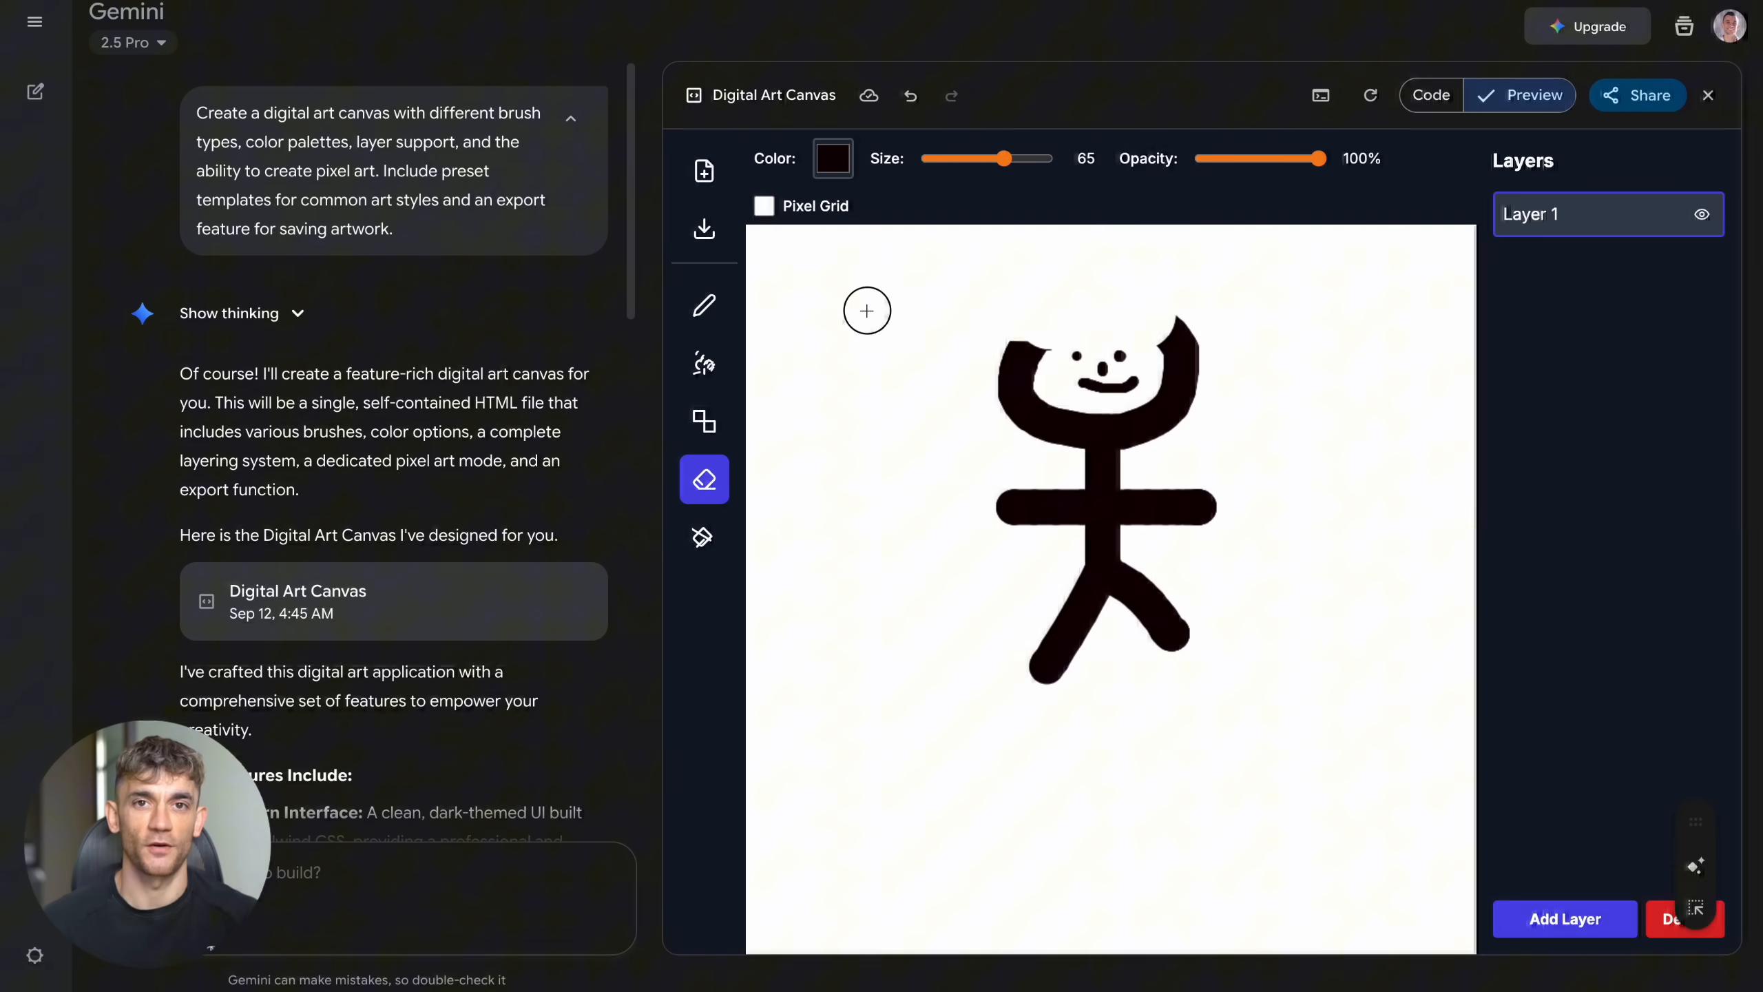
left_click_drag(866, 310, 1033, 603)
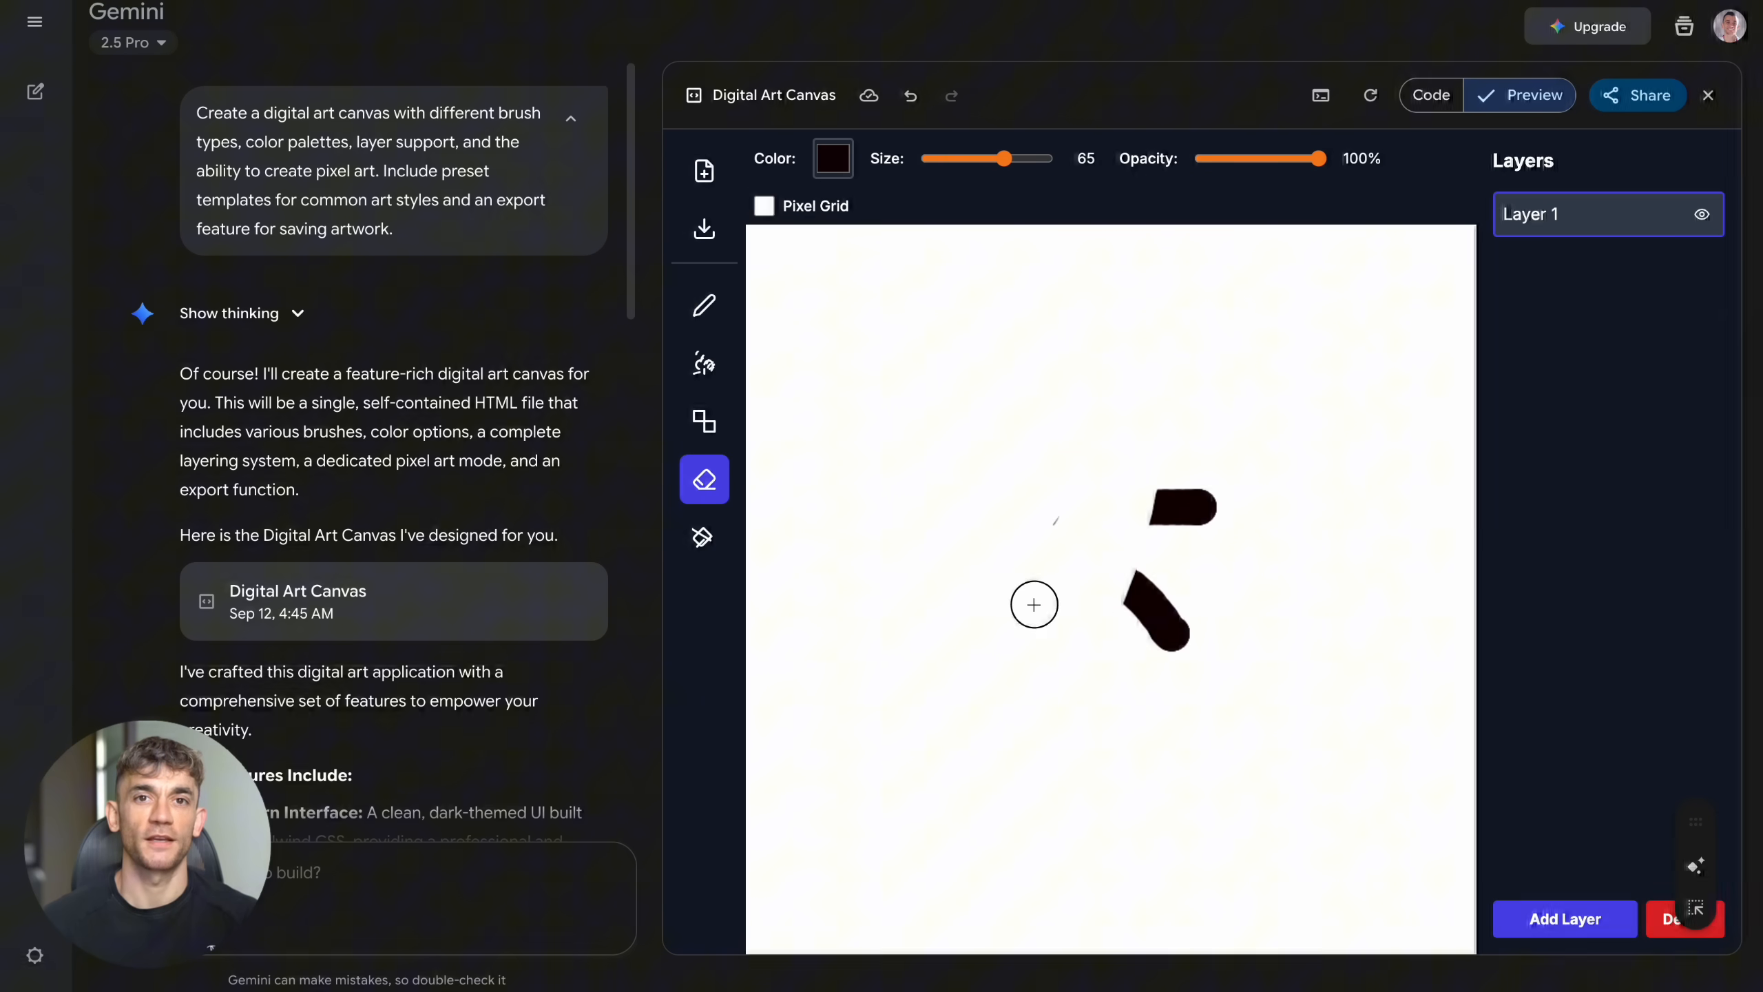
left_click(704, 304)
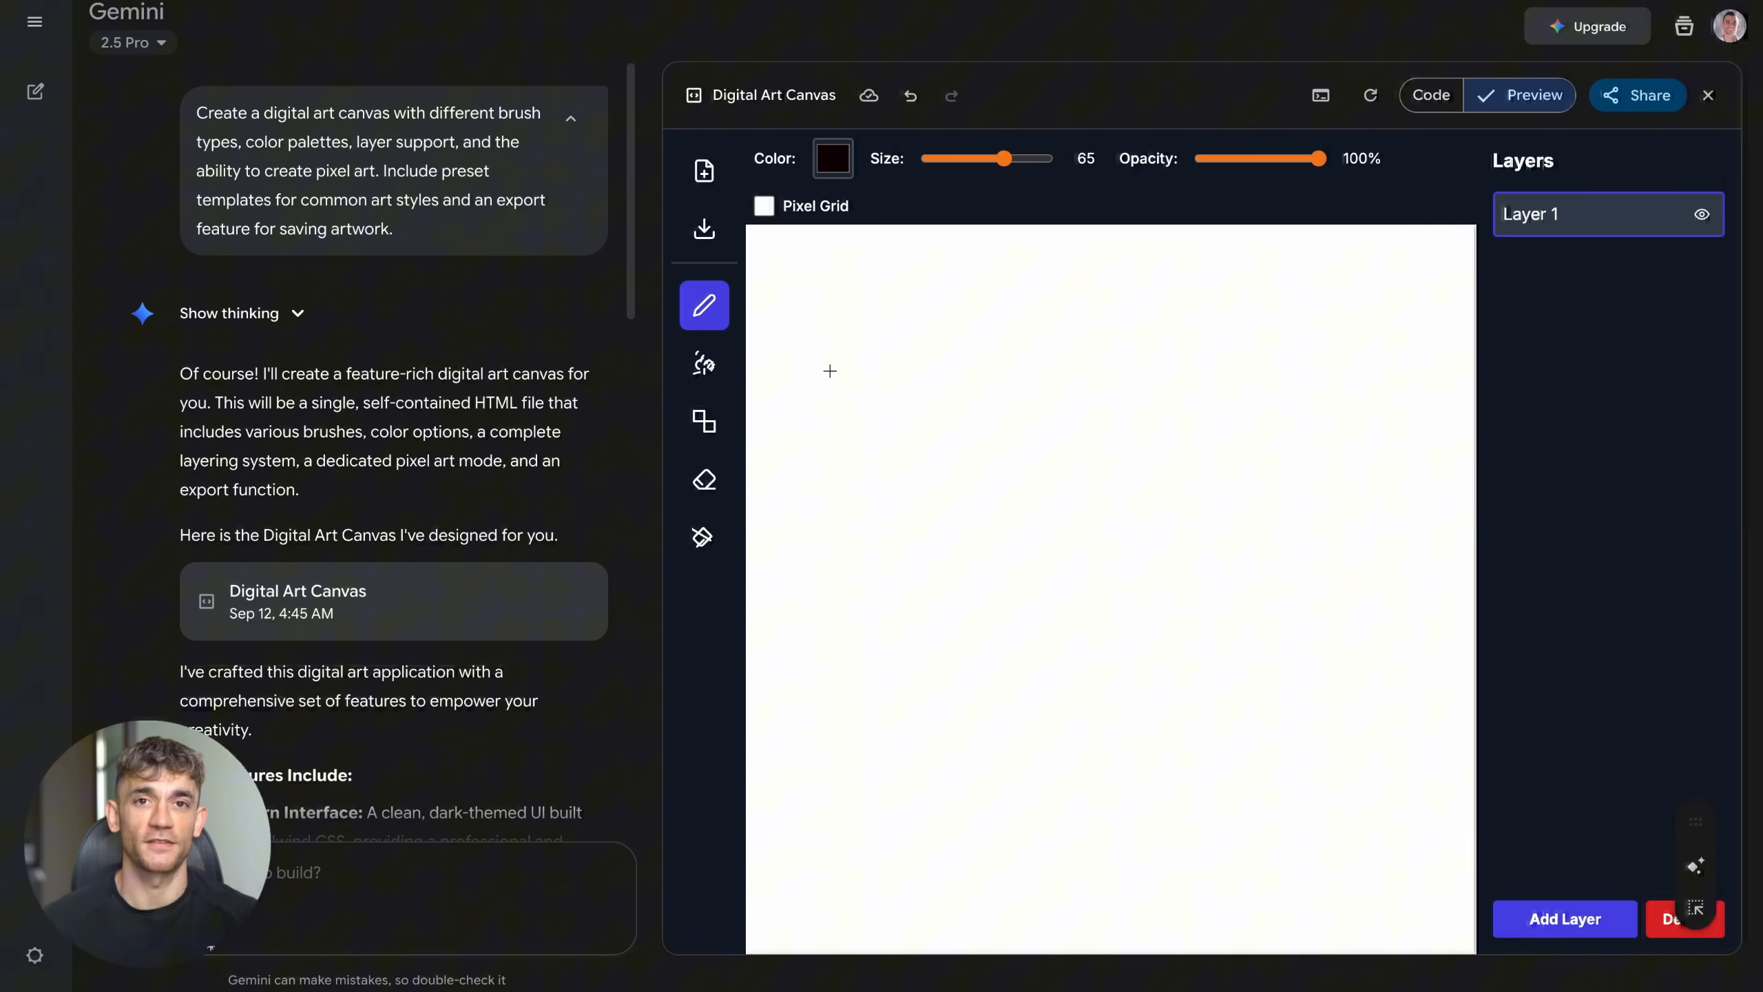
left_click(702, 363)
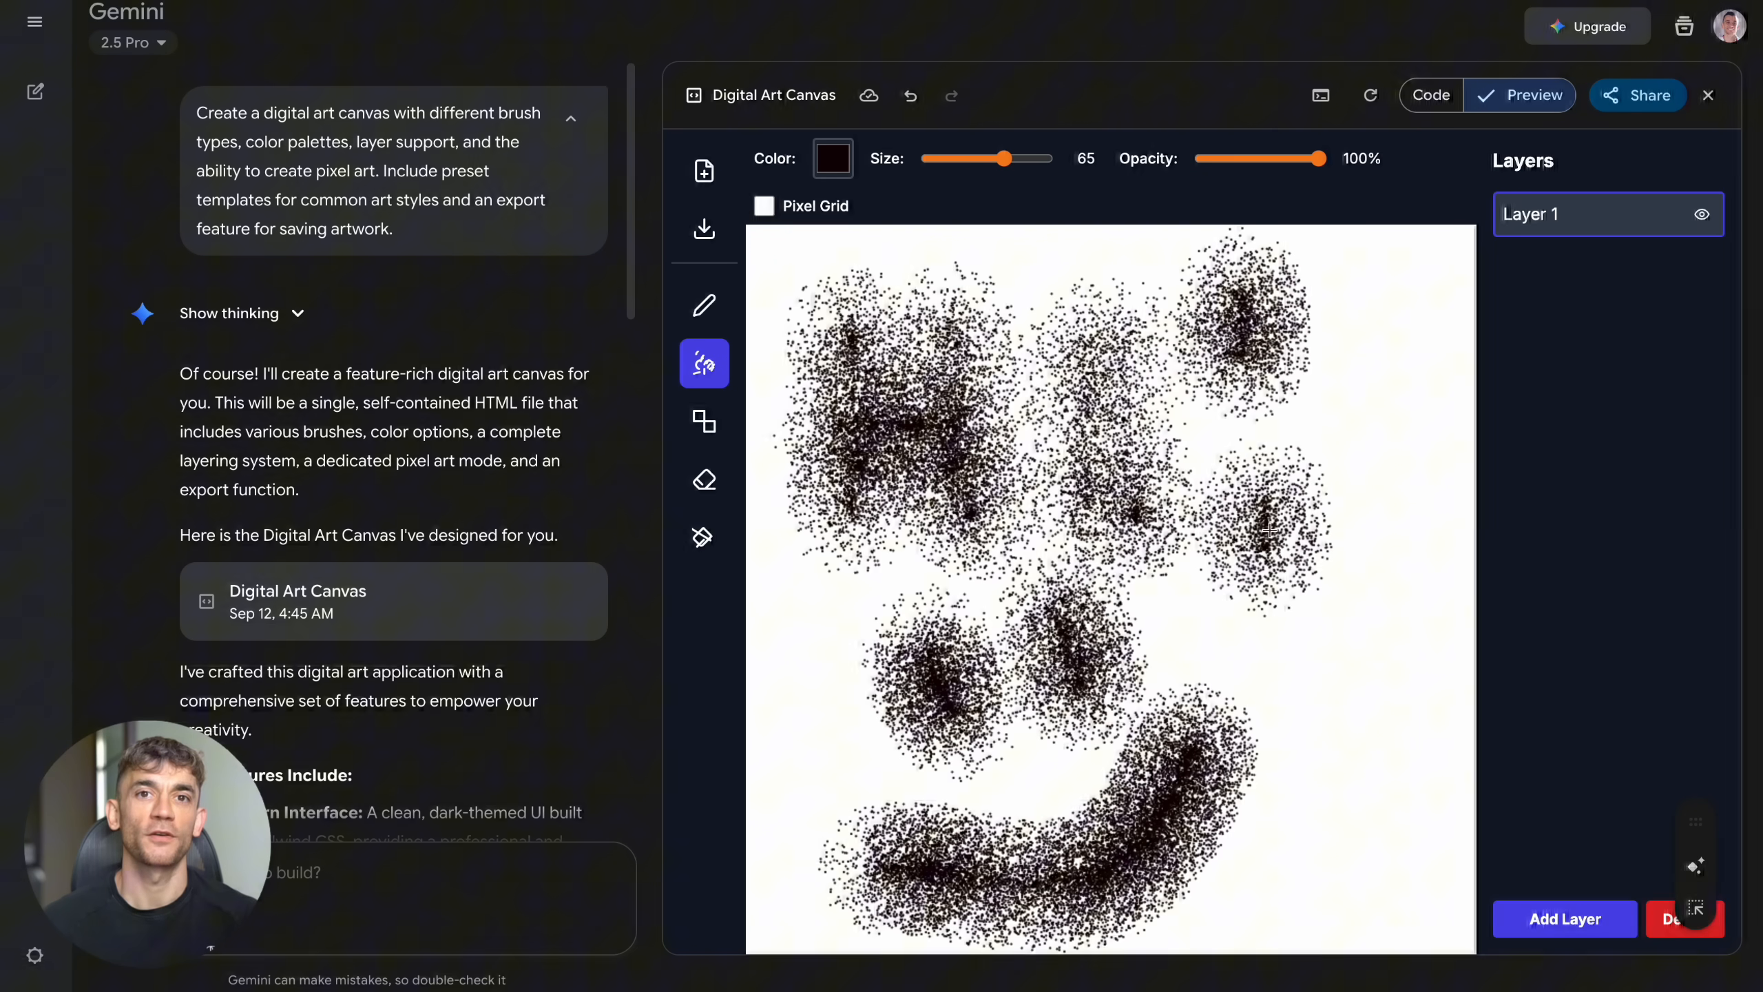
left_click(704, 421)
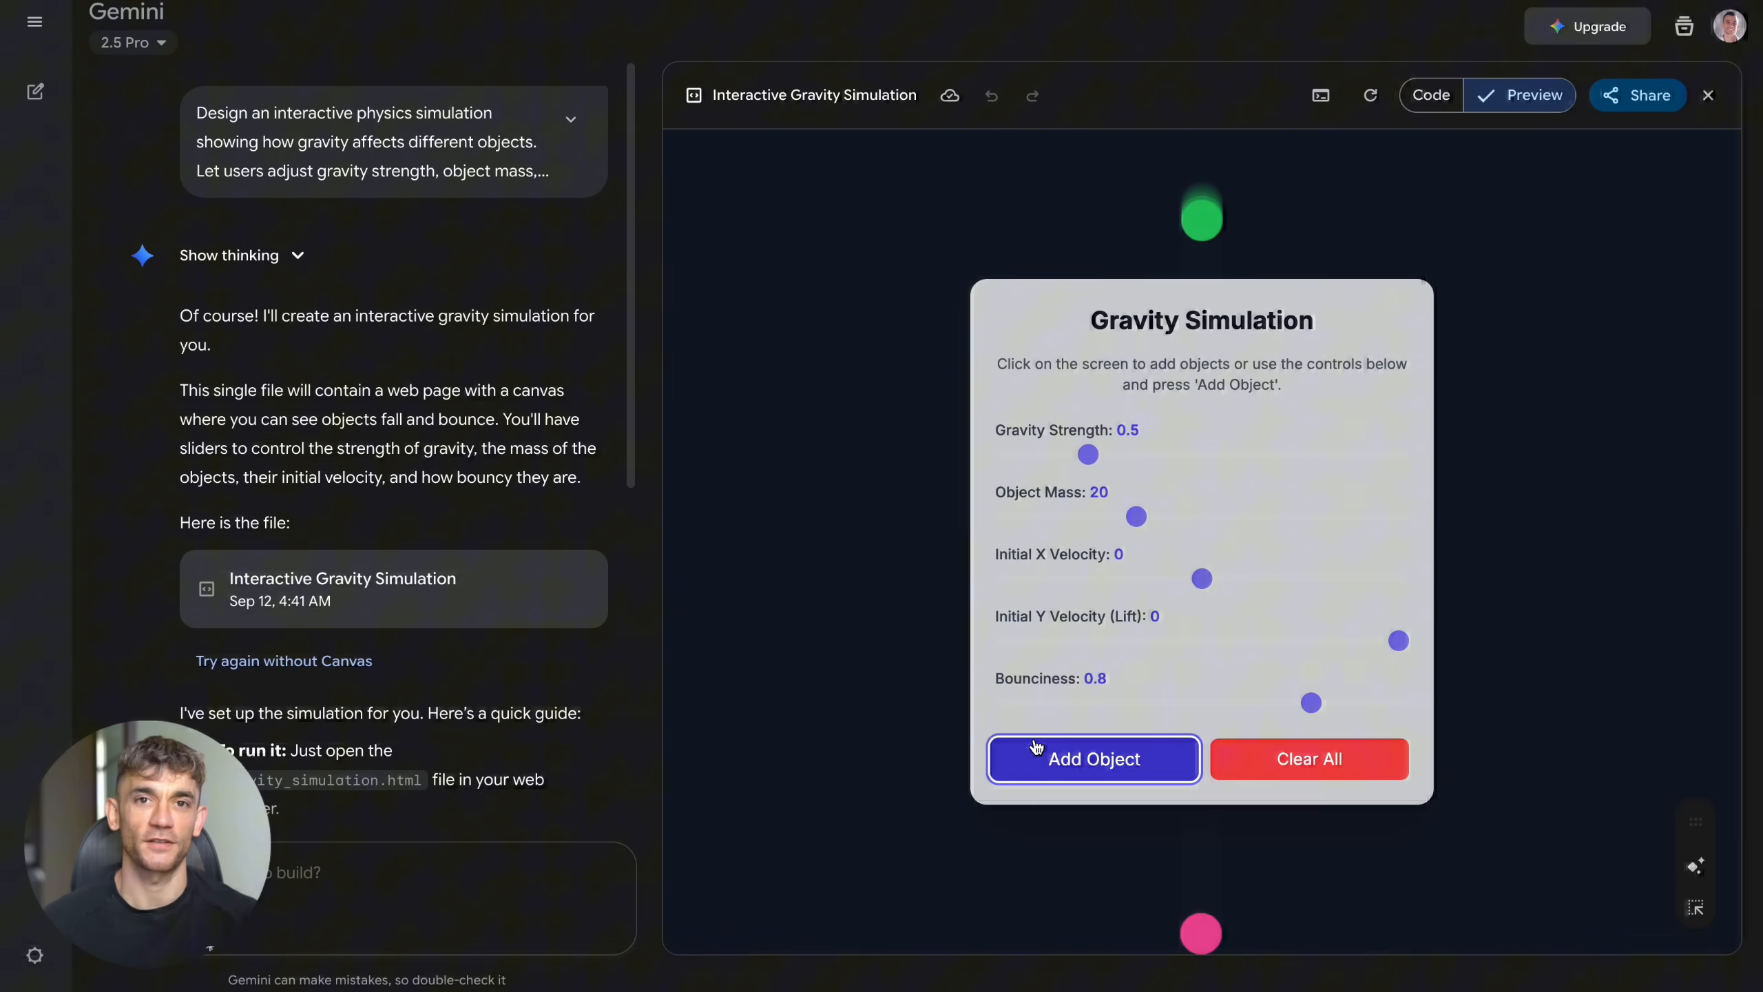
Step: Add balls and tune the physics to gravity 0.5, mass 11 and lift -7
left_click(1092, 757)
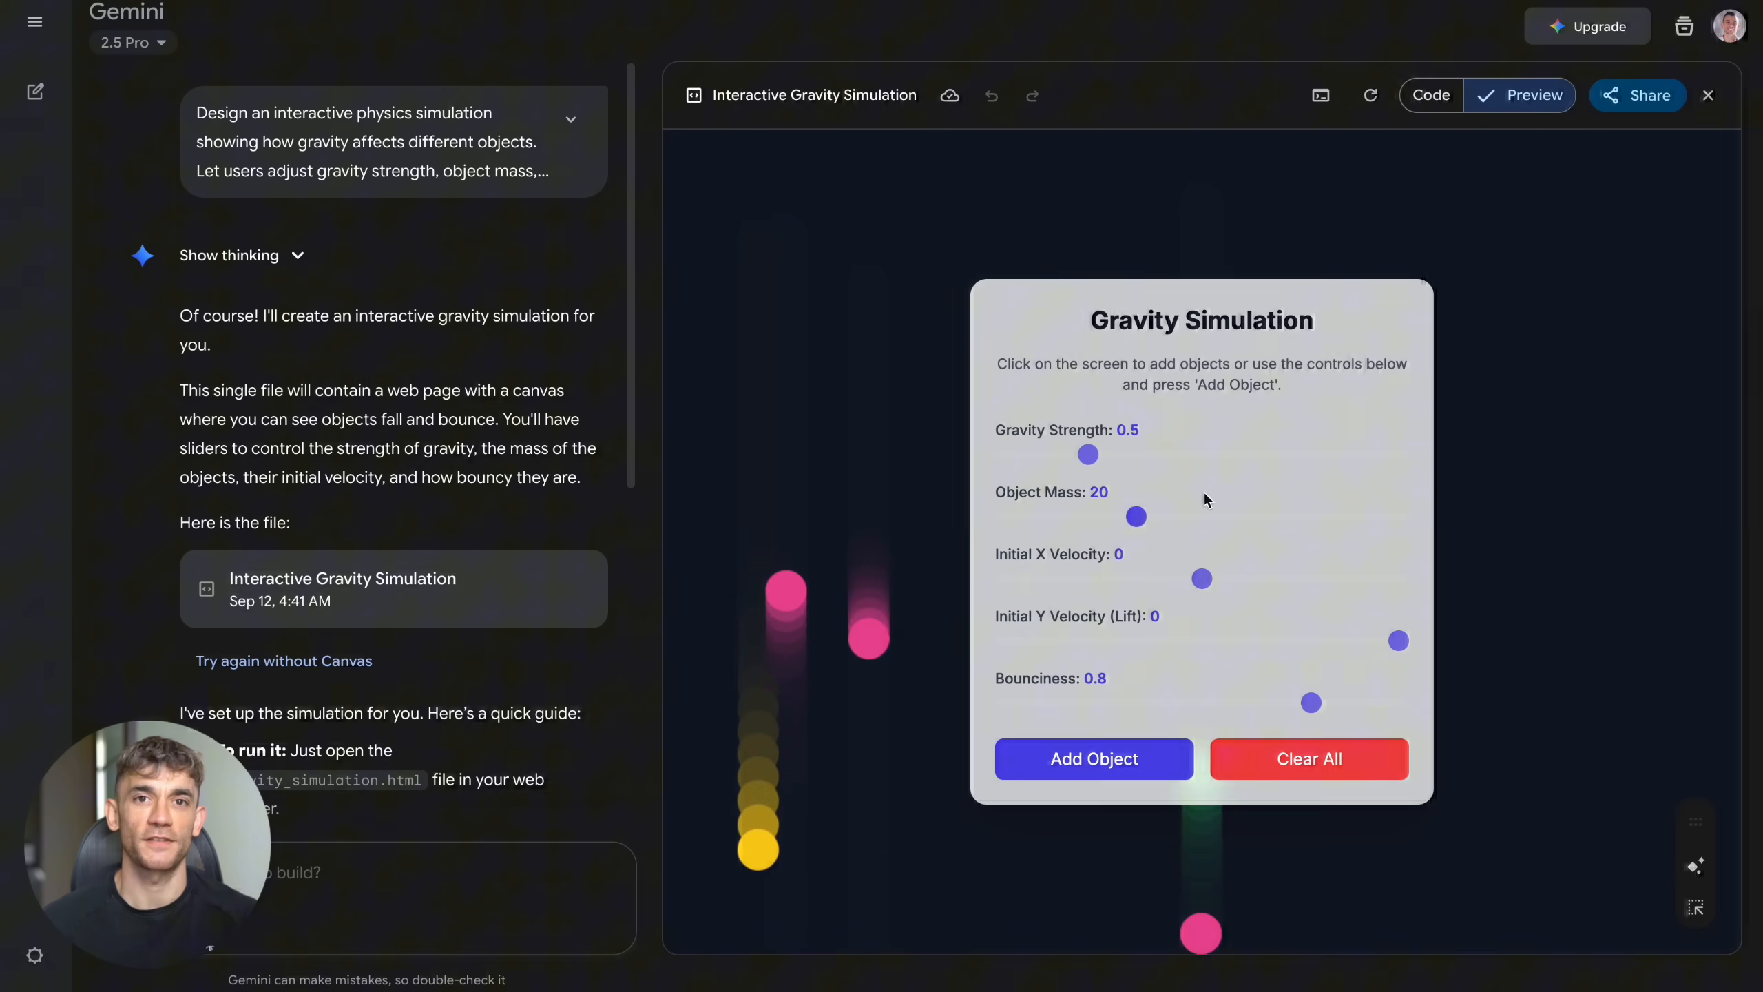
left_click_drag(1087, 453, 1013, 453)
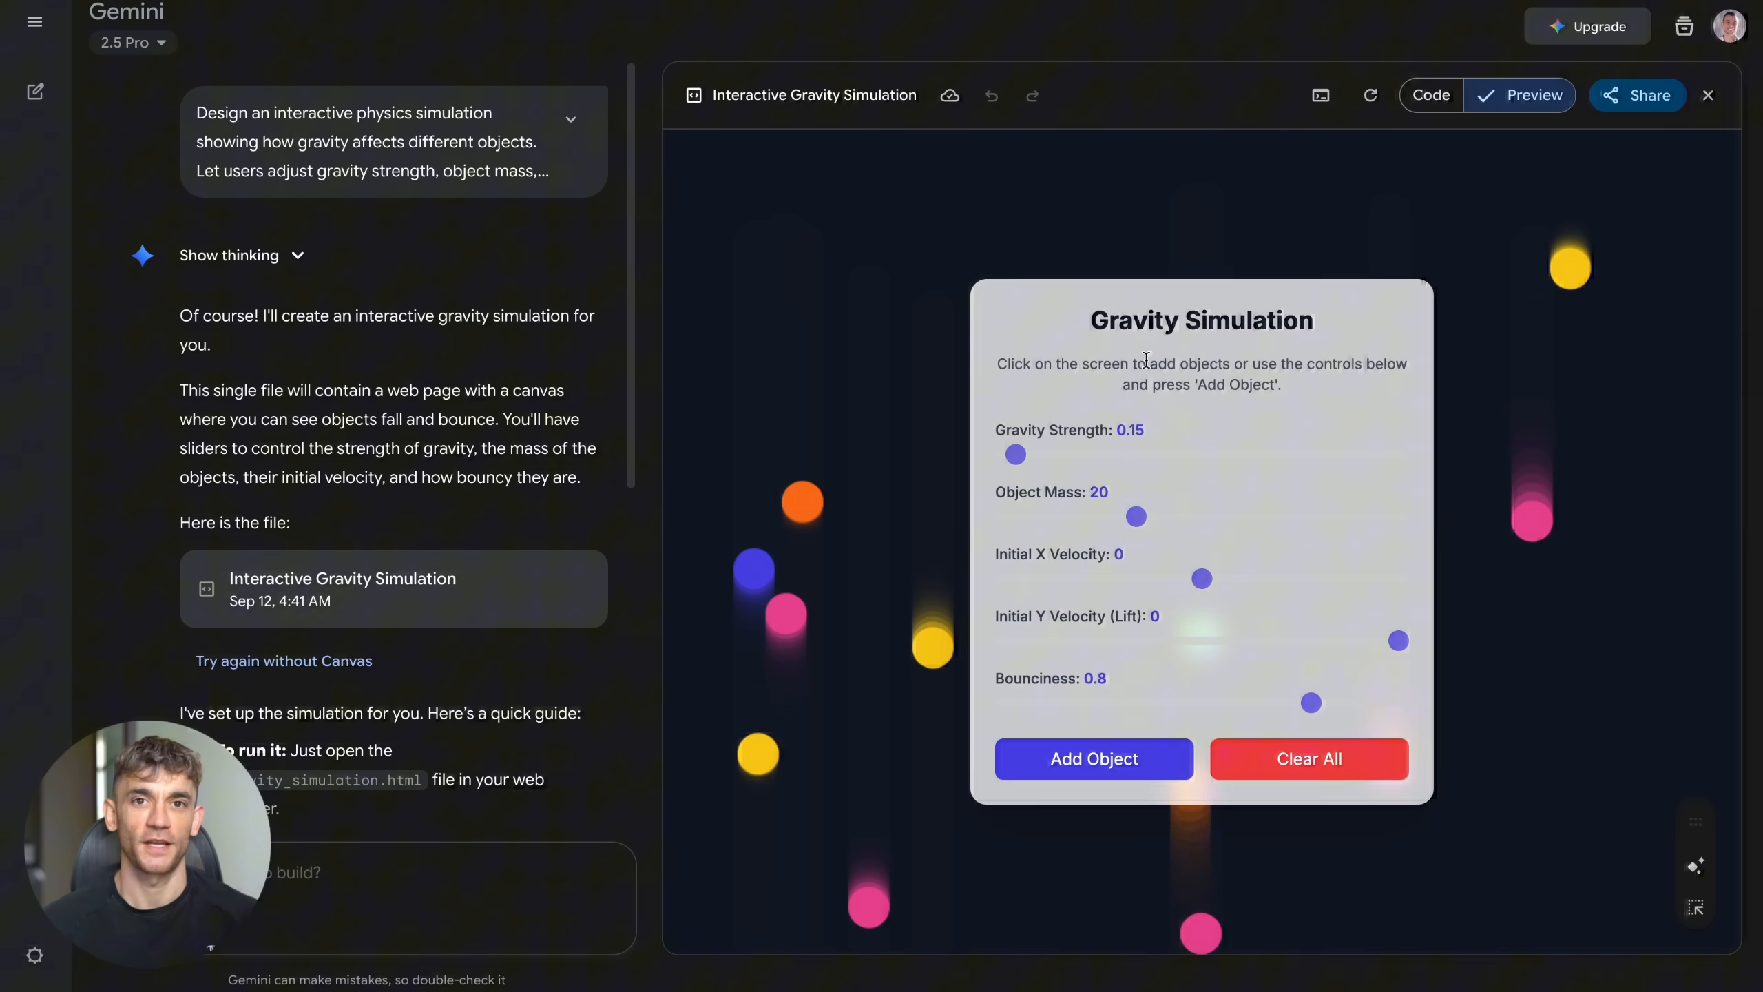
left_click_drag(1014, 454, 1345, 455)
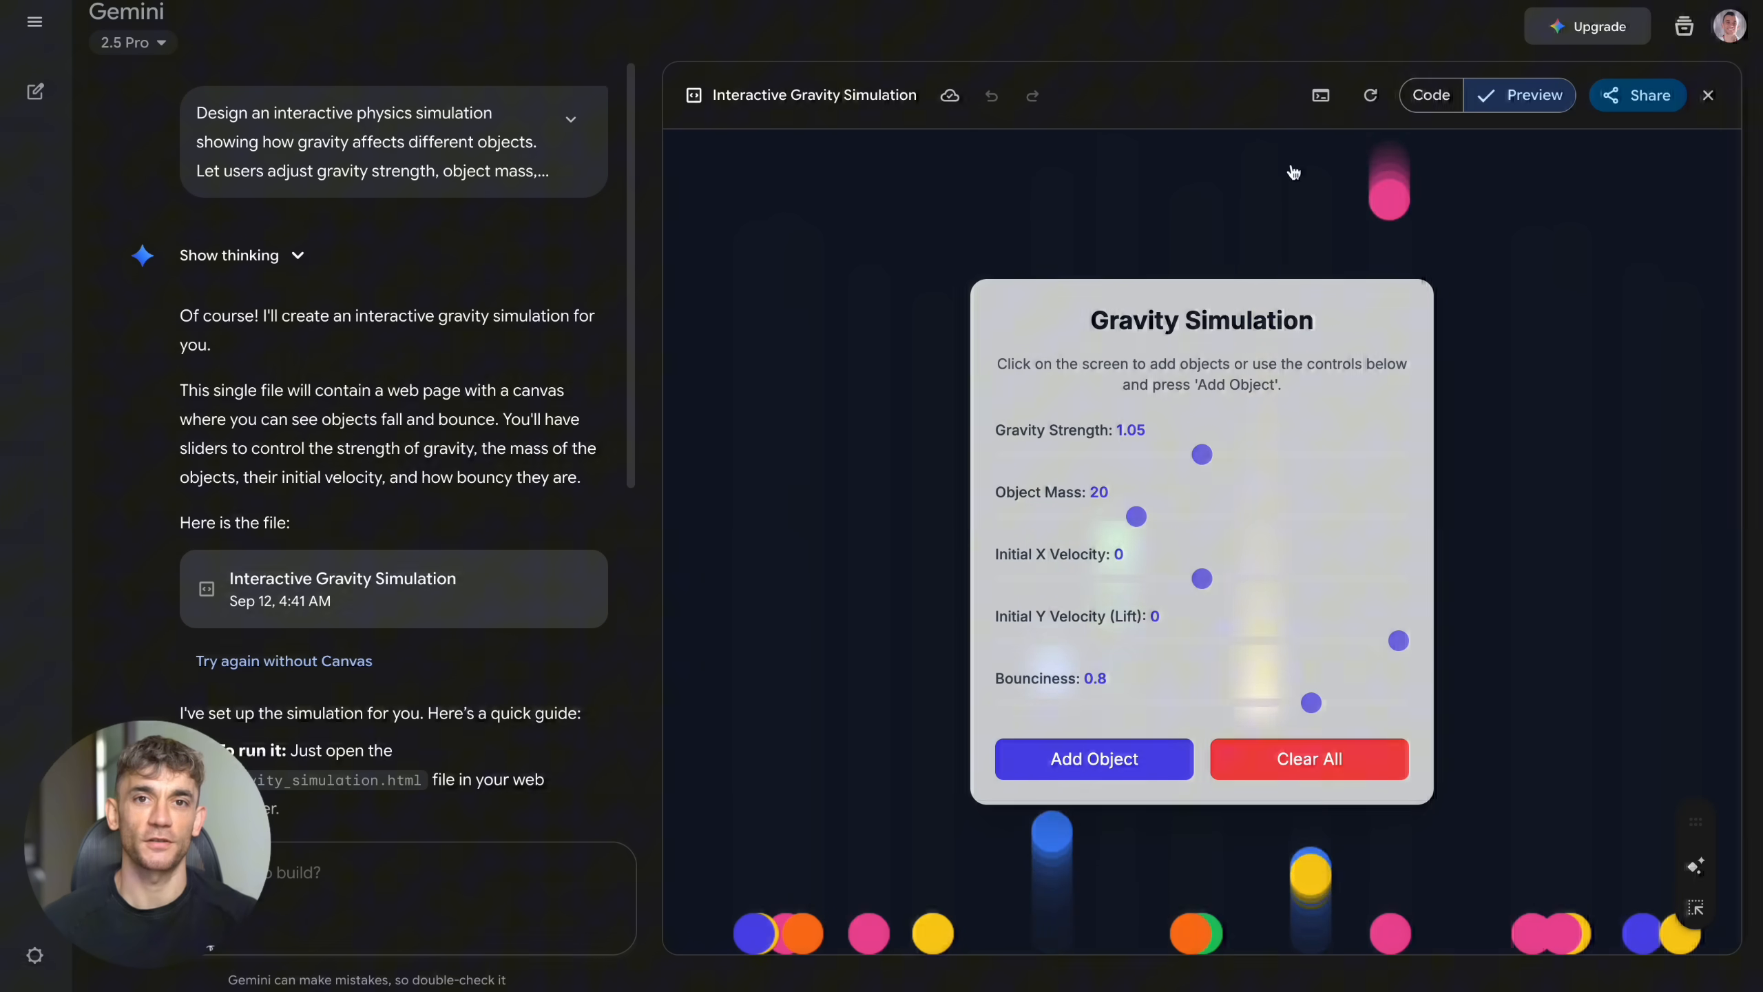
left_click_drag(1135, 516, 1231, 516)
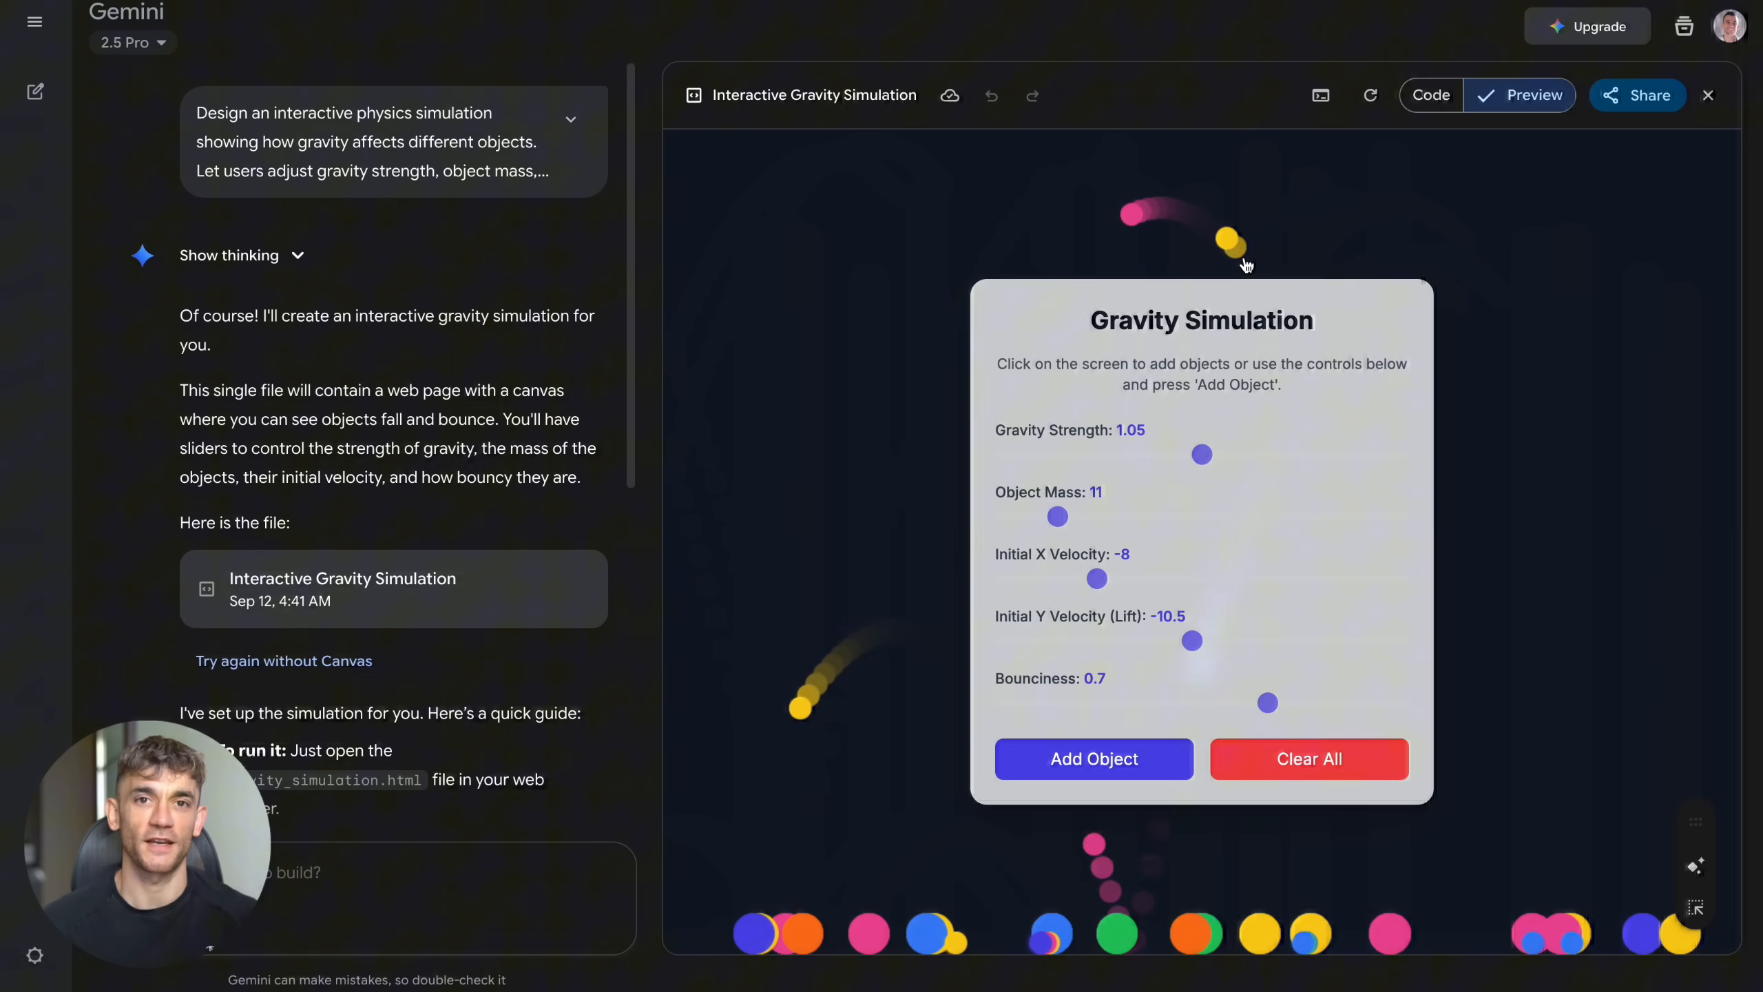
left_click_drag(1191, 640, 1259, 640)
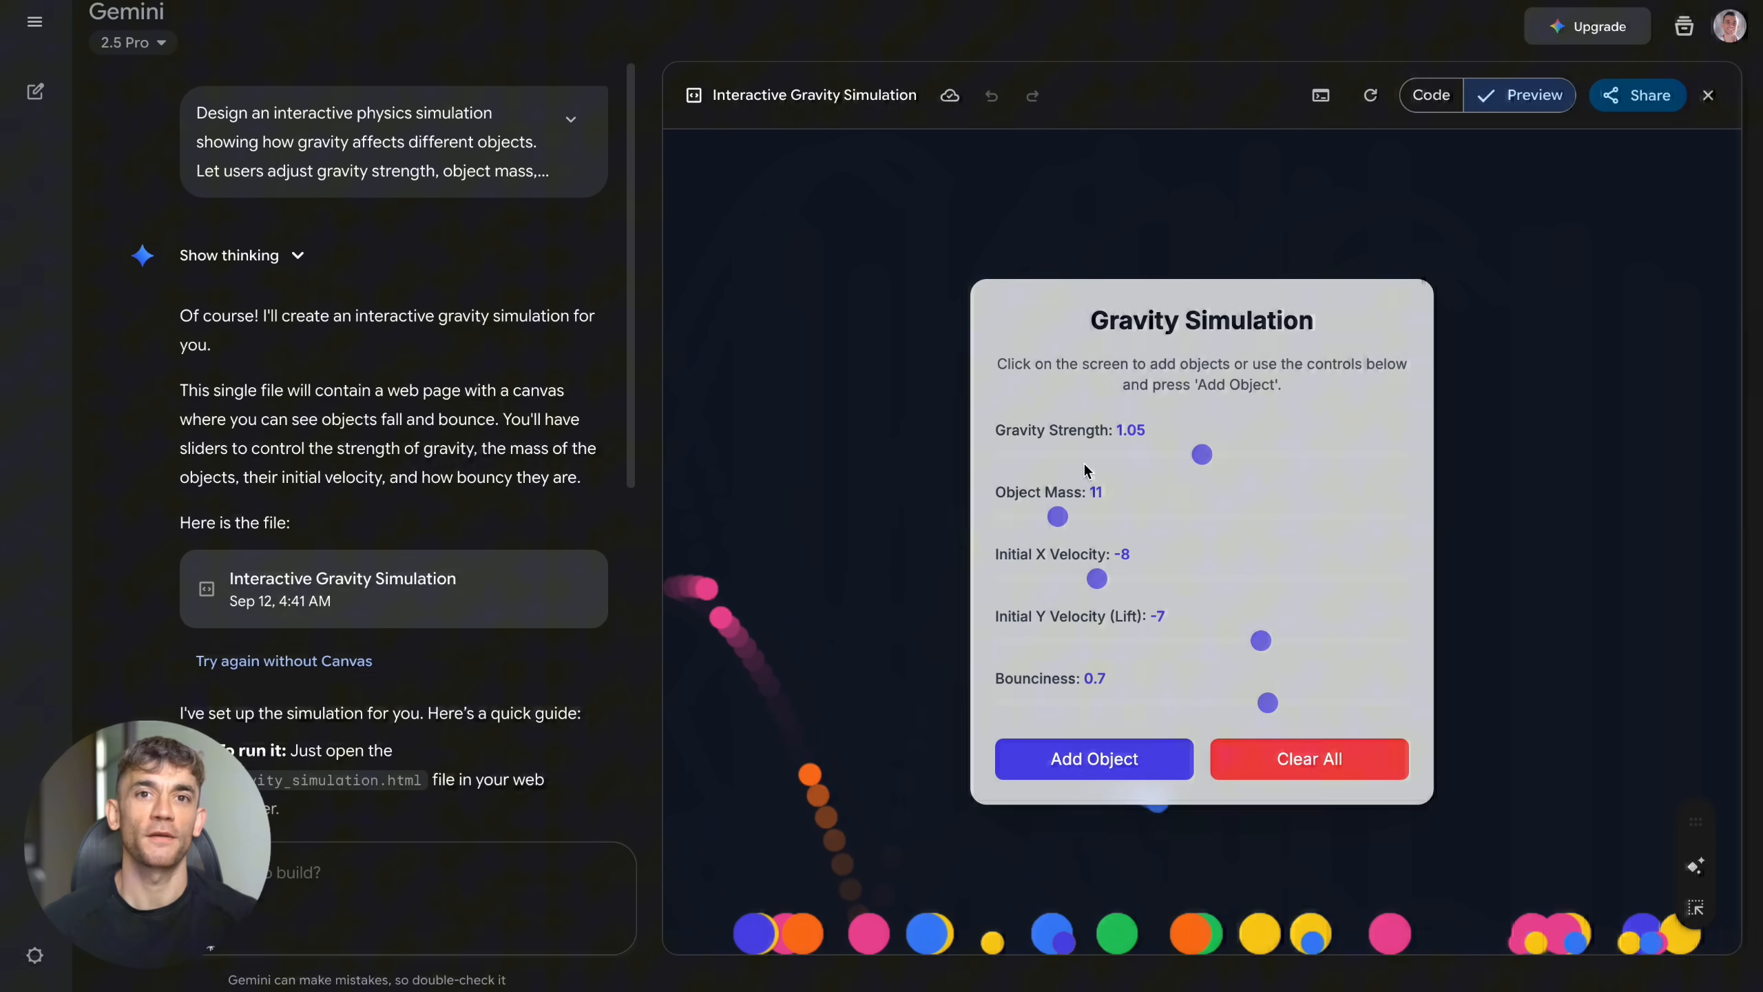
left_click_drag(1200, 454, 1086, 455)
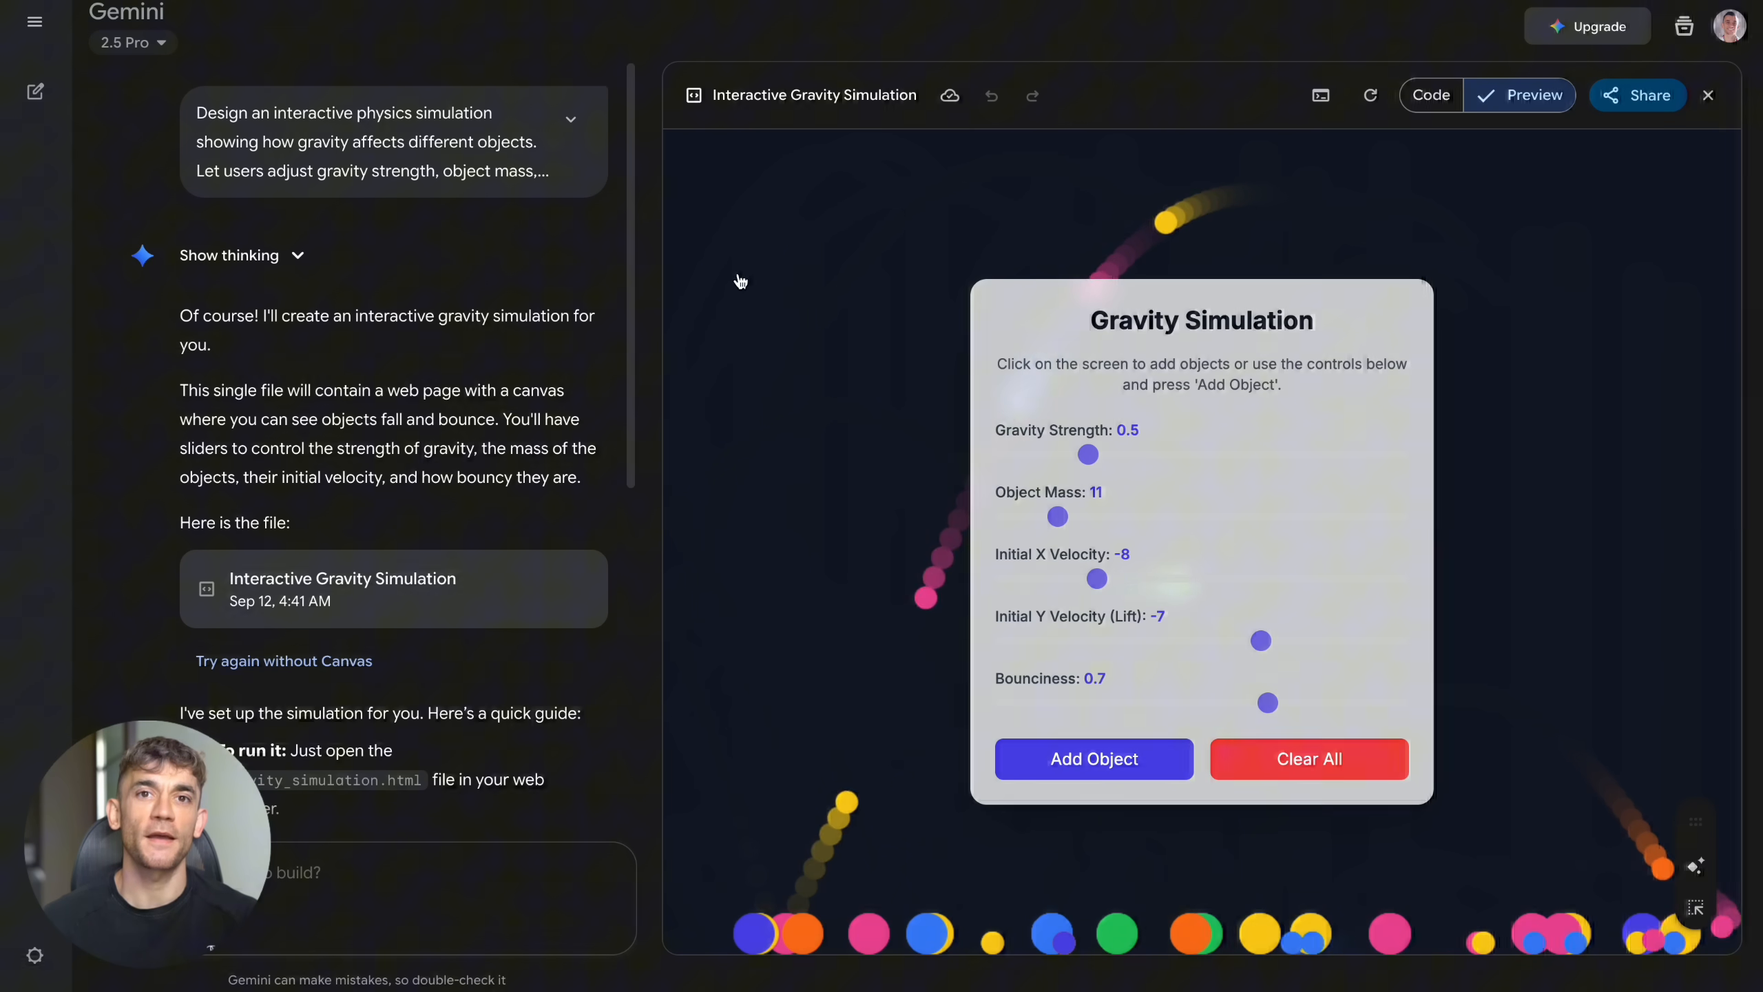
Step: Clear all balls, add fresh ones with the new settings and raise gravity again
left_click(1307, 758)
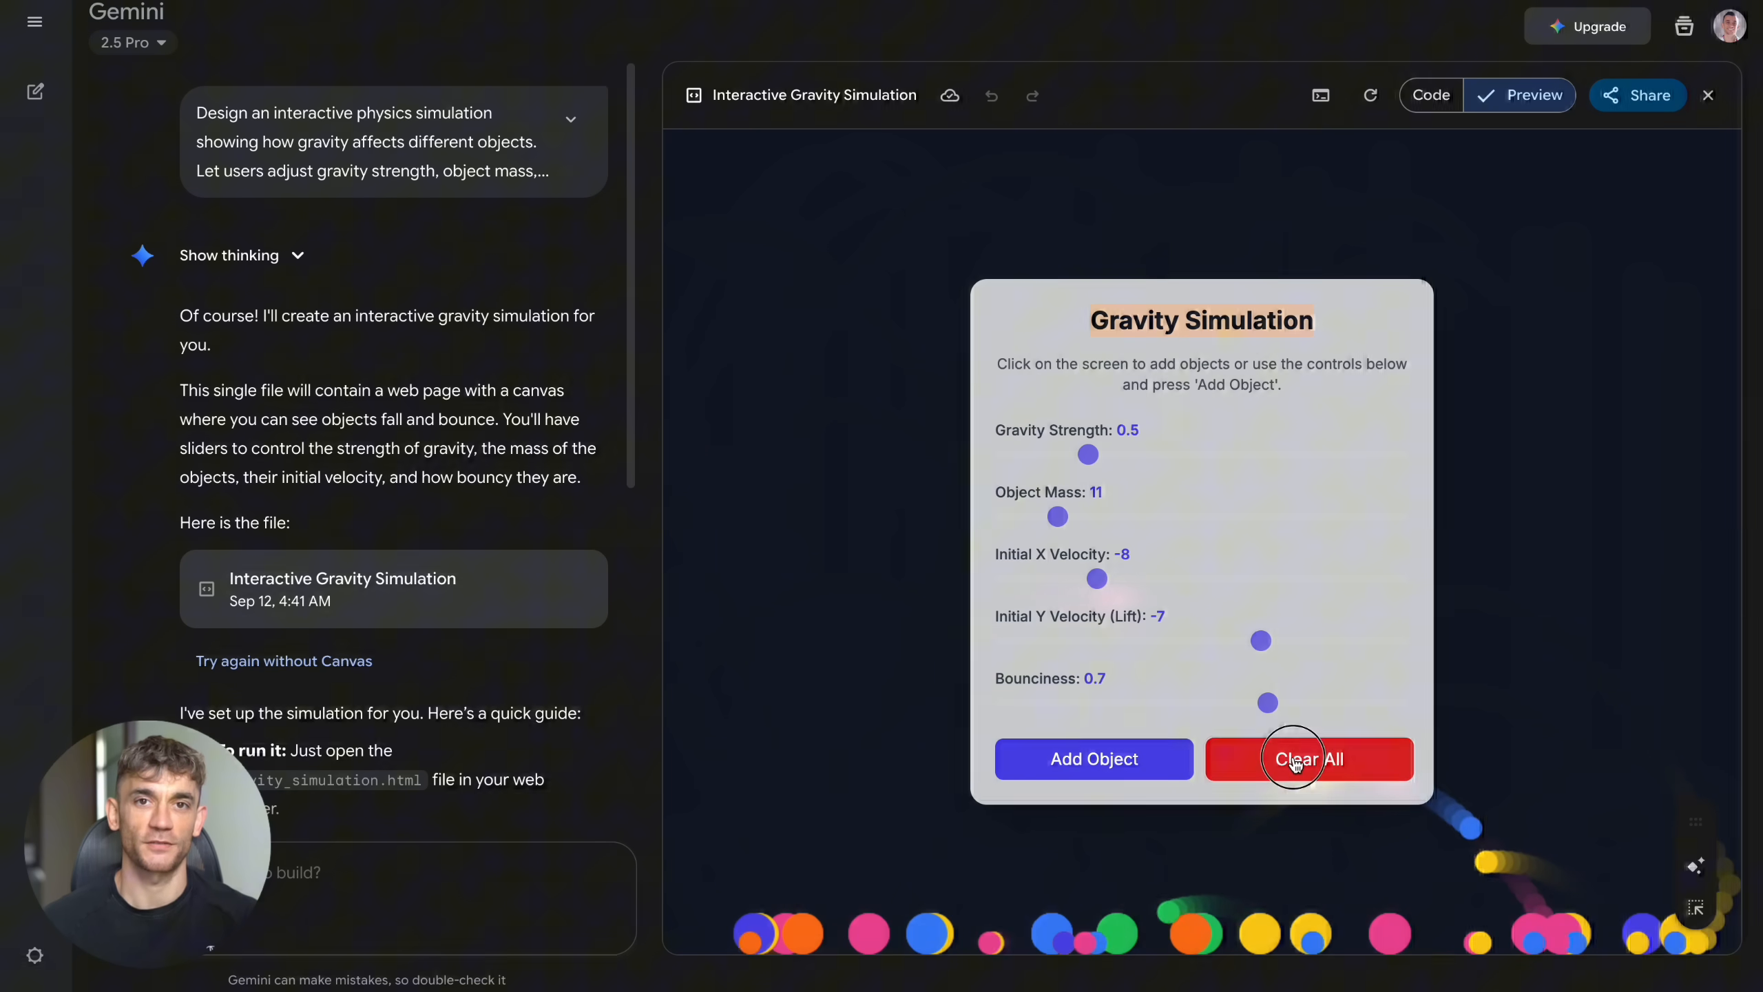
left_click(1306, 758)
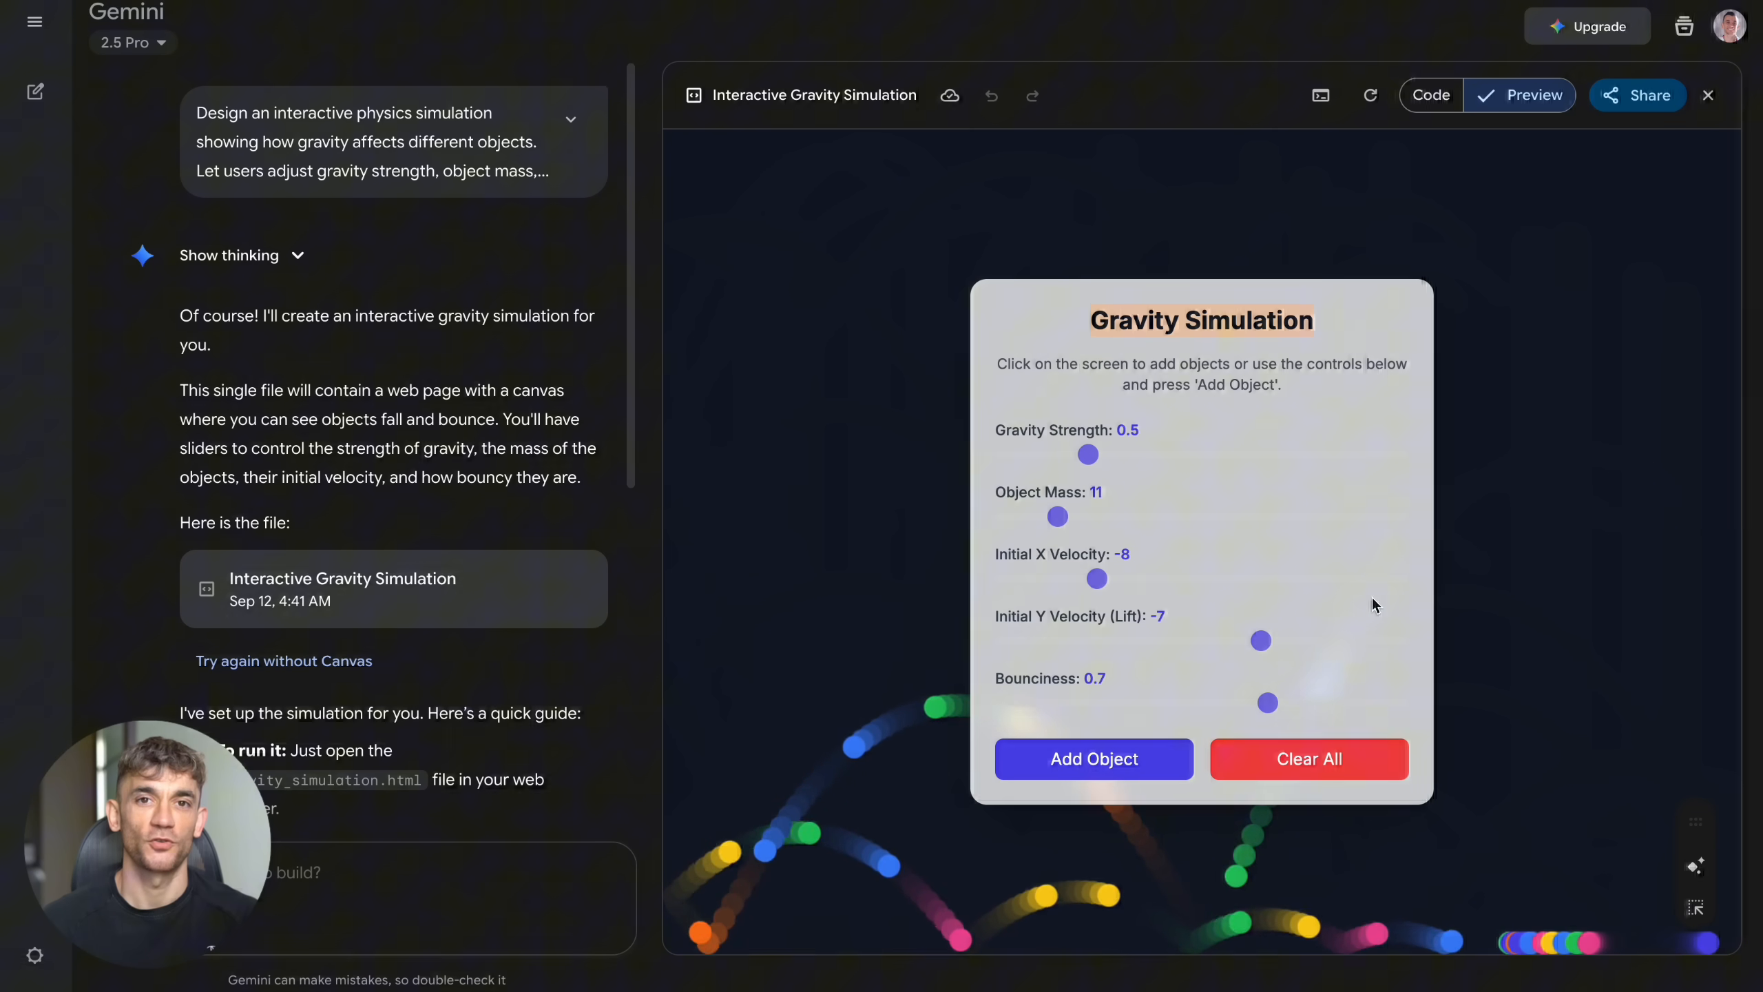
left_click_drag(1087, 454, 1336, 455)
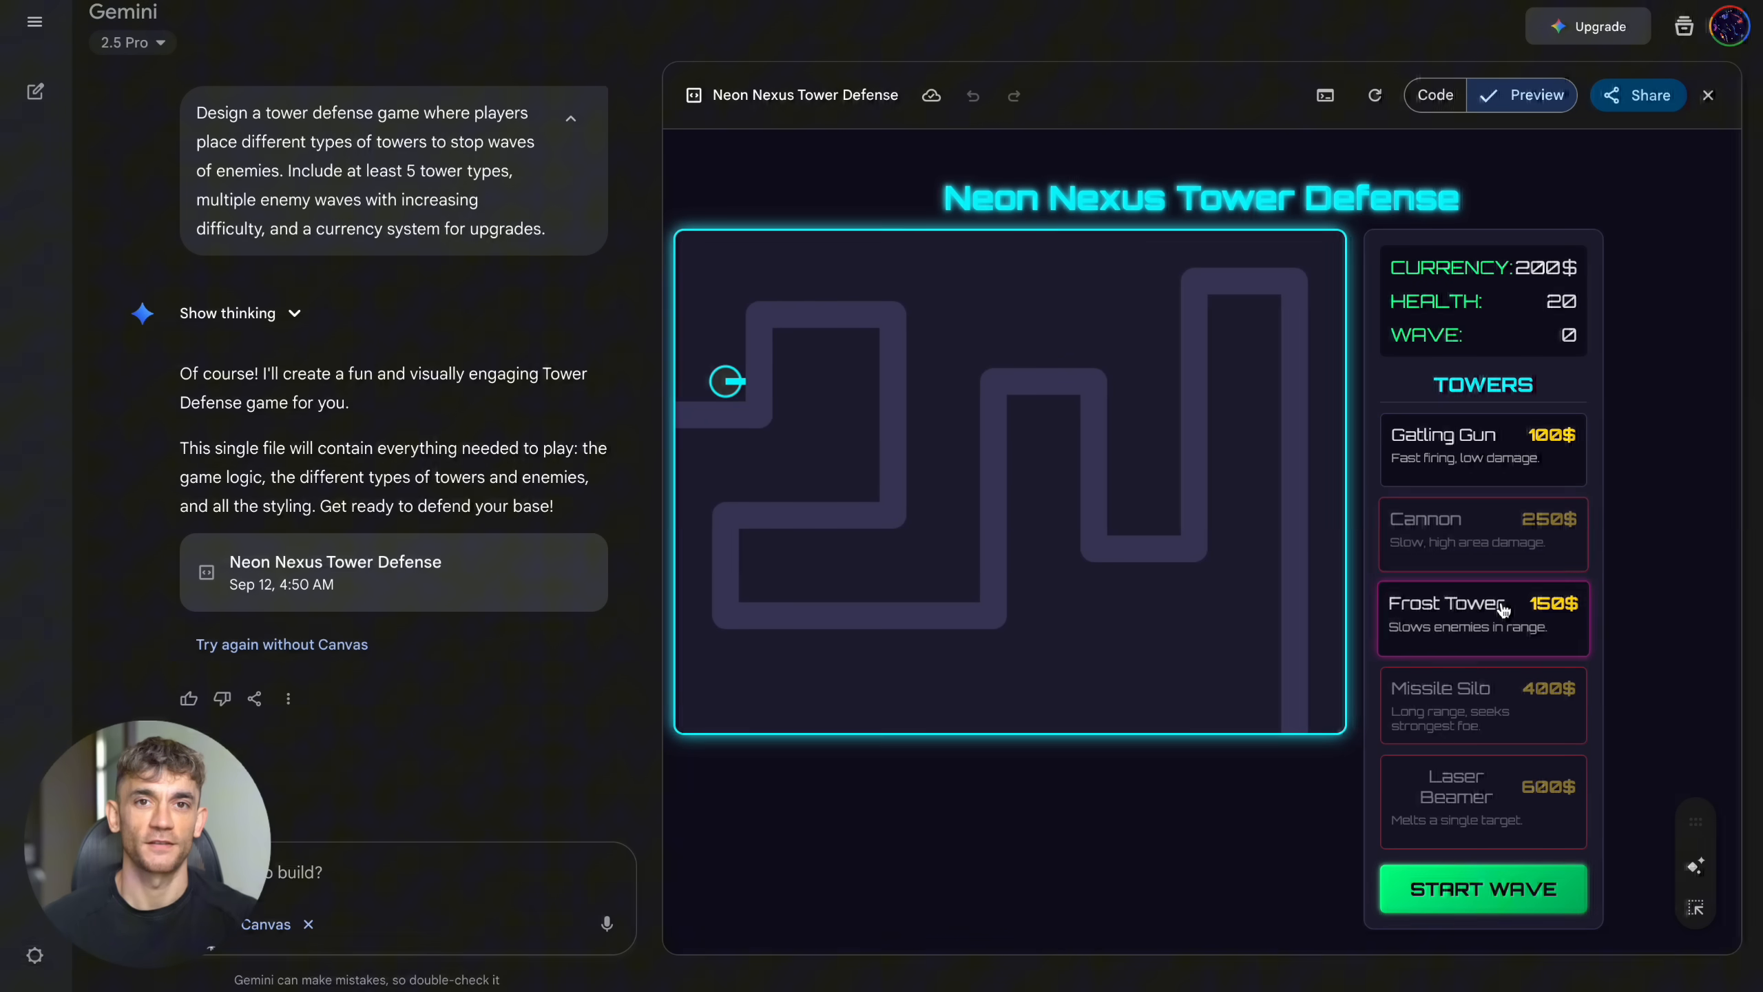
Step: Place a Frost Tower beside the path start and launch wave 1
left_click(1481, 615)
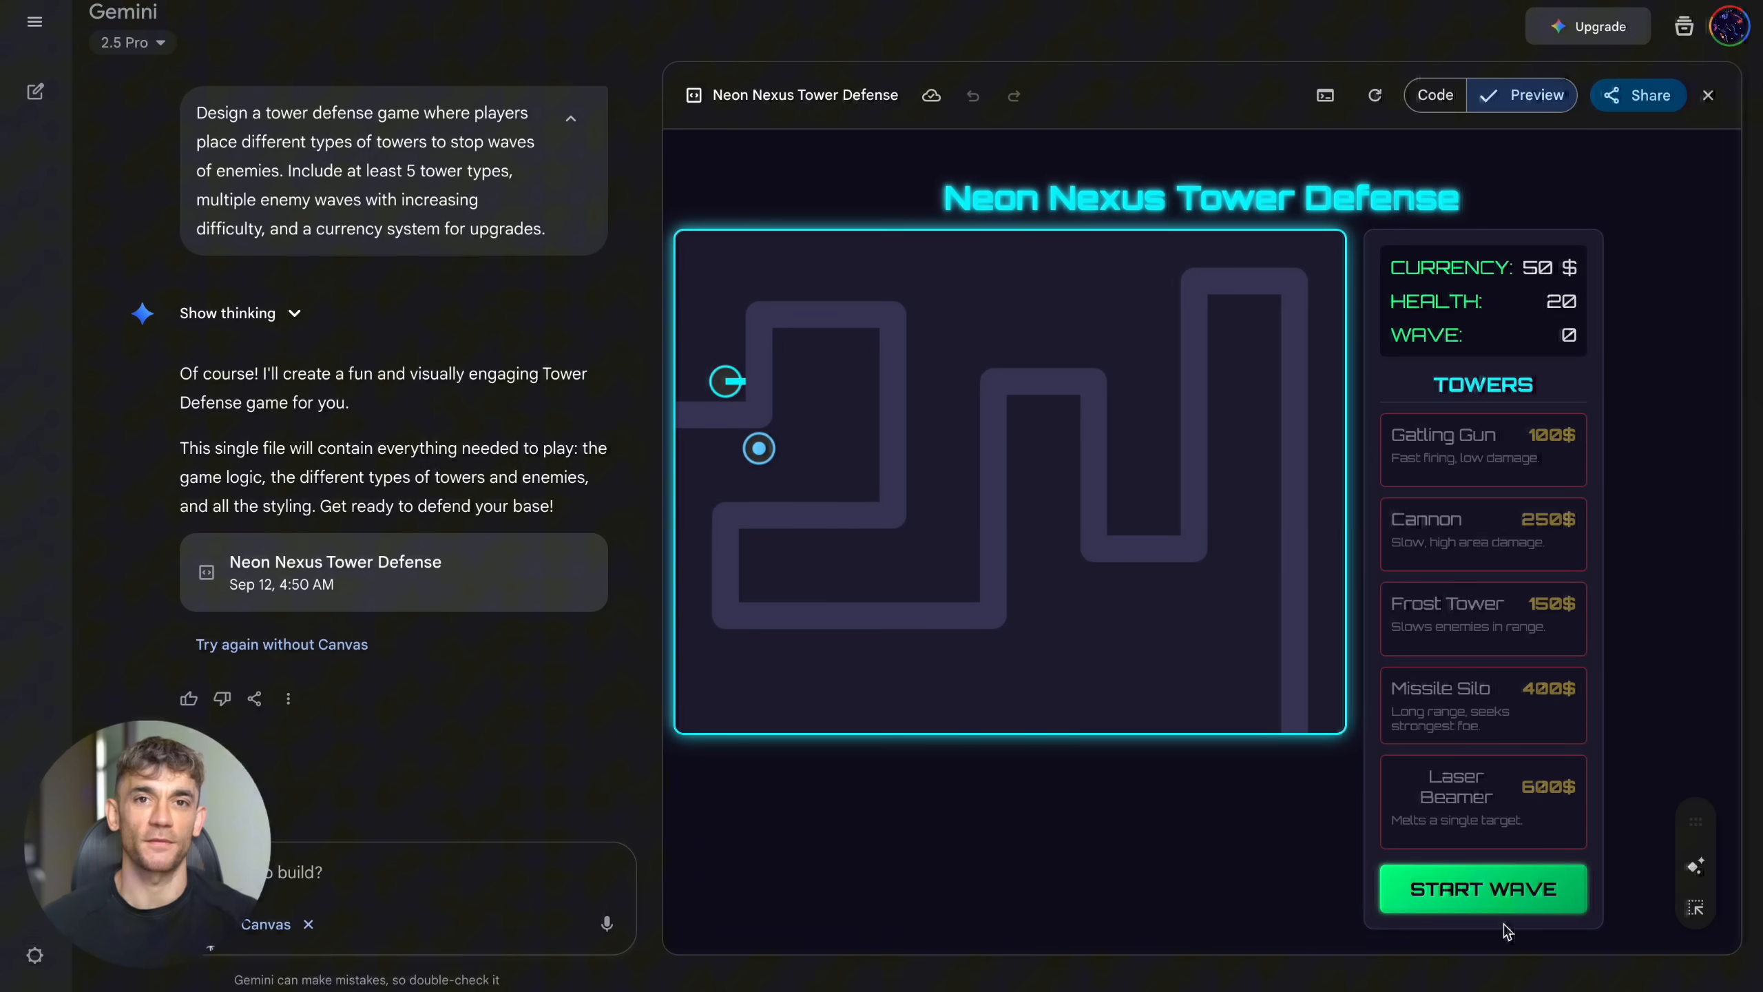
left_click(1482, 888)
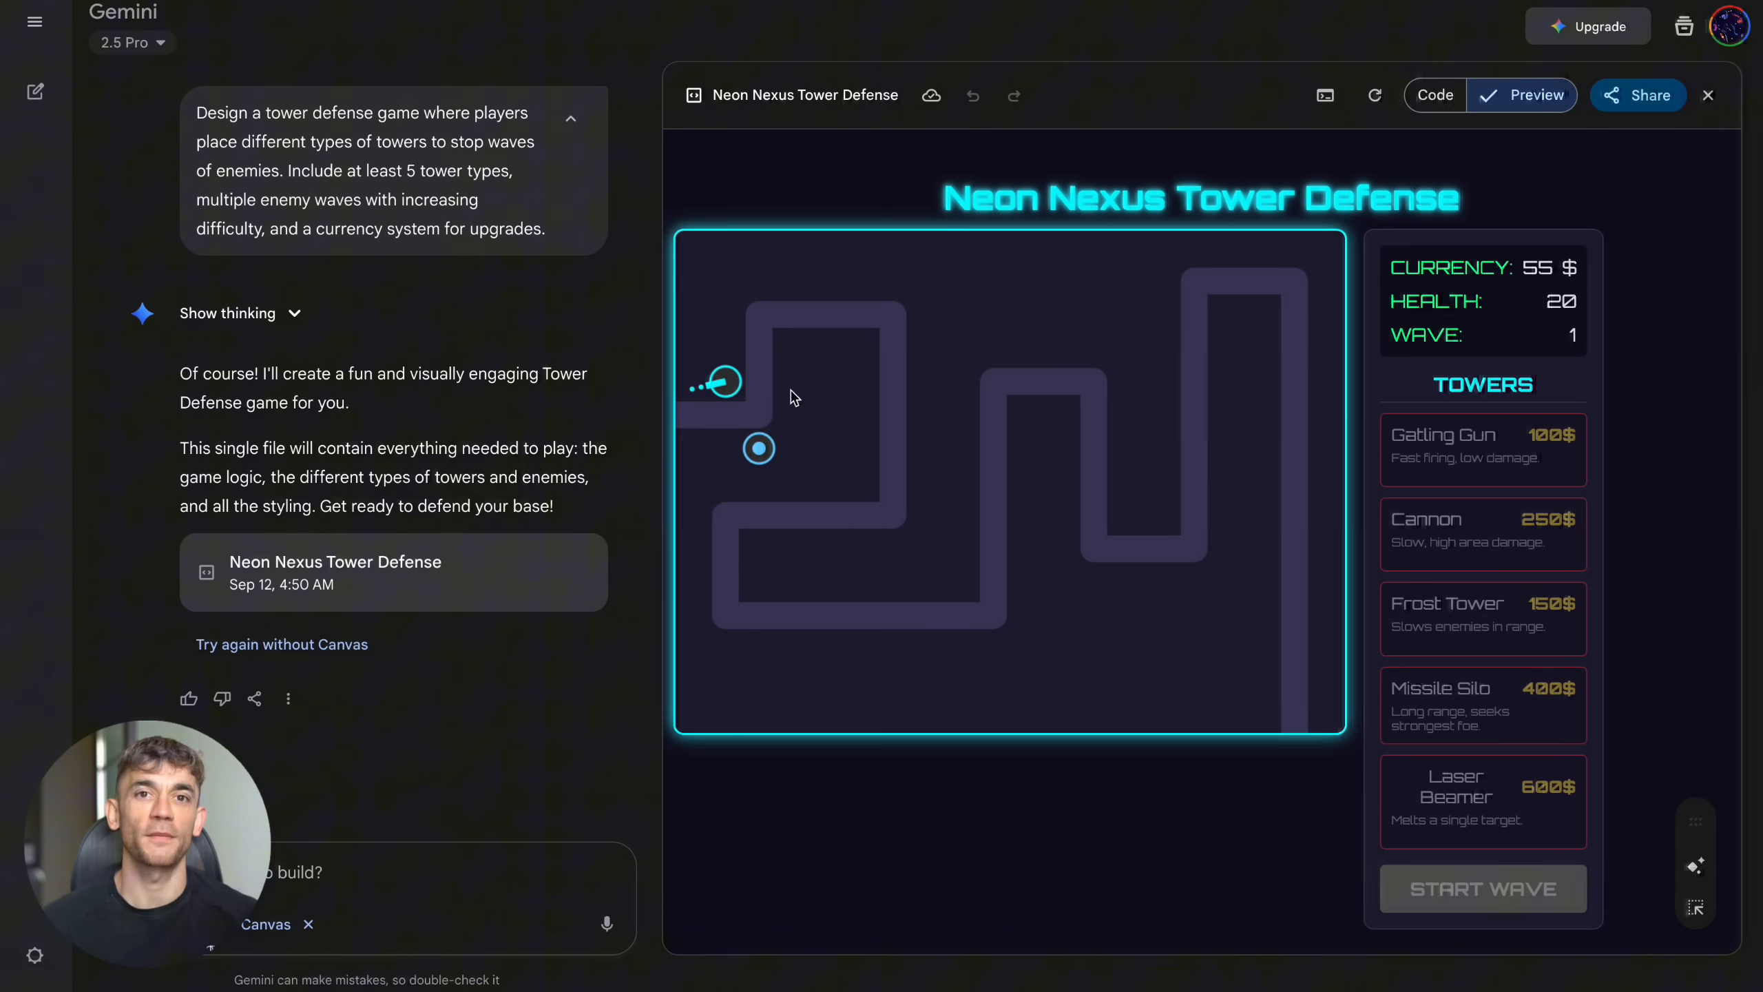
mouse_move(781, 452)
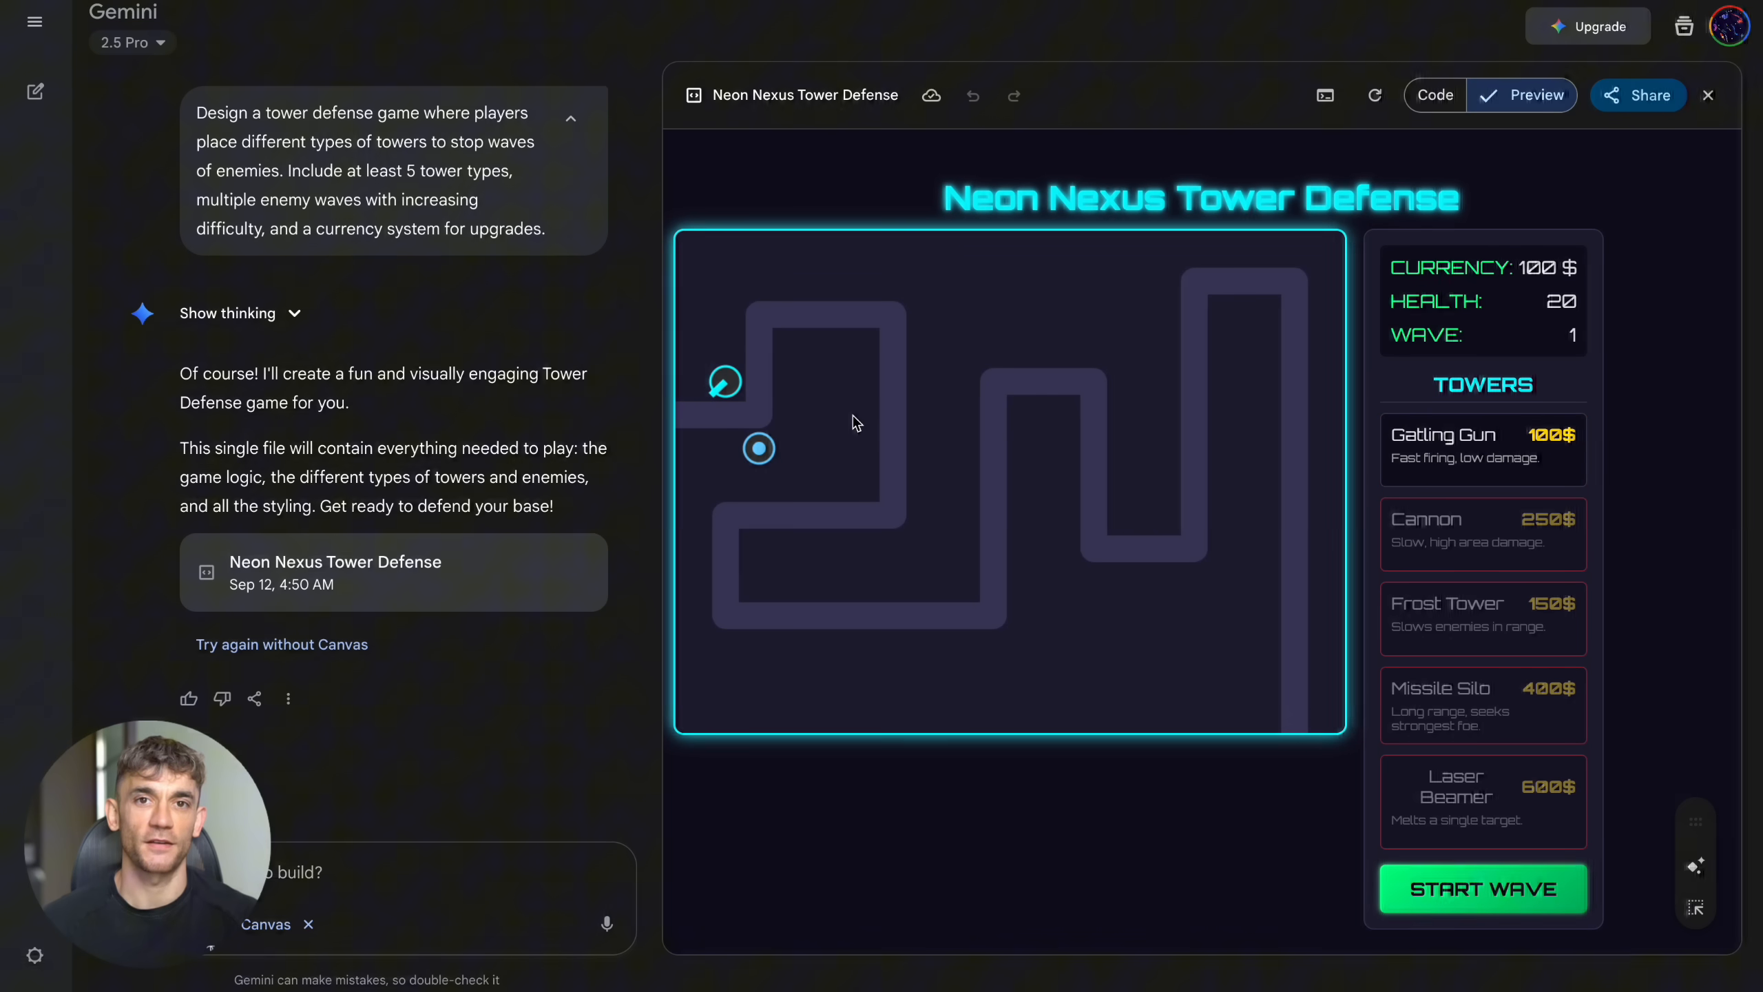
Step: Place a Gatling Gun tower next to the Frost Tower at the path entrance
left_click(1482, 443)
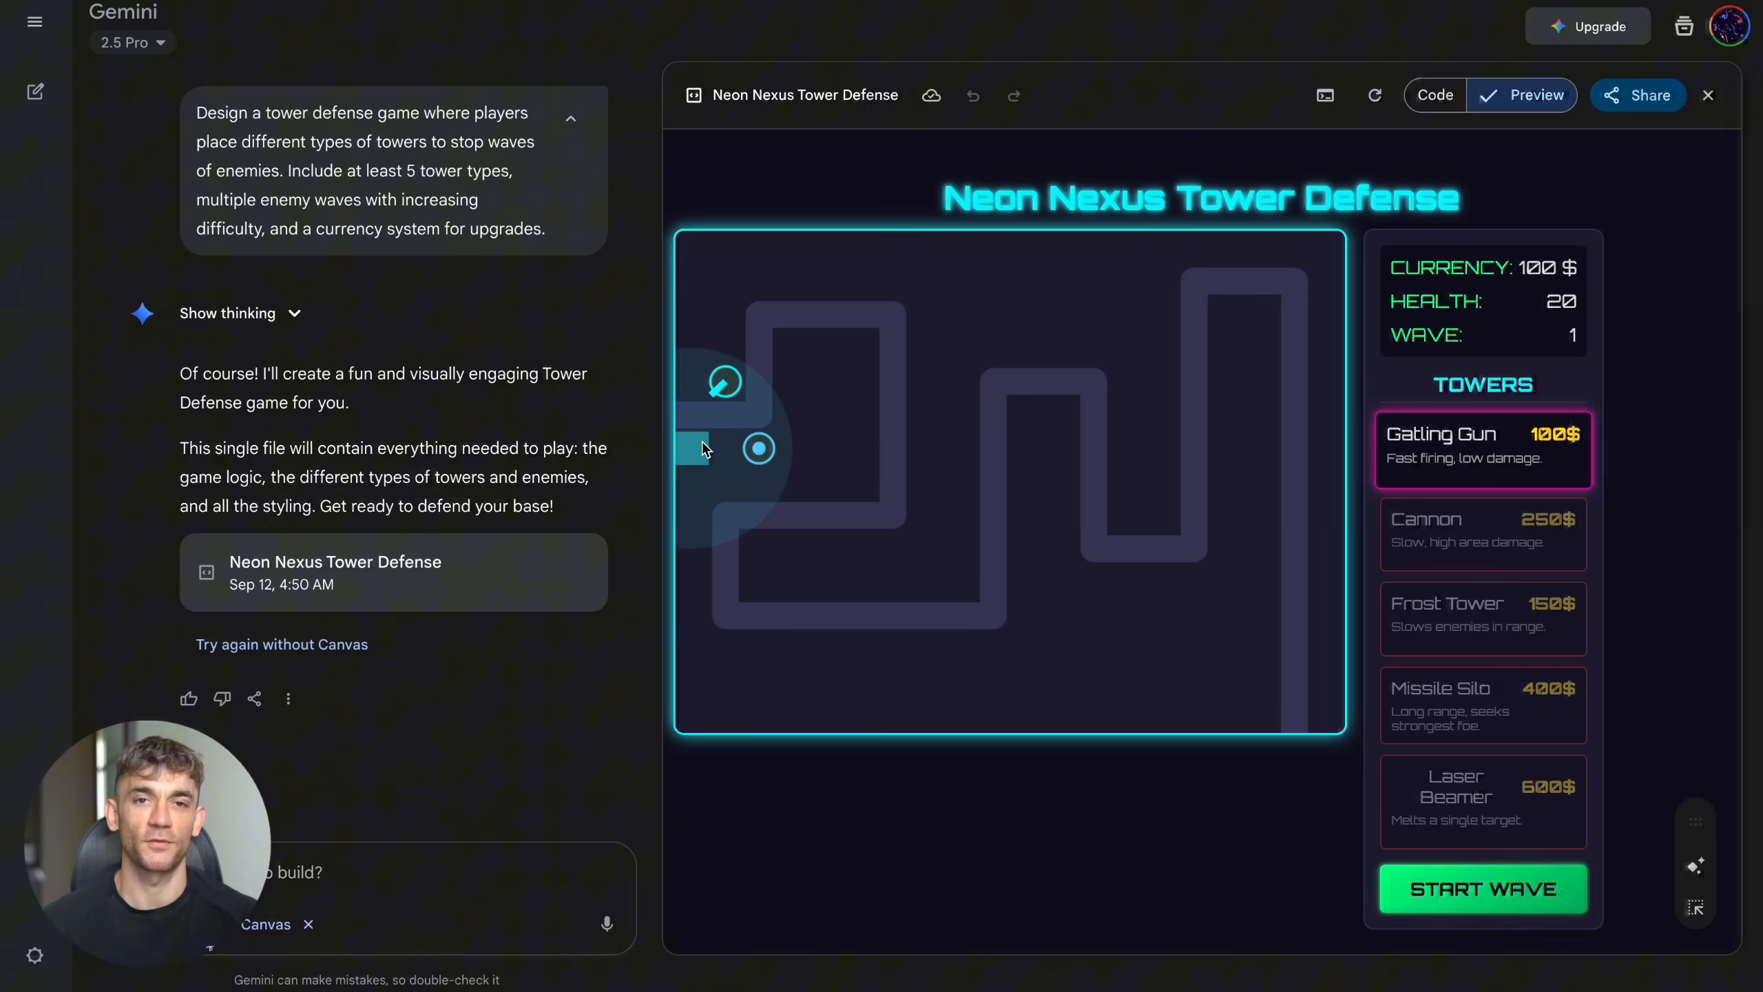
left_click(1482, 886)
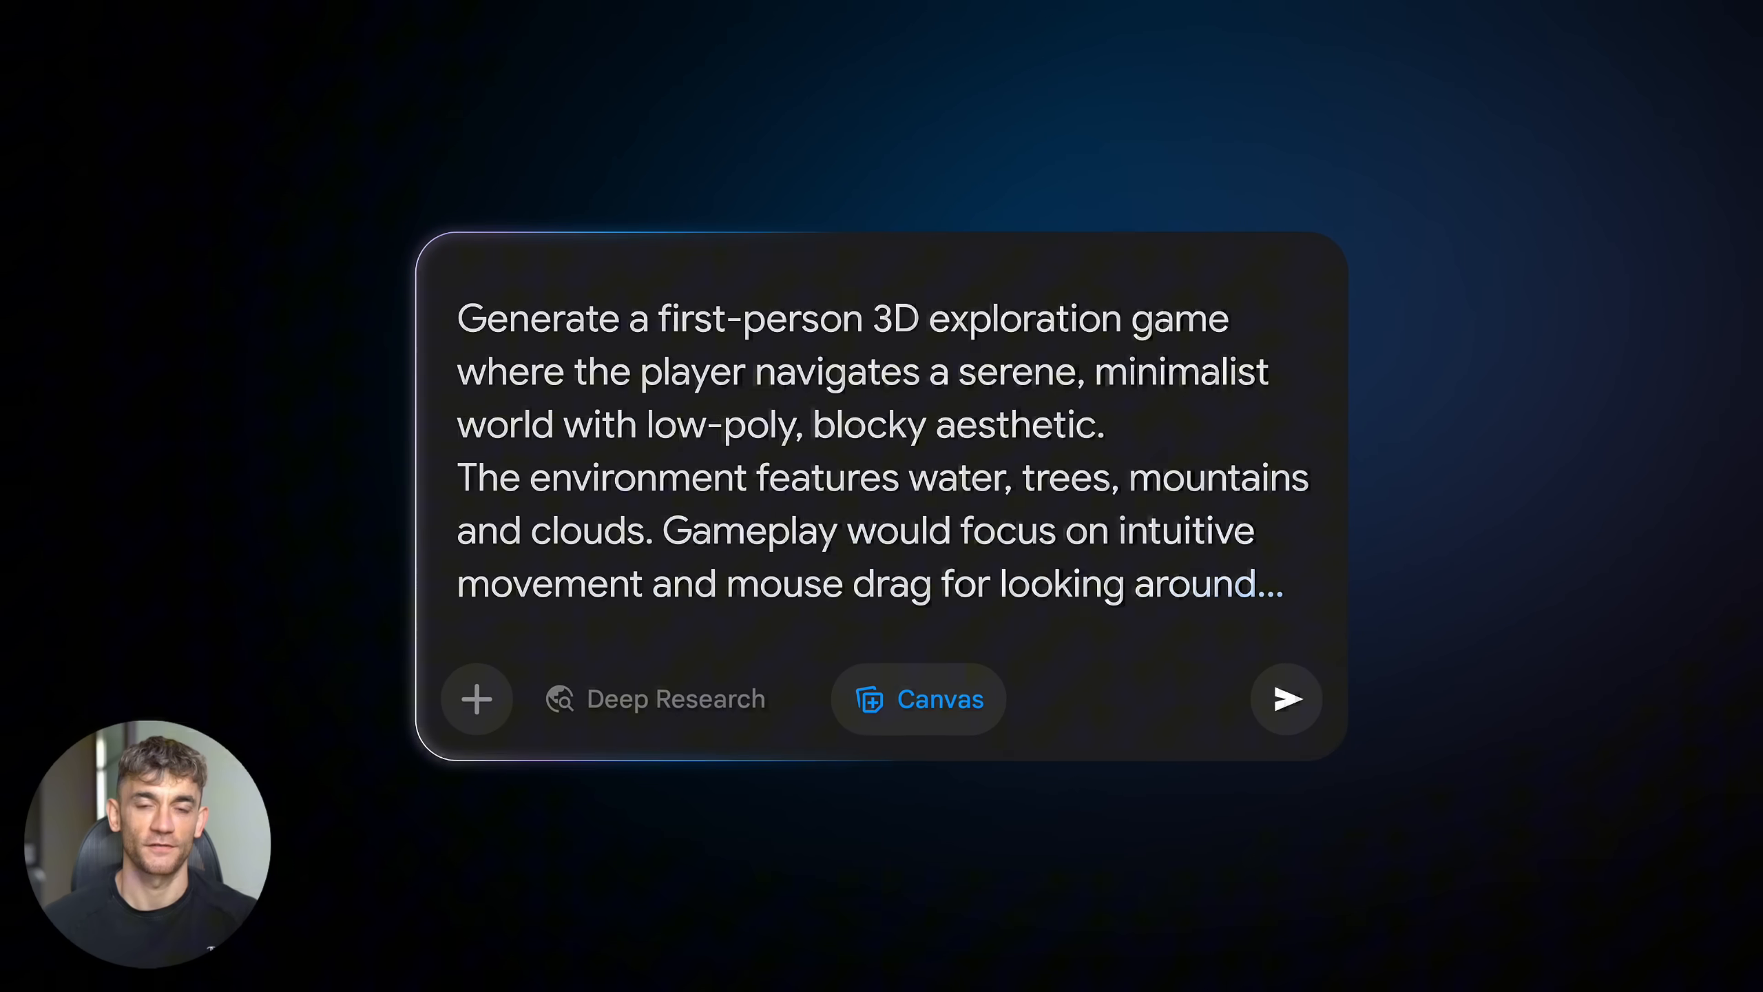
Step: Send the first-person 3D exploration prompt with Canvas and view the Rocky Forest Walker code
left_click(1284, 698)
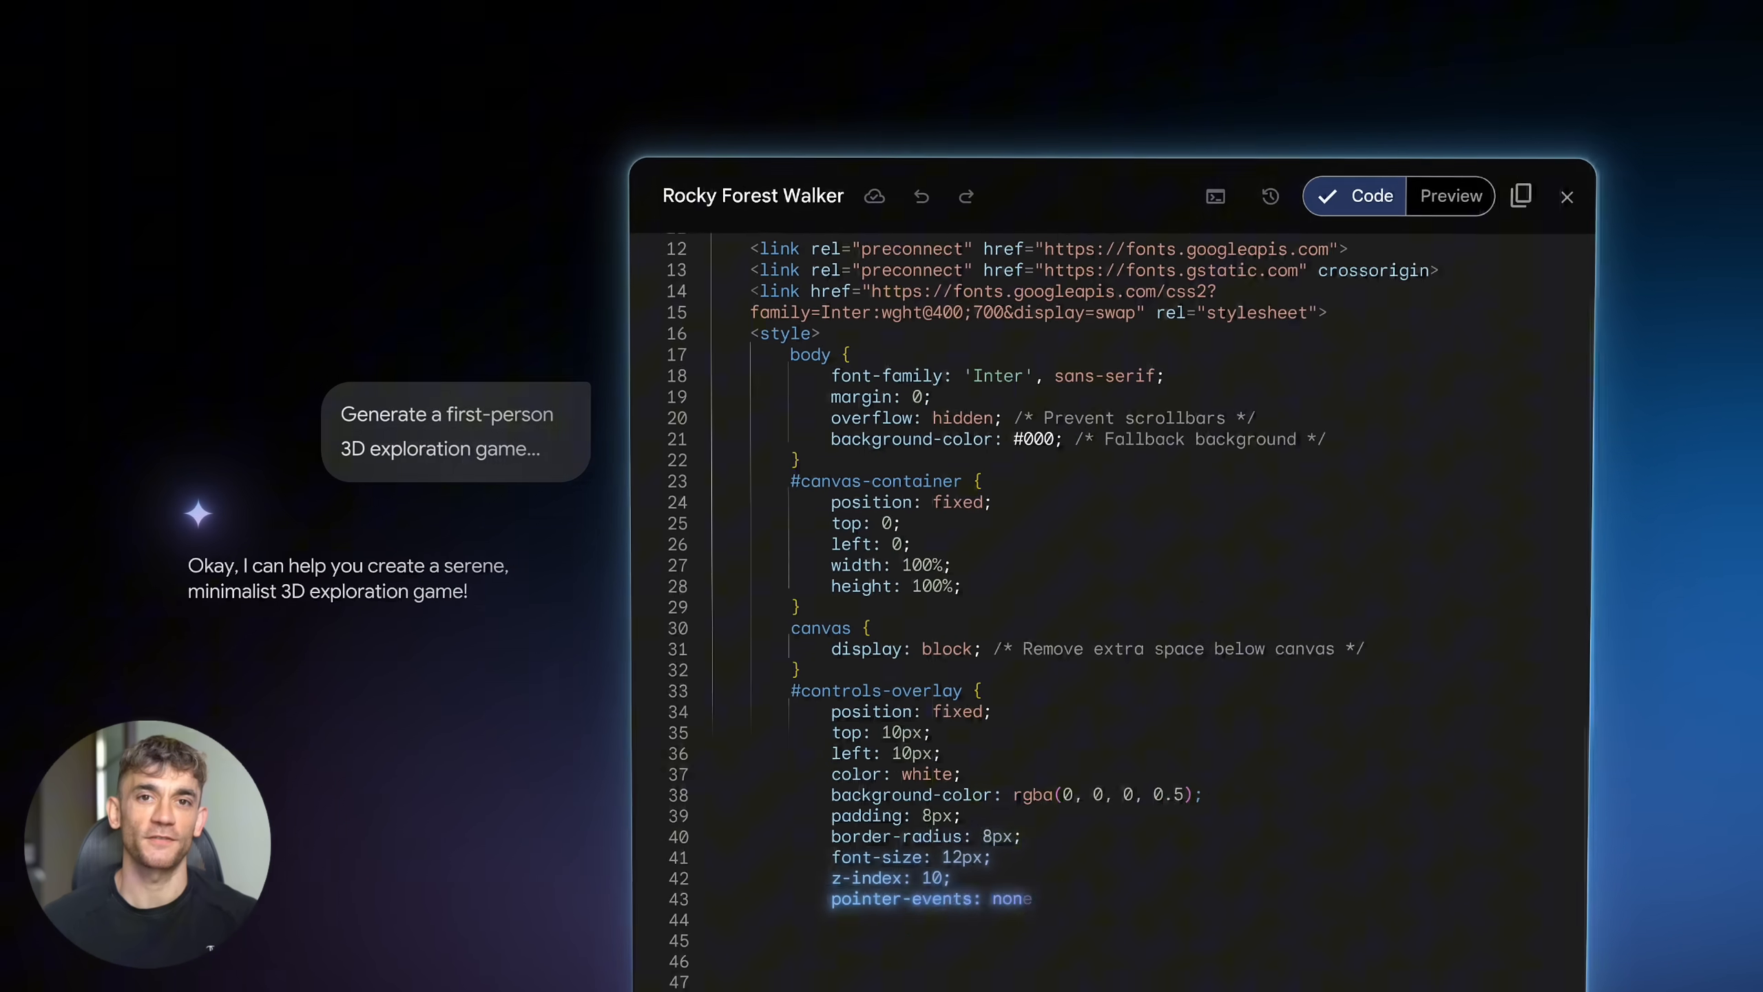
left_click(1449, 196)
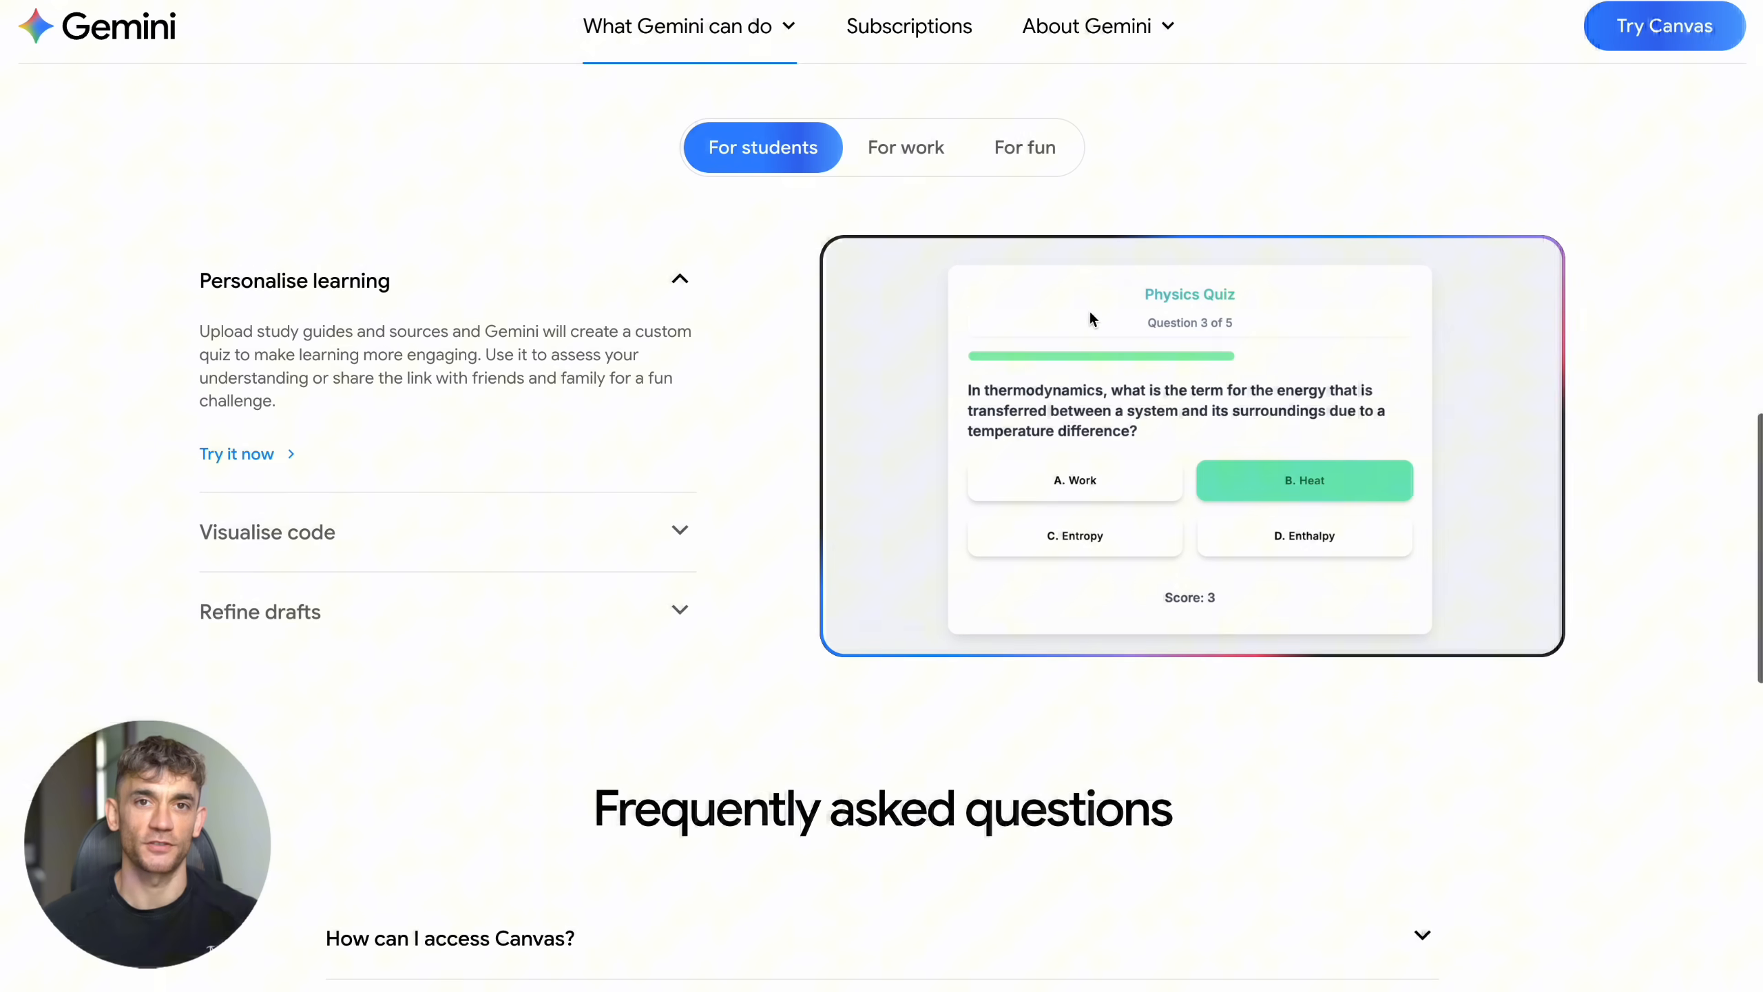
mouse_move(1128, 453)
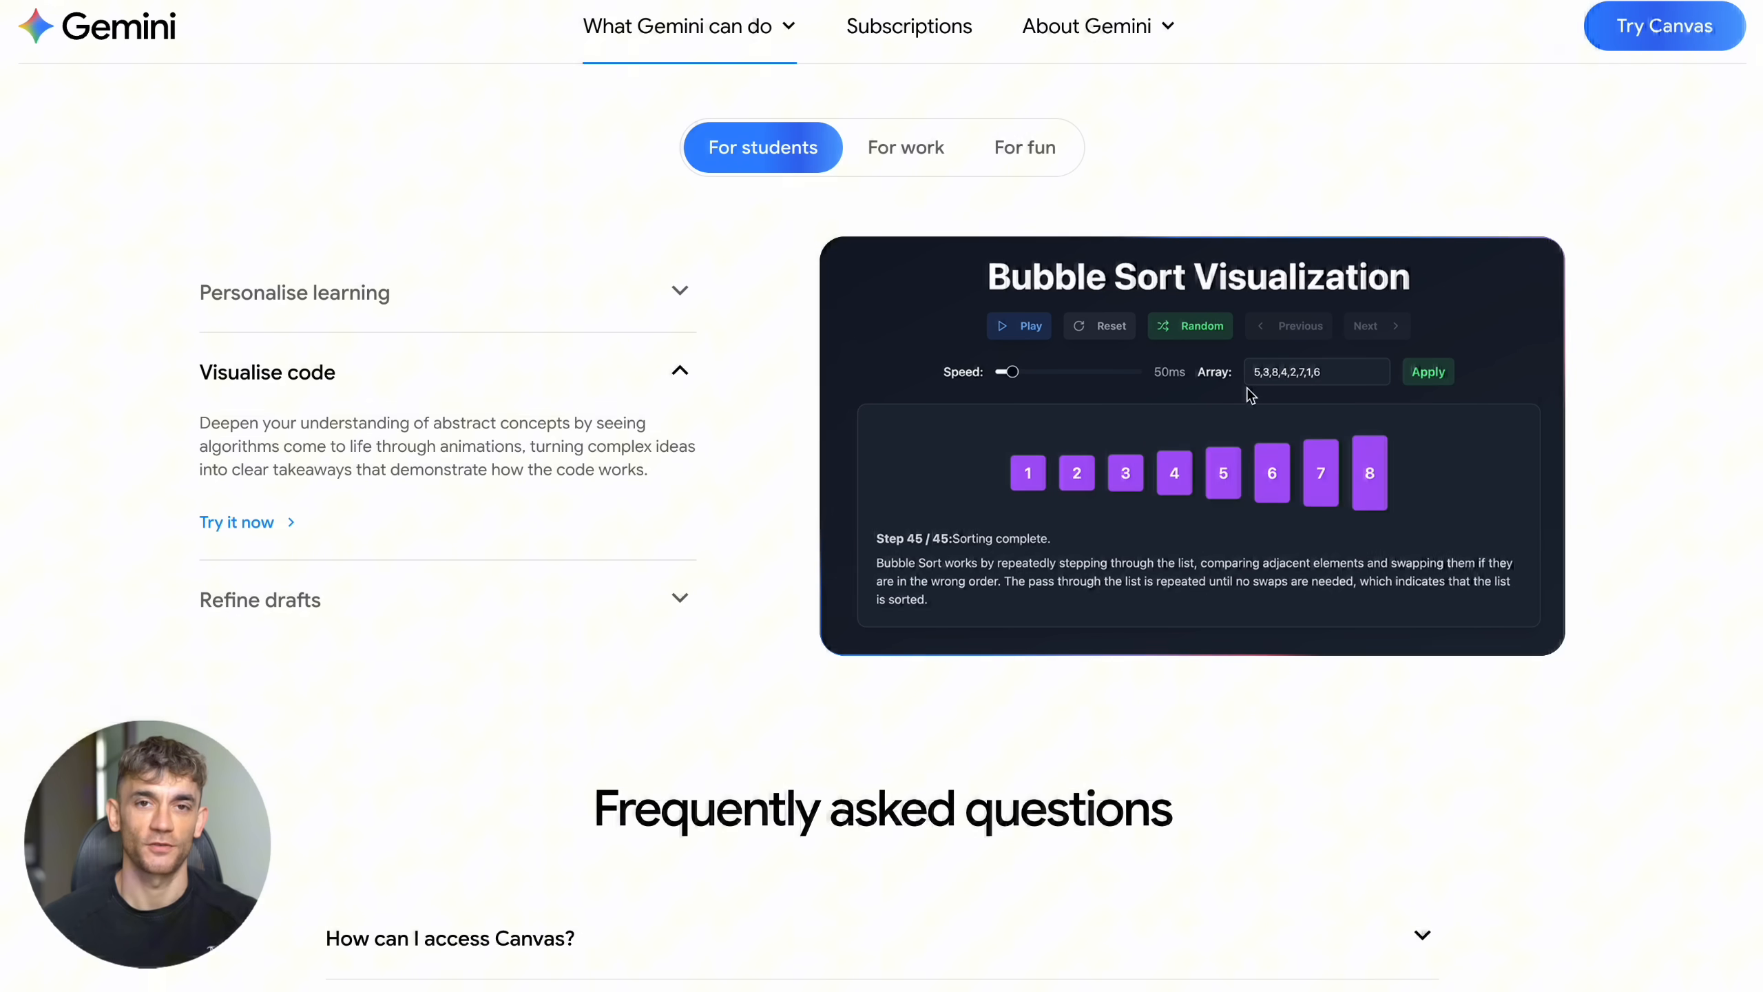
mouse_move(559, 510)
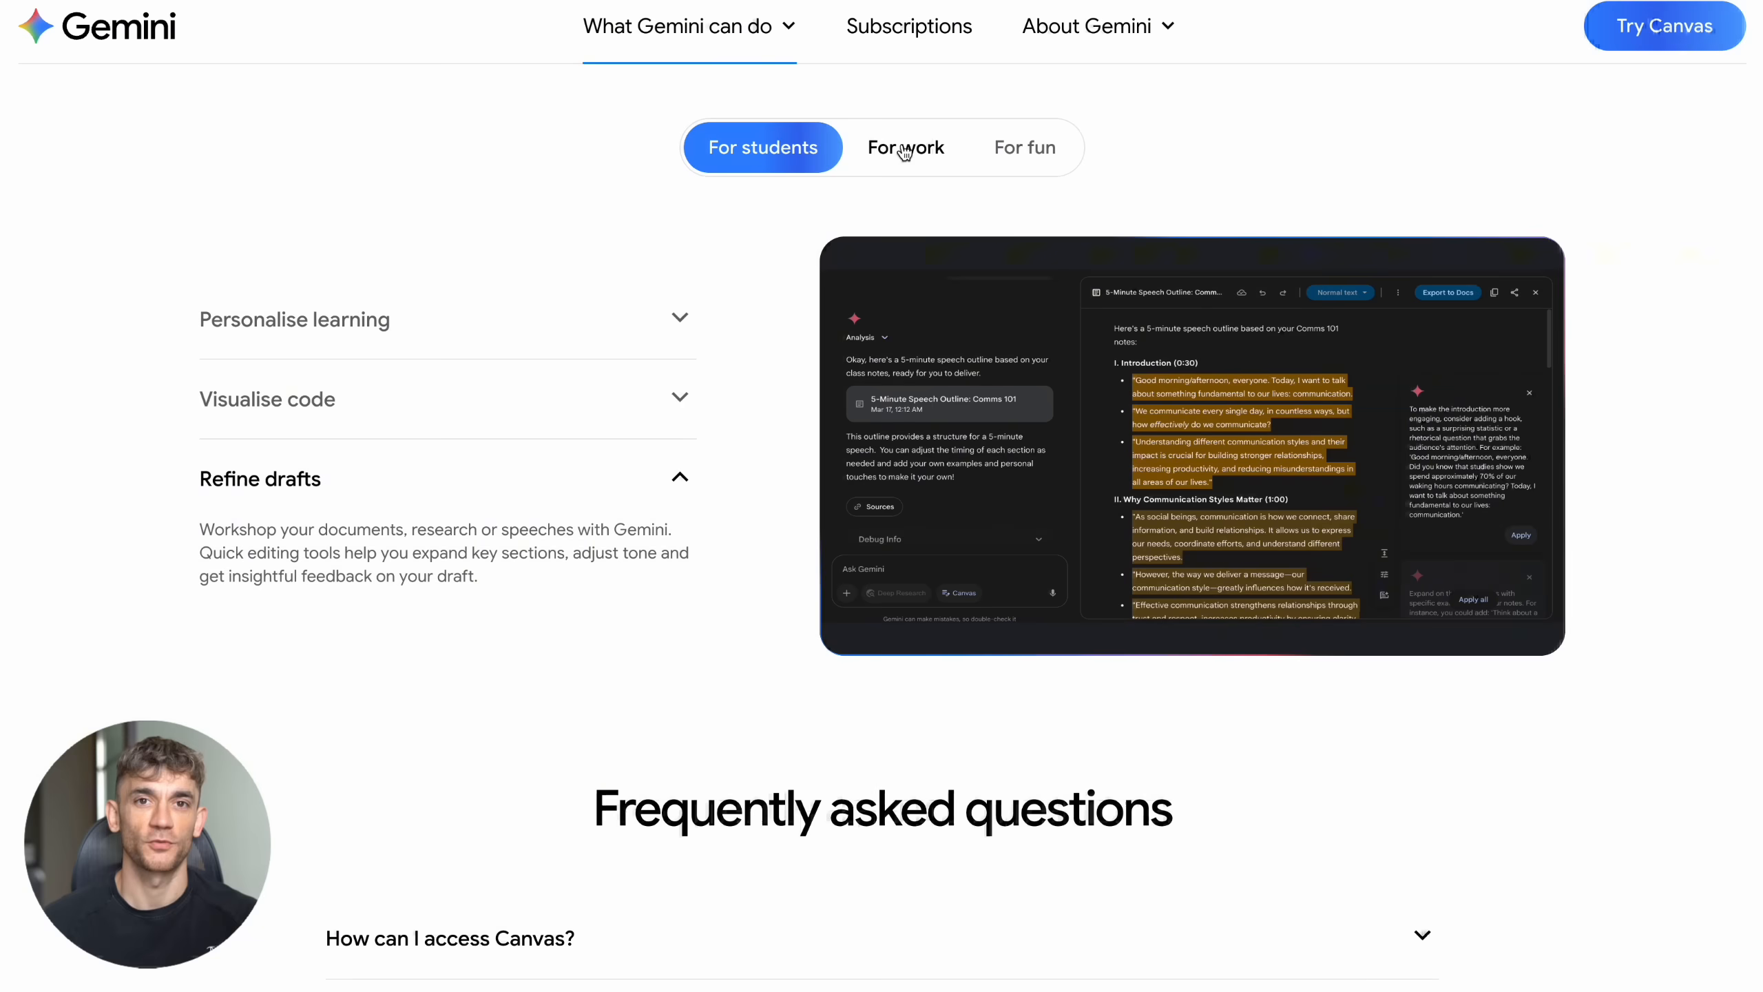
Step: Browse the For work use cases, then show the For fun examples with the 3D planet generator
left_click(905, 147)
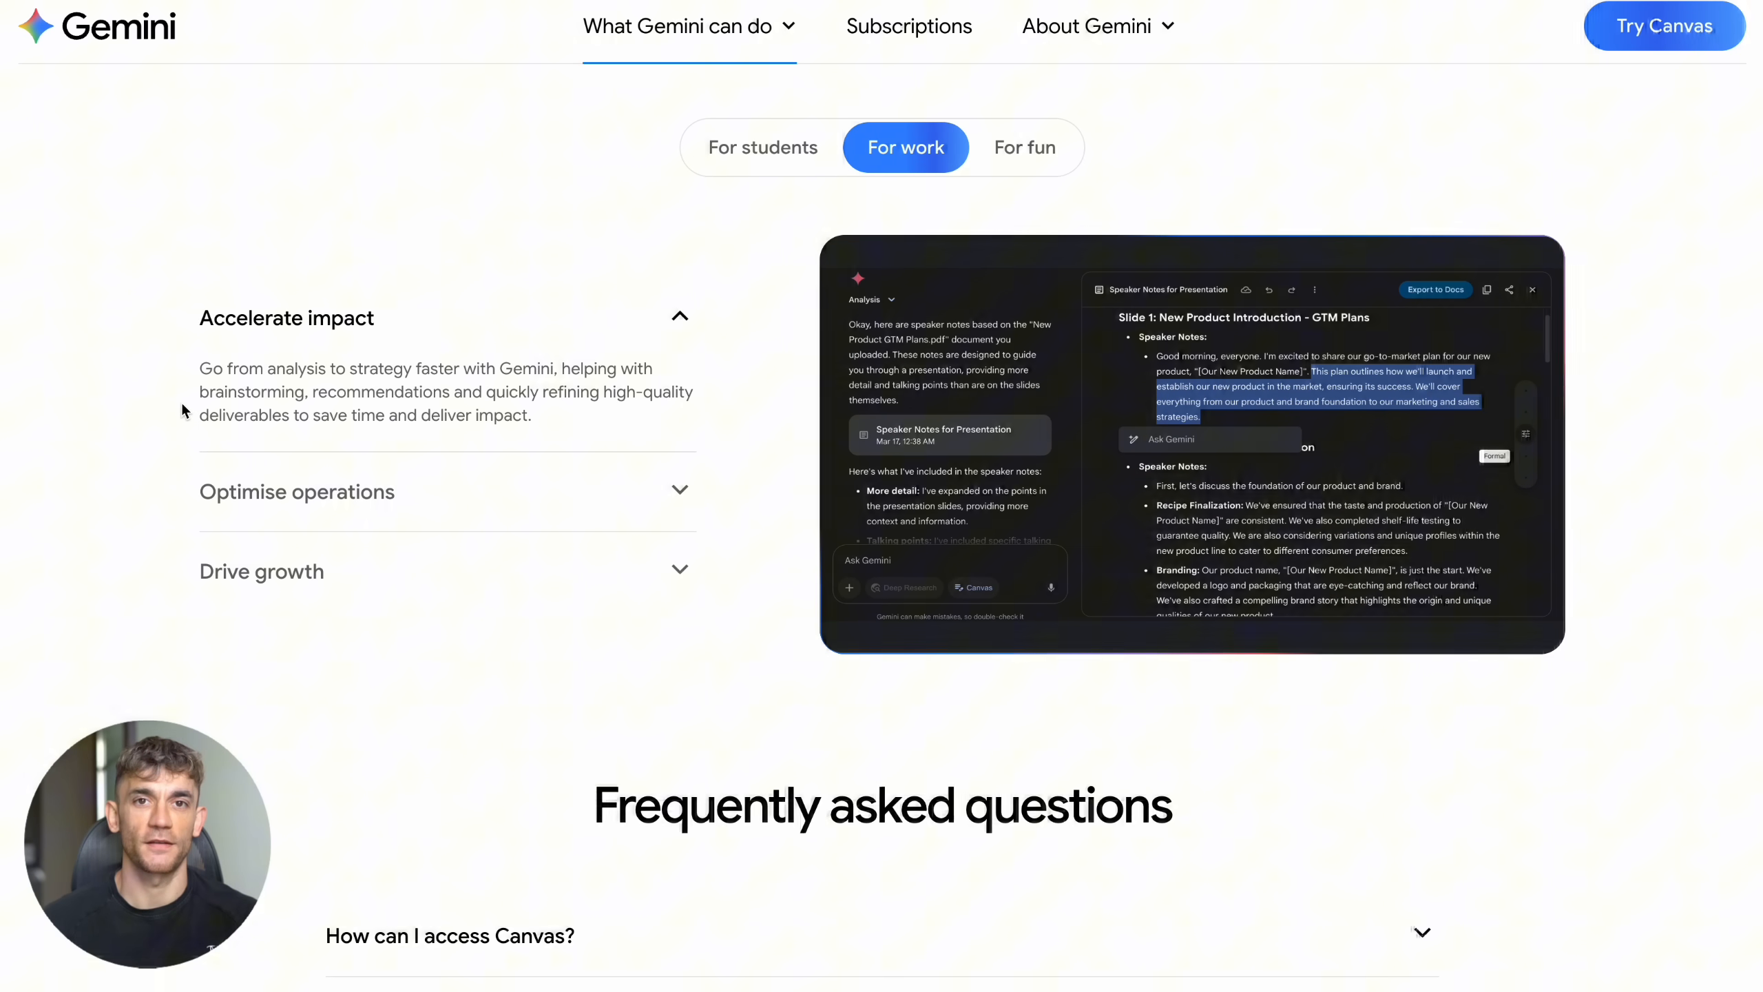
mouse_move(582, 345)
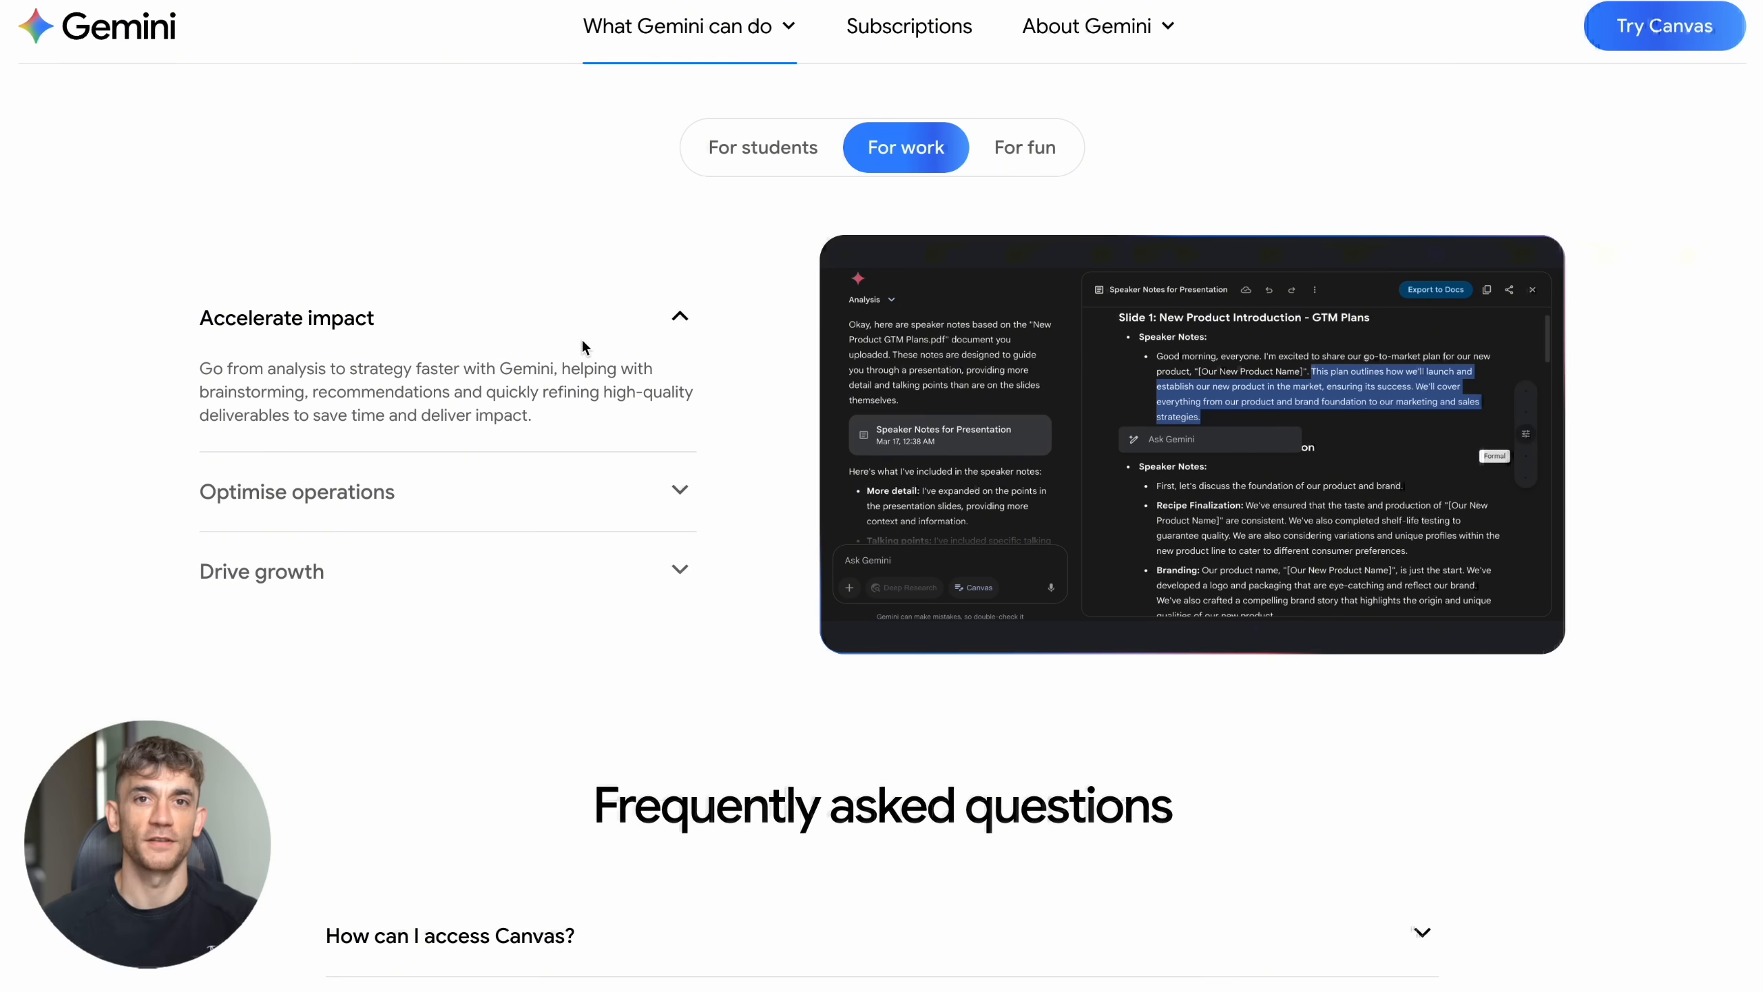
mouse_move(1240, 548)
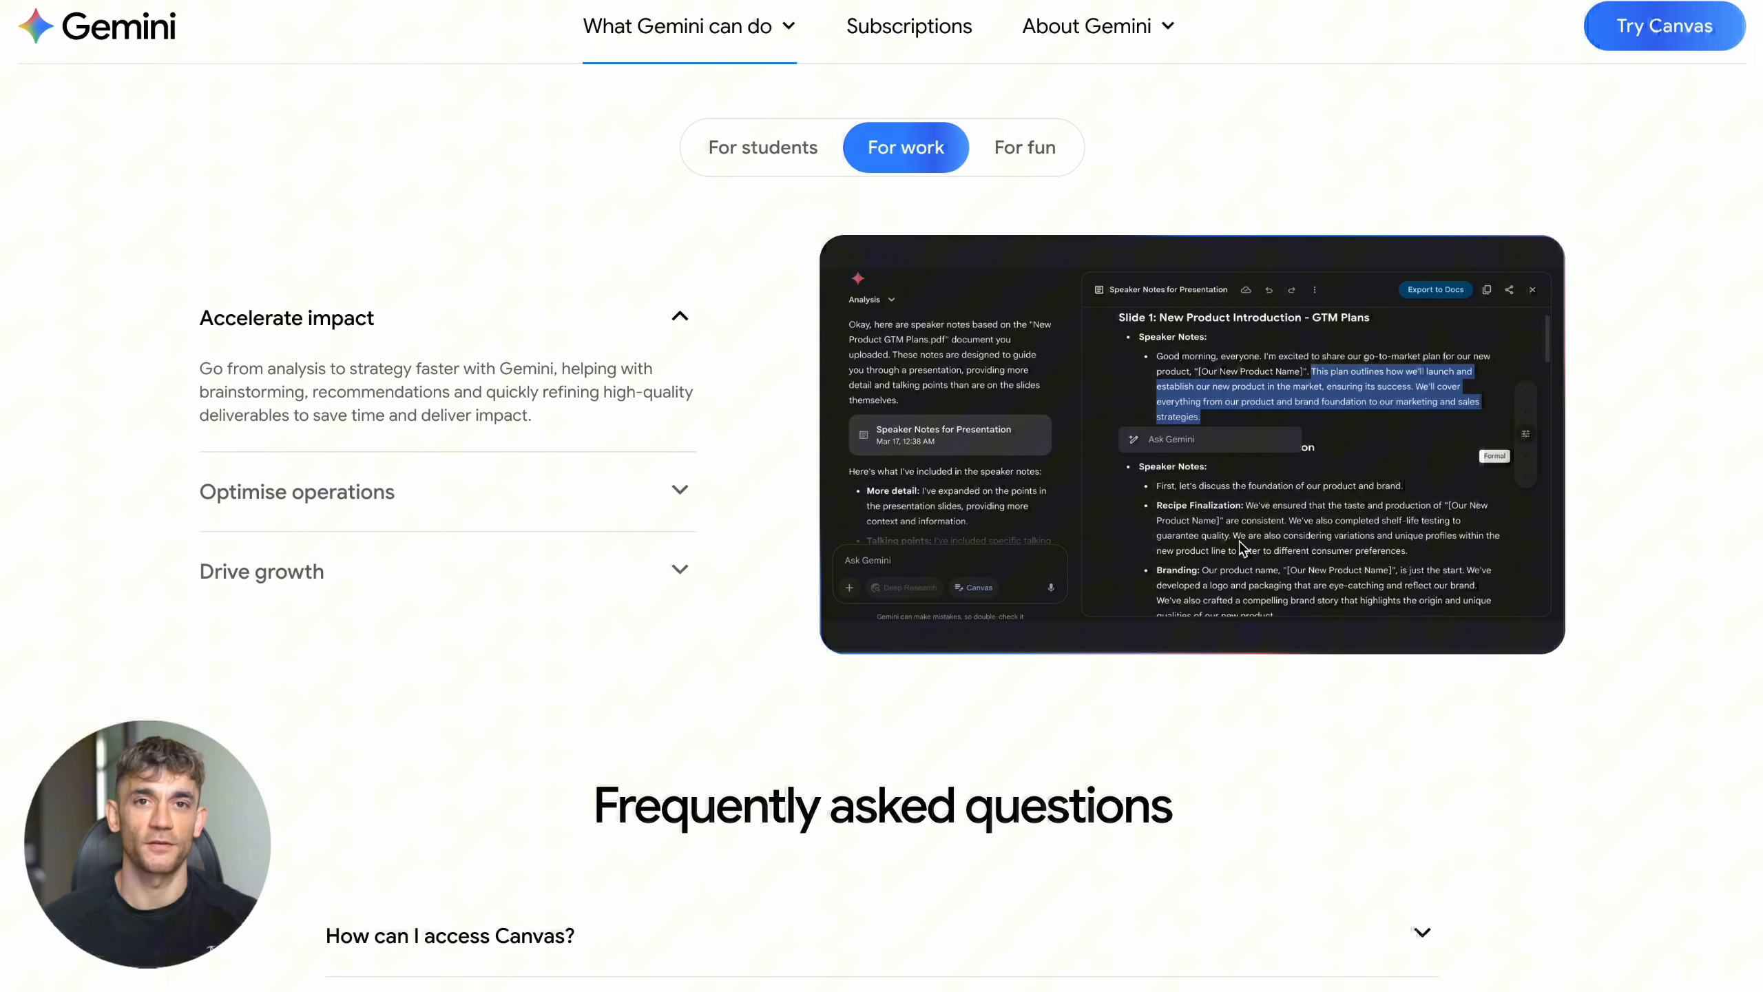
mouse_move(1202, 421)
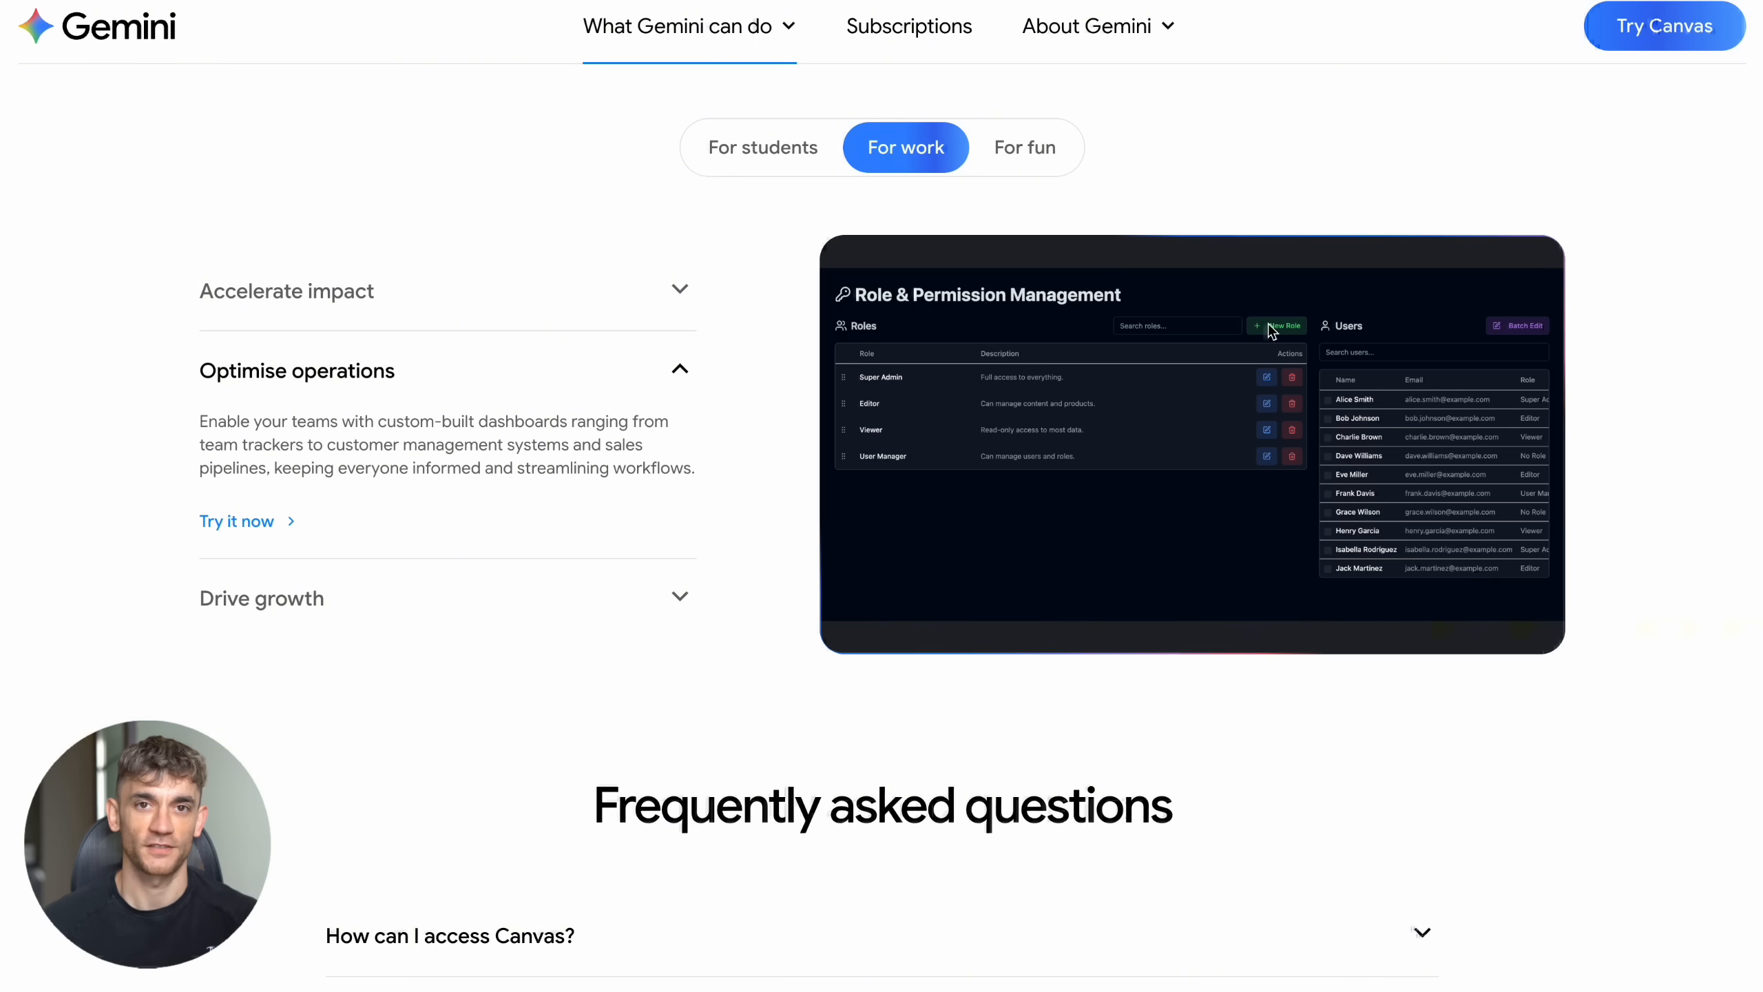
left_click(1023, 147)
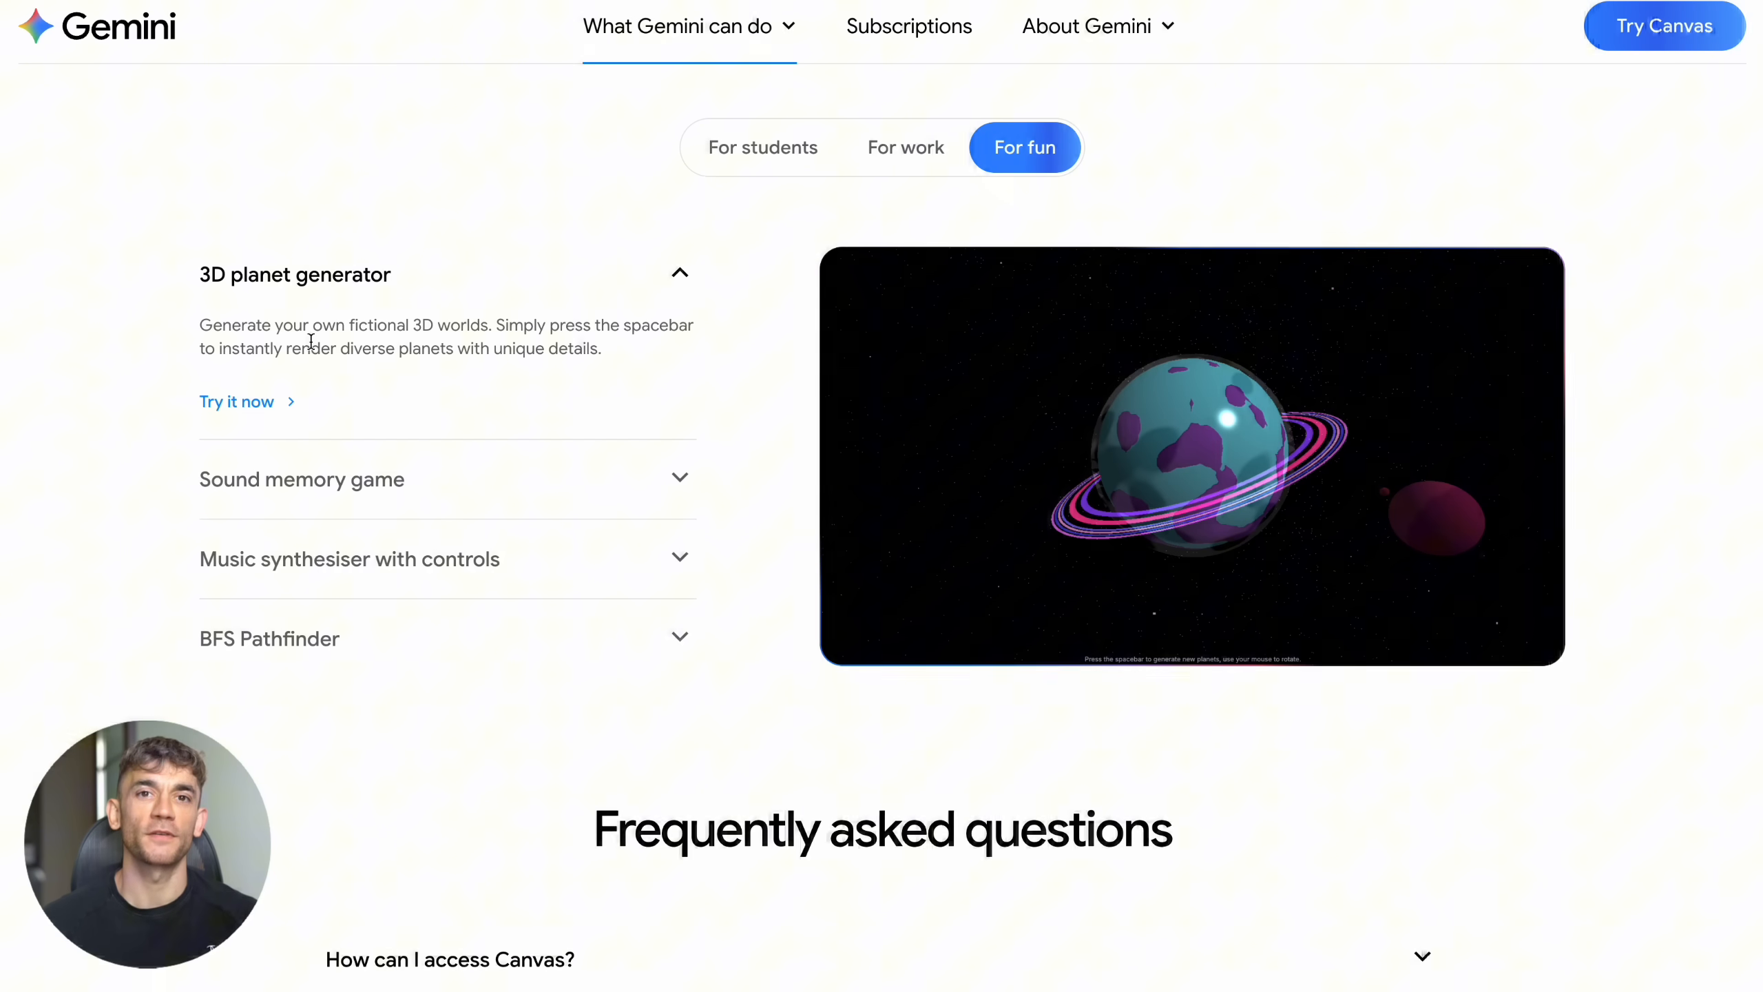
mouse_move(1295, 388)
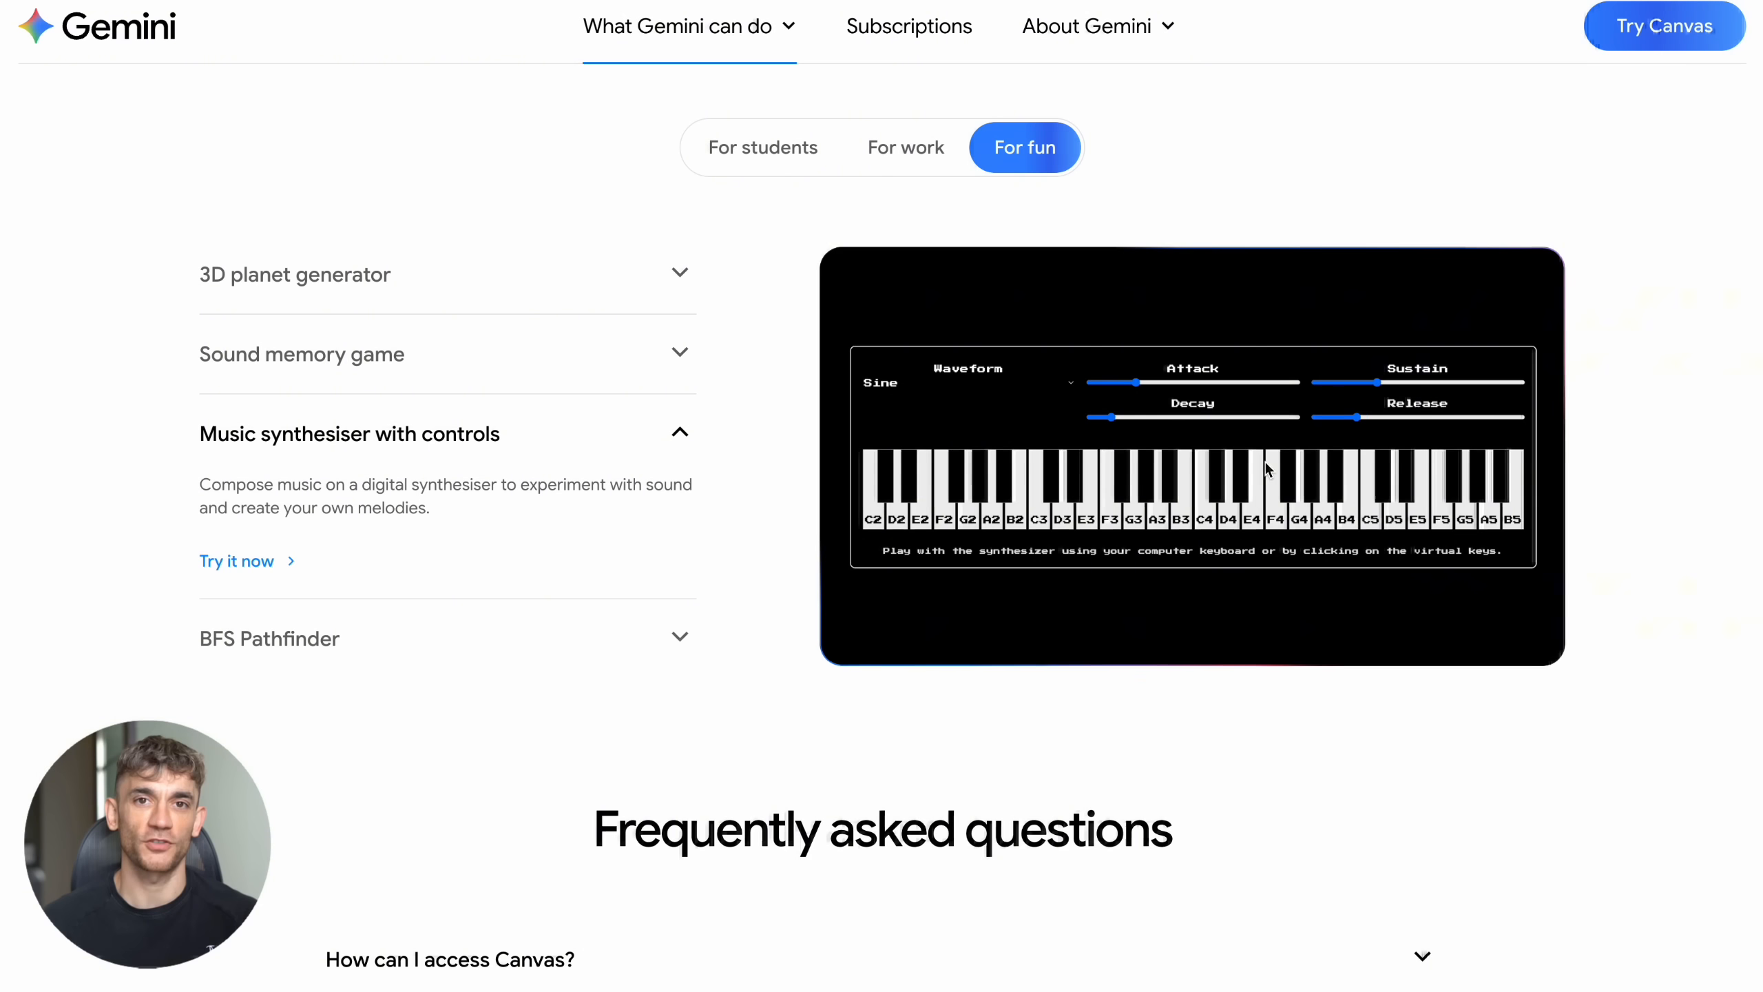
mouse_move(851, 474)
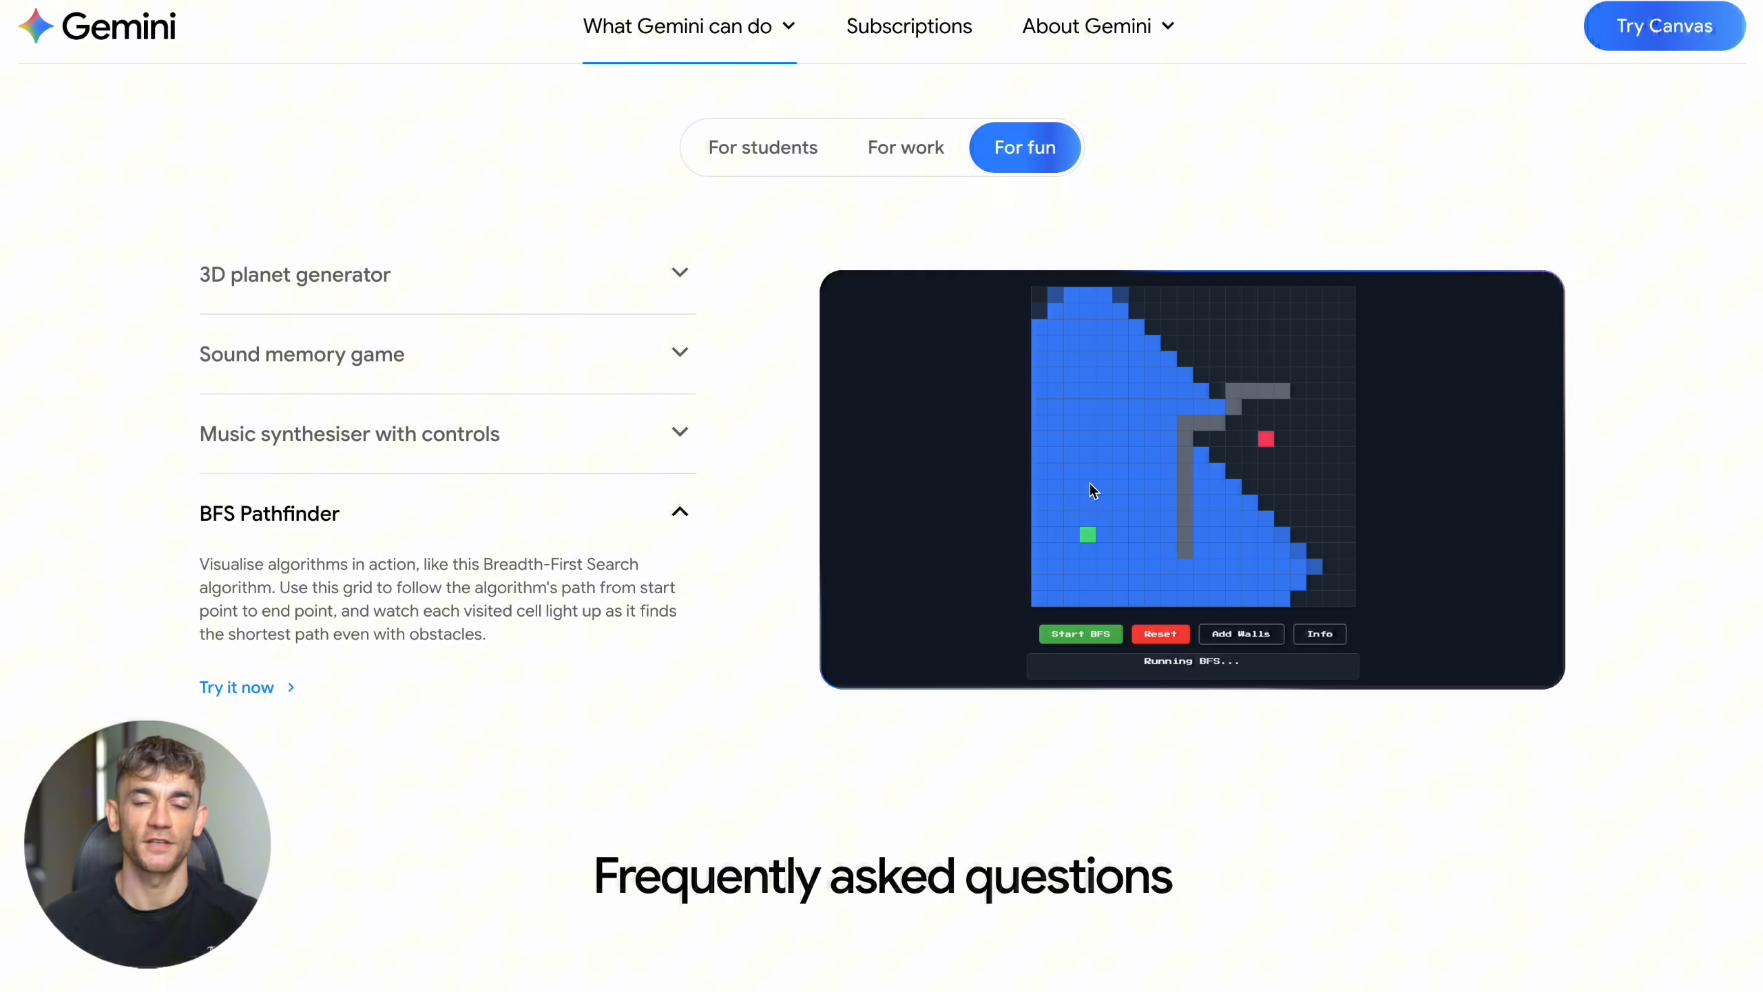
mouse_move(888, 470)
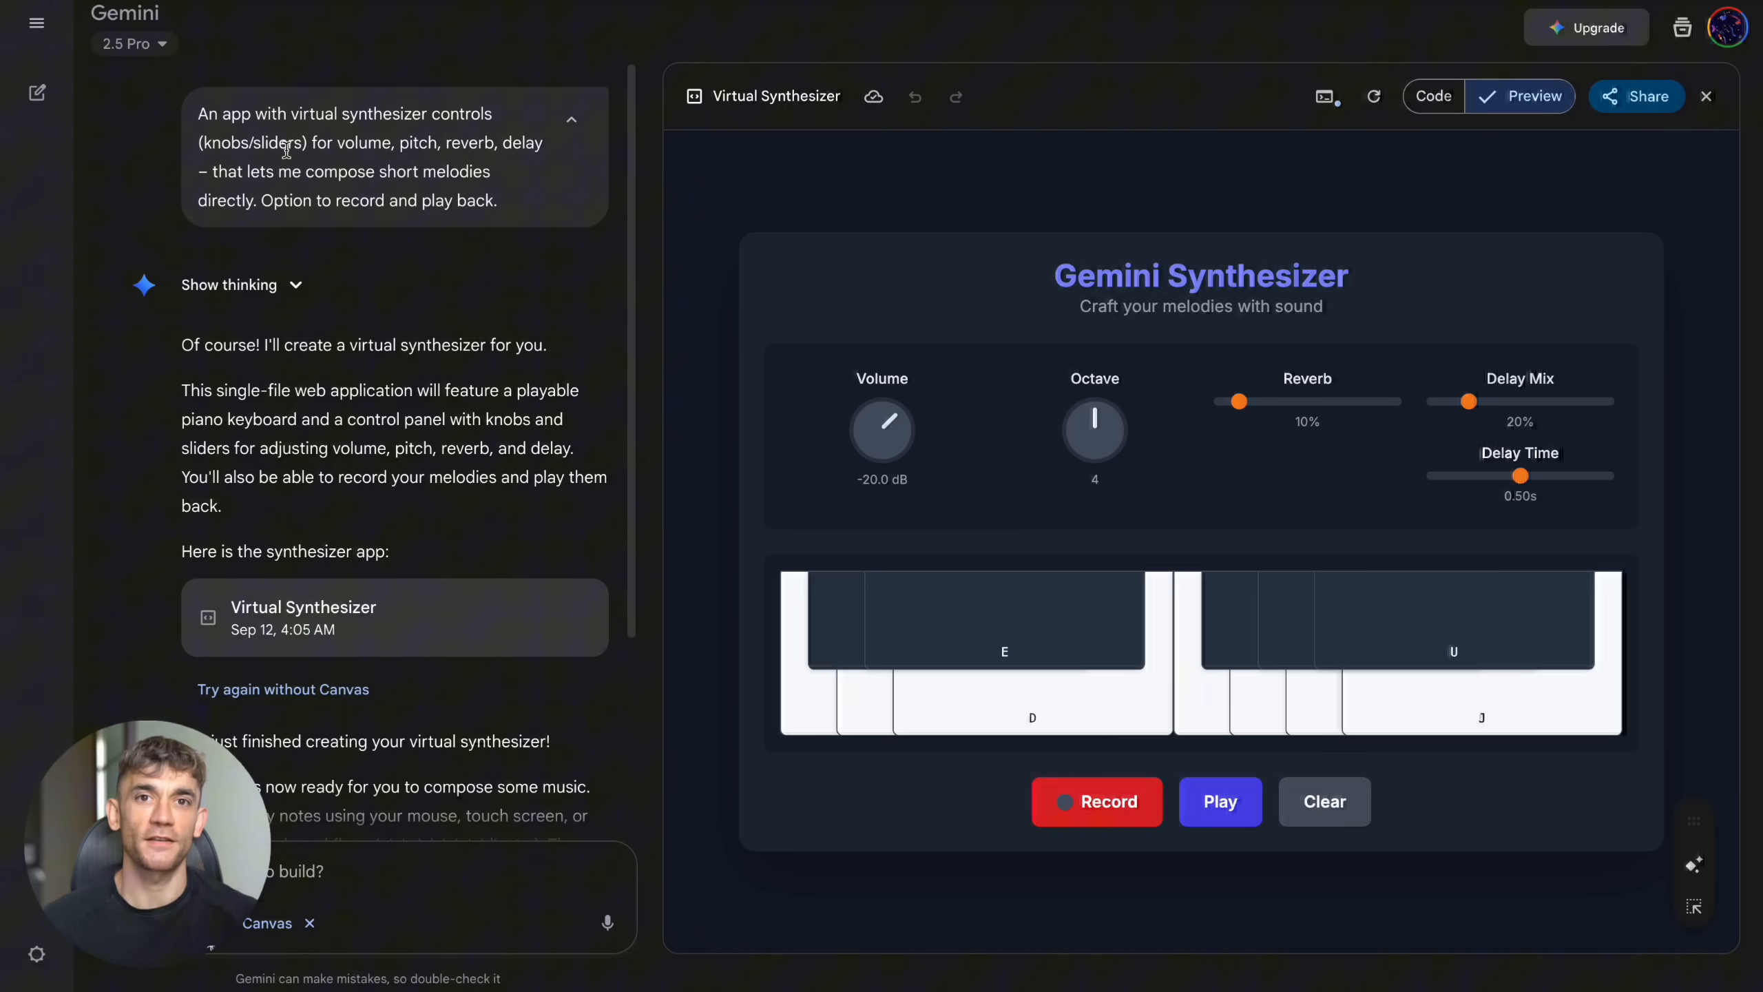
mouse_move(1195, 716)
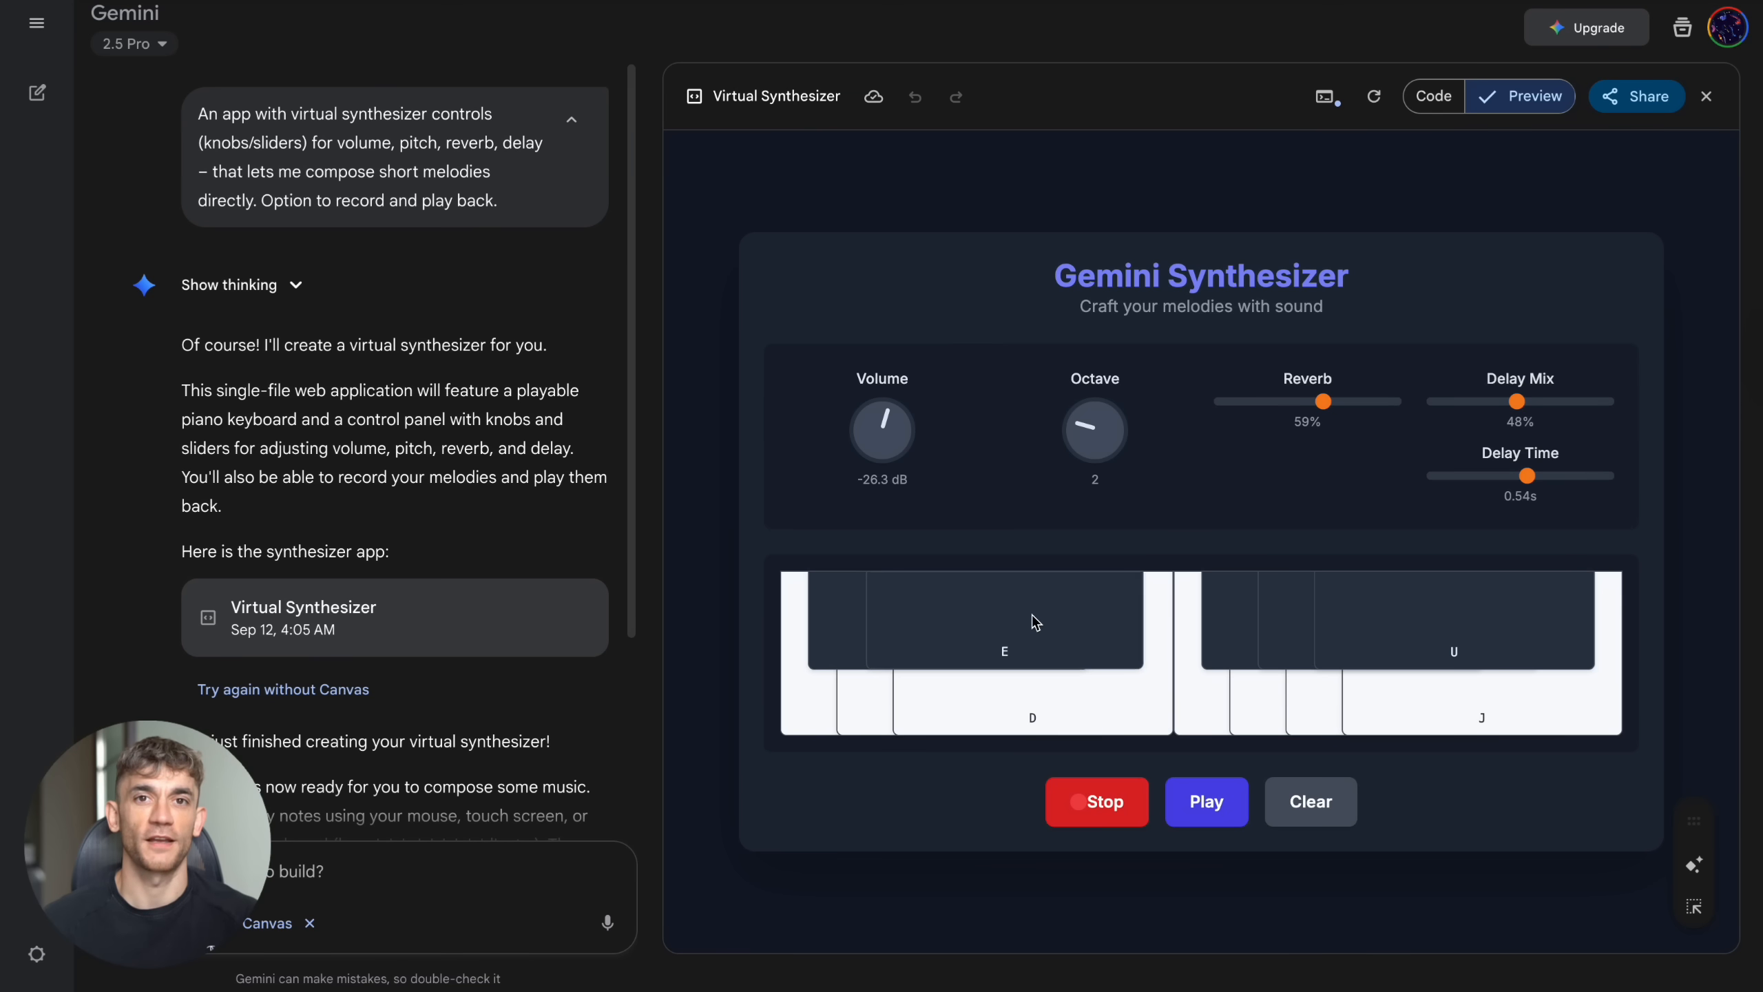
Step: Play a recorded melody on the synth keyboard, including the D and F notes
left_click(1482, 697)
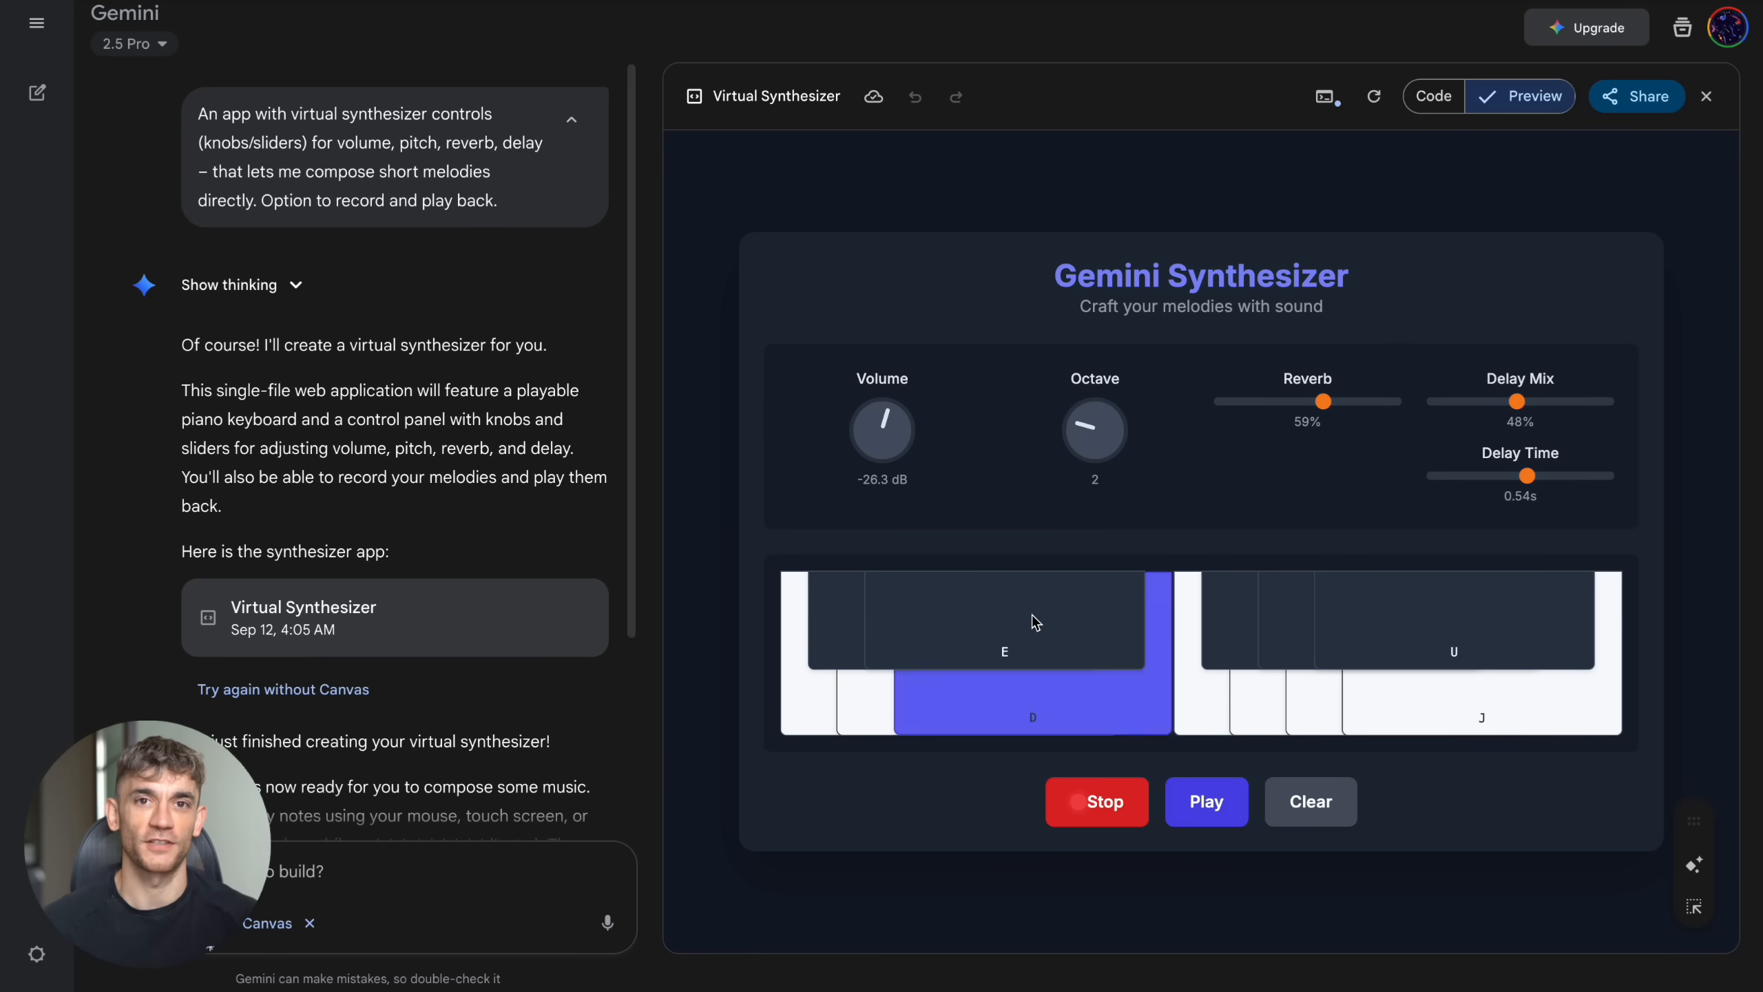
left_click(977, 702)
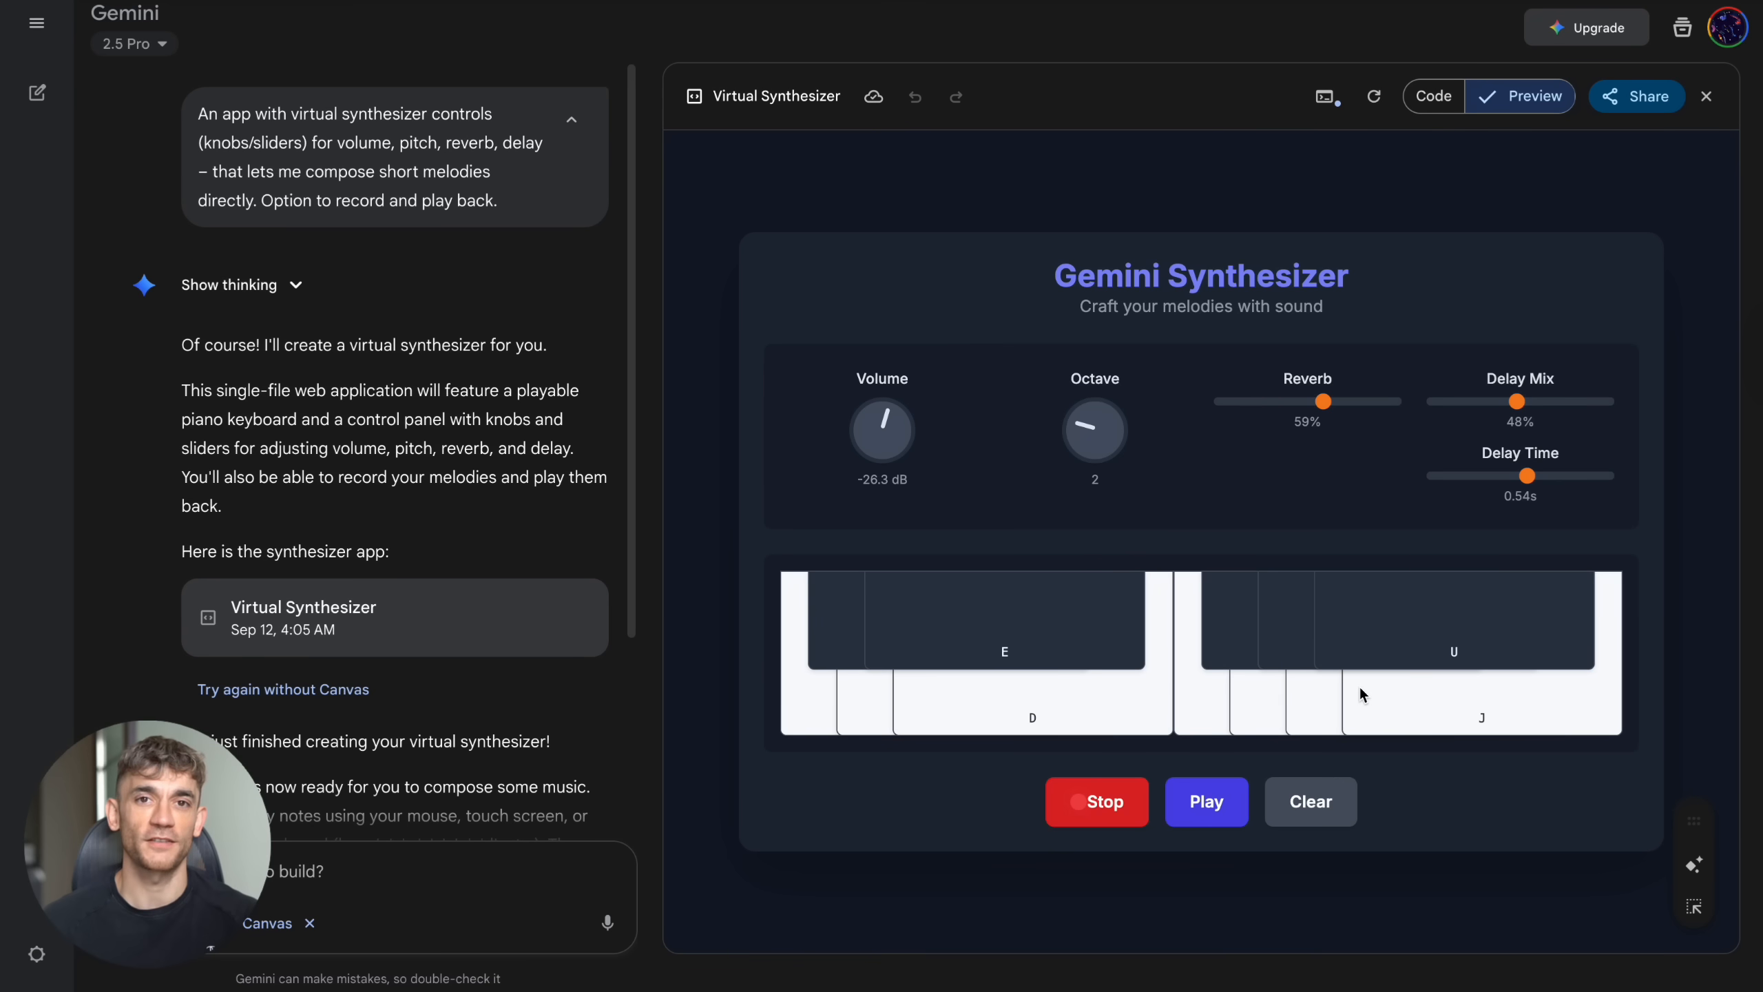
left_click(1423, 701)
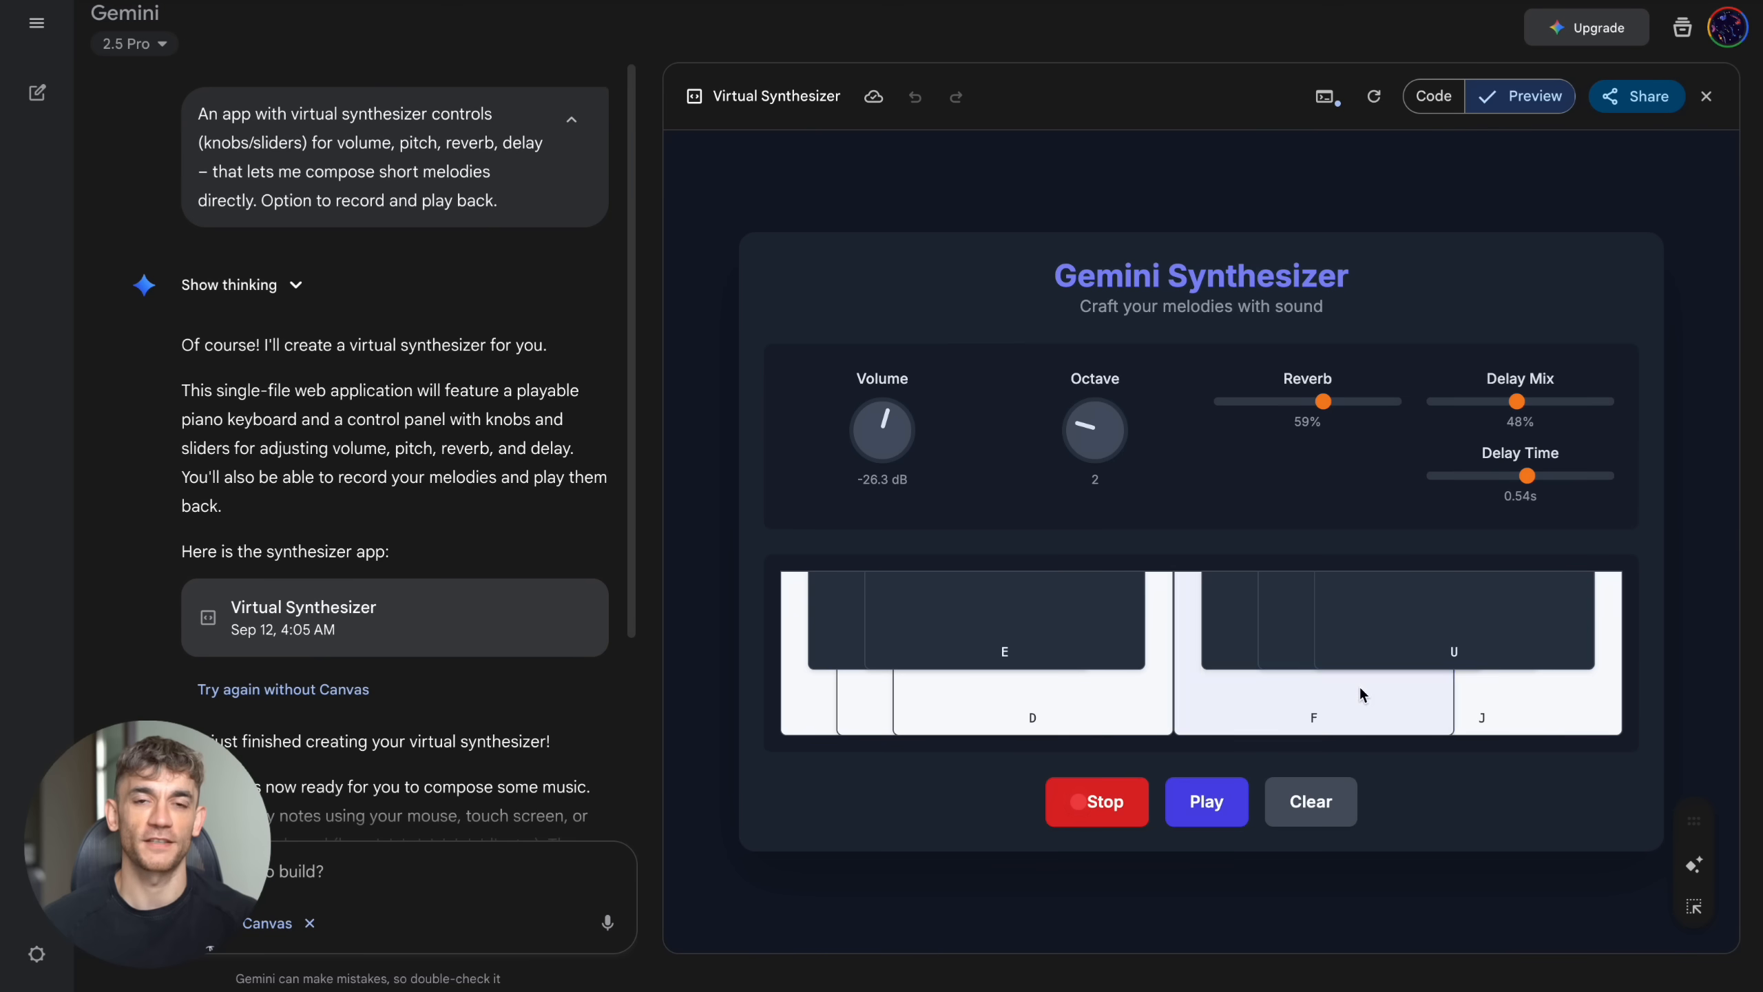
left_click(1367, 697)
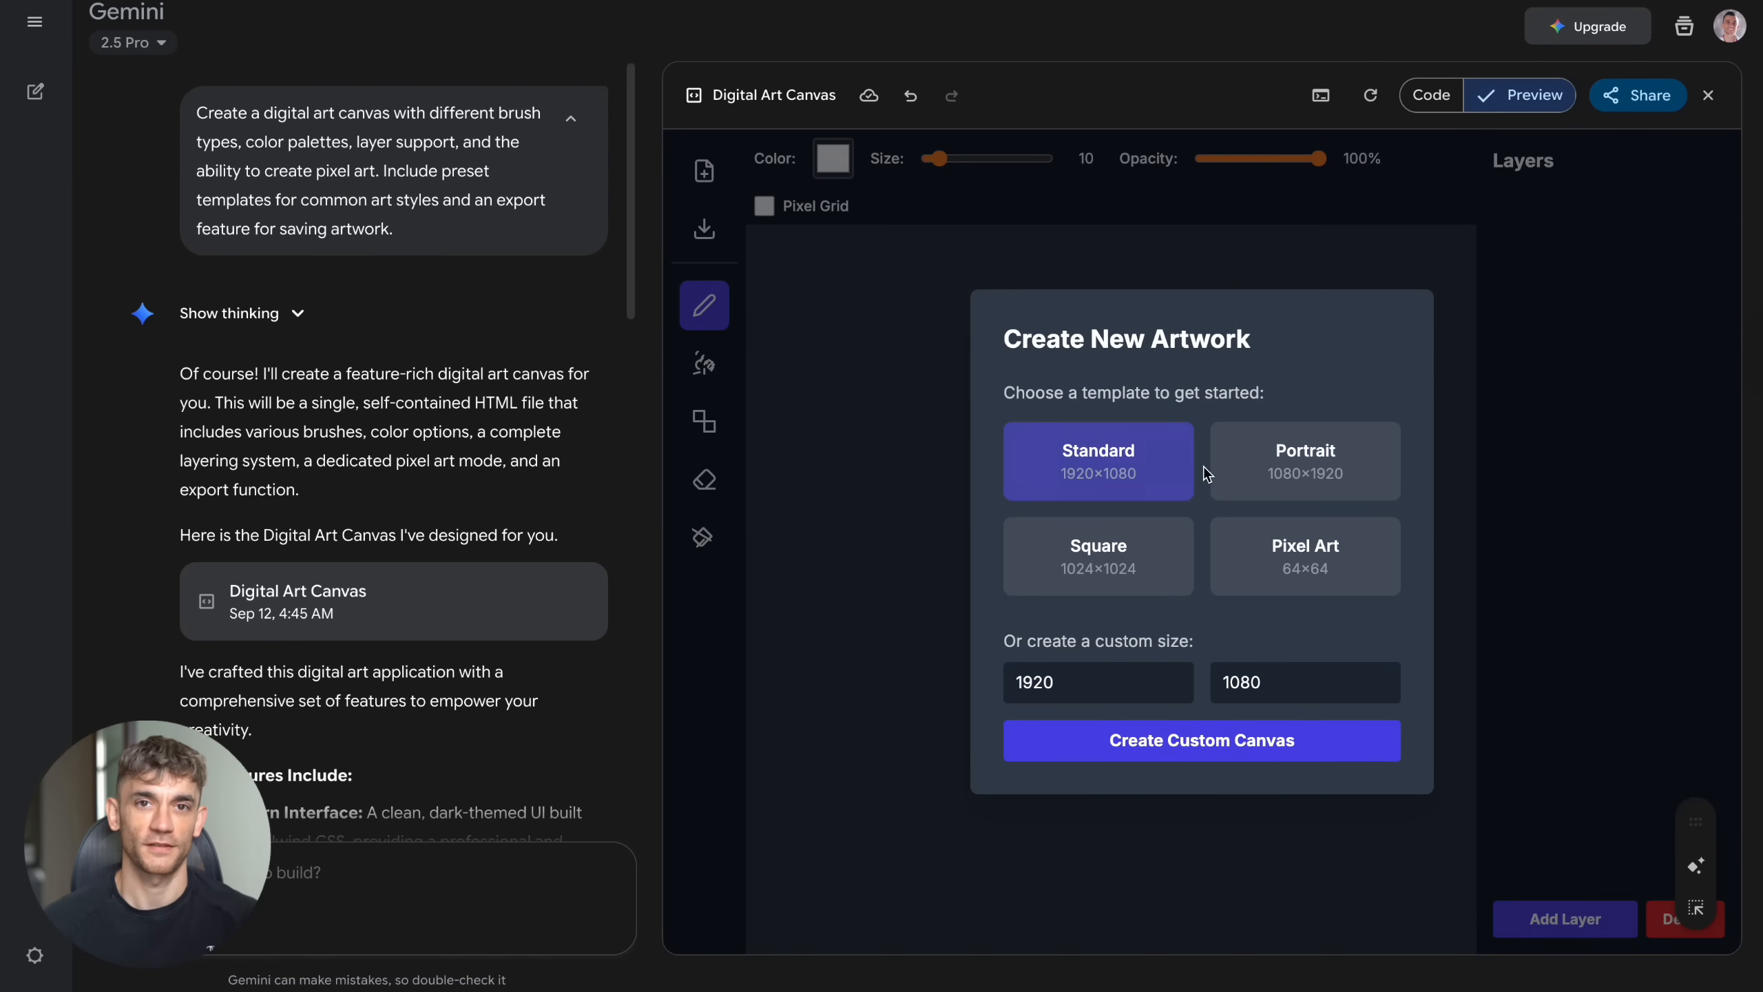
Step: Start a Standard-template artwork and draw a dark stick figure with a smile, brush size 34 then 9
left_click(1097, 460)
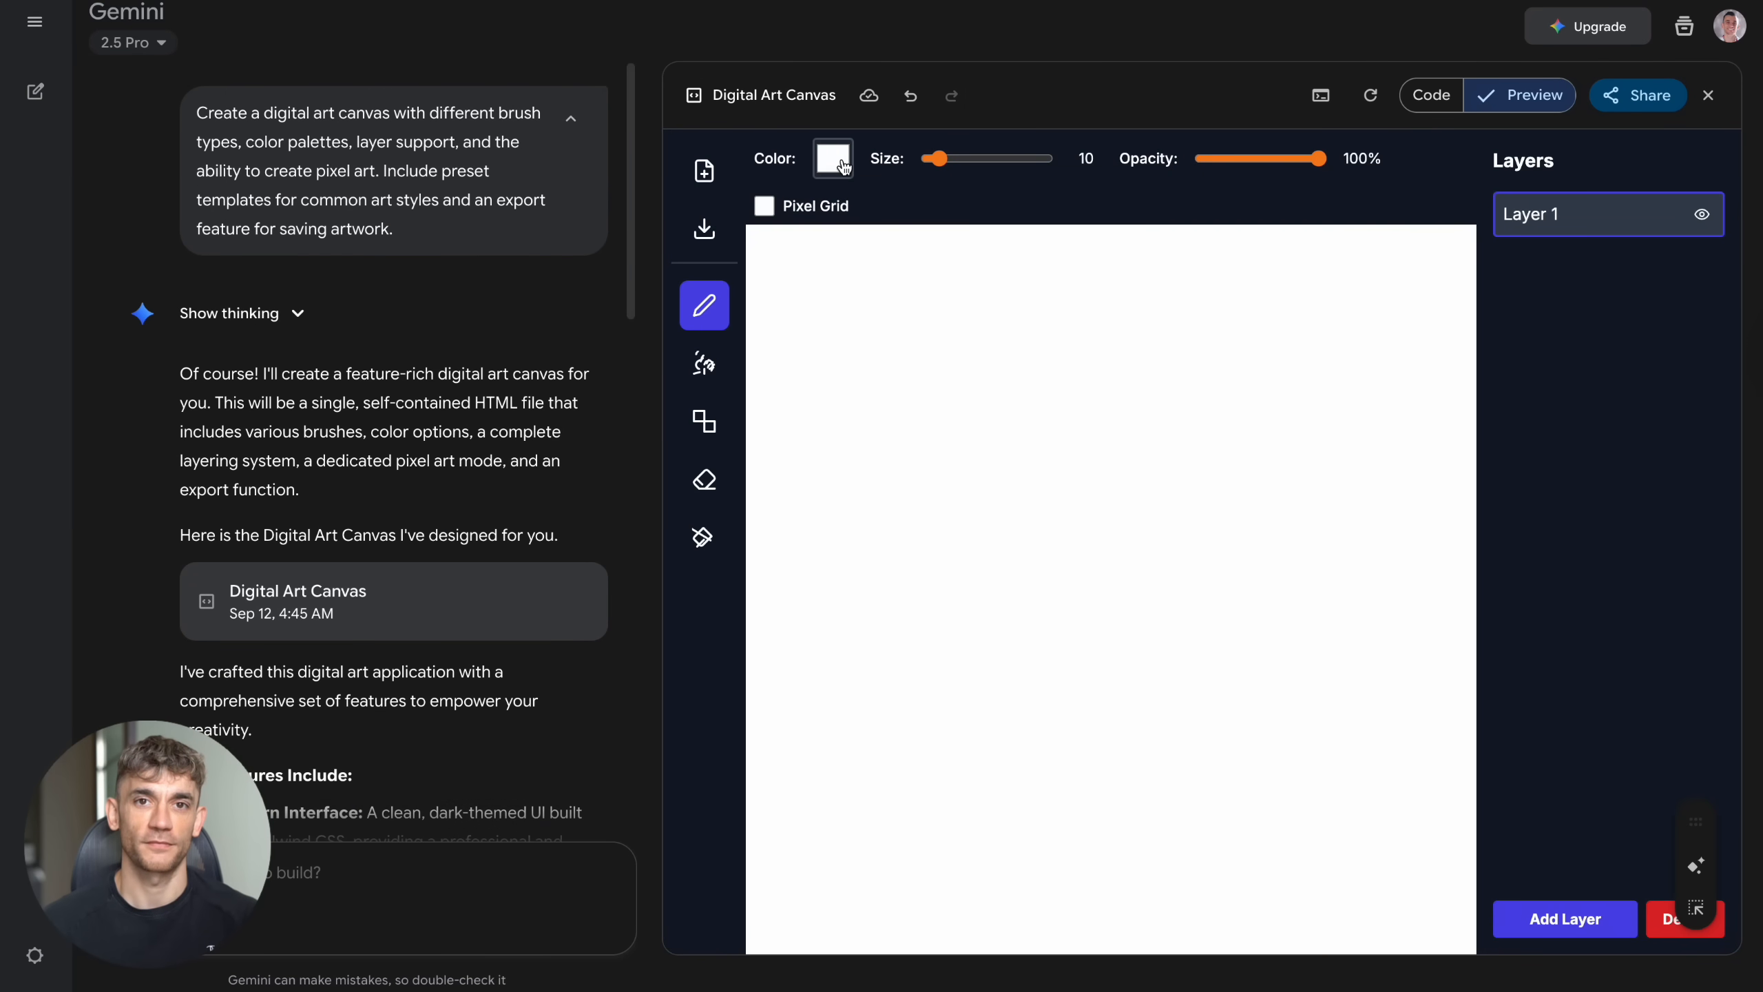
left_click(832, 158)
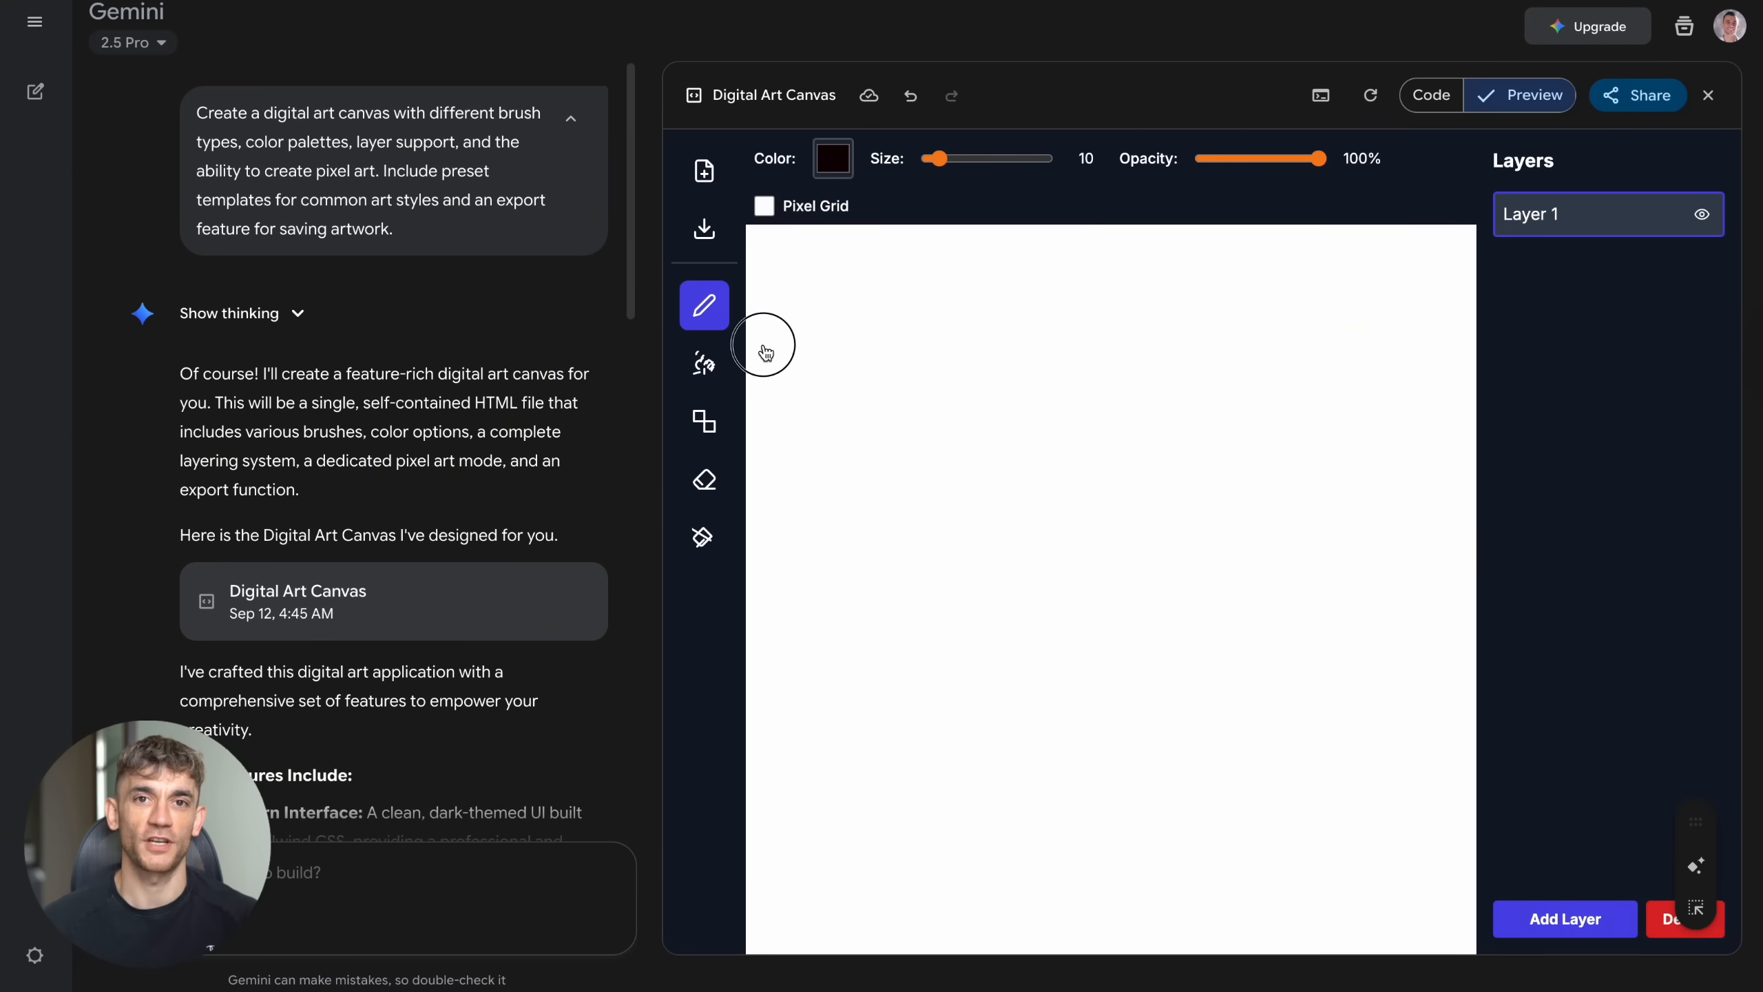
left_click_drag(1045, 338, 1018, 399)
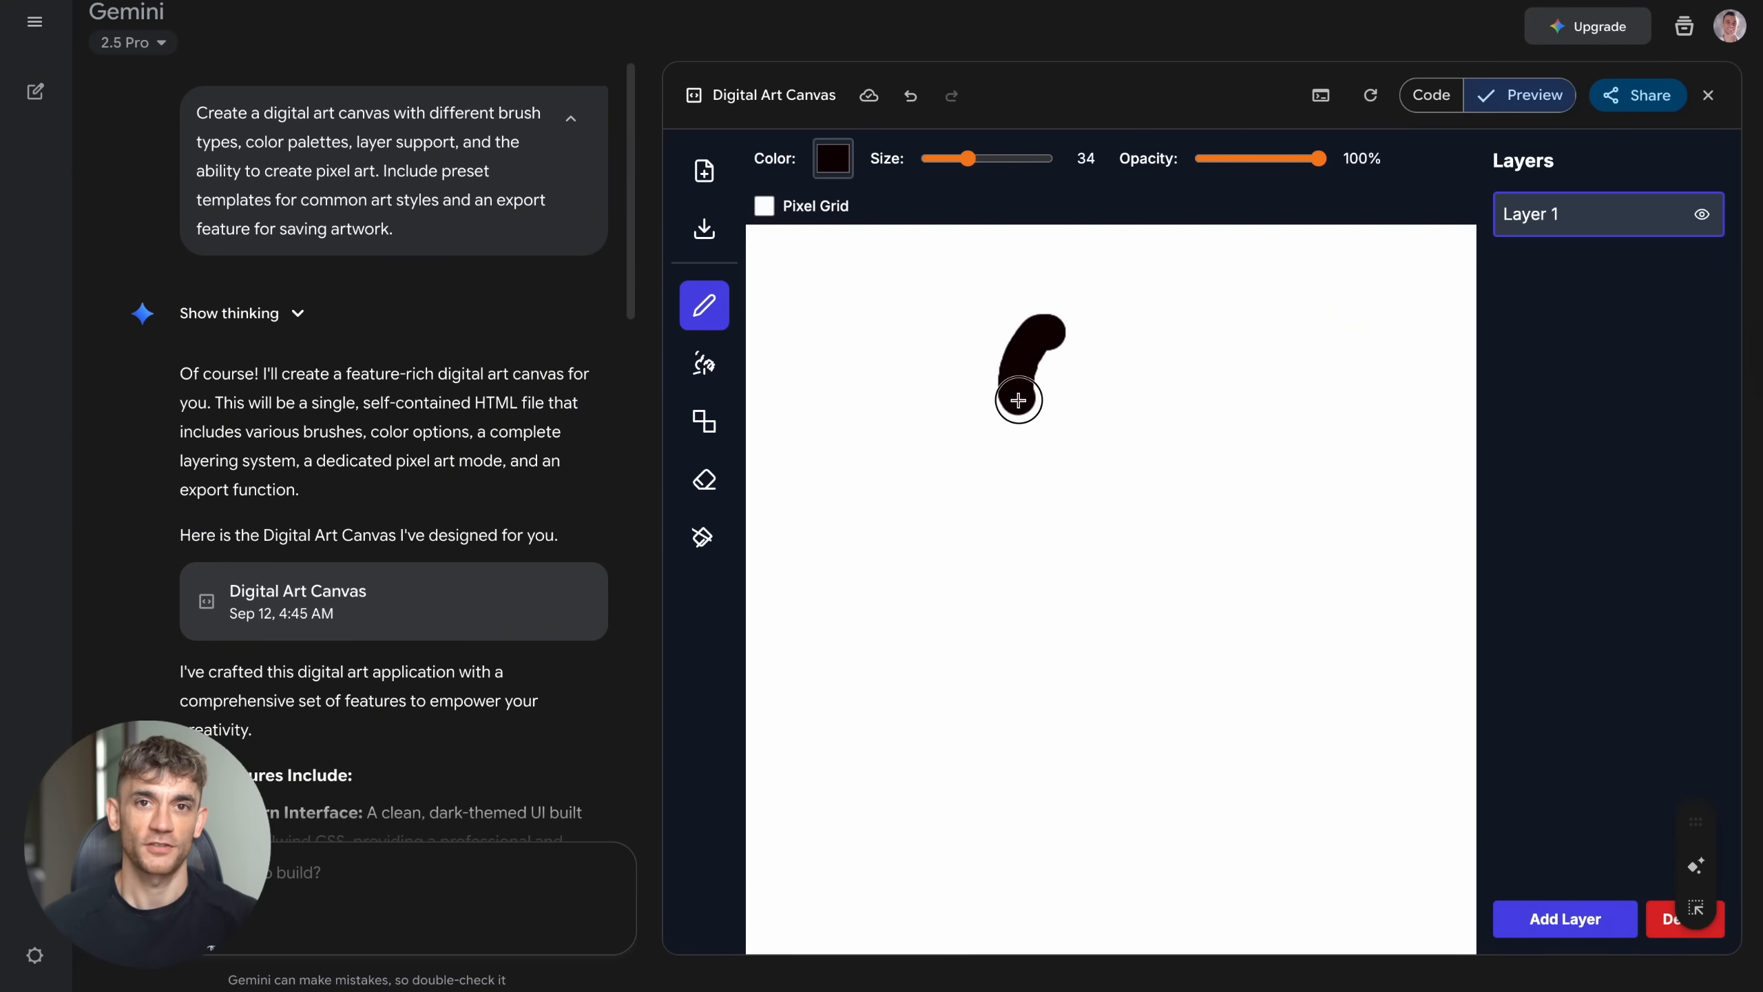
left_click_drag(1017, 399, 1103, 567)
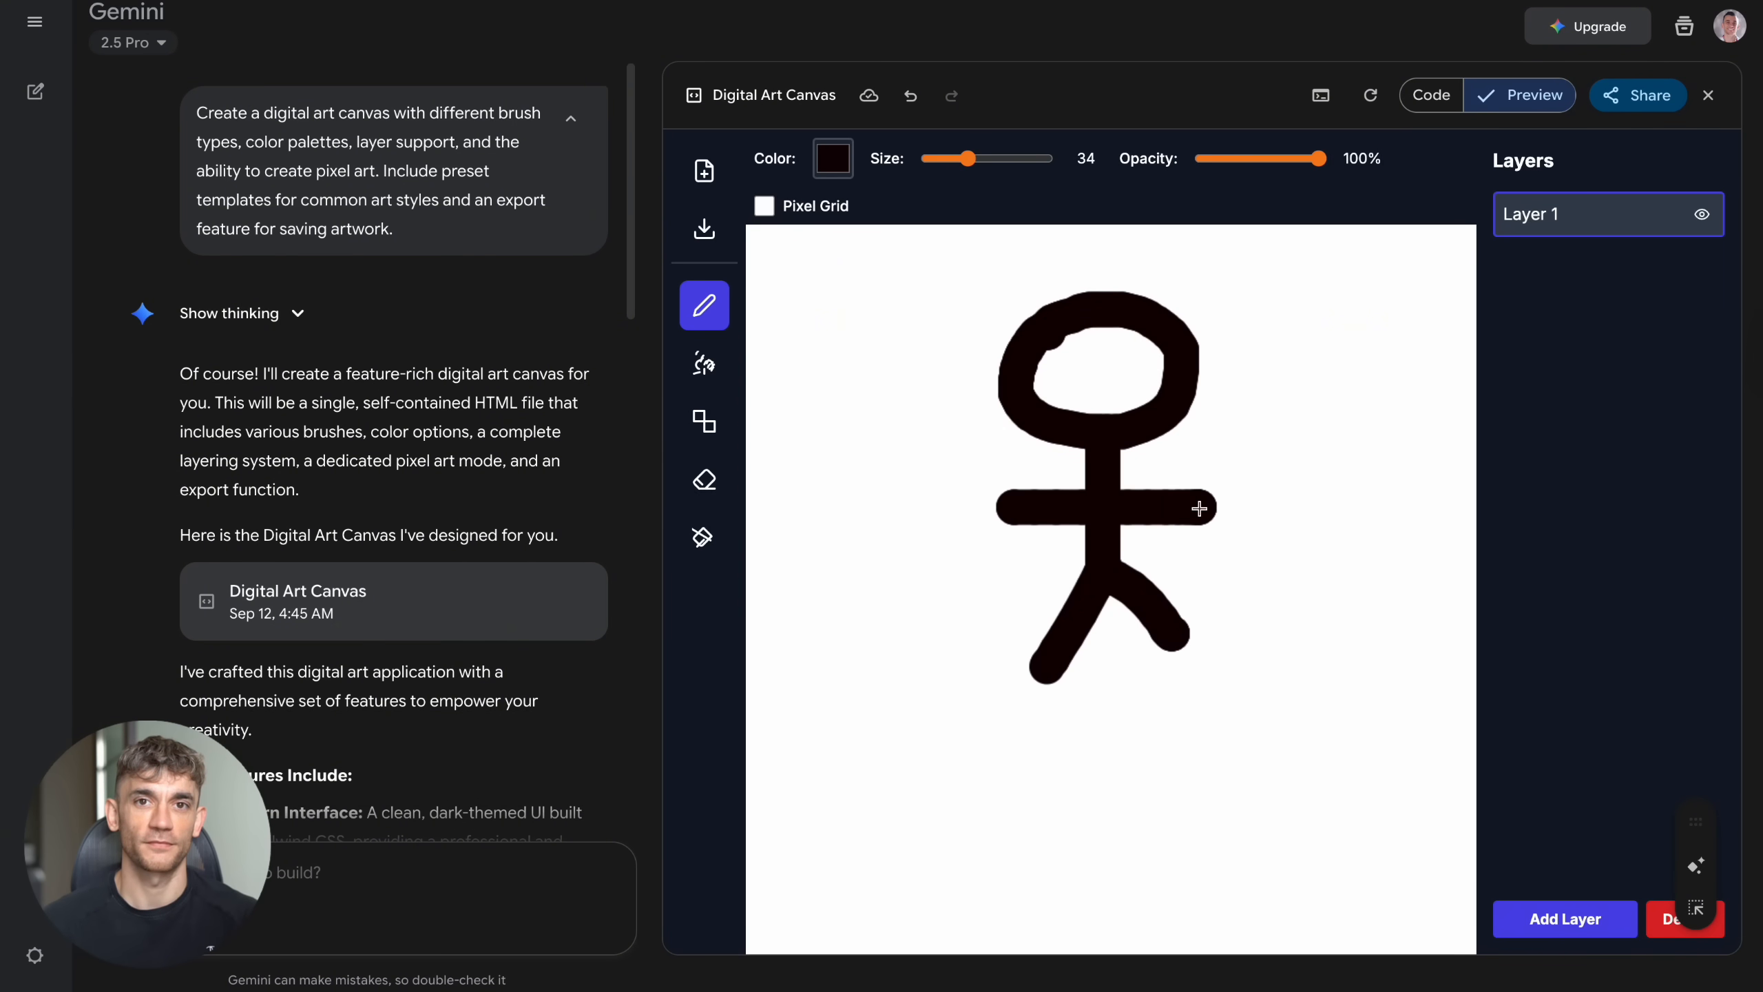
left_click_drag(964, 157, 934, 157)
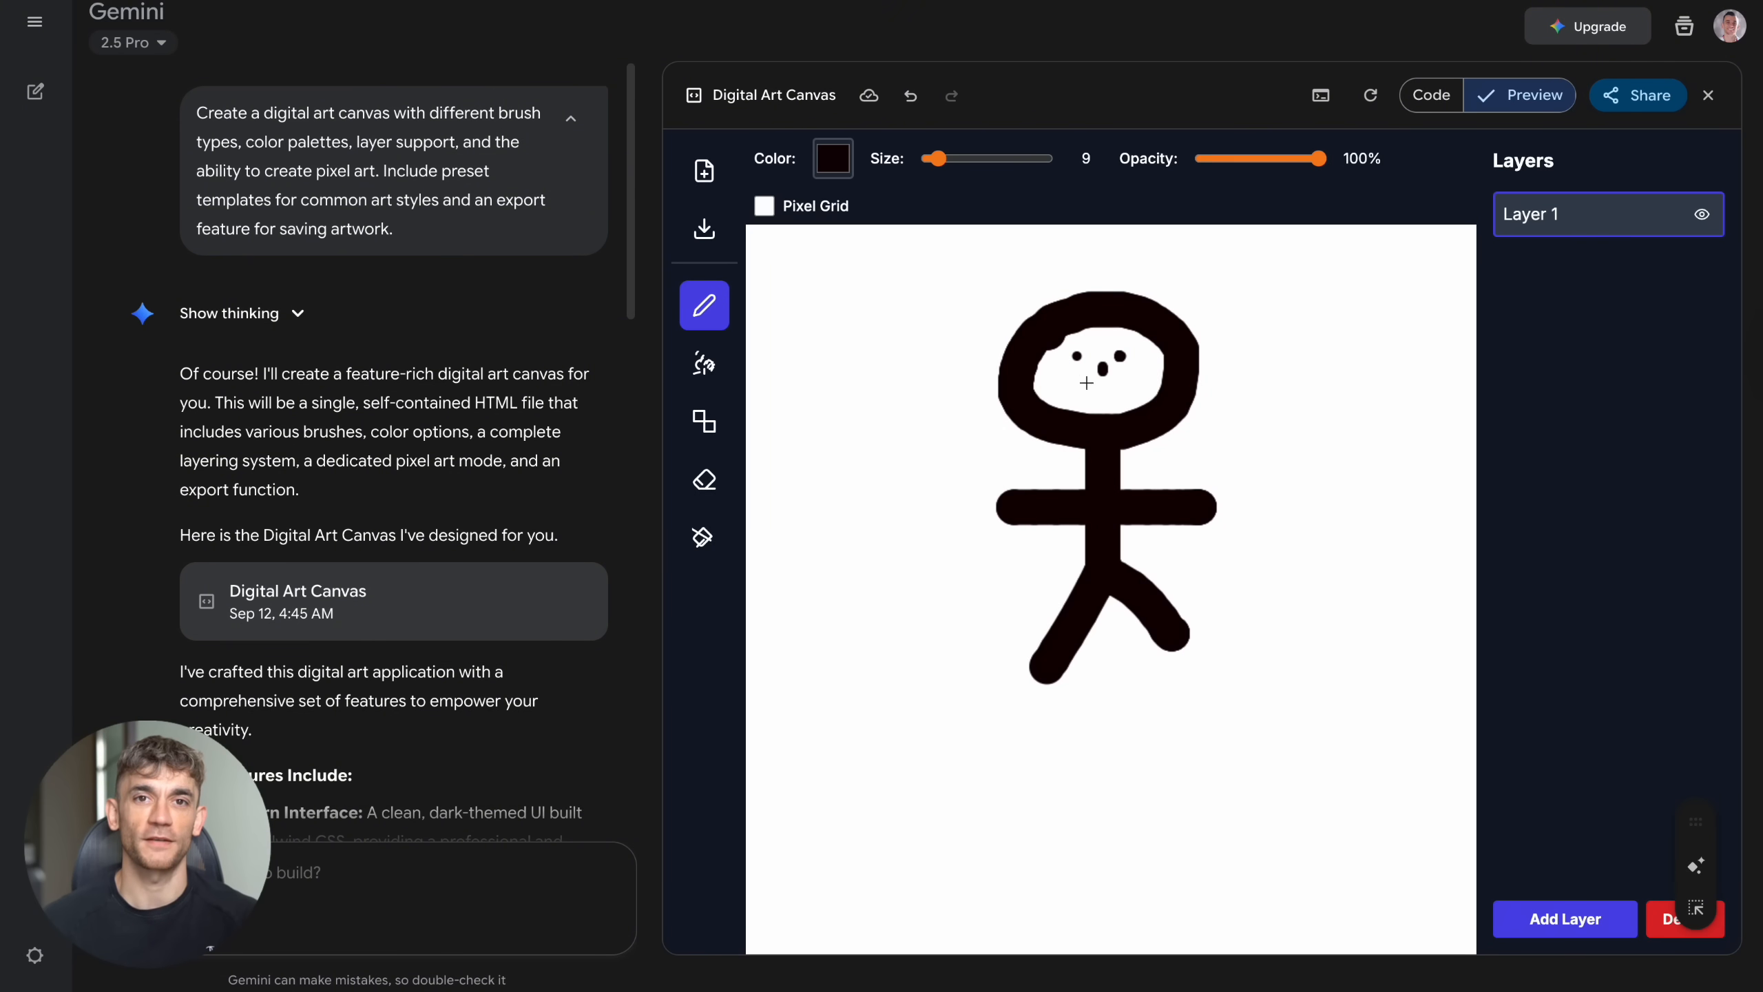
left_click_drag(1080, 383, 1139, 383)
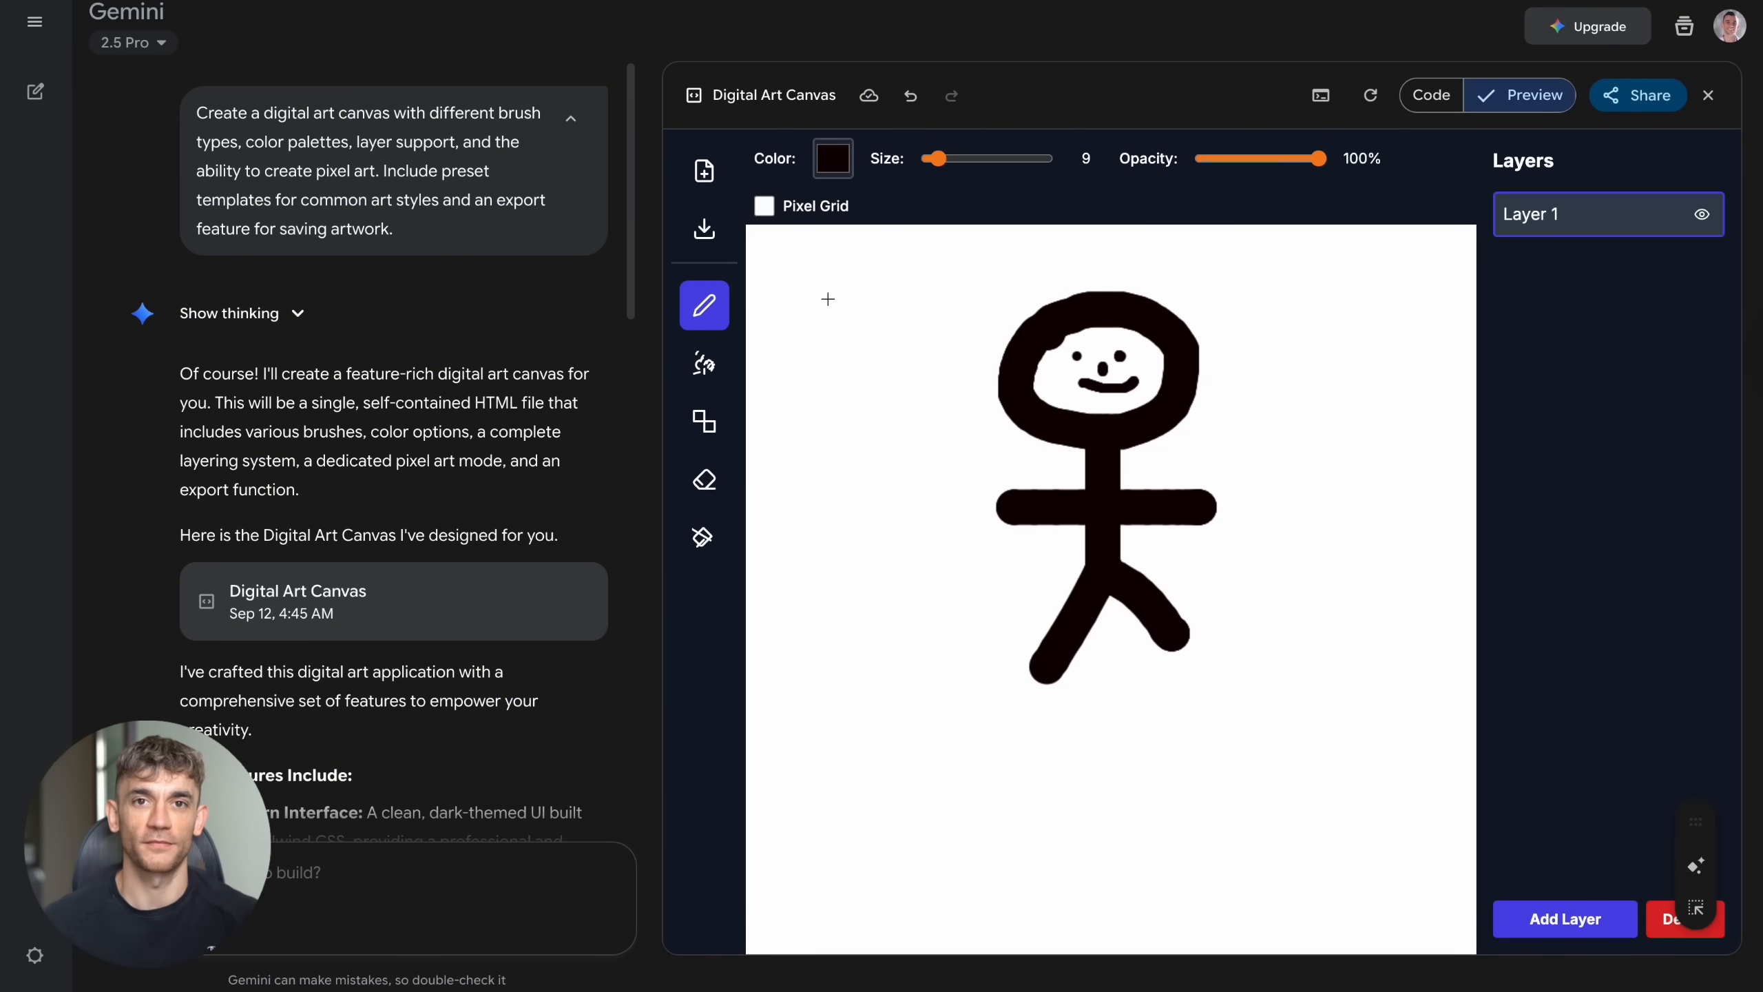
Step: Erase the top of the head, spray scattered dots, try the shape tool, then clear the canvas
left_click(704, 479)
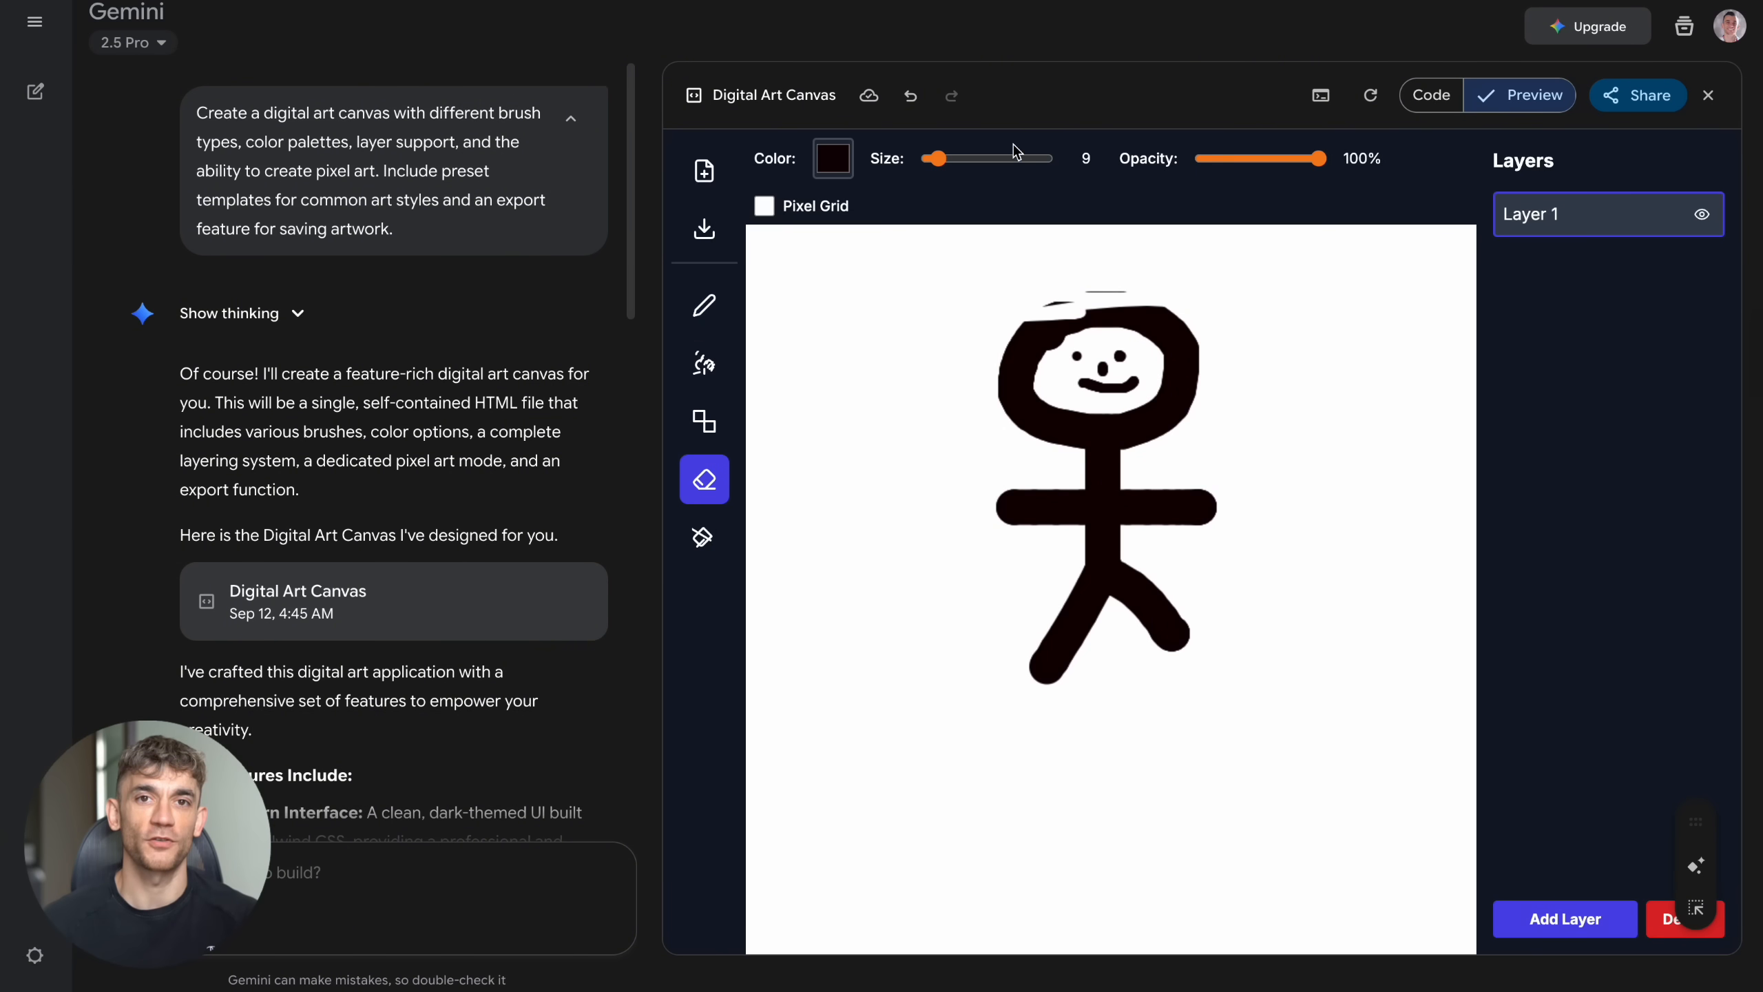
left_click_drag(934, 157, 1007, 157)
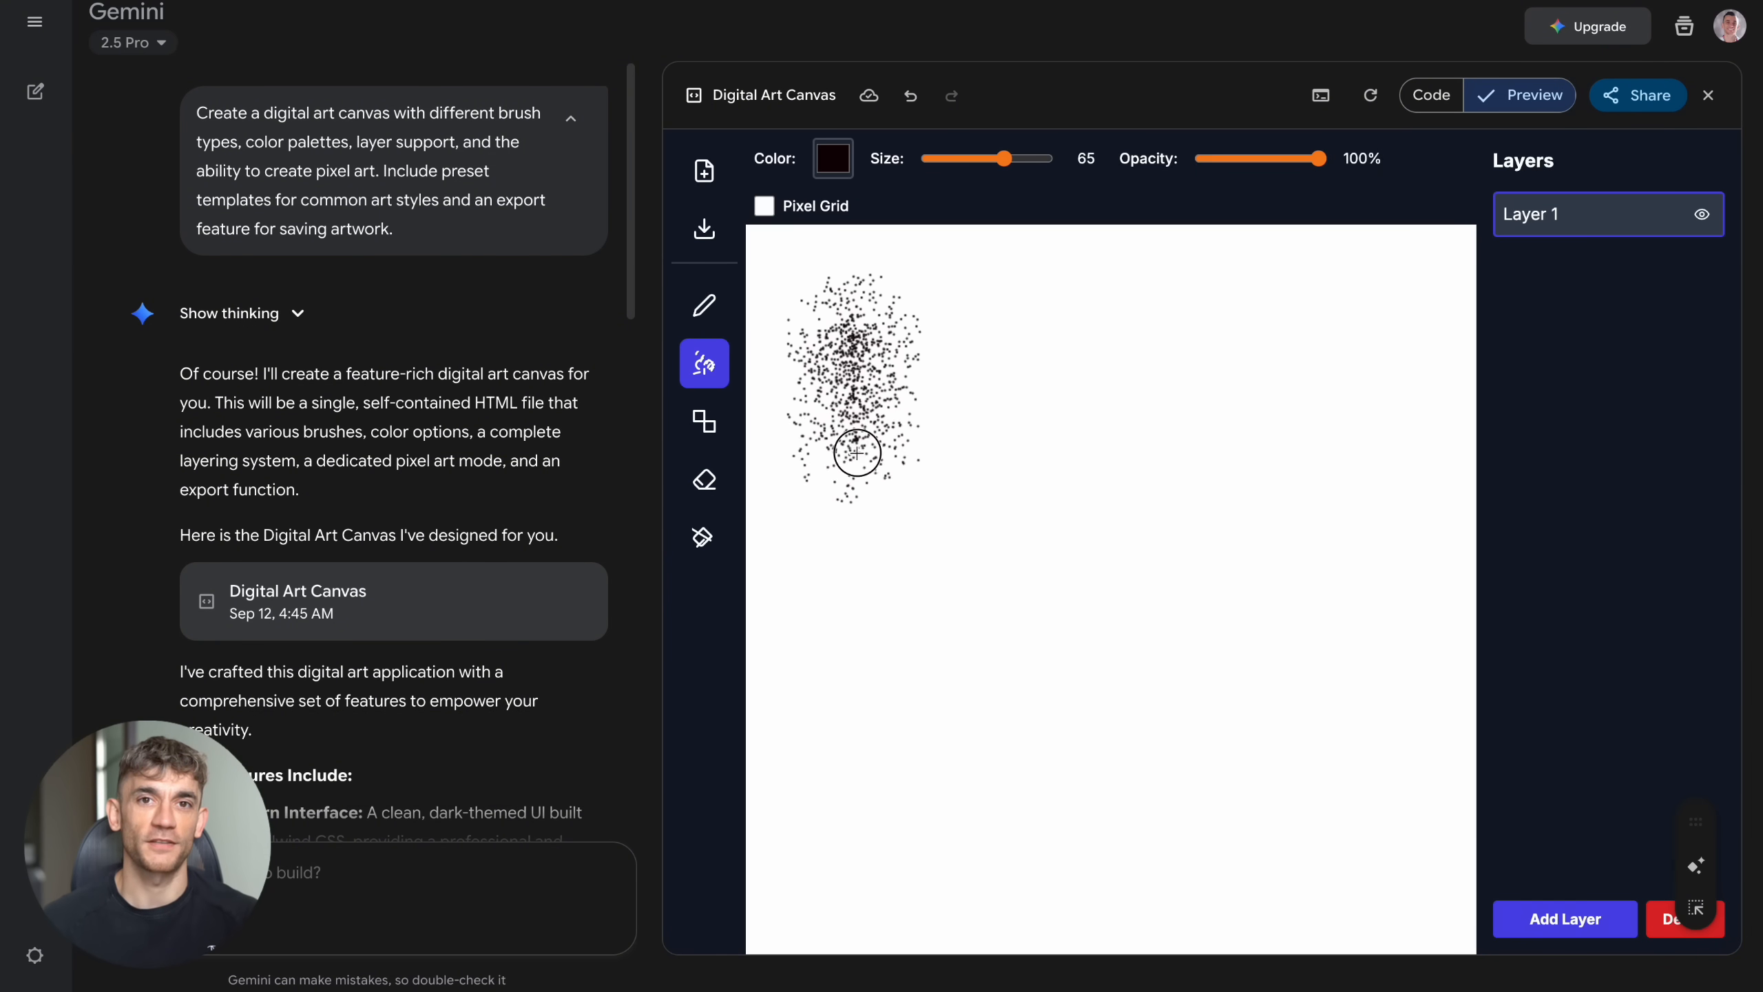
left_click_drag(854, 450, 1124, 337)
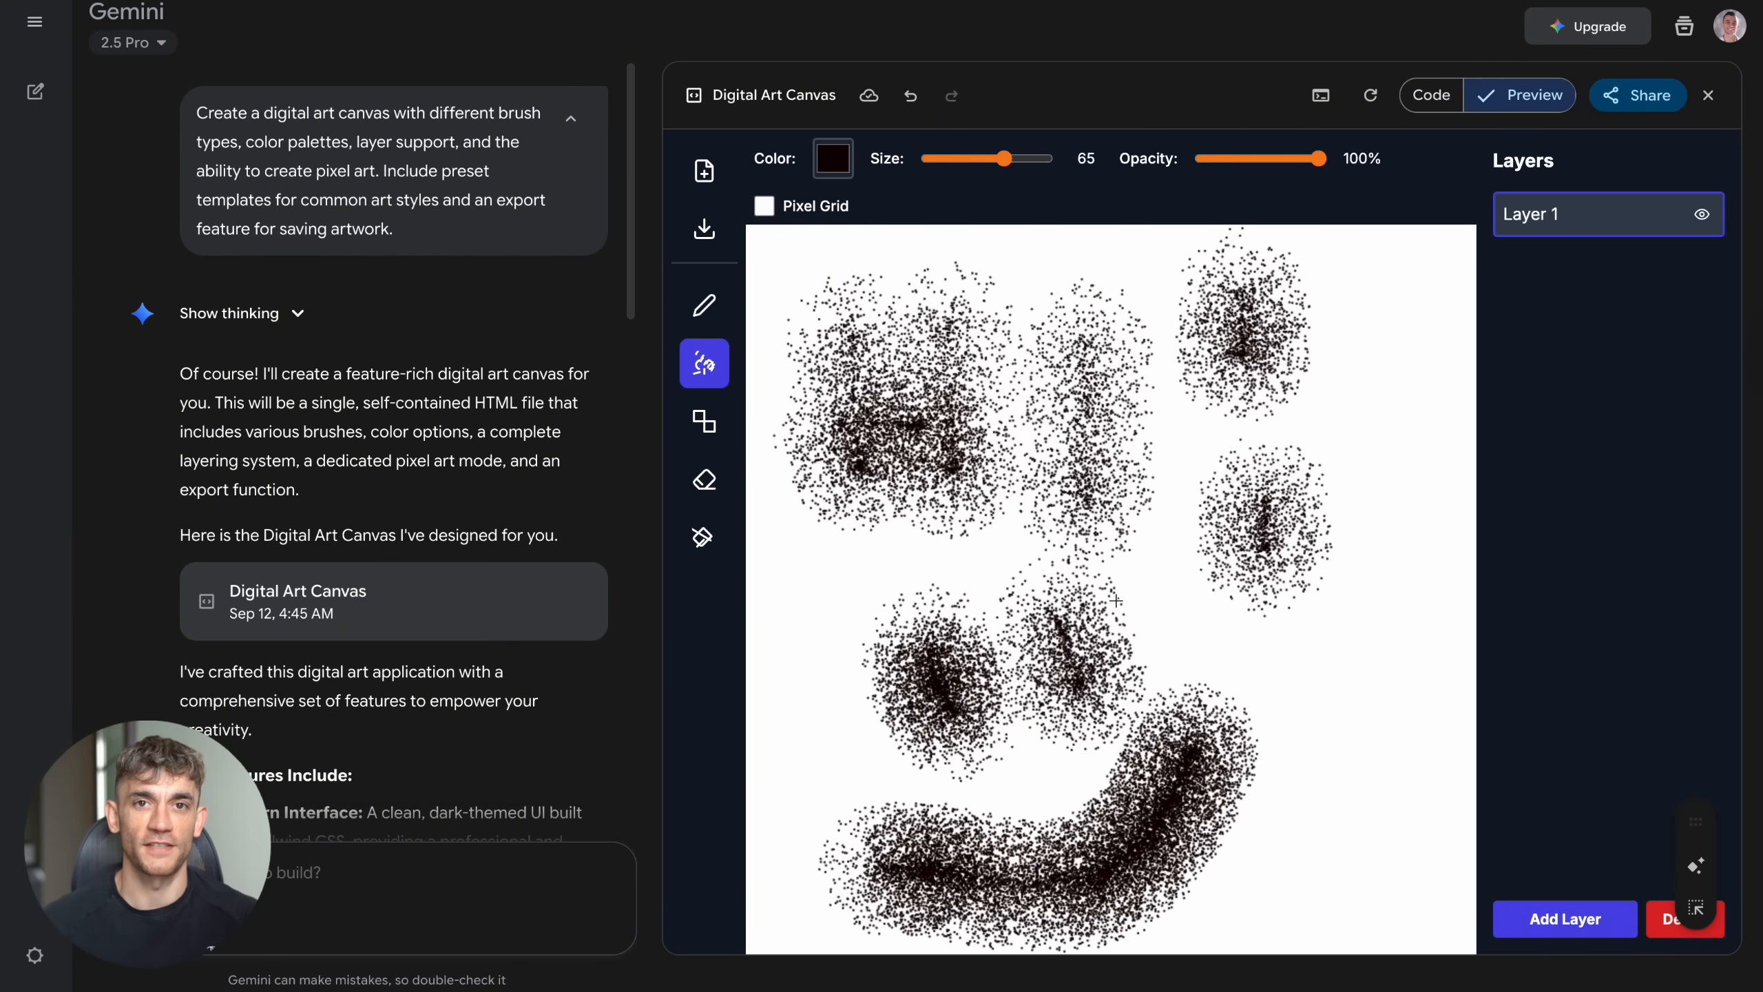
left_click(970, 515)
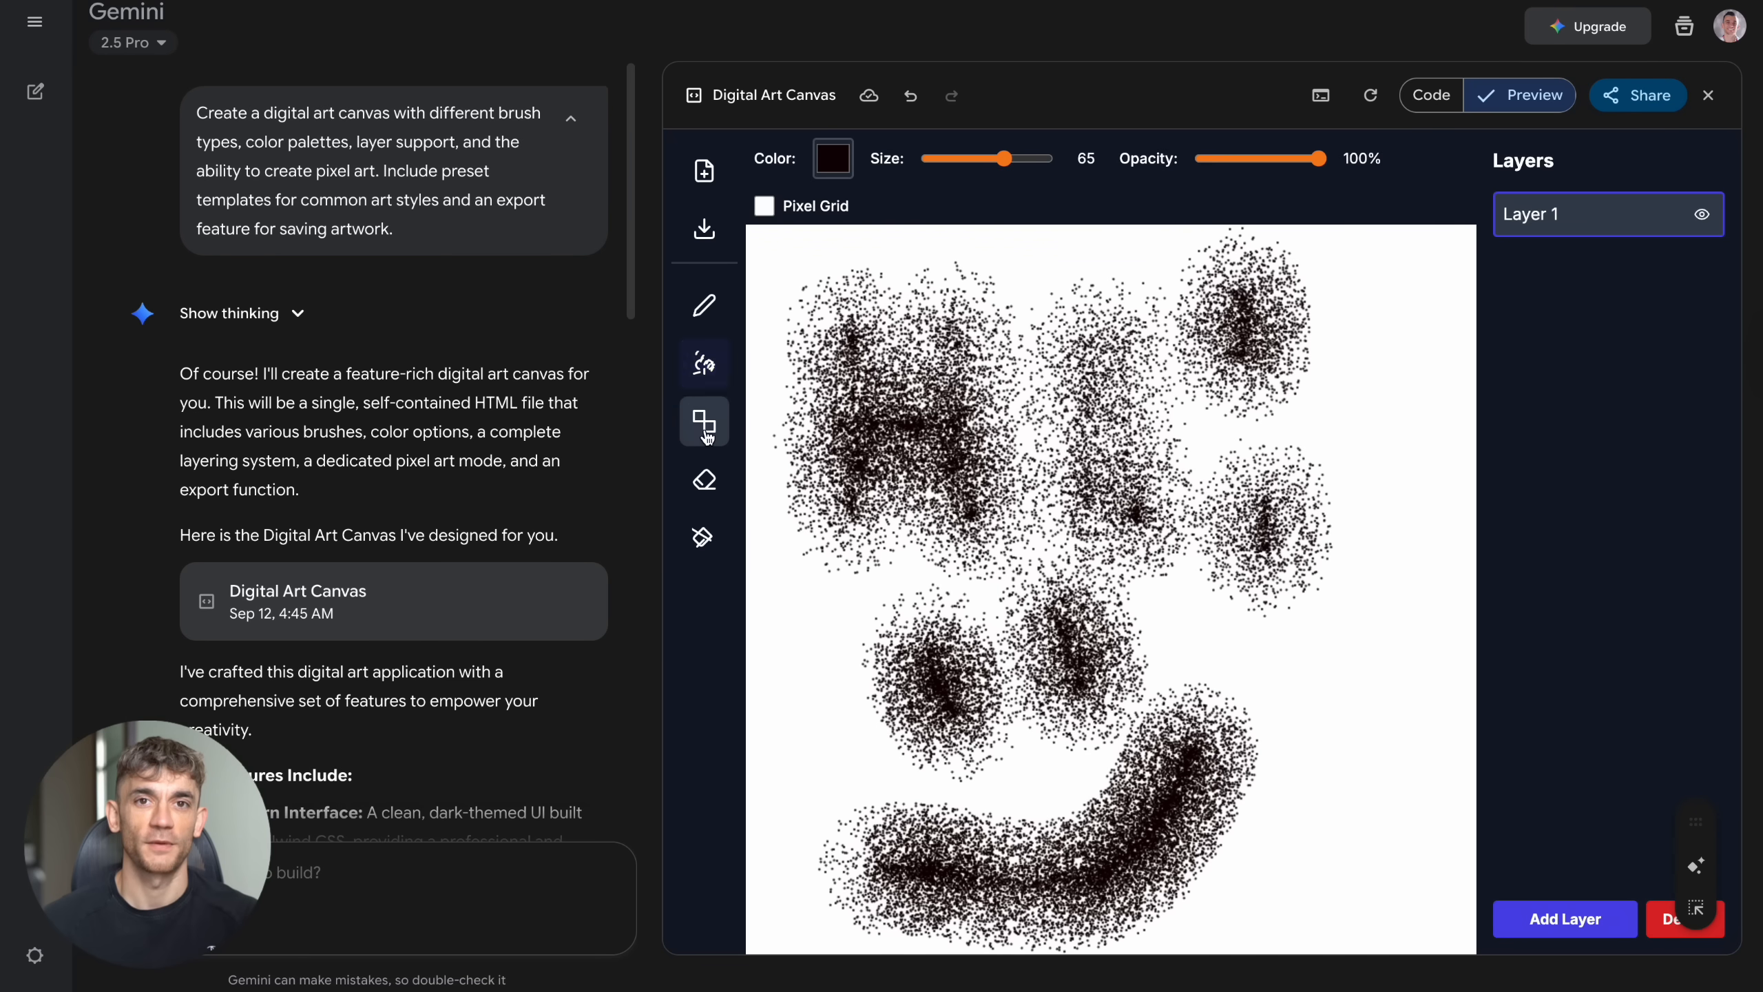
left_click(704, 421)
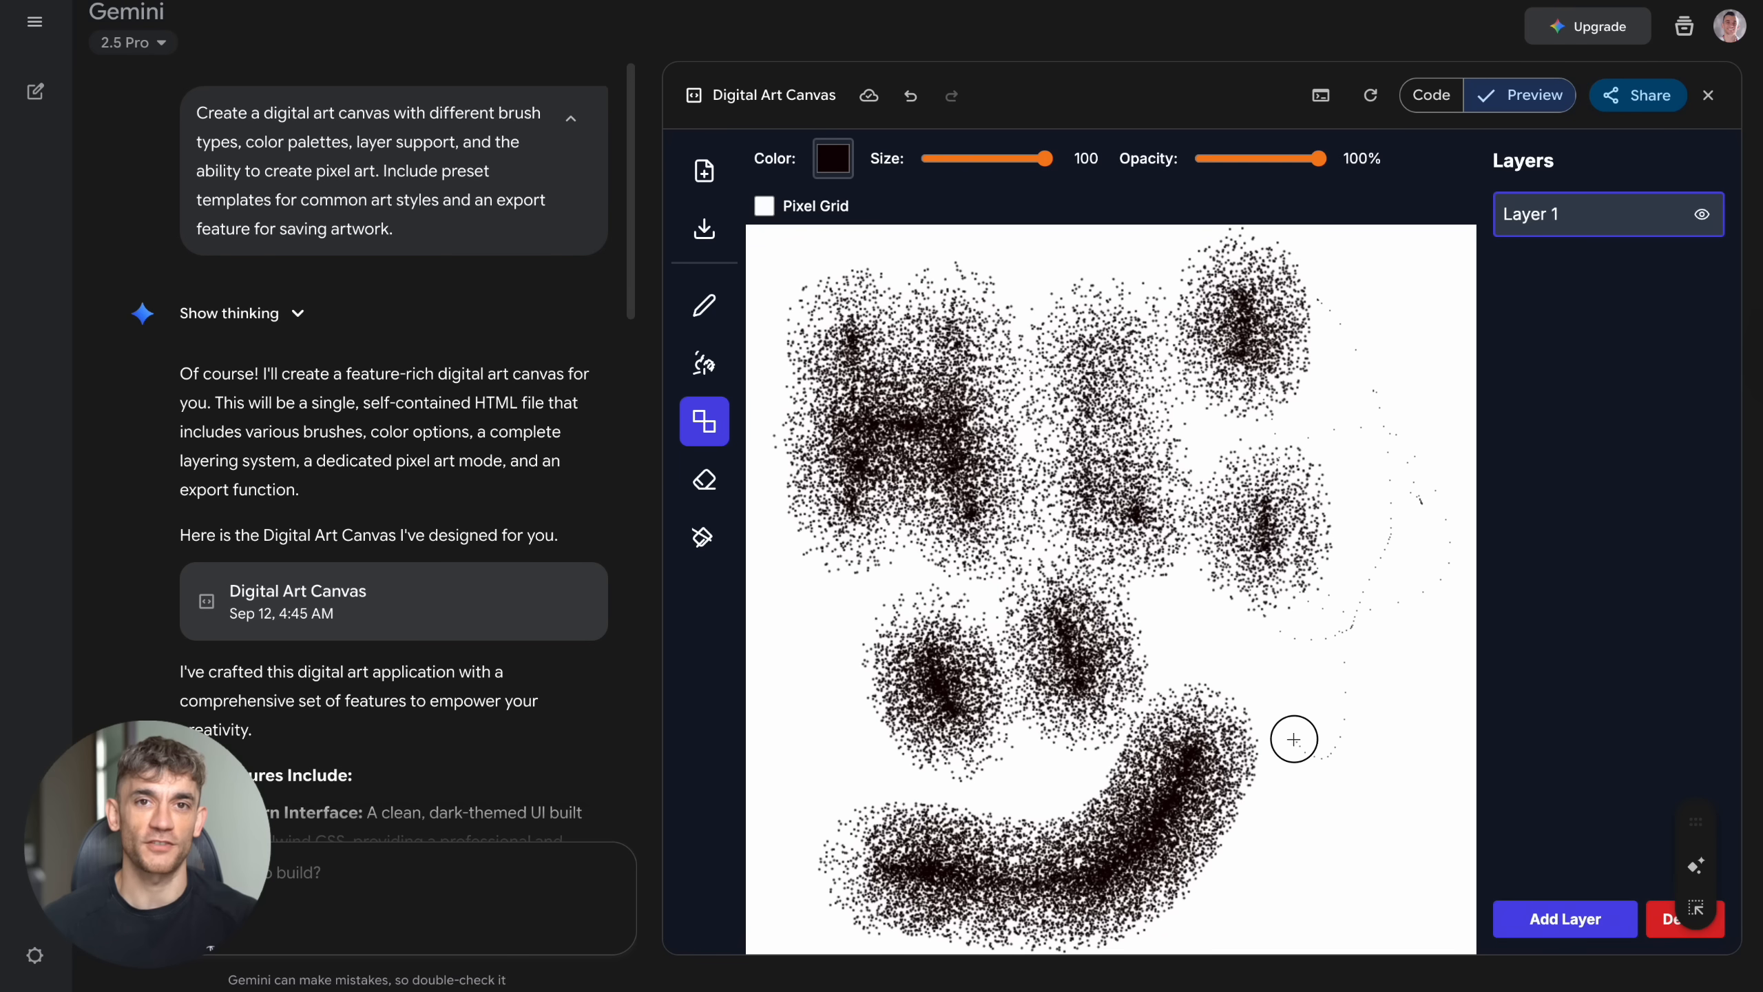
left_click(703, 362)
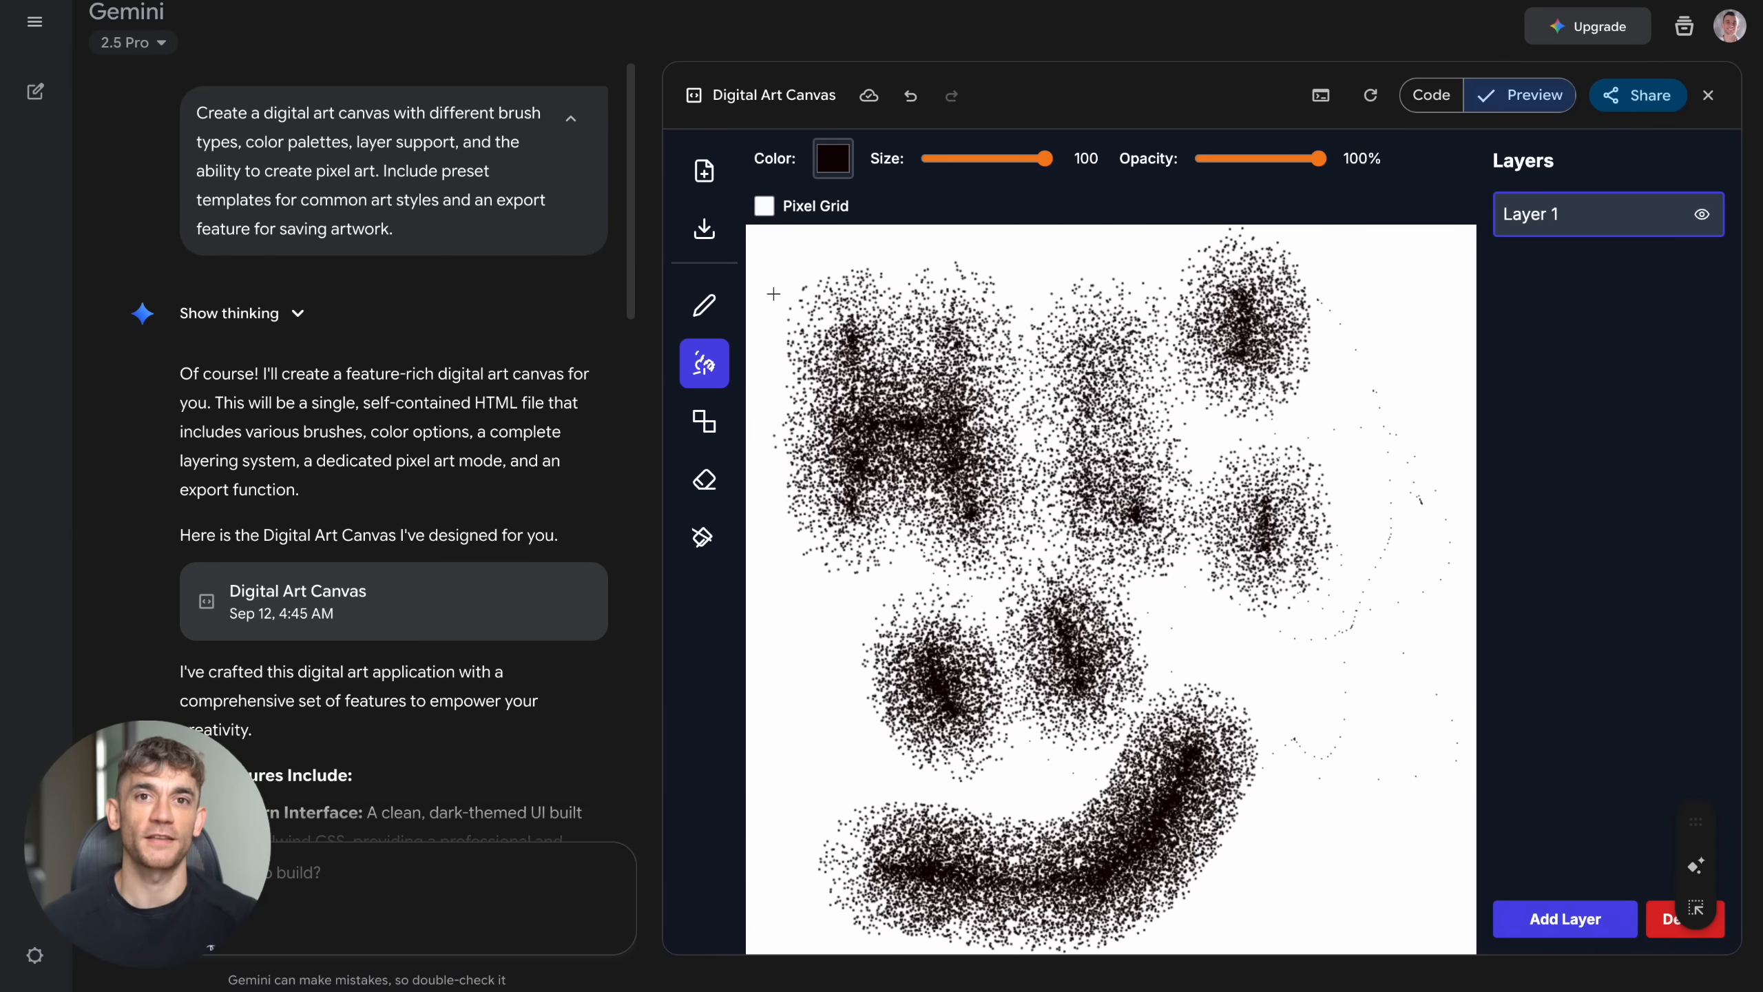
left_click(703, 479)
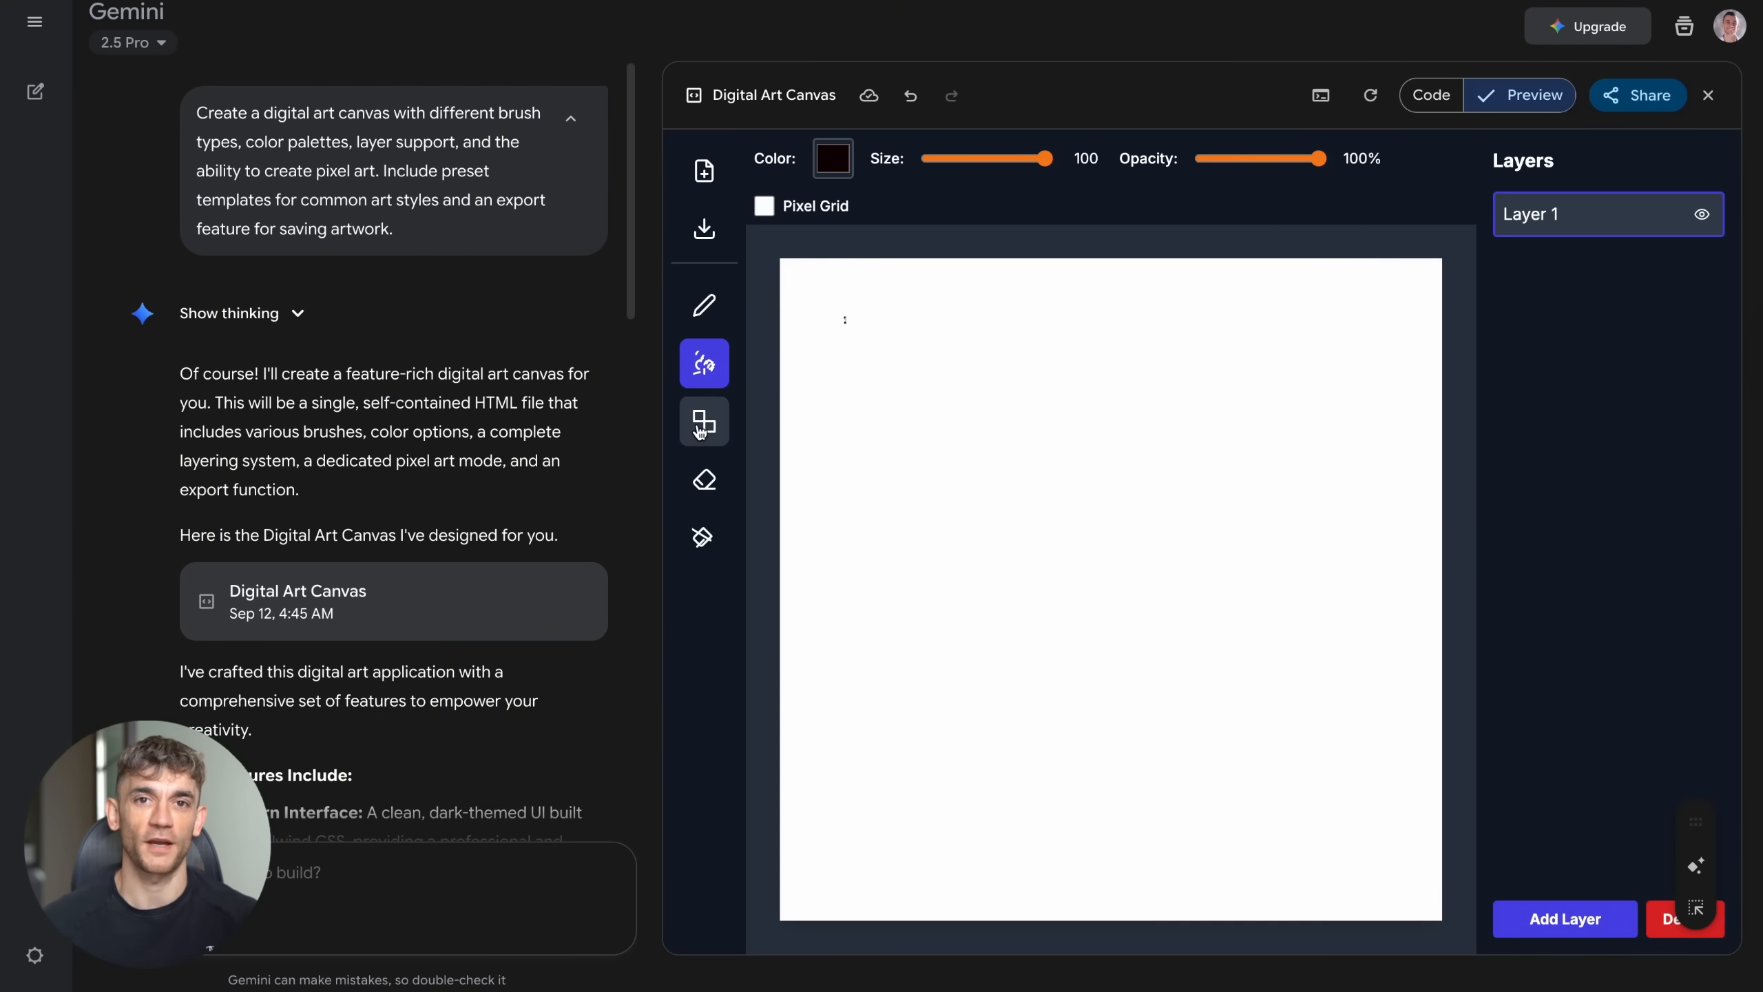
Step: Add layers up to Layer 10, create a blank new artwork, then start a fresh Gemini chat
left_click(702, 304)
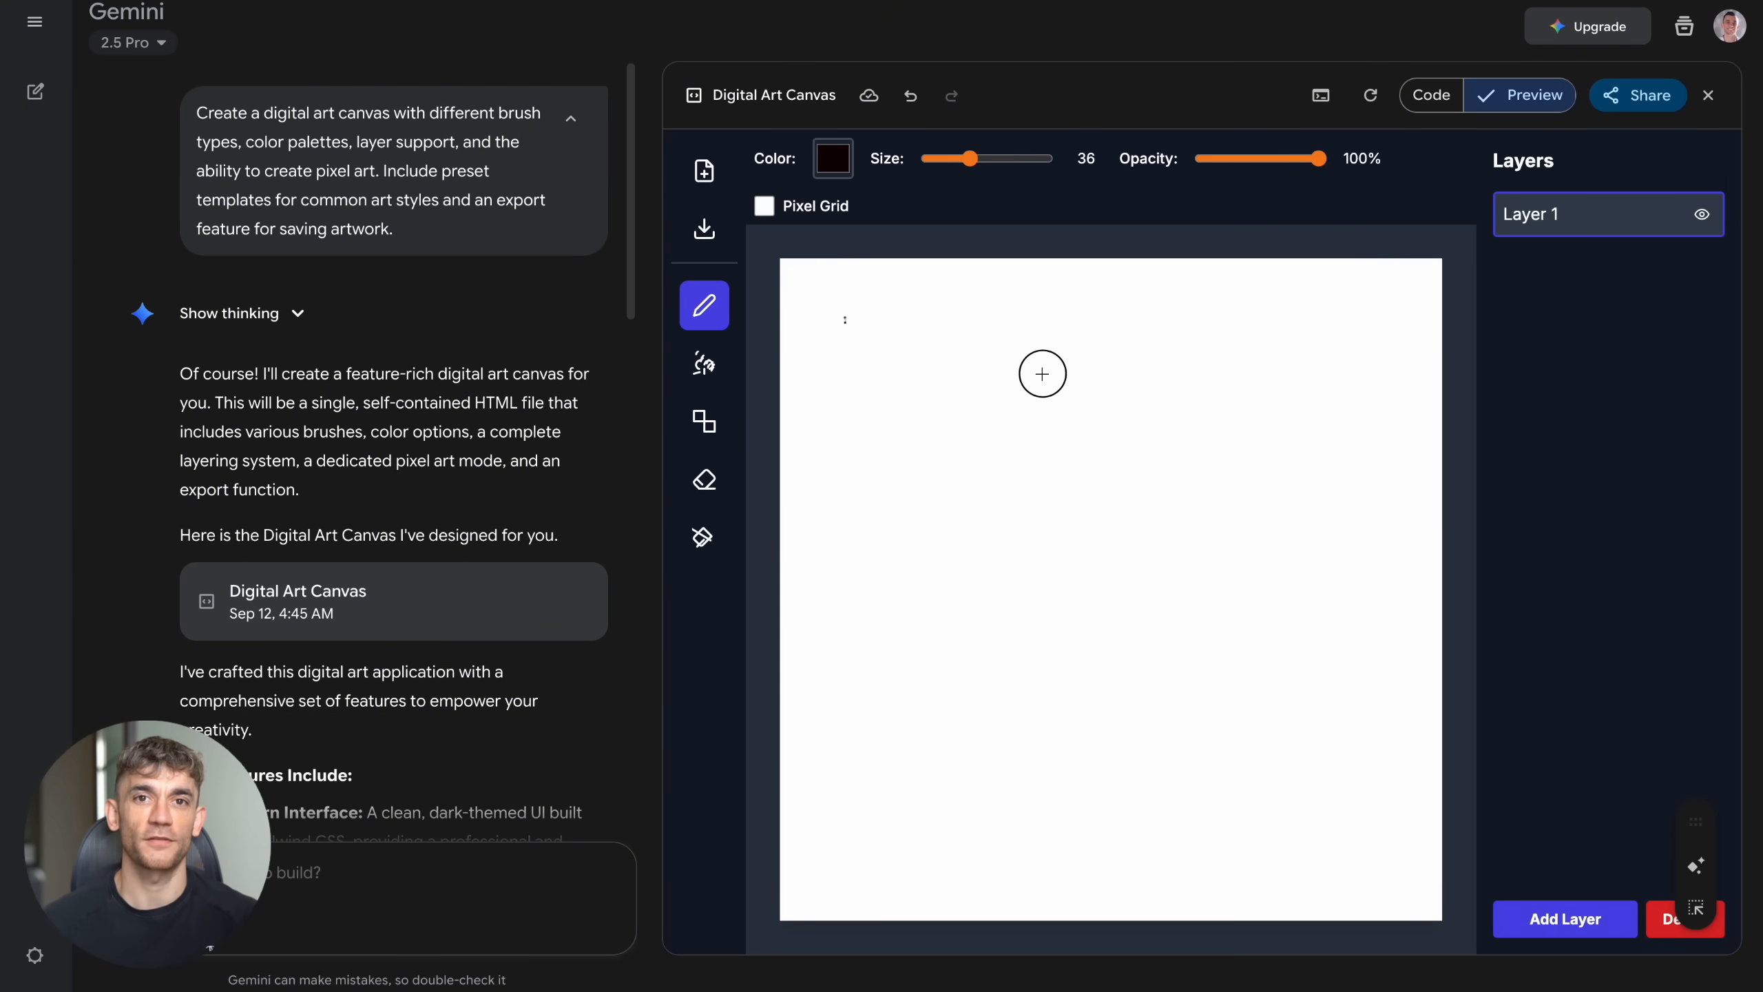
left_click(1565, 919)
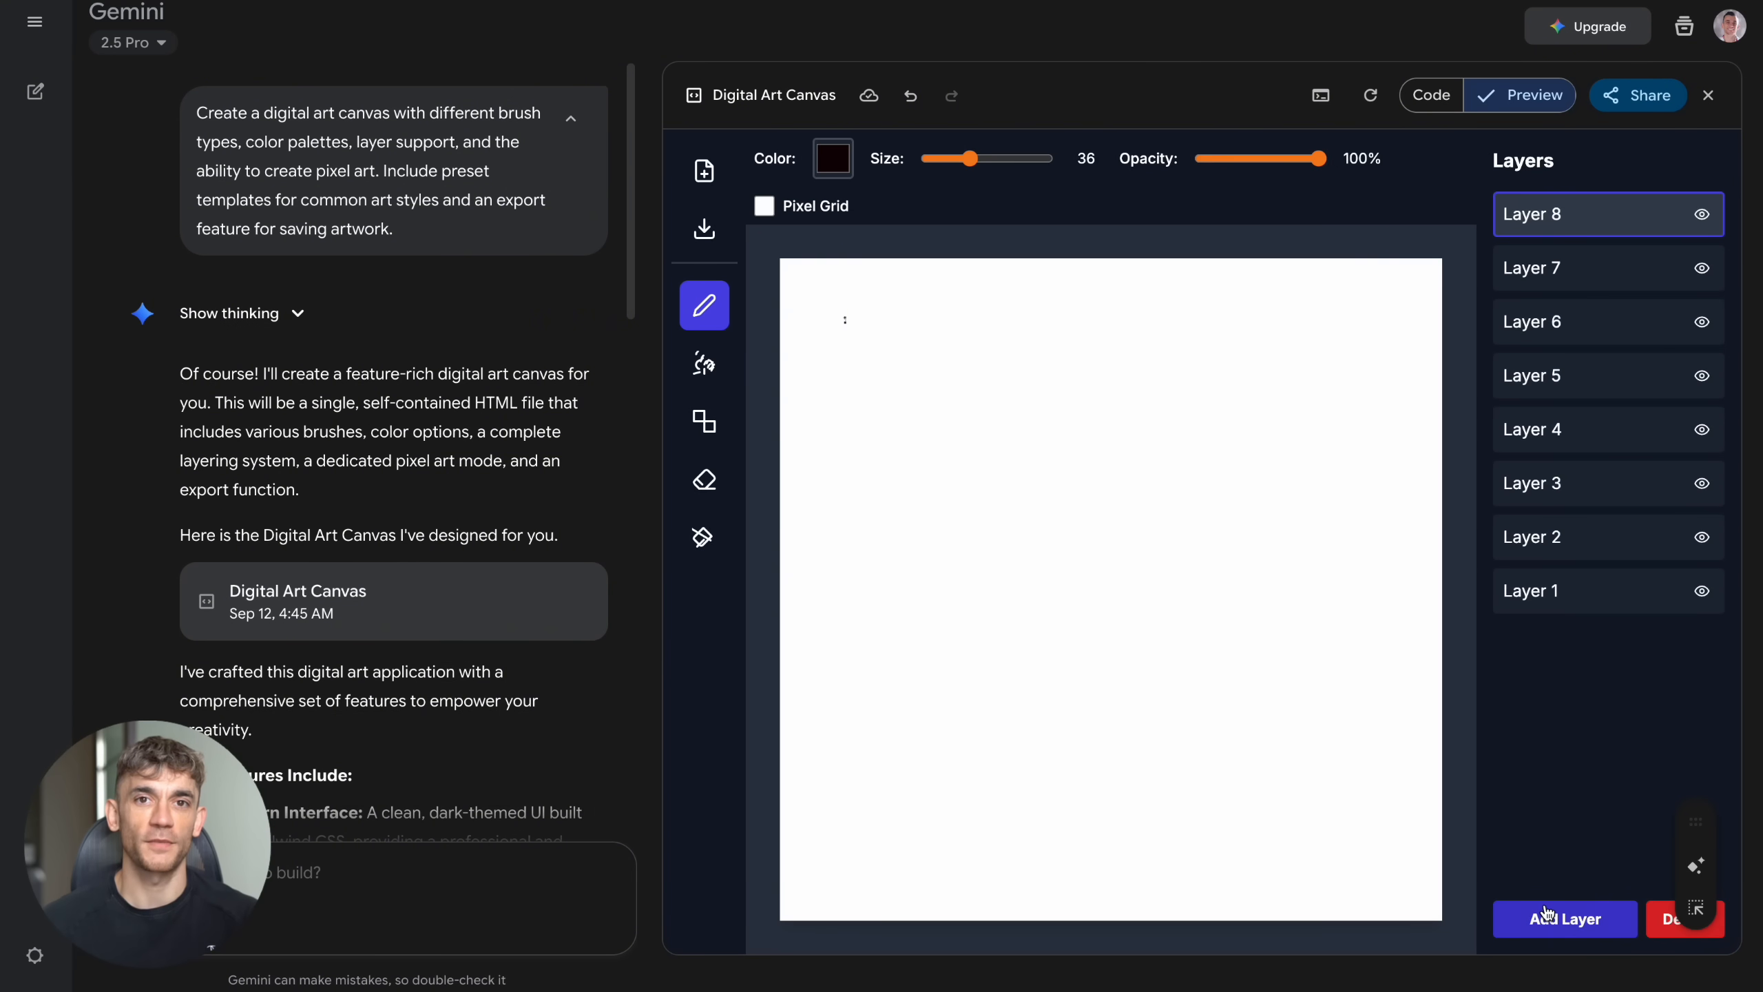
left_click(1564, 919)
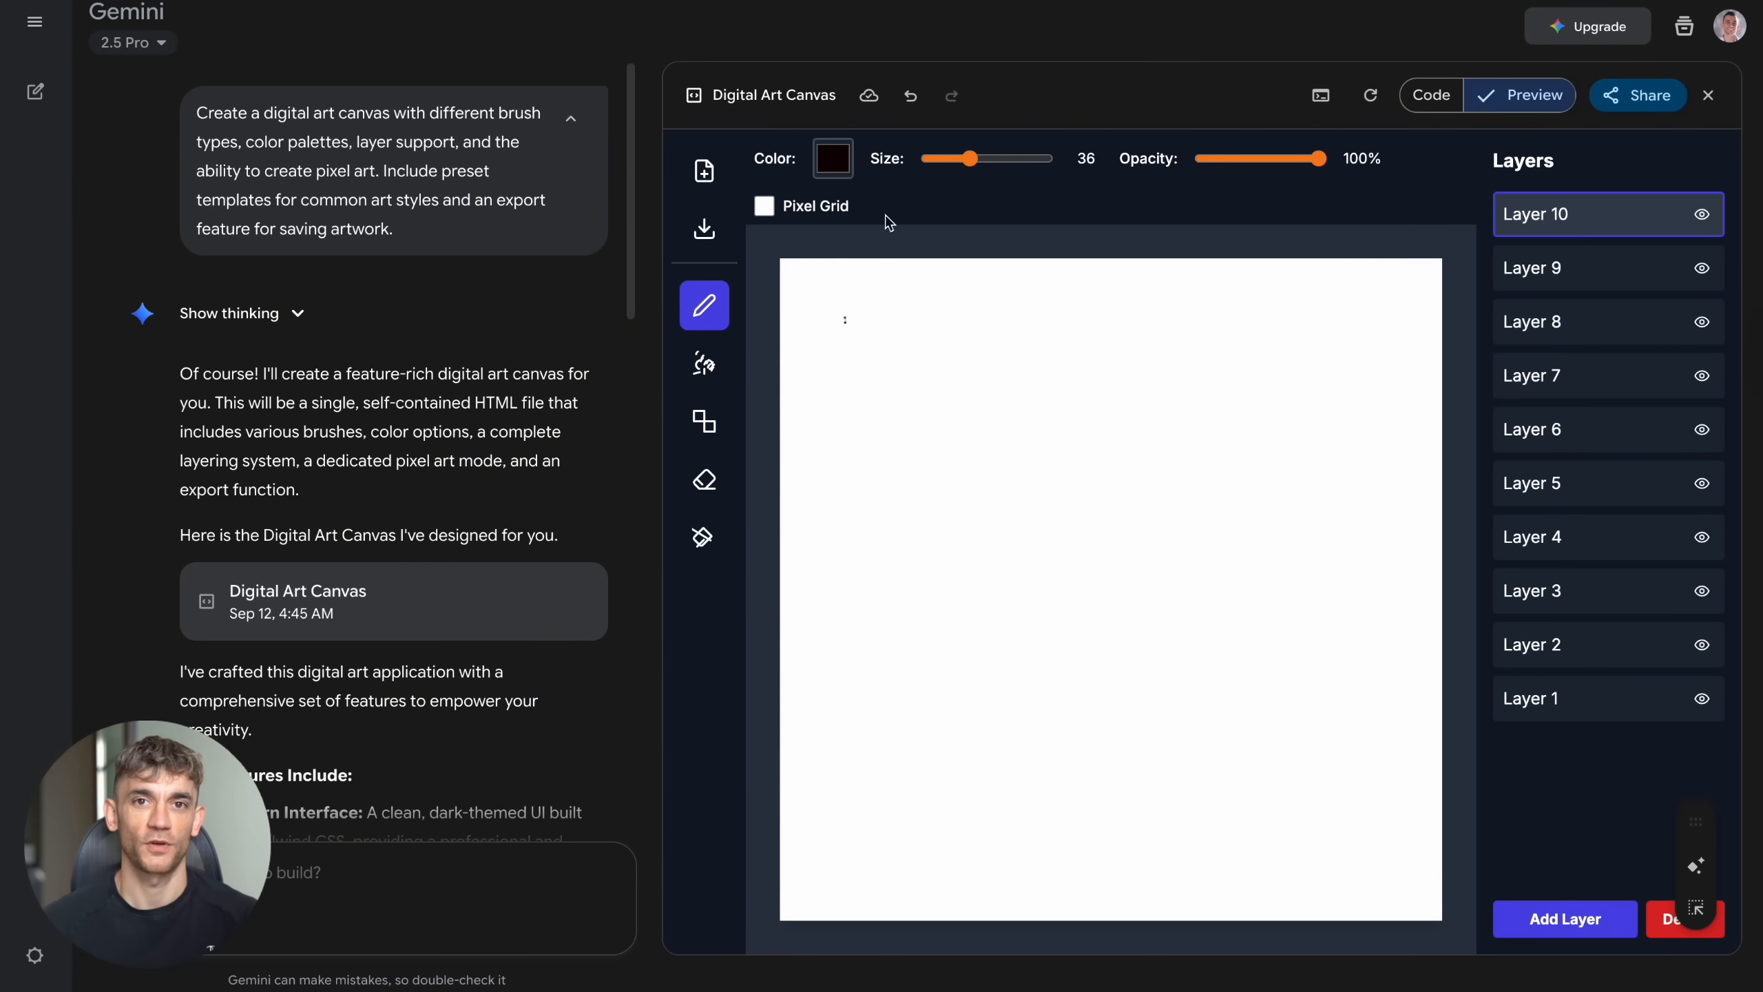
left_click(703, 171)
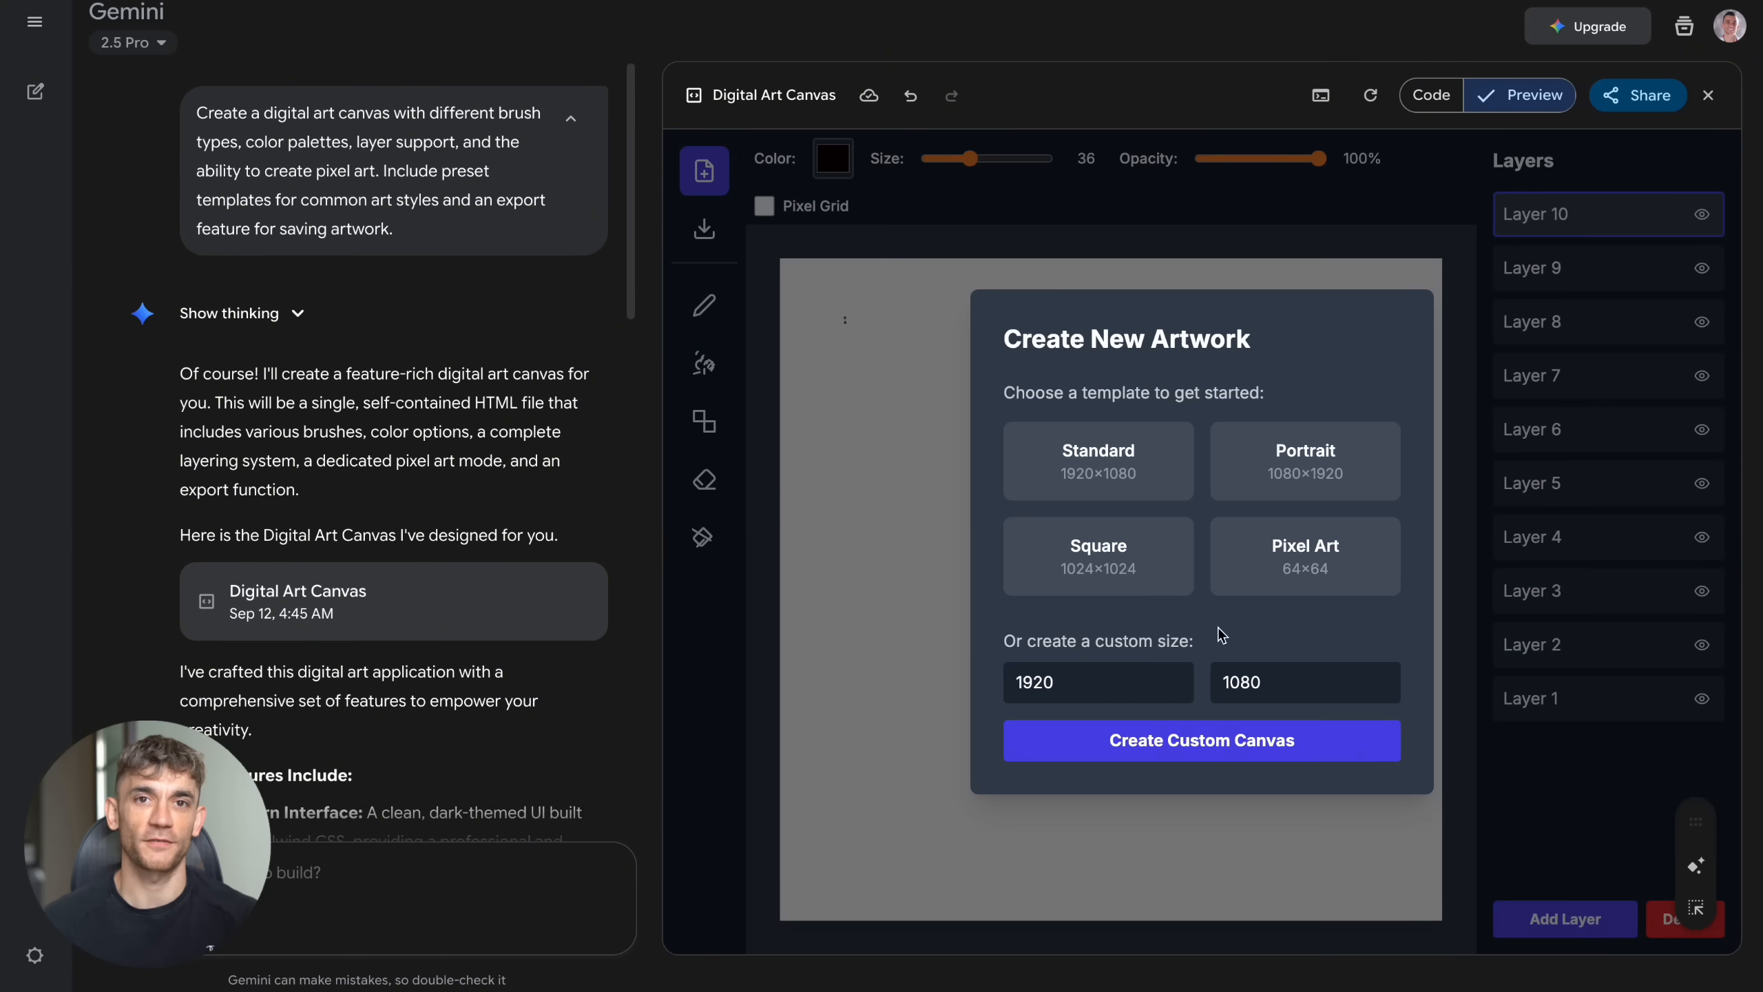
left_click(1201, 739)
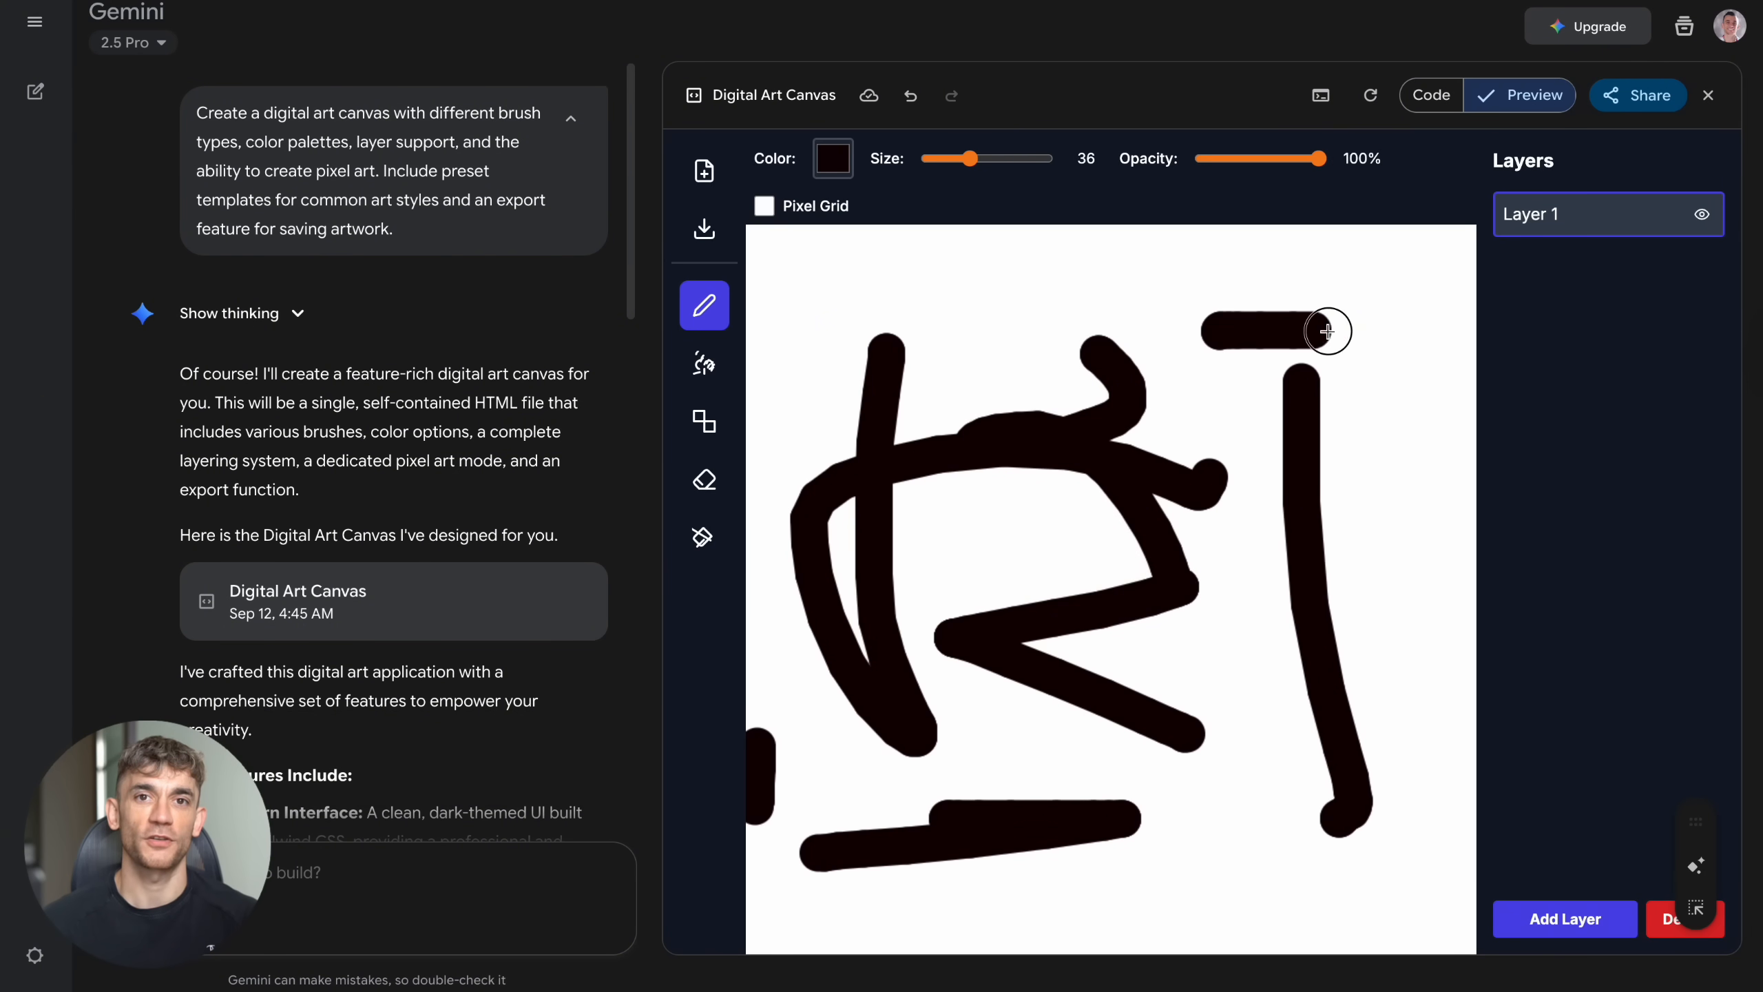
left_click(33, 91)
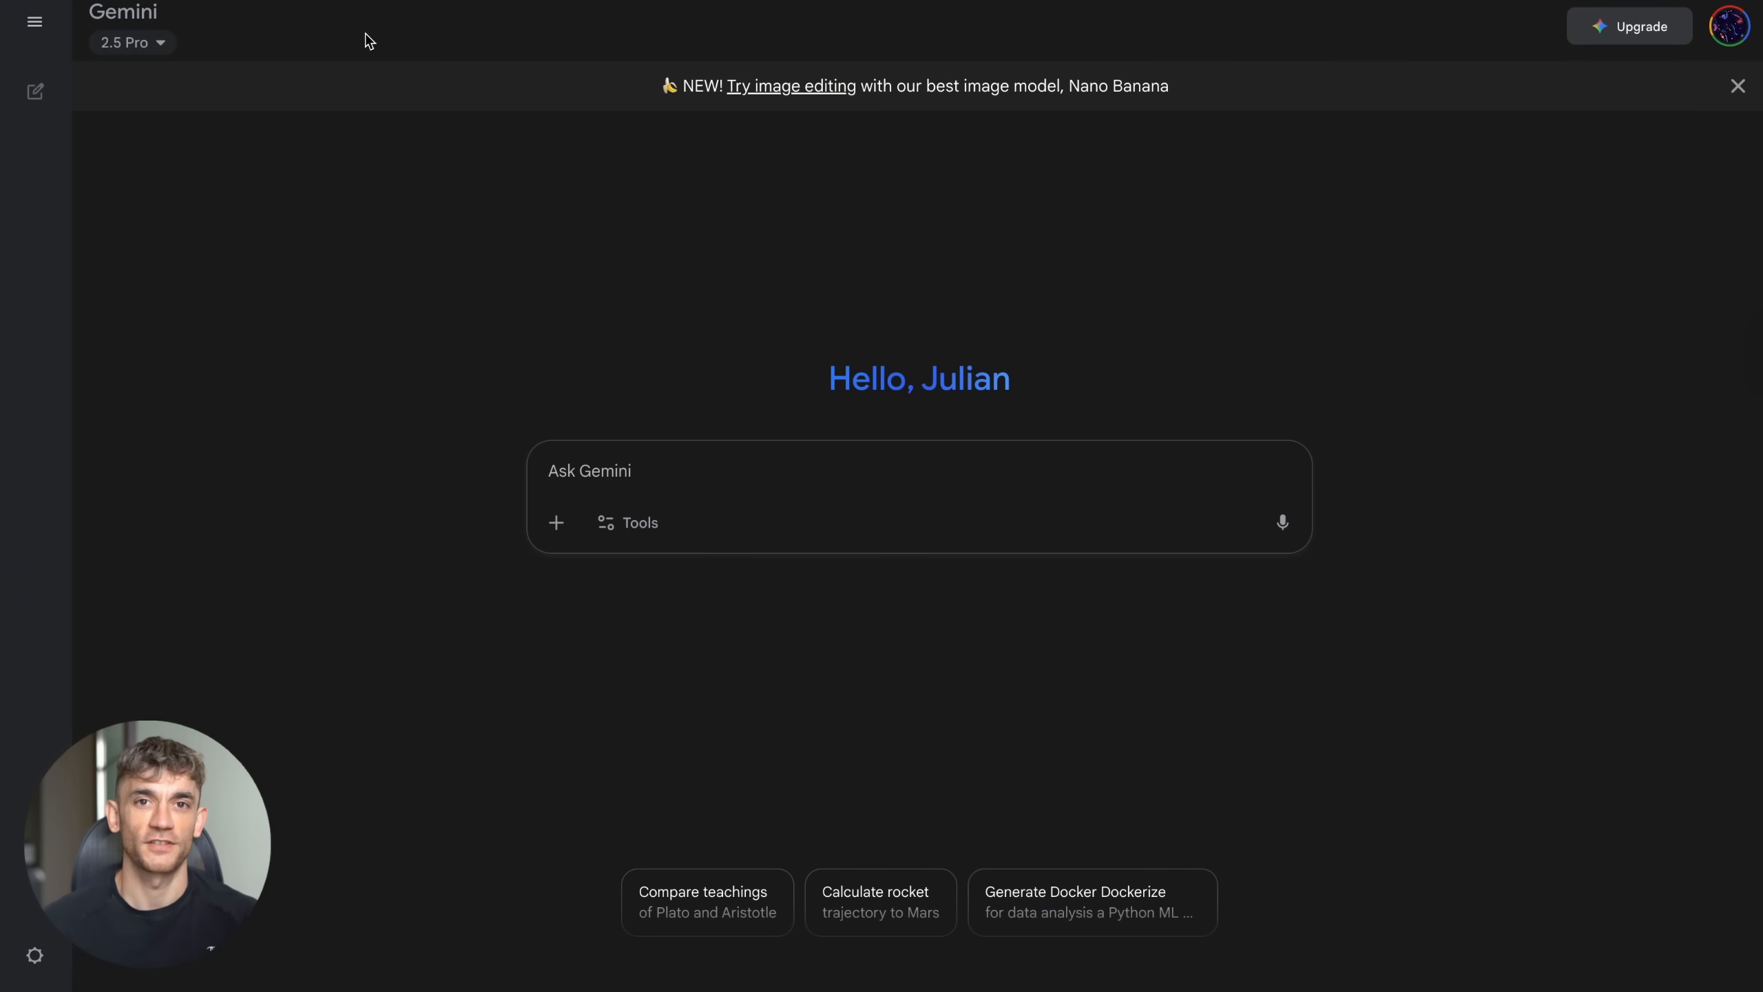
mouse_move(377, 21)
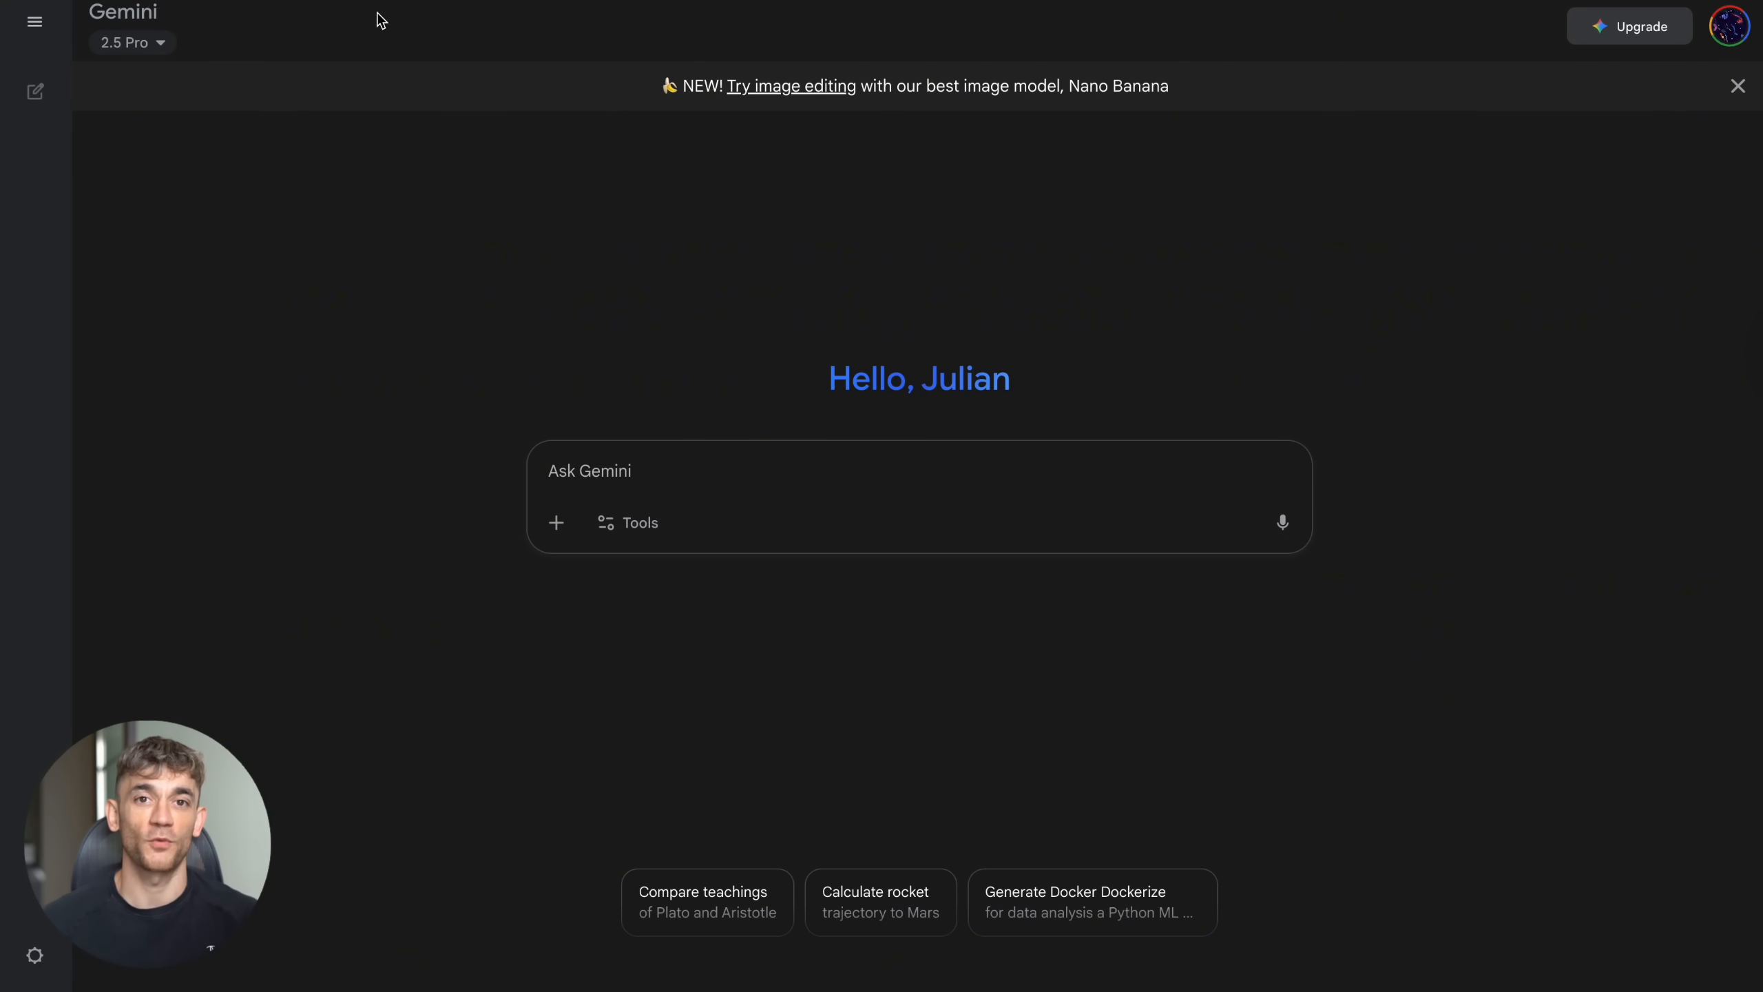
mouse_move(480, 179)
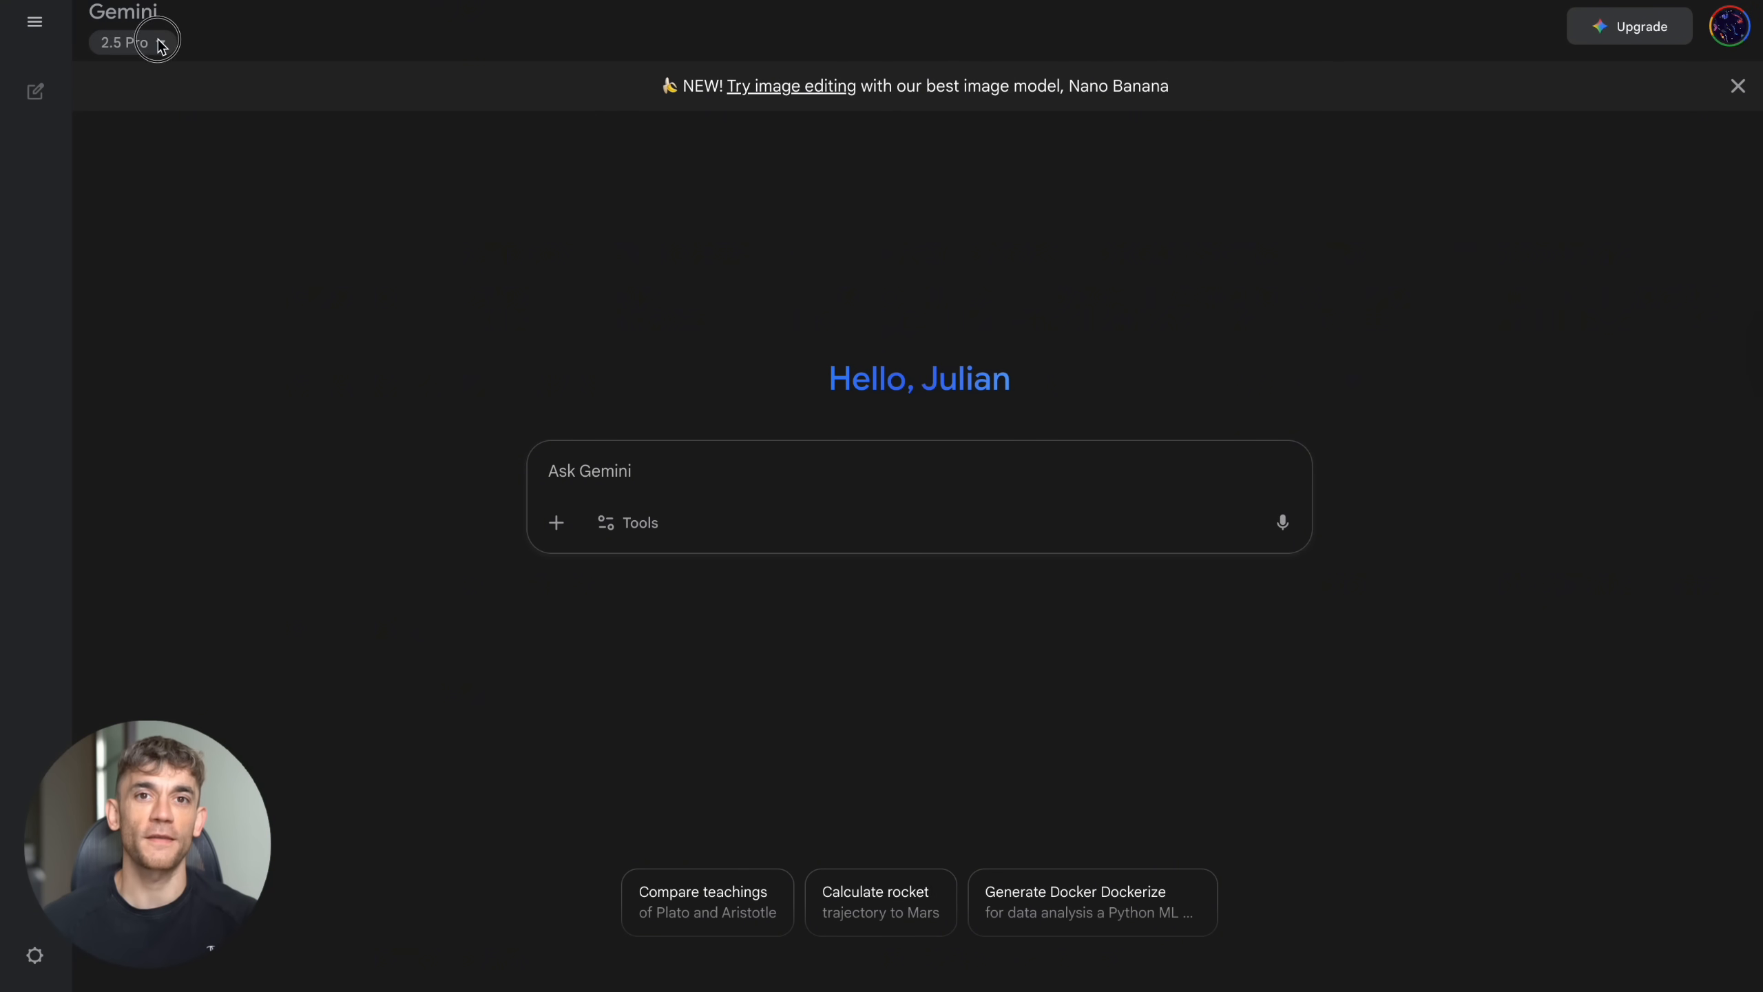
Step: Check the model picker, then enable Canvas from the Tools menu for the next prompt
left_click(124, 42)
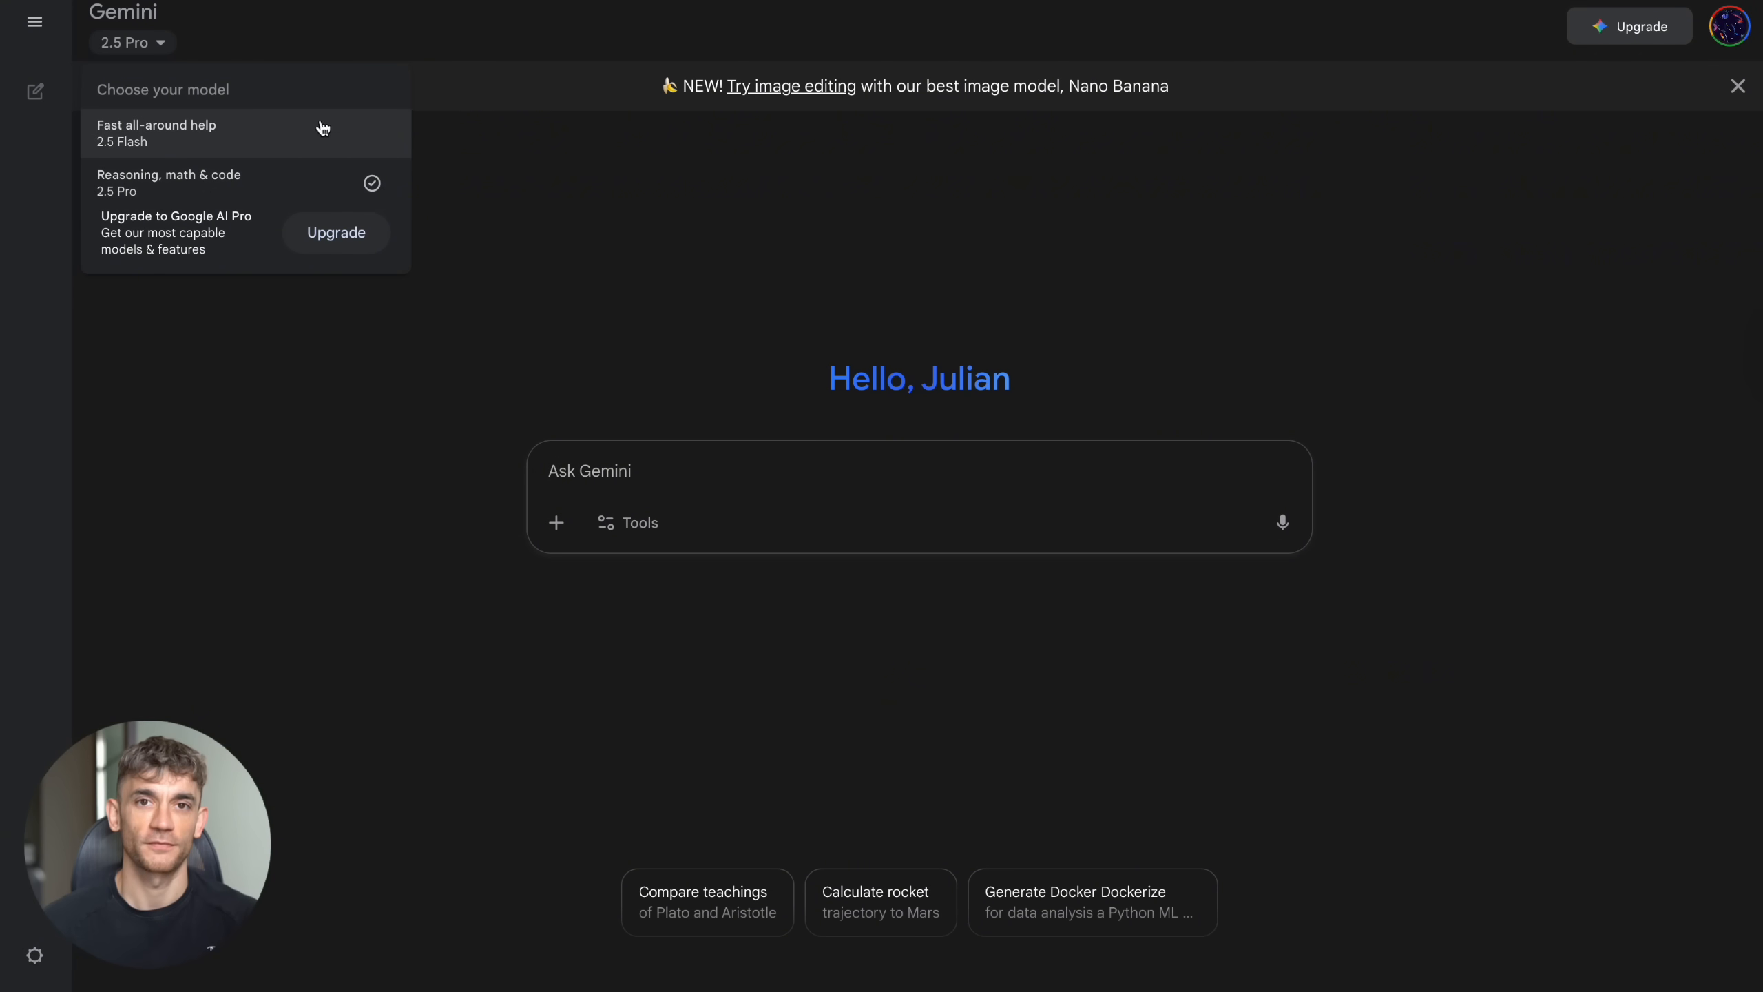
mouse_move(226, 275)
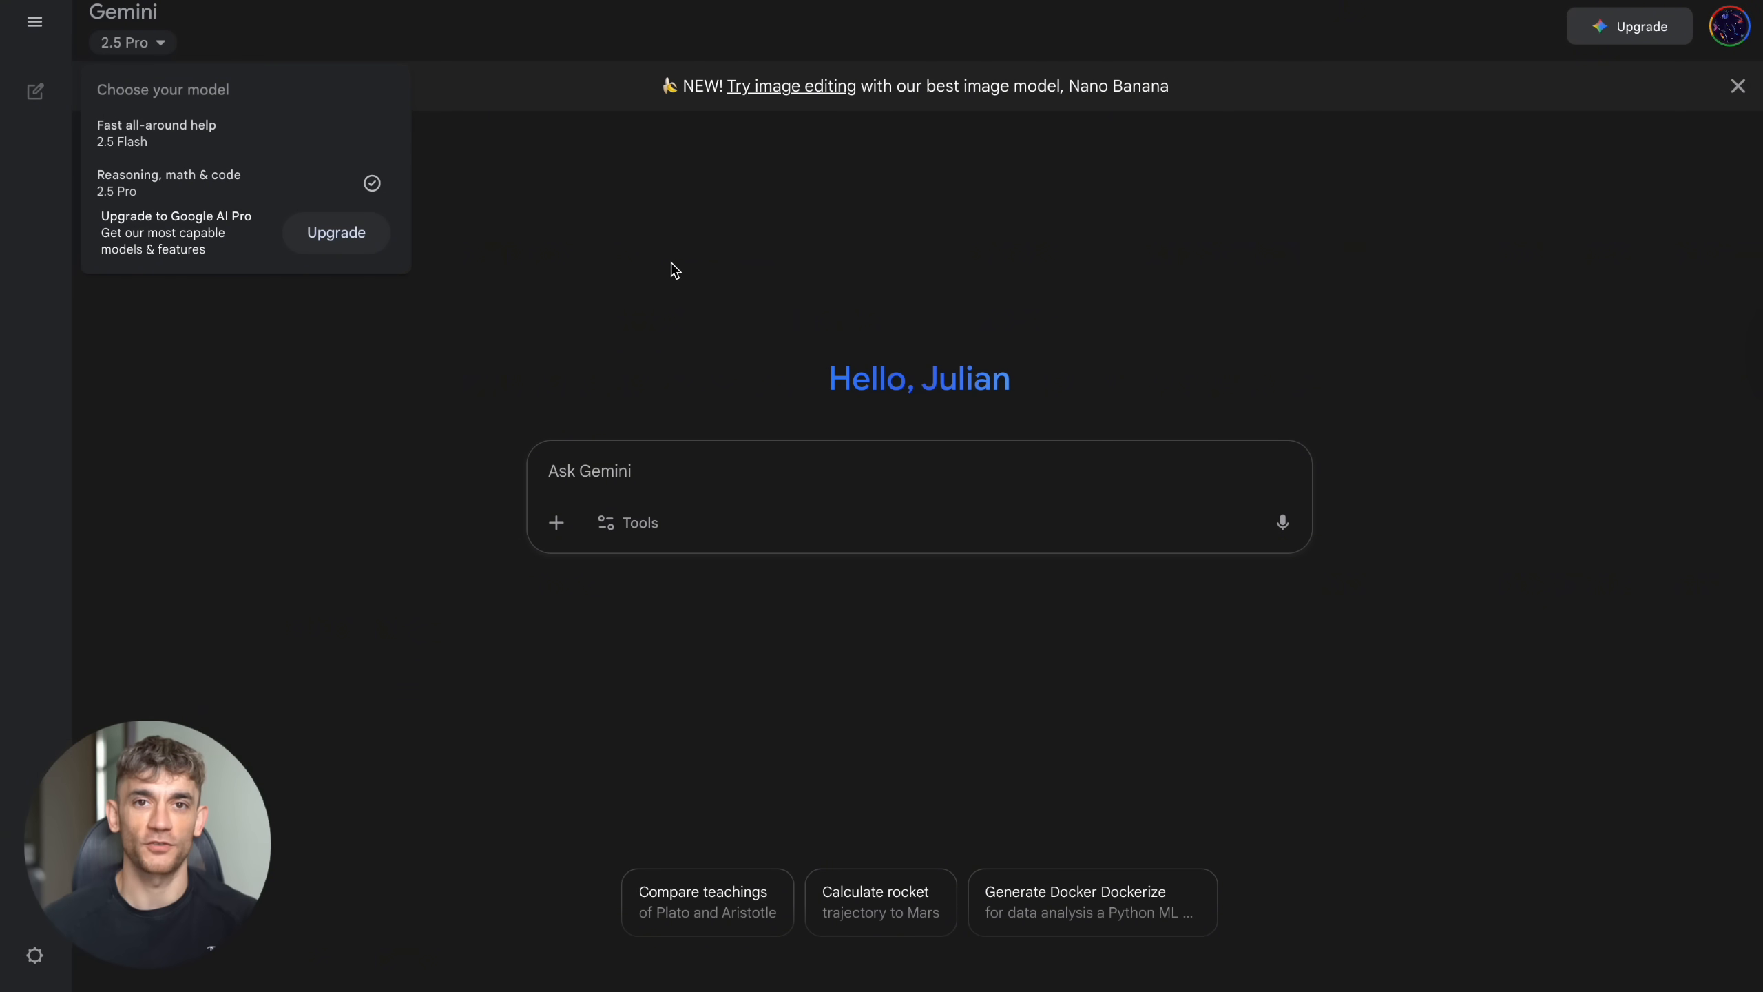
left_click(627, 523)
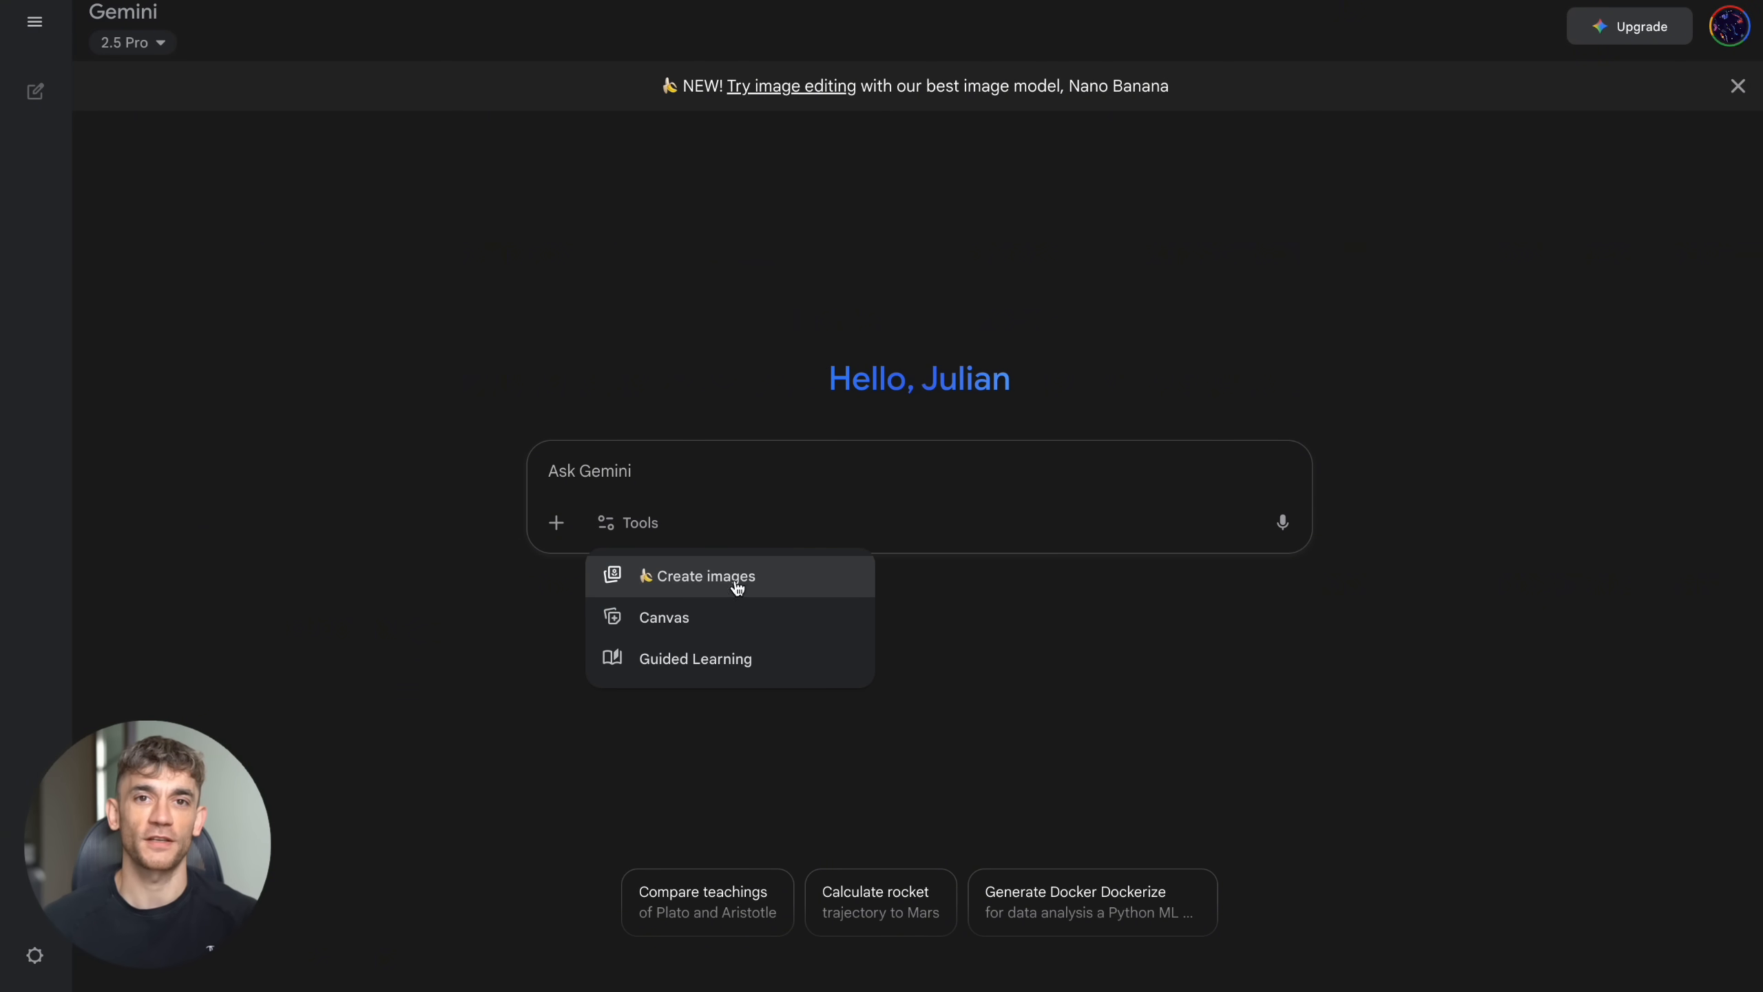
left_click(663, 615)
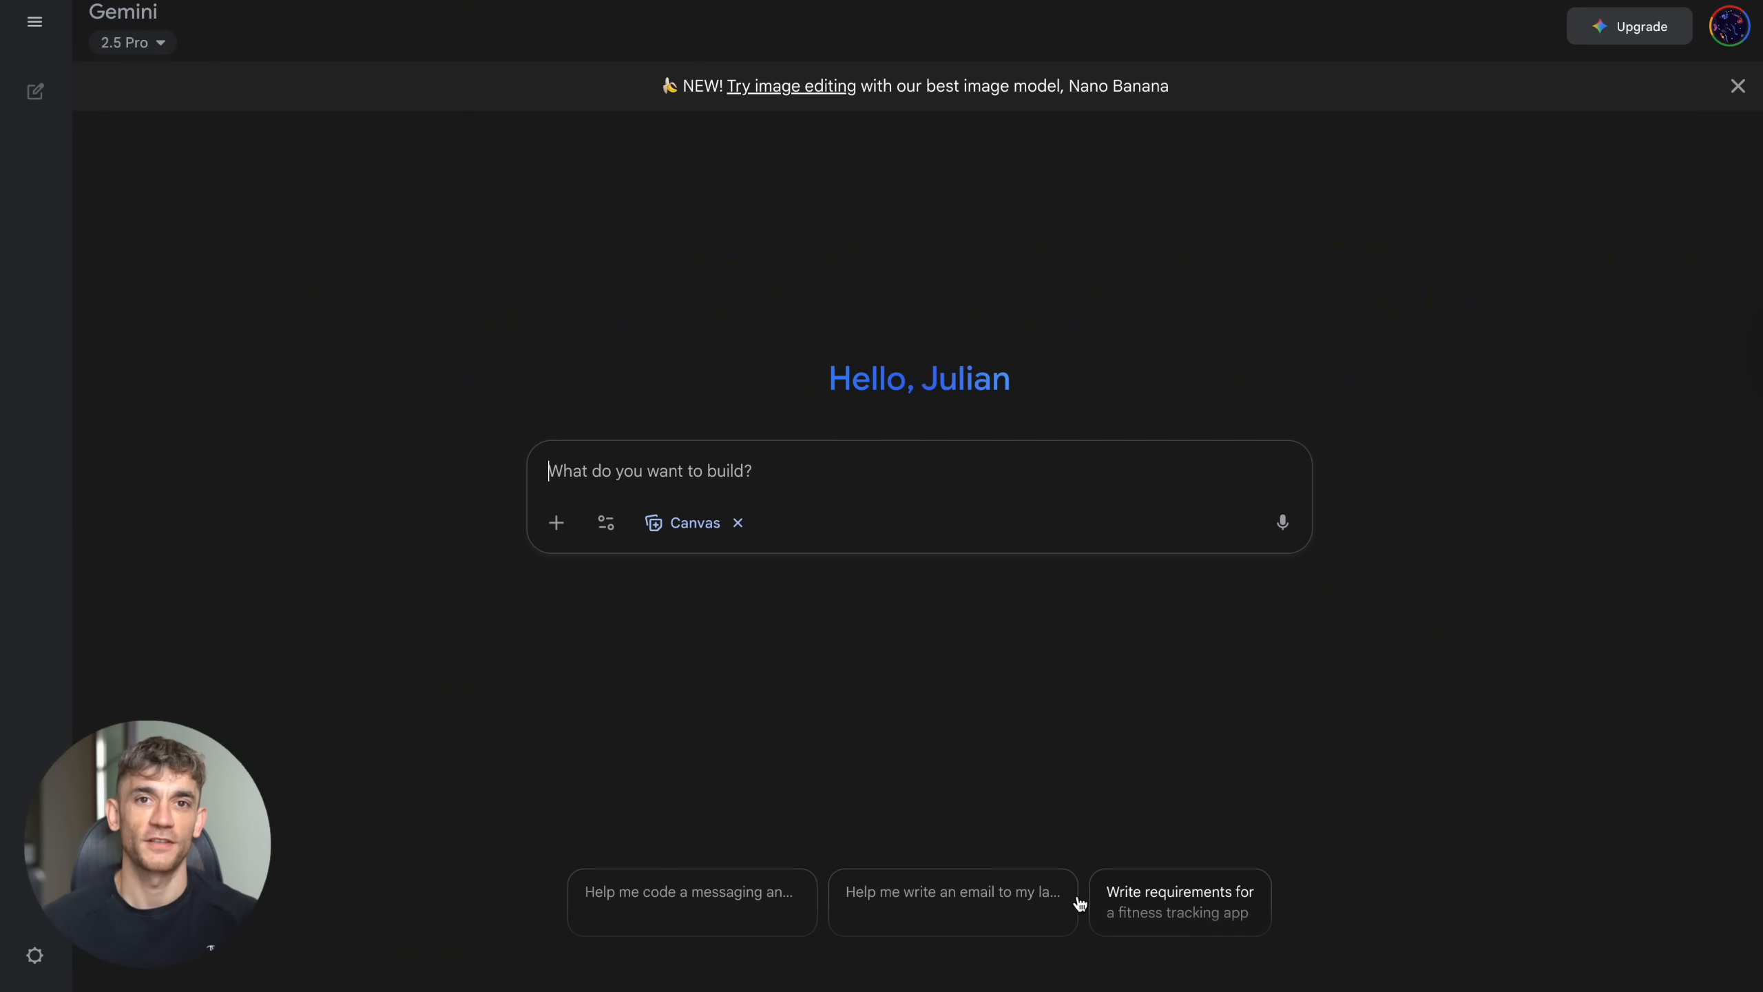
left_click(690, 891)
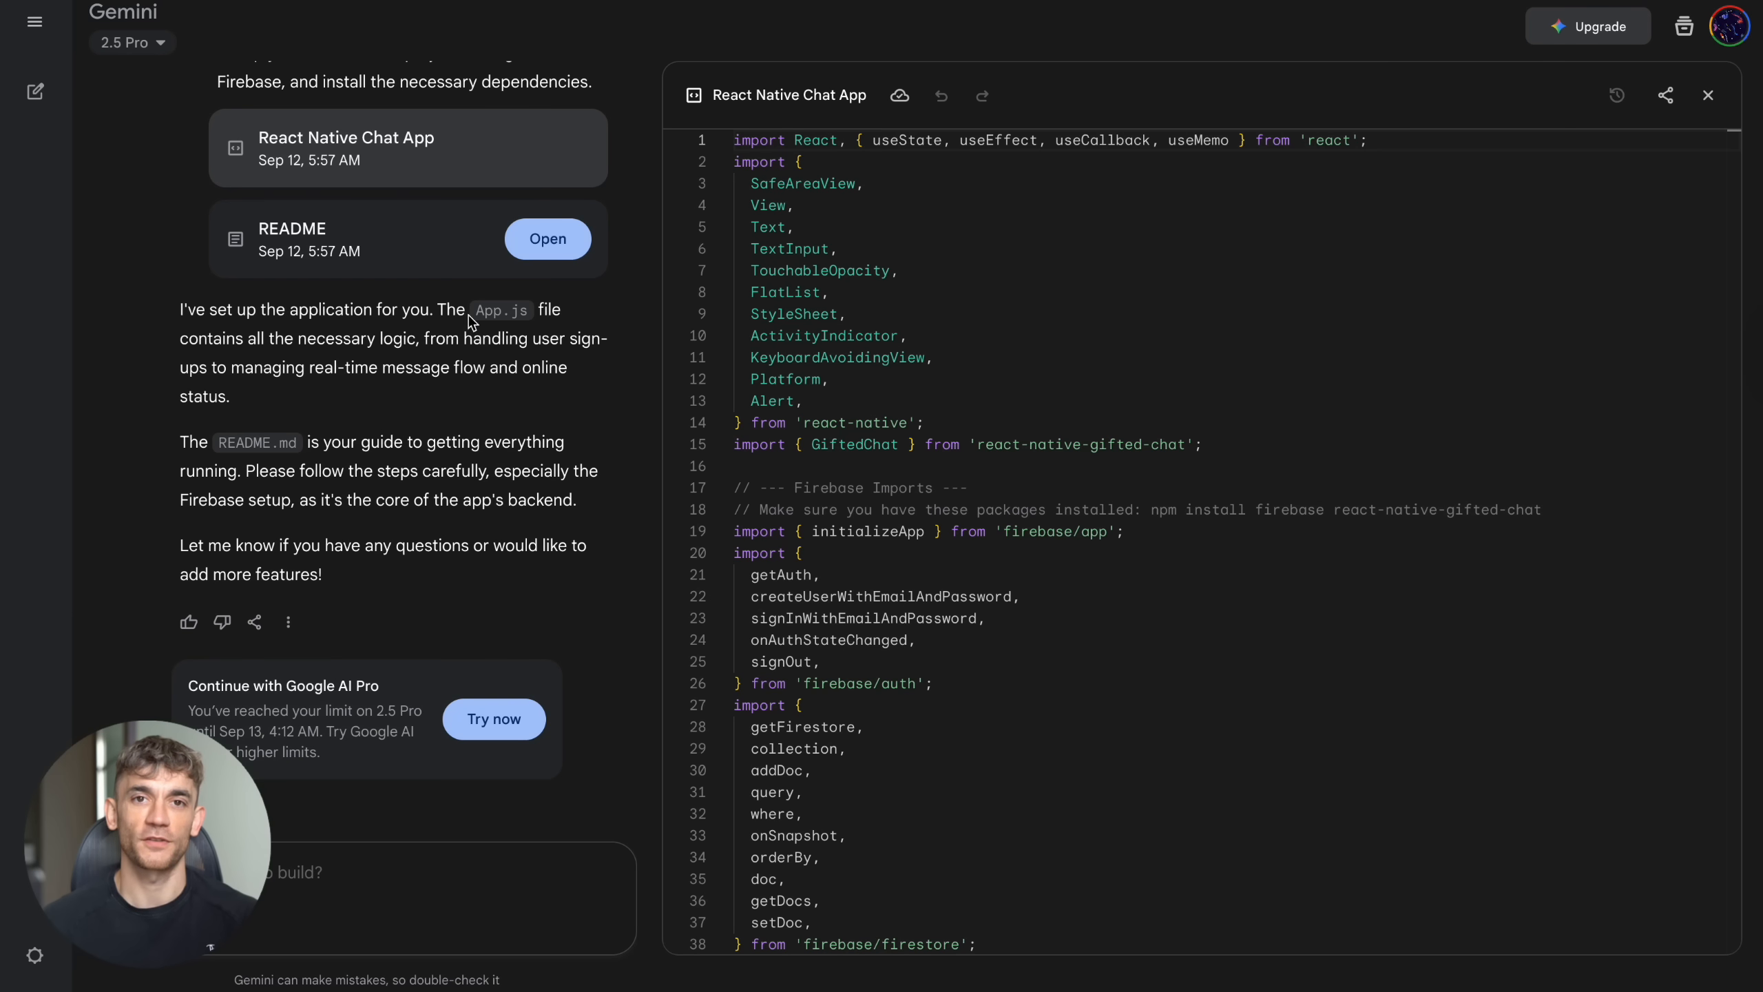
mouse_move(480, 650)
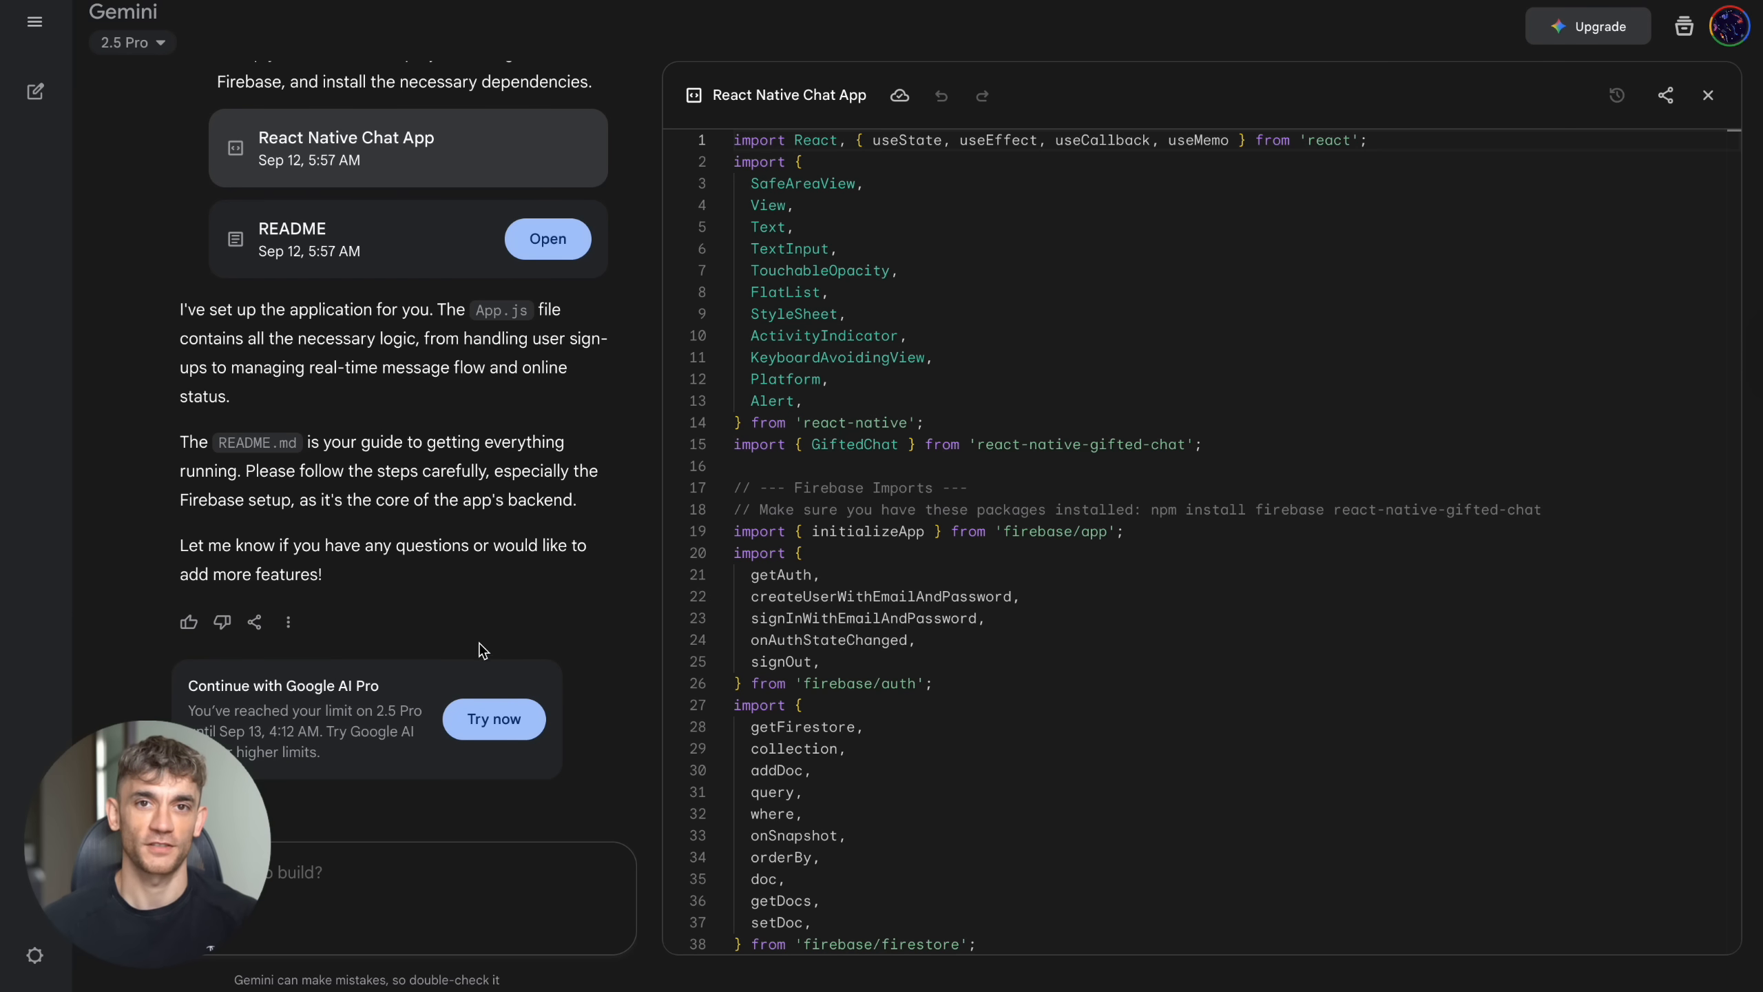
mouse_move(413, 580)
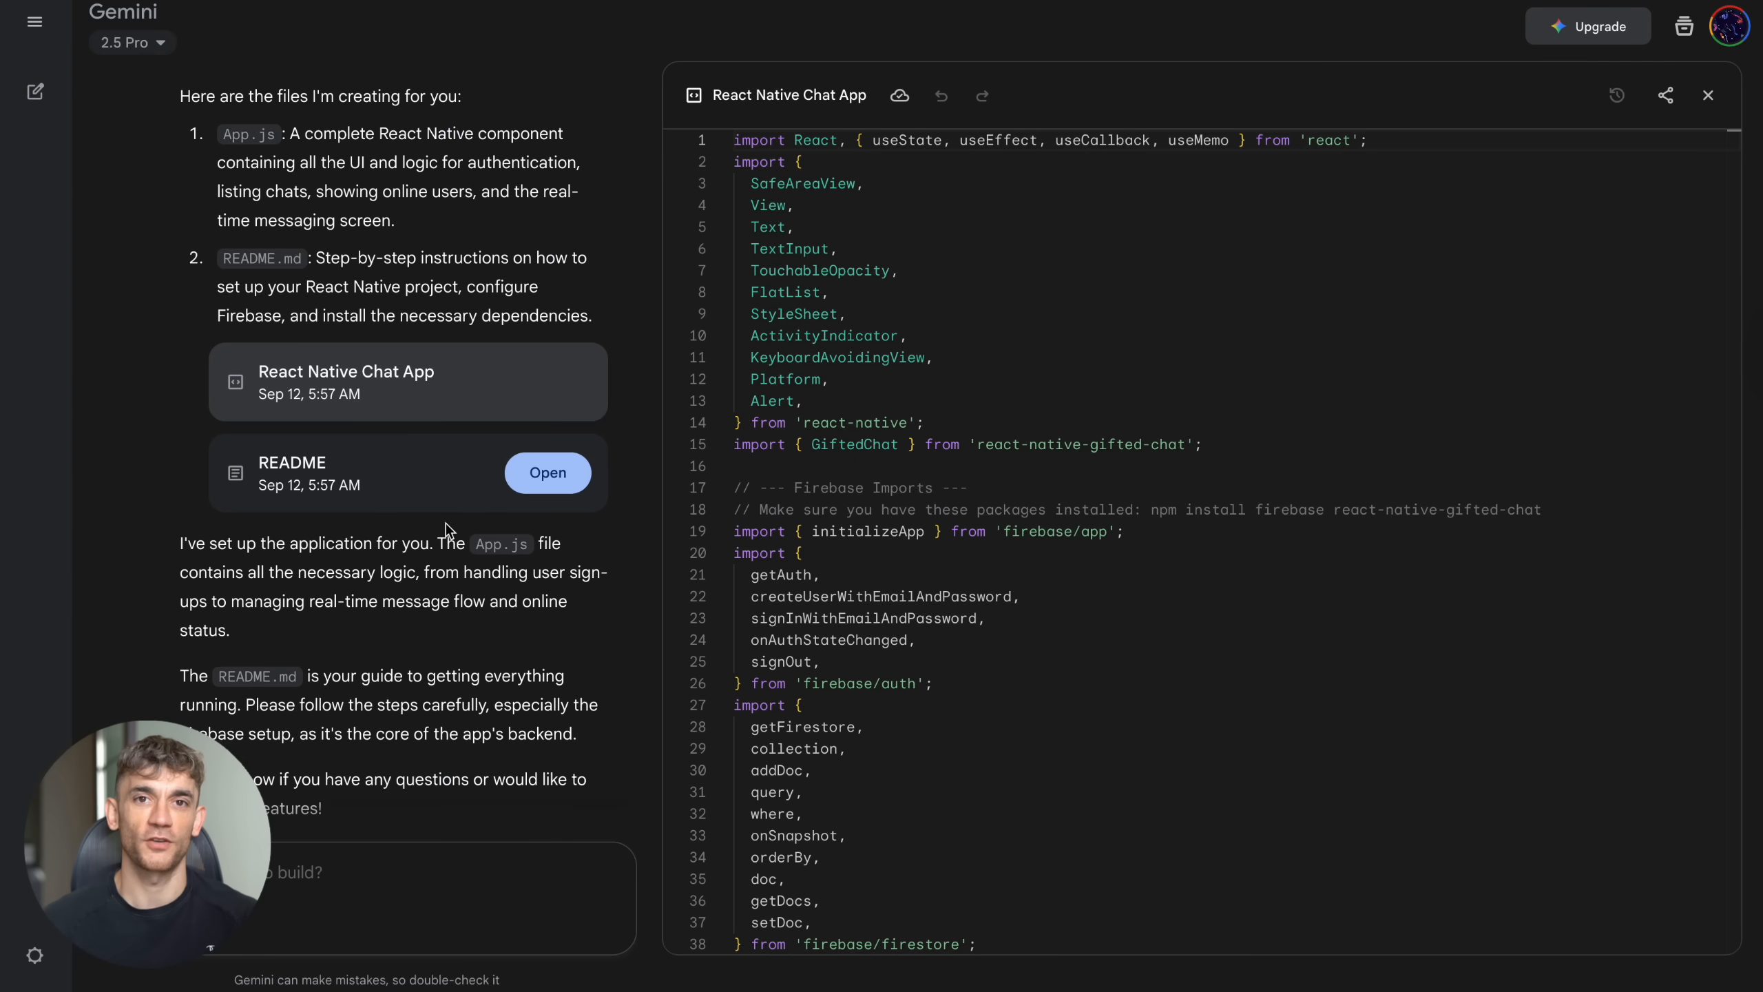
mouse_move(934, 198)
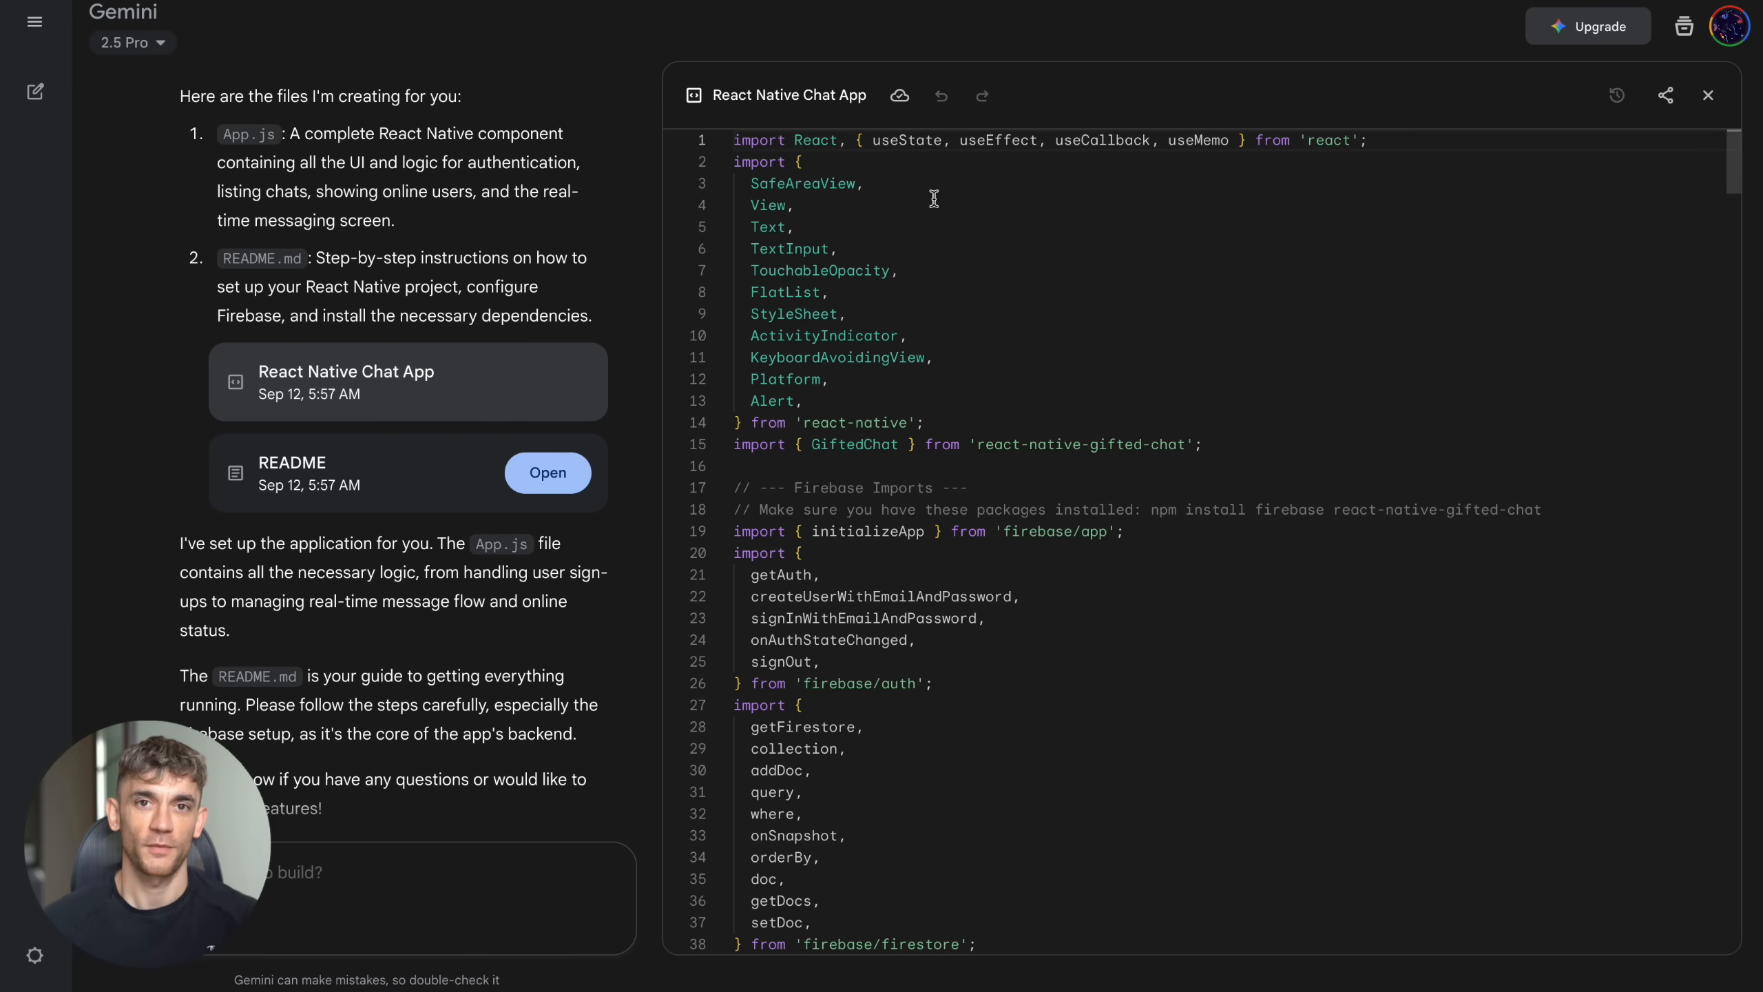
Step: Scroll through the generated React Native Chat App response before leaving for Skool
scroll("down", 3)
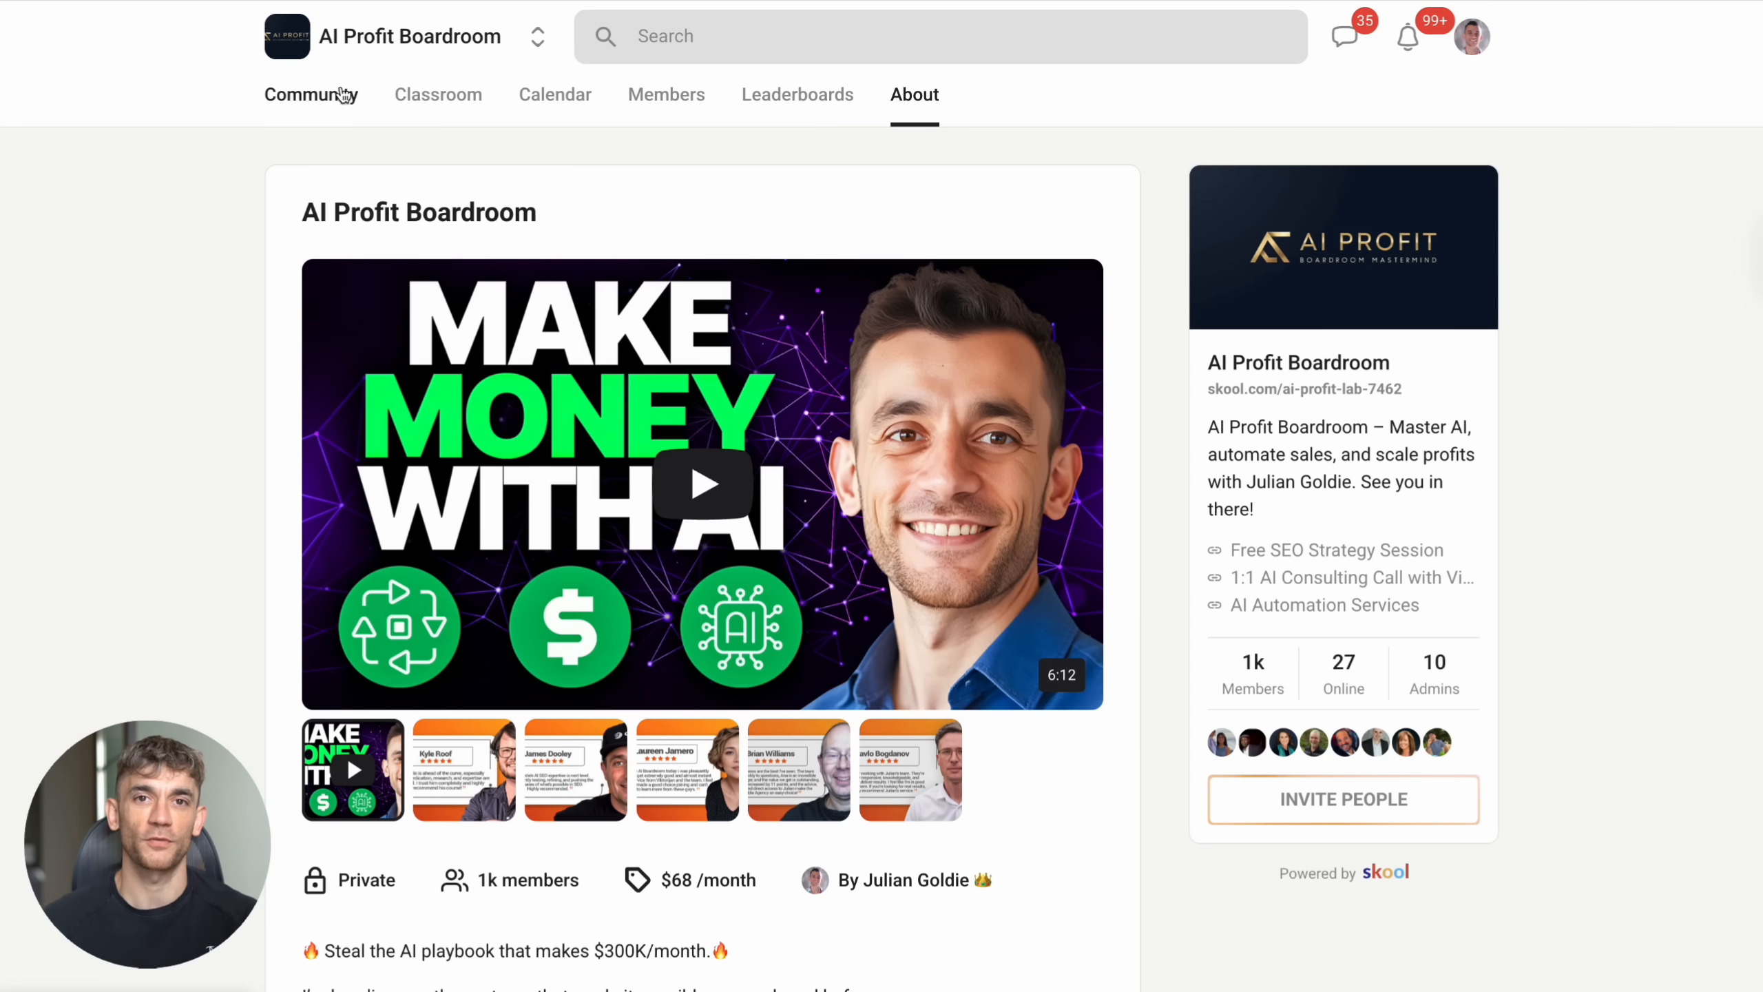
Step: Browse the AI Profit Boardroom community feed before moving to the AI Money Lab About page
left_click(311, 95)
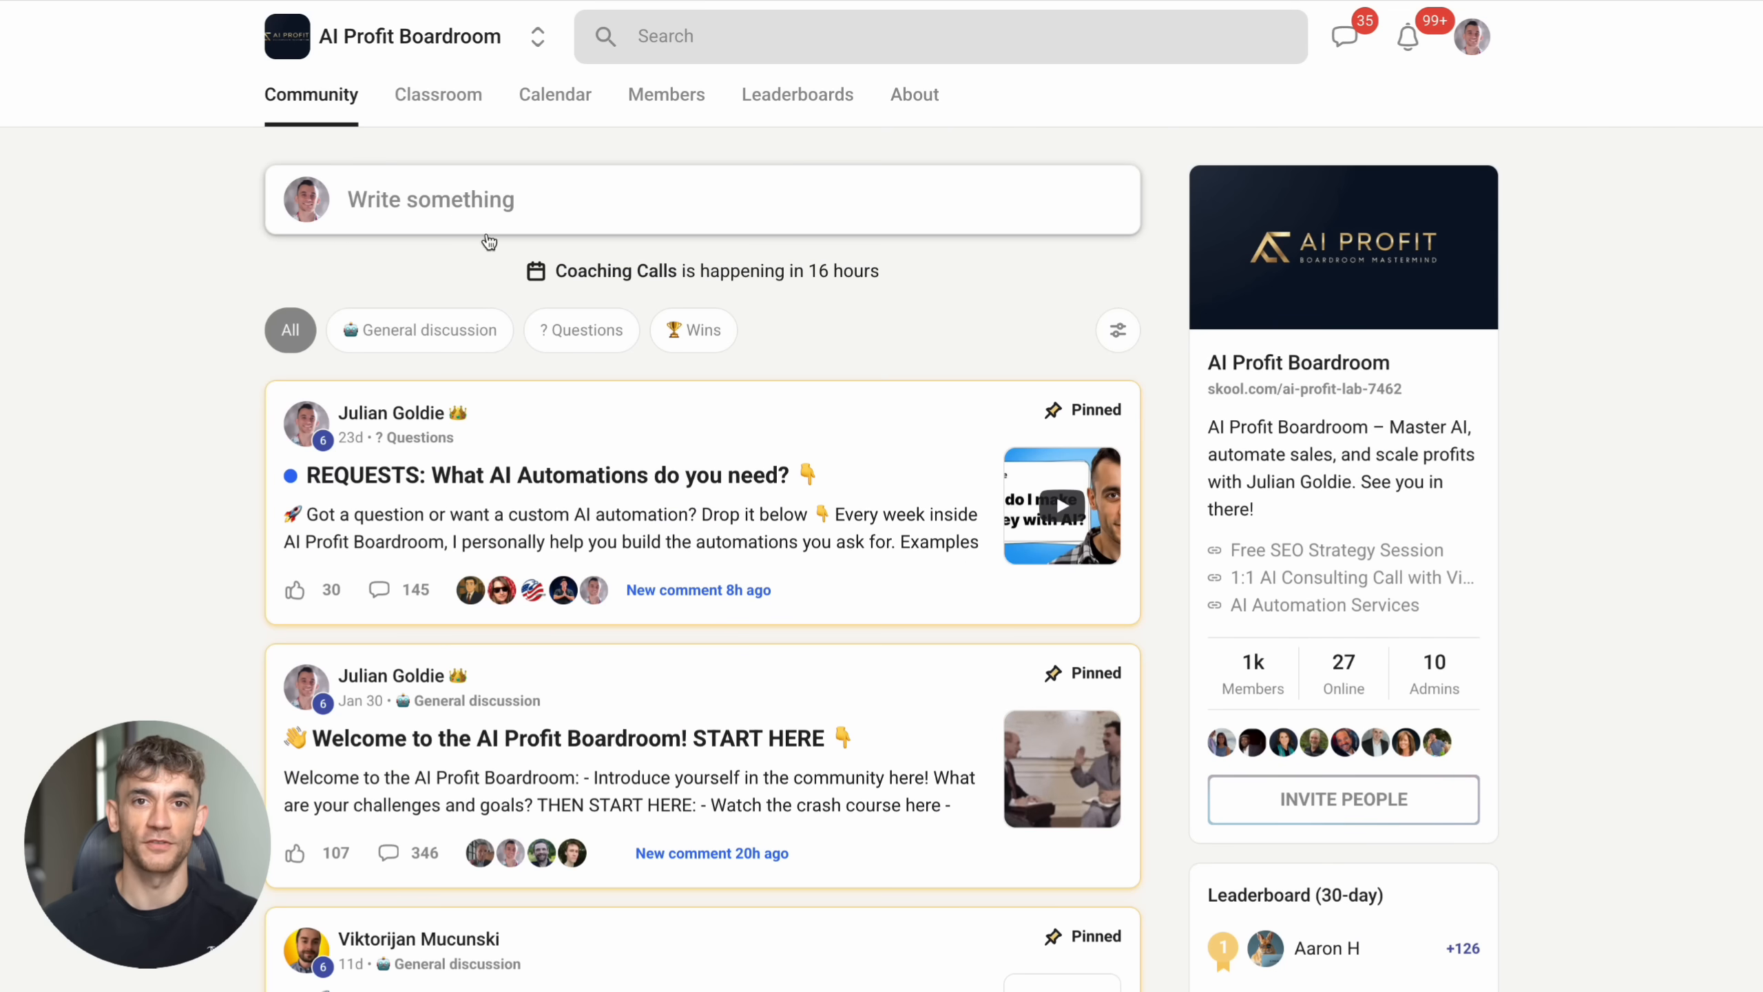
scroll("down", 3)
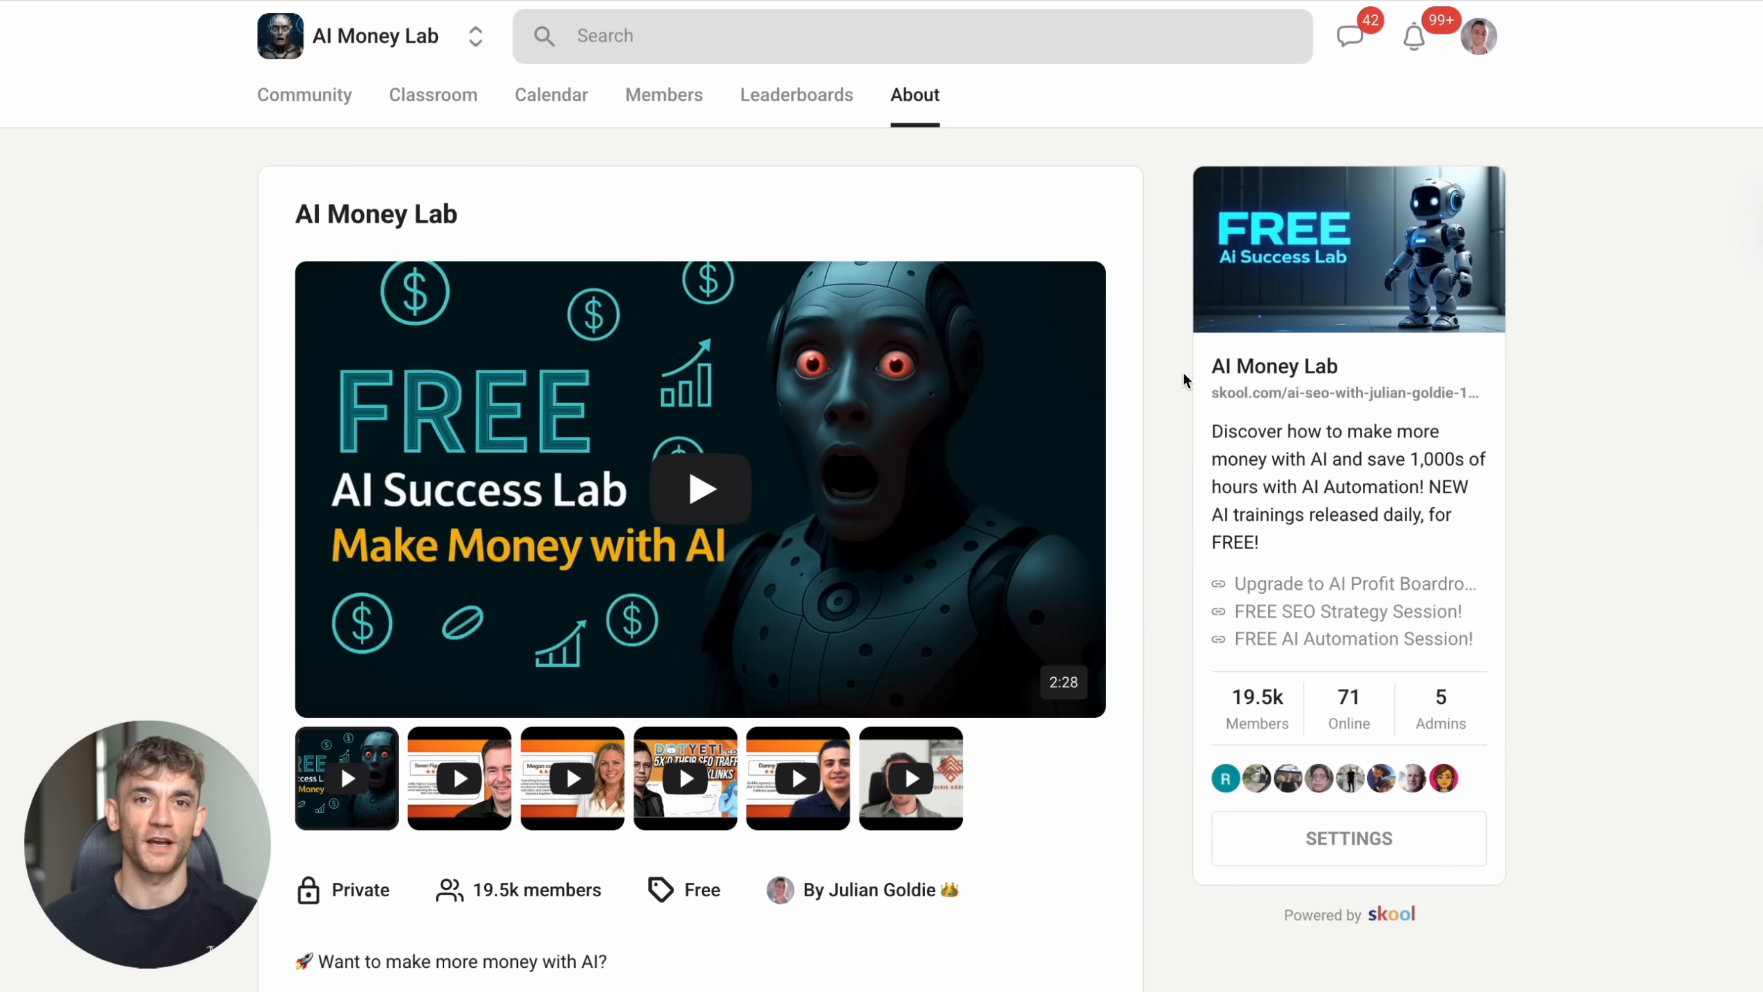
mouse_move(444, 266)
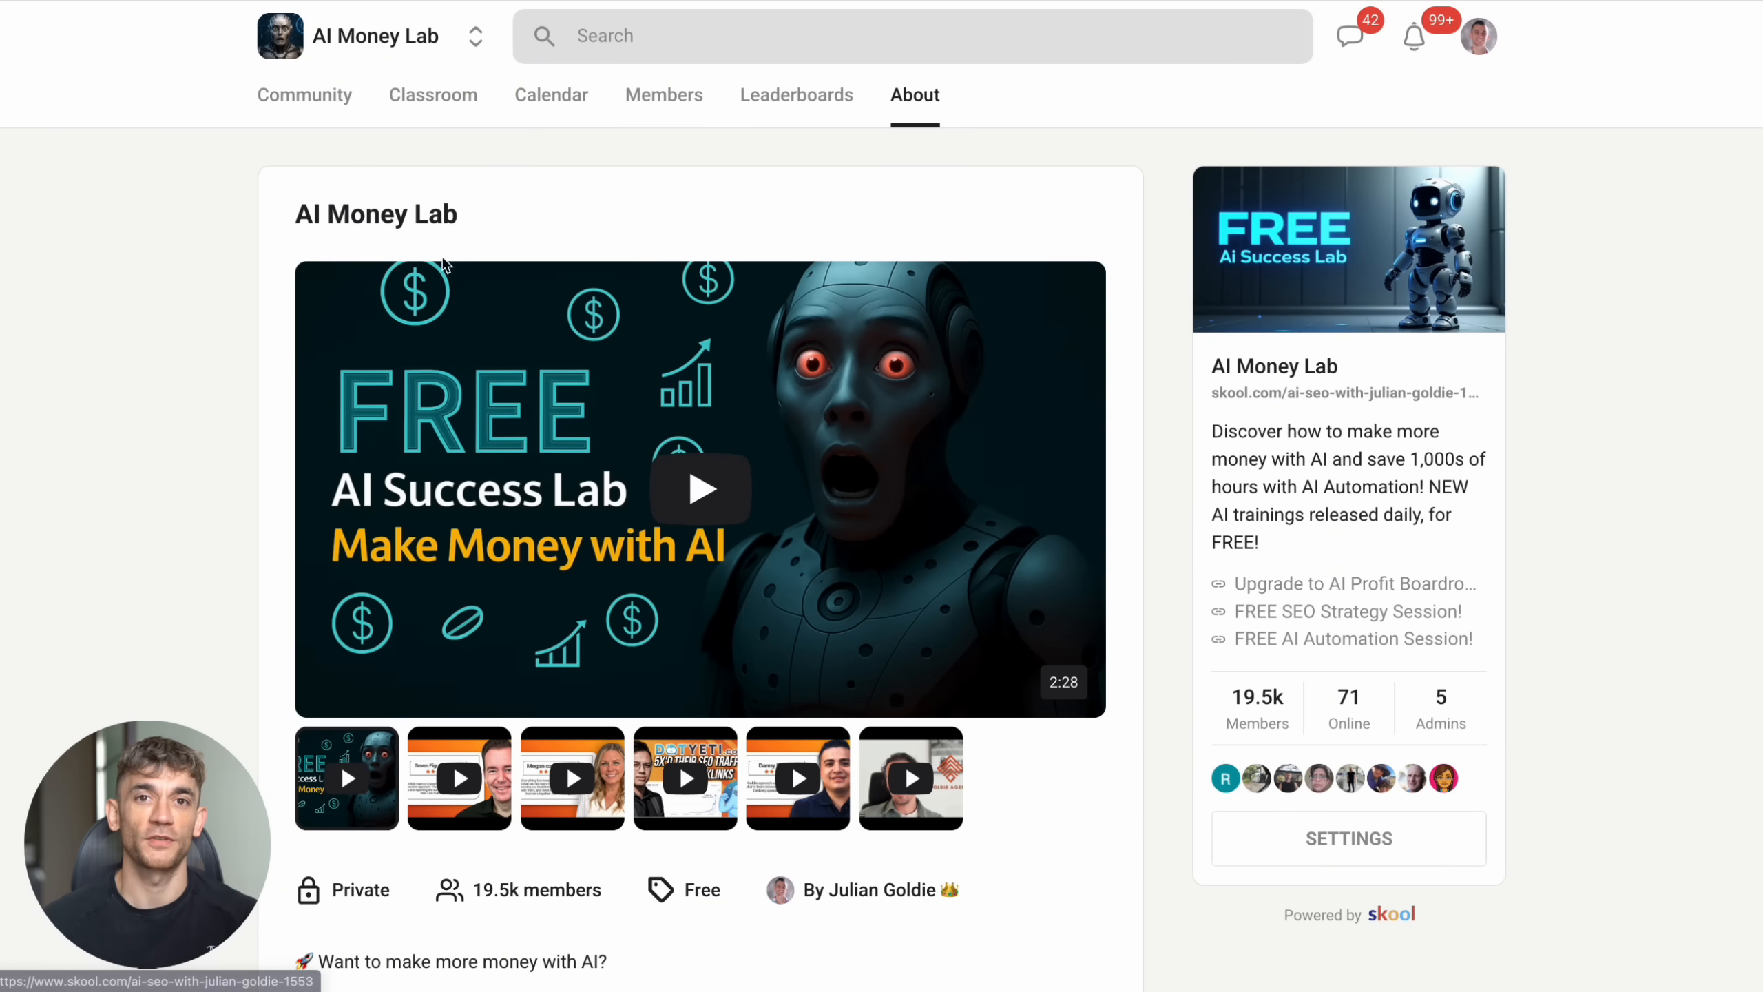
Step: Open the AI Money Lab classroom's Learn AI Automation course and read the AI AVATAR SIDE HUSTLE lesson
left_click(303, 95)
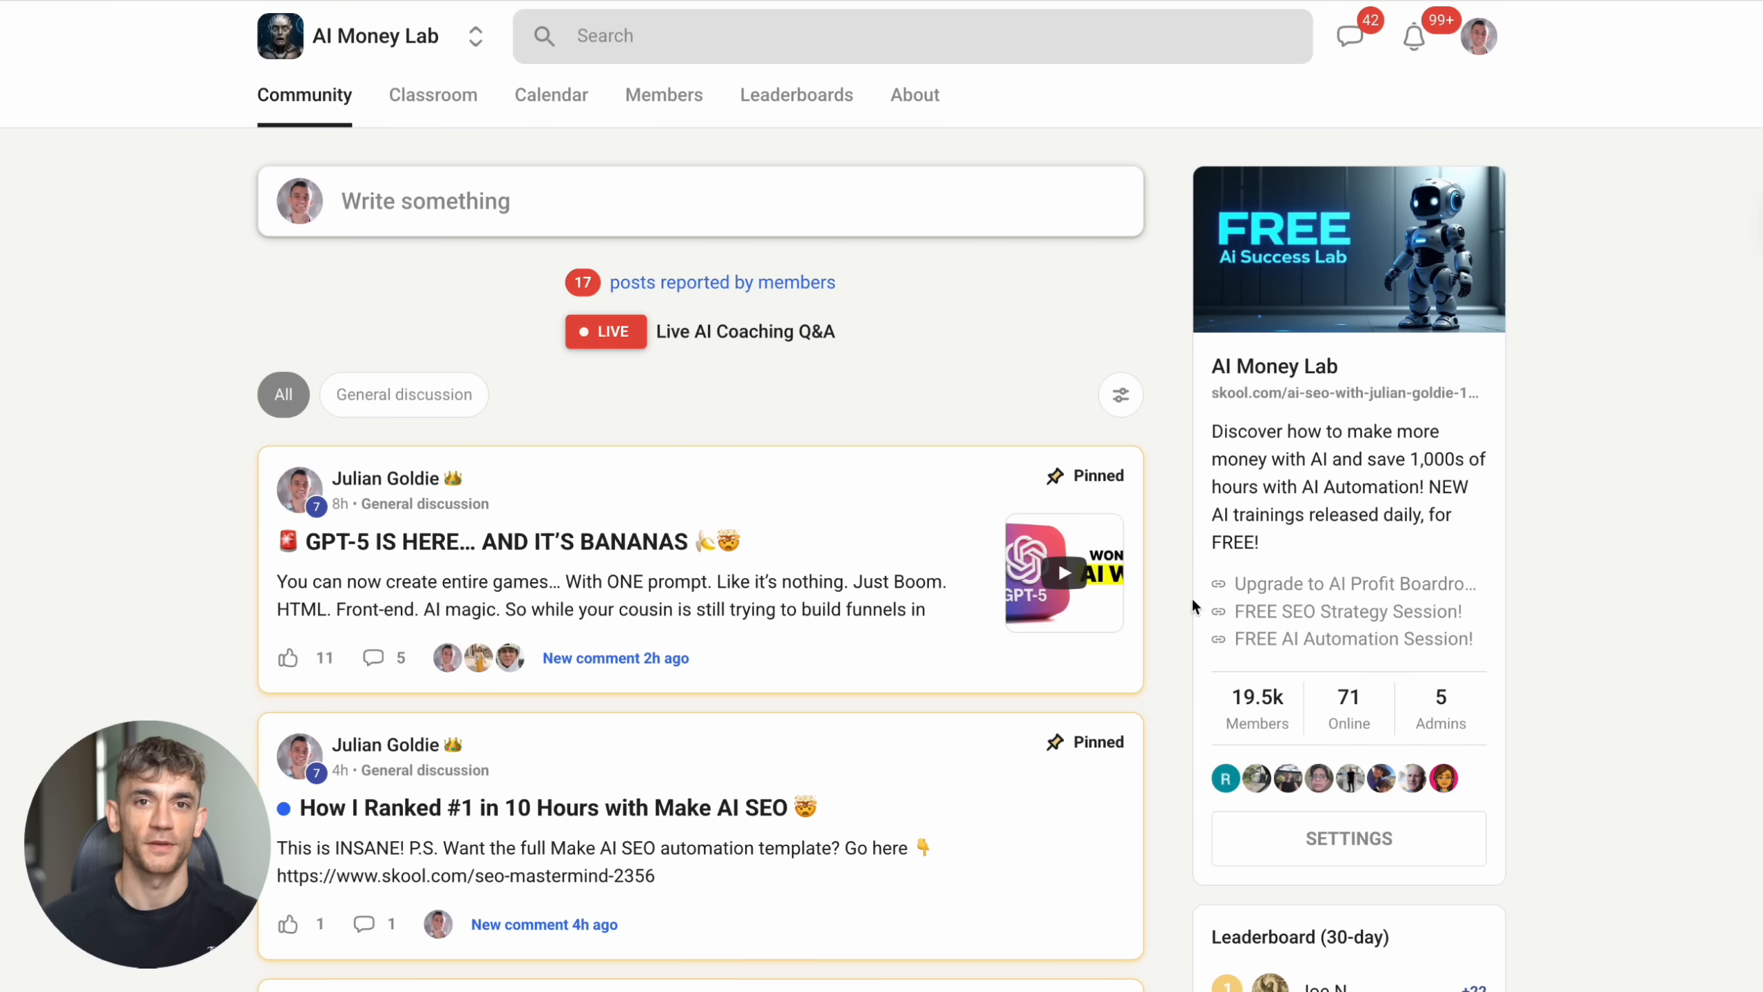
left_click(431, 95)
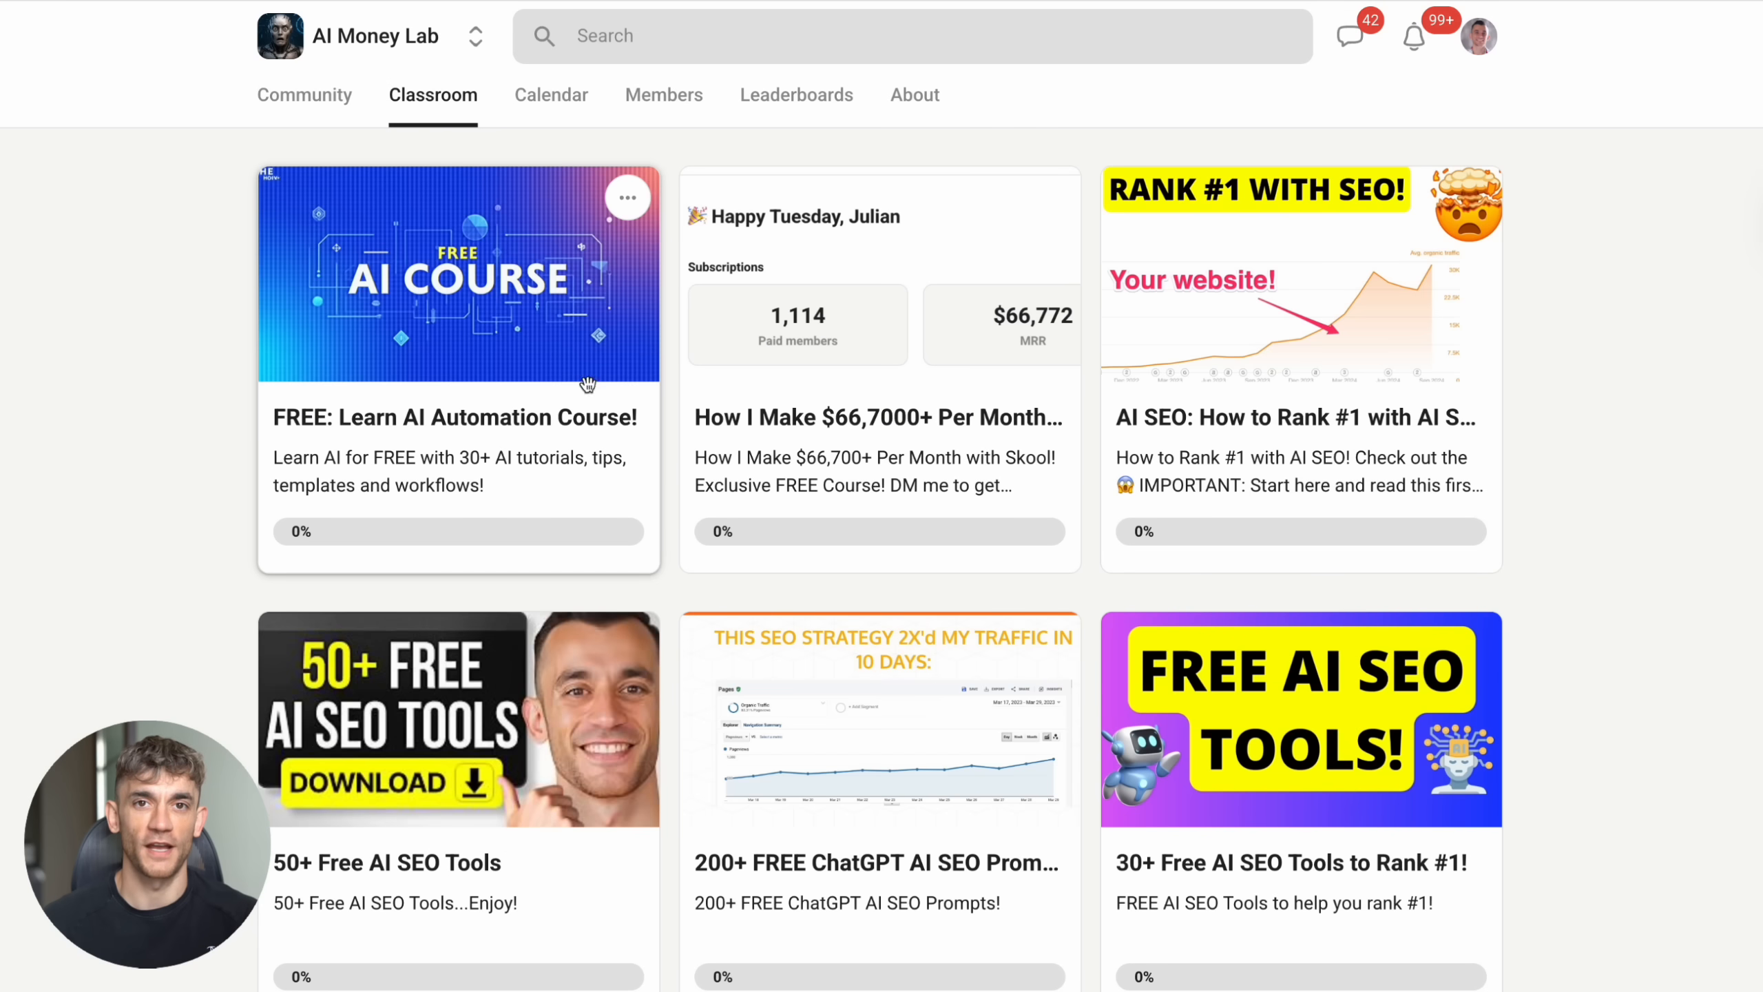
left_click(457, 272)
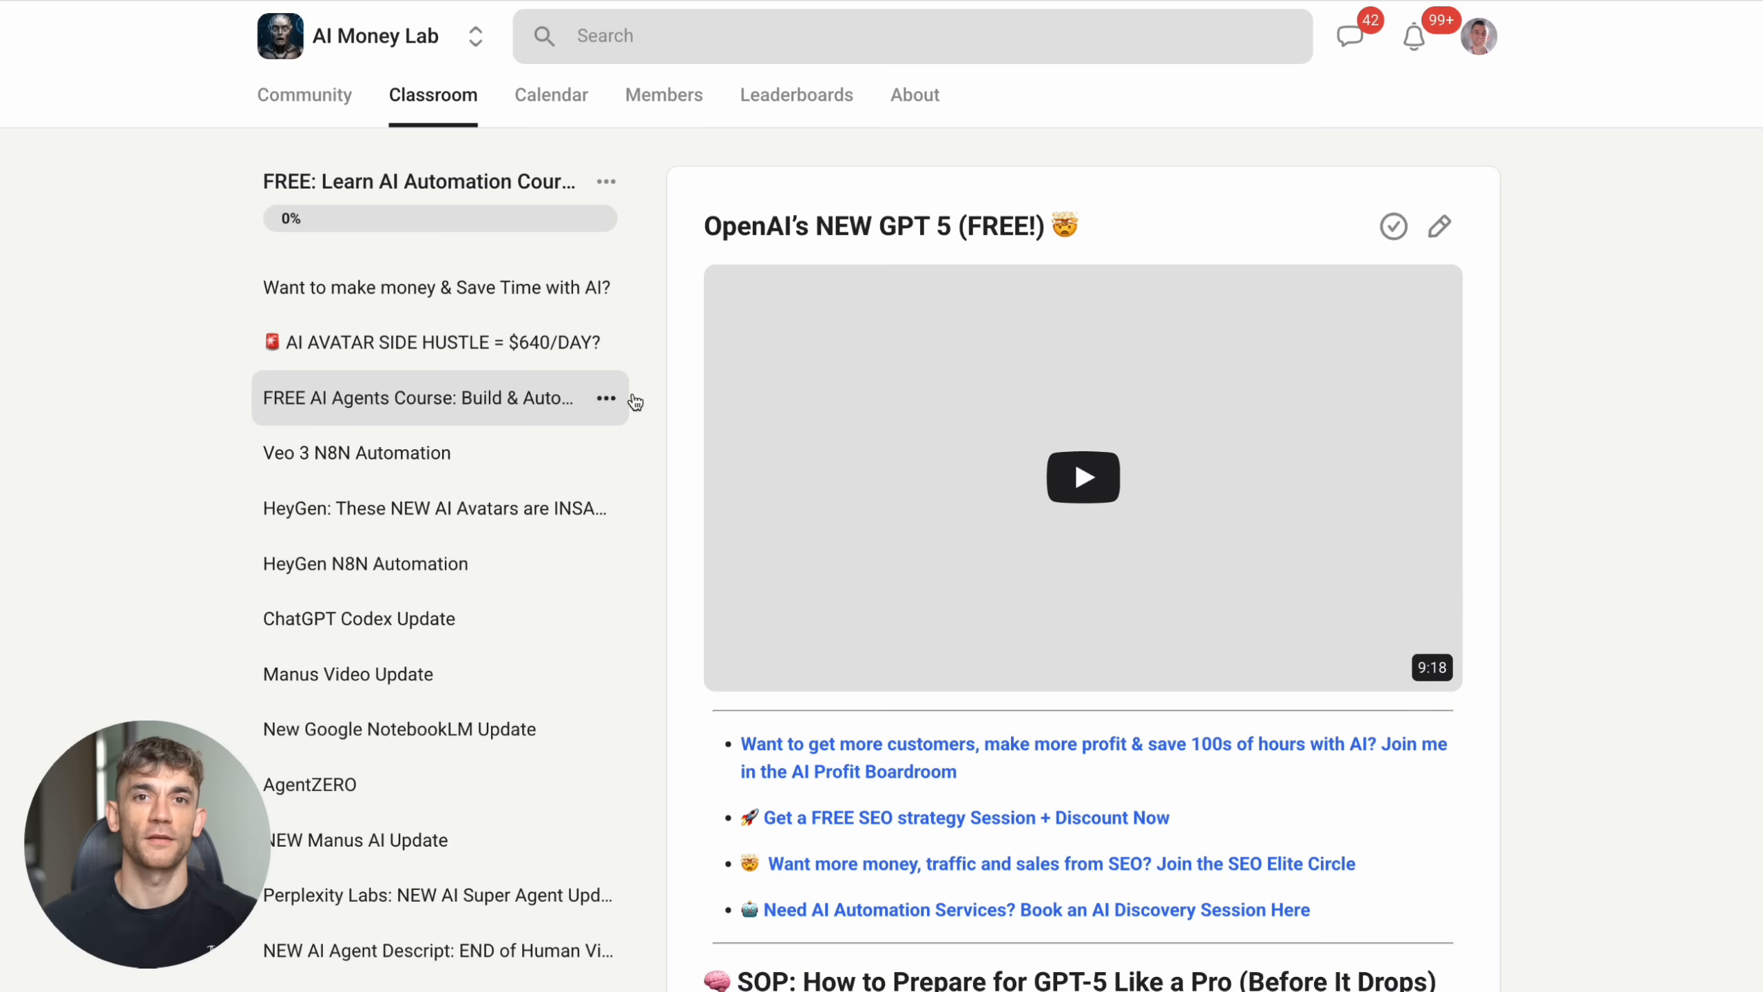
left_click(437, 342)
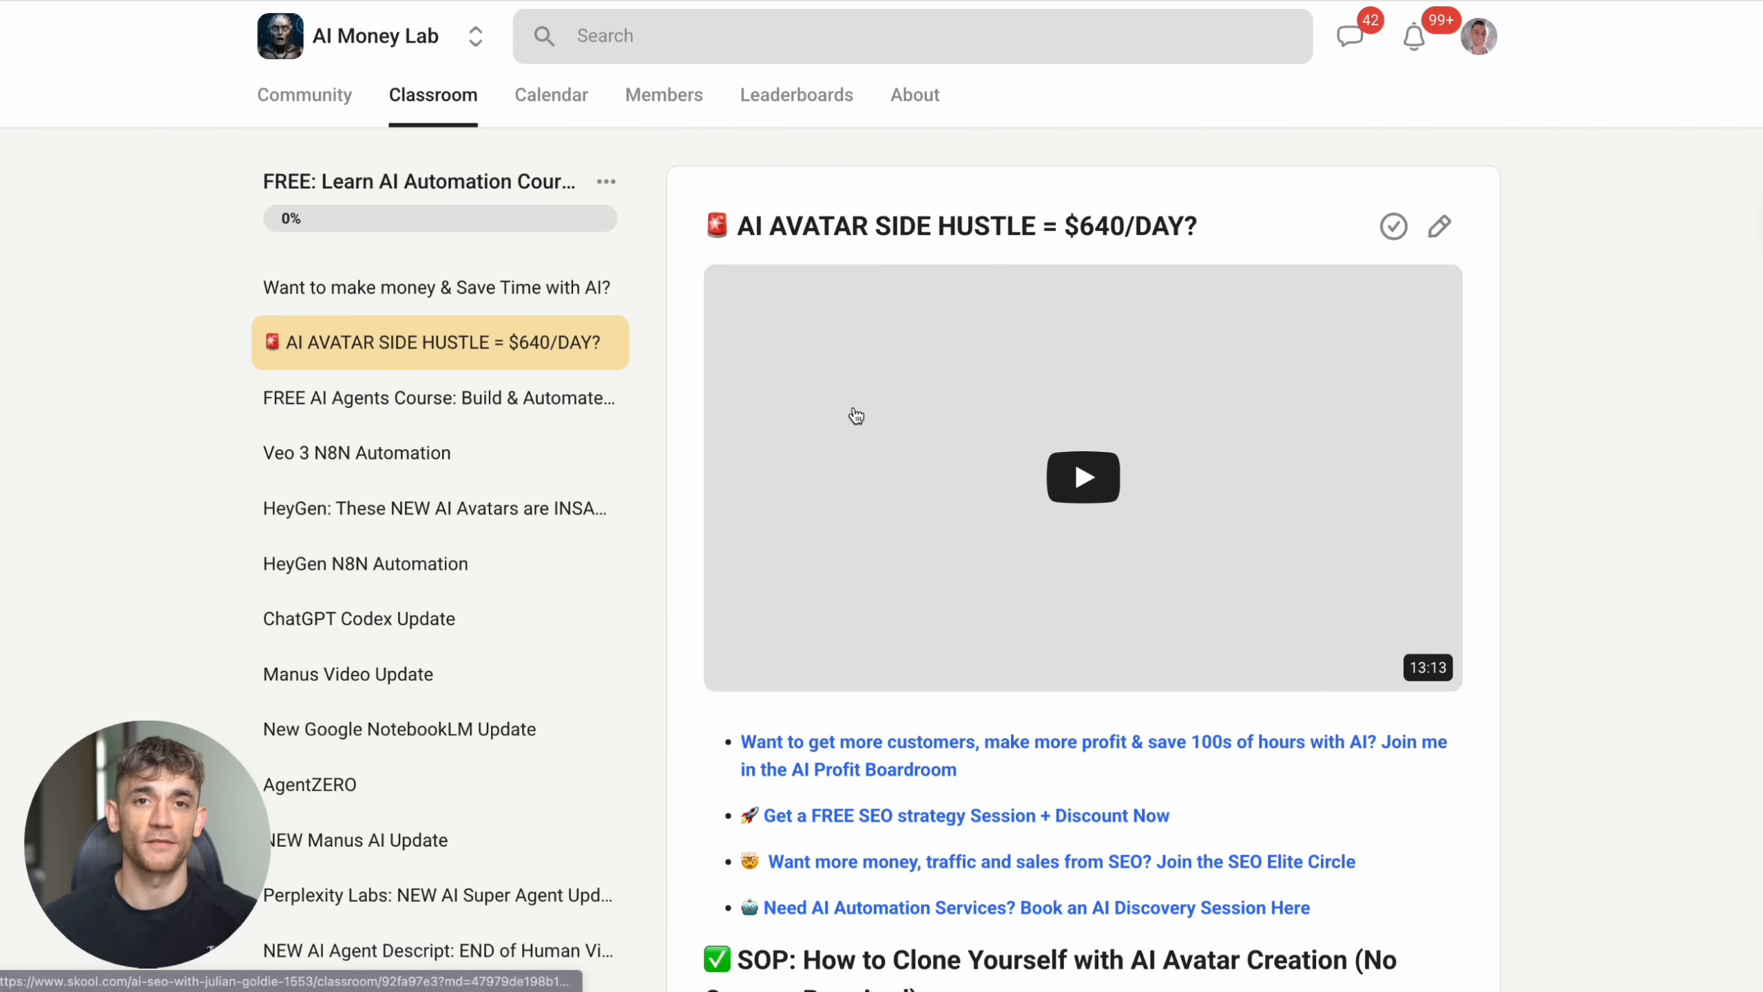
scroll("down", 3)
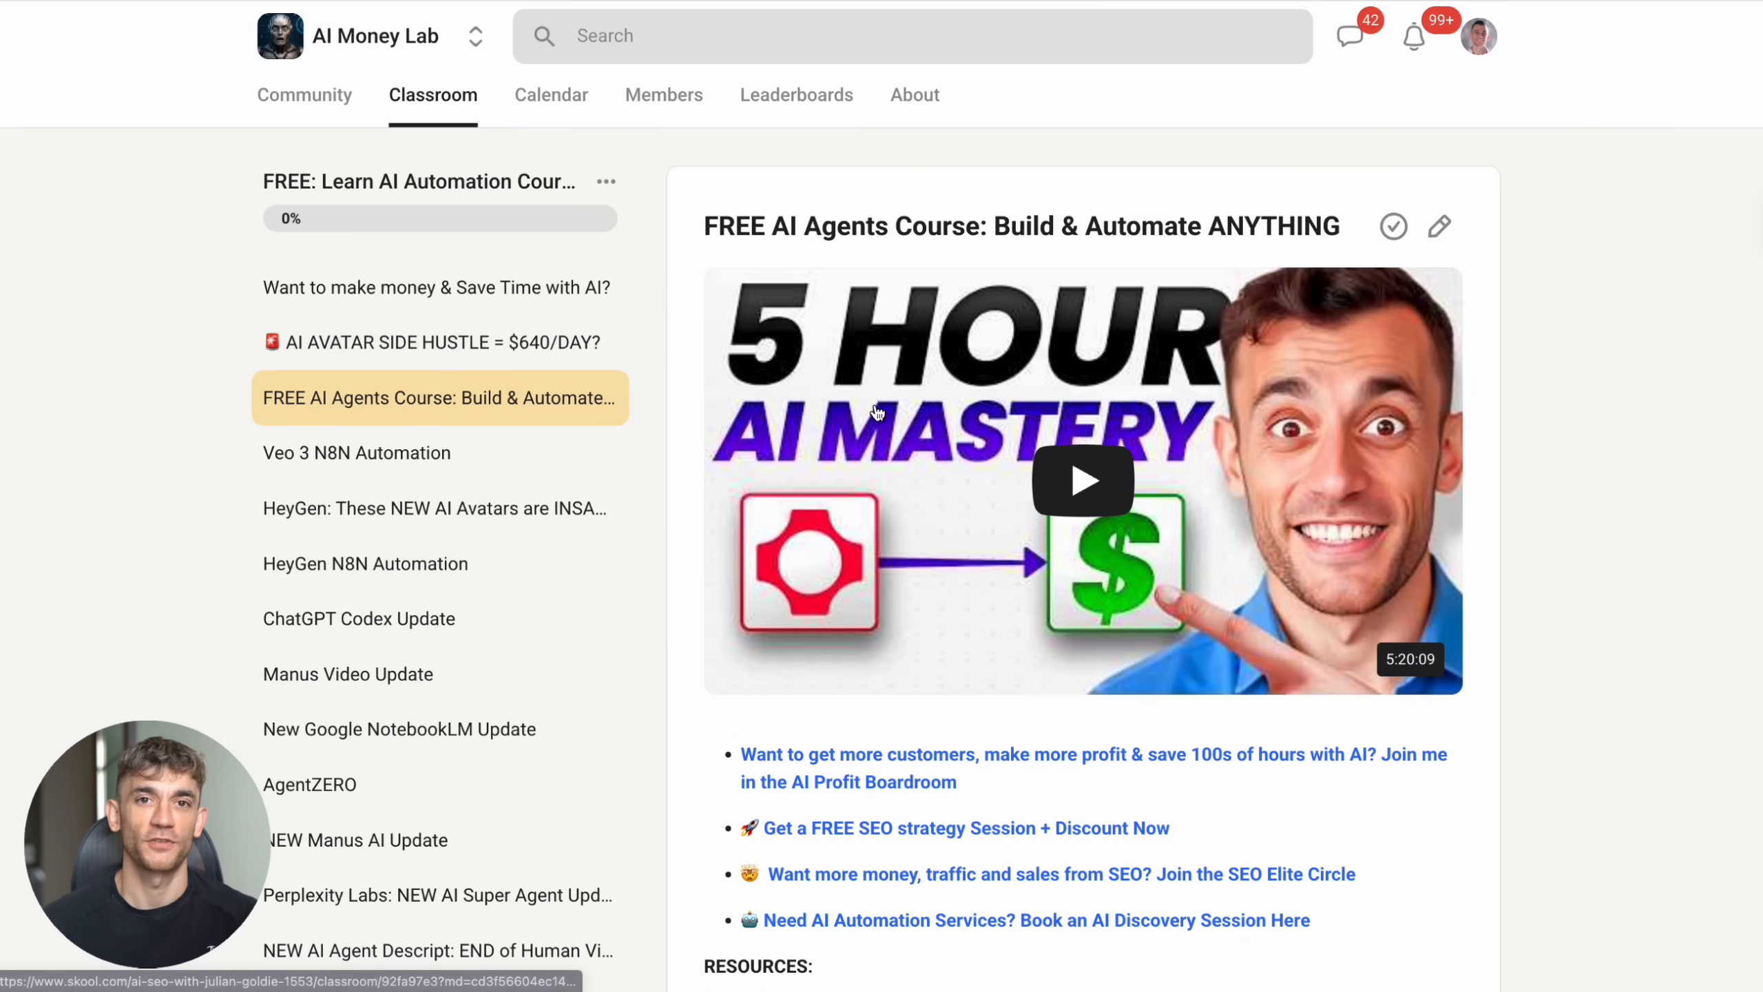
scroll("down", 3)
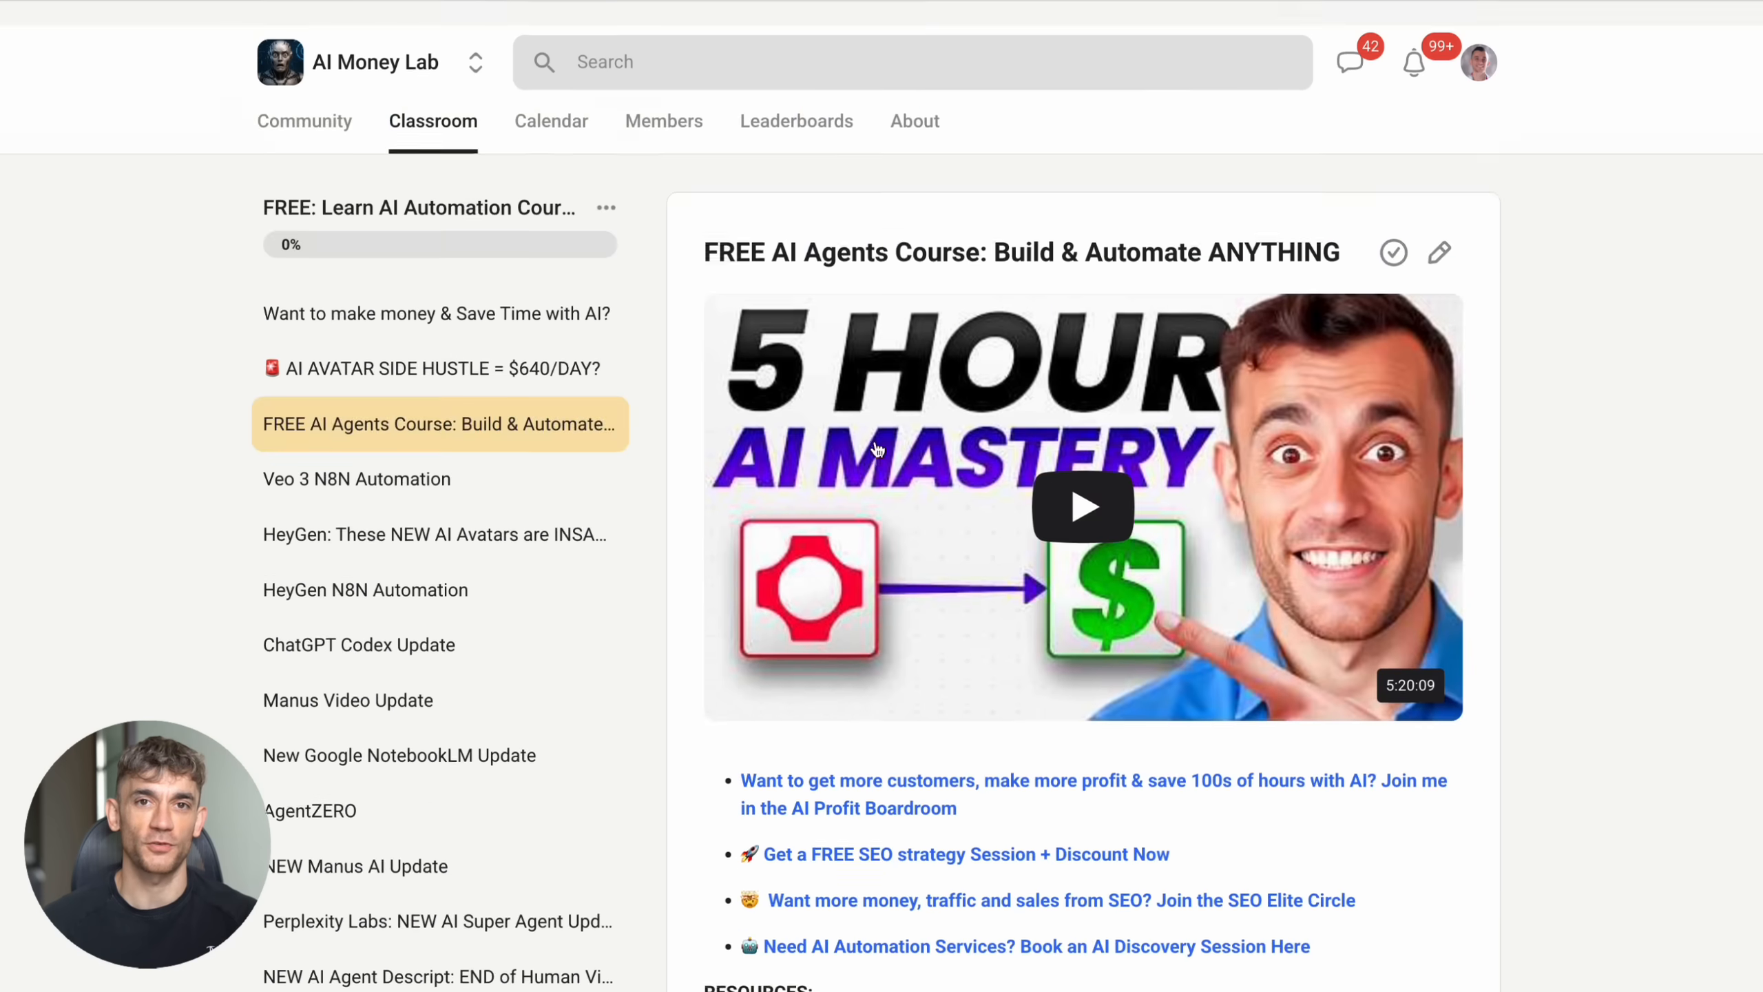
scroll("down", 3)
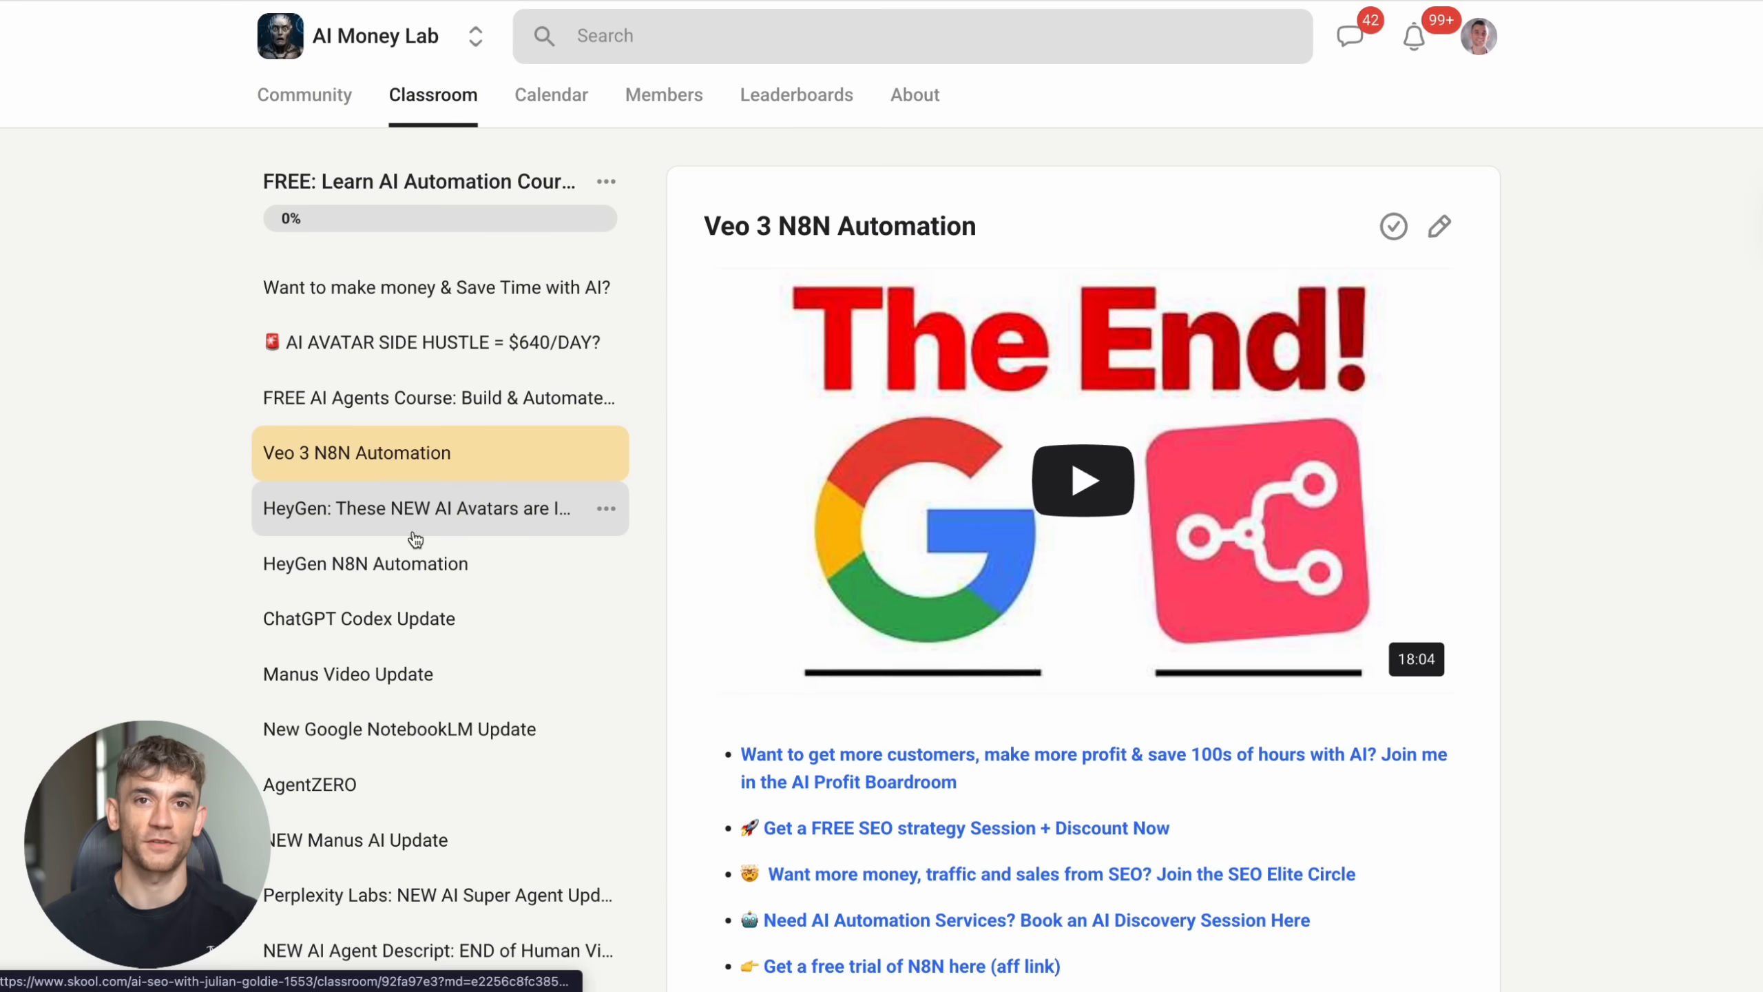
Step: Return to the course list and open the 50+ Free AI SEO Tools course
left_click(431, 95)
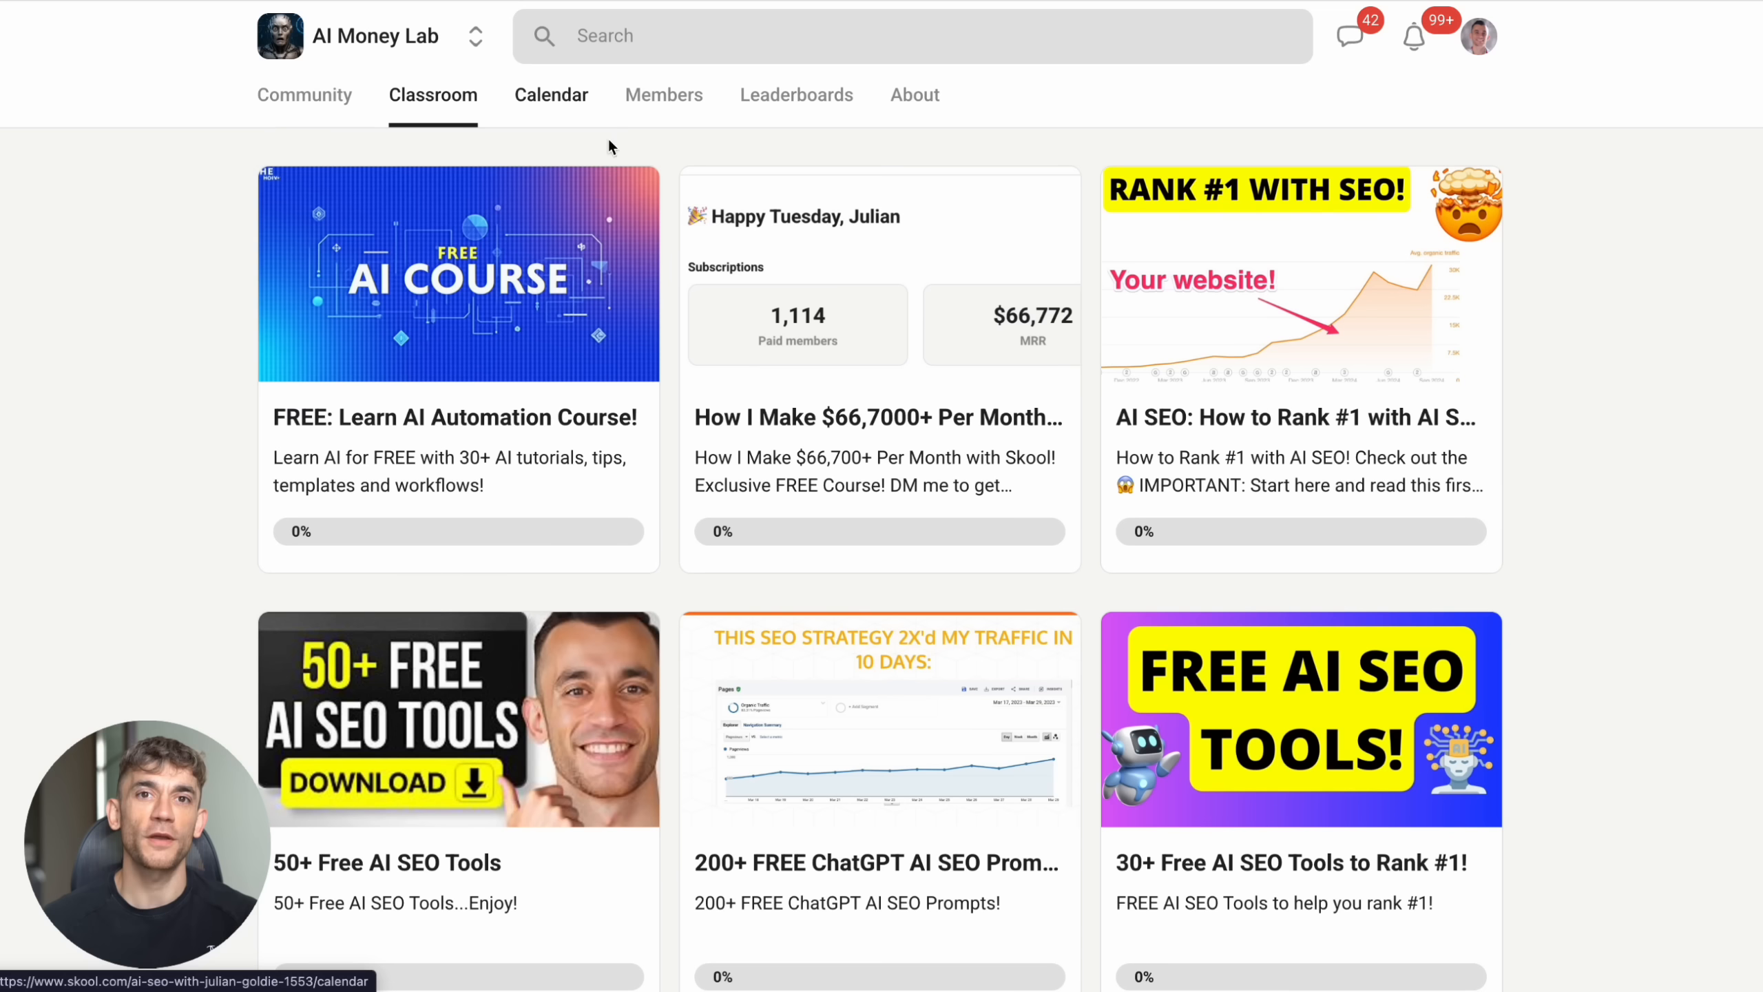
left_click(457, 718)
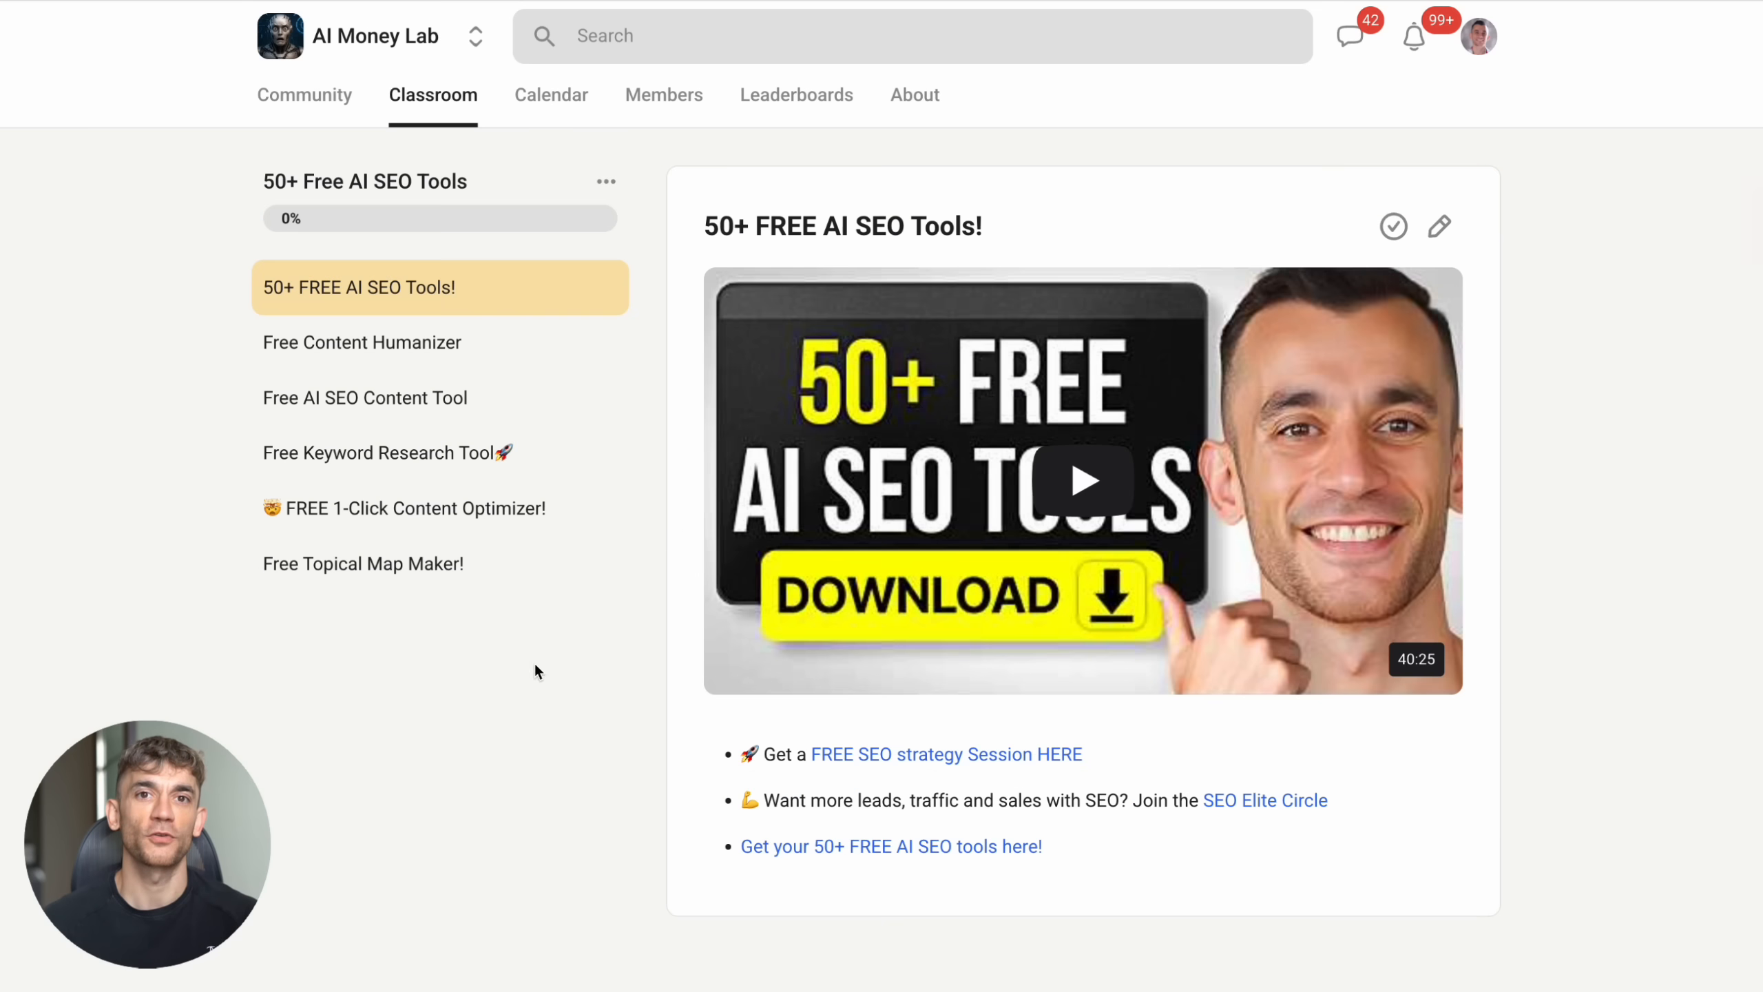